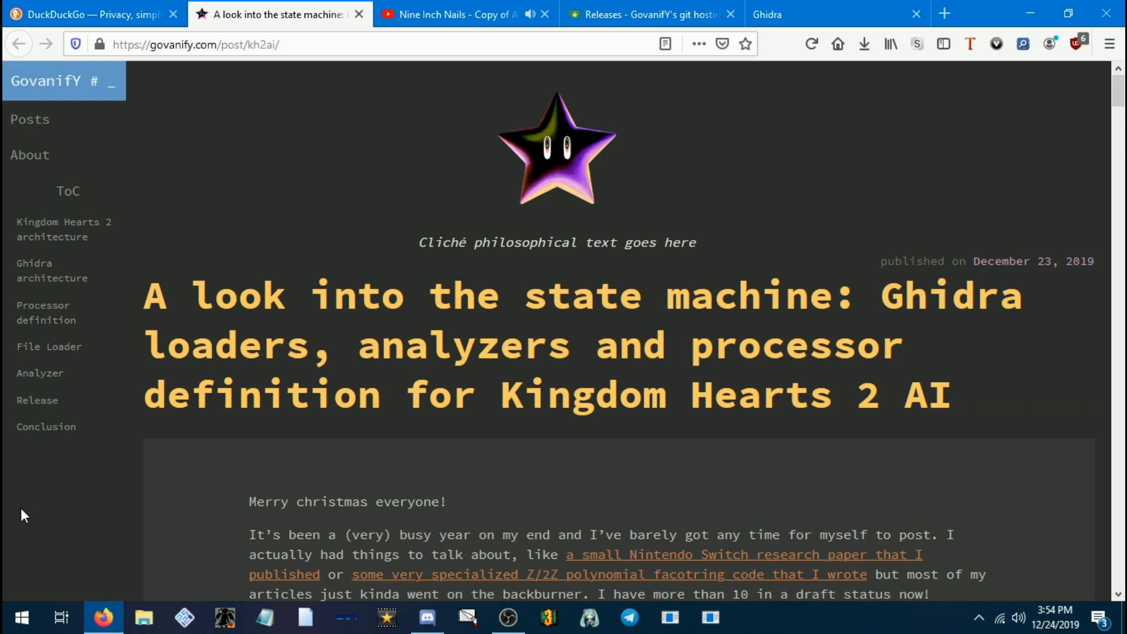
pyautogui.moveTo(319, 89)
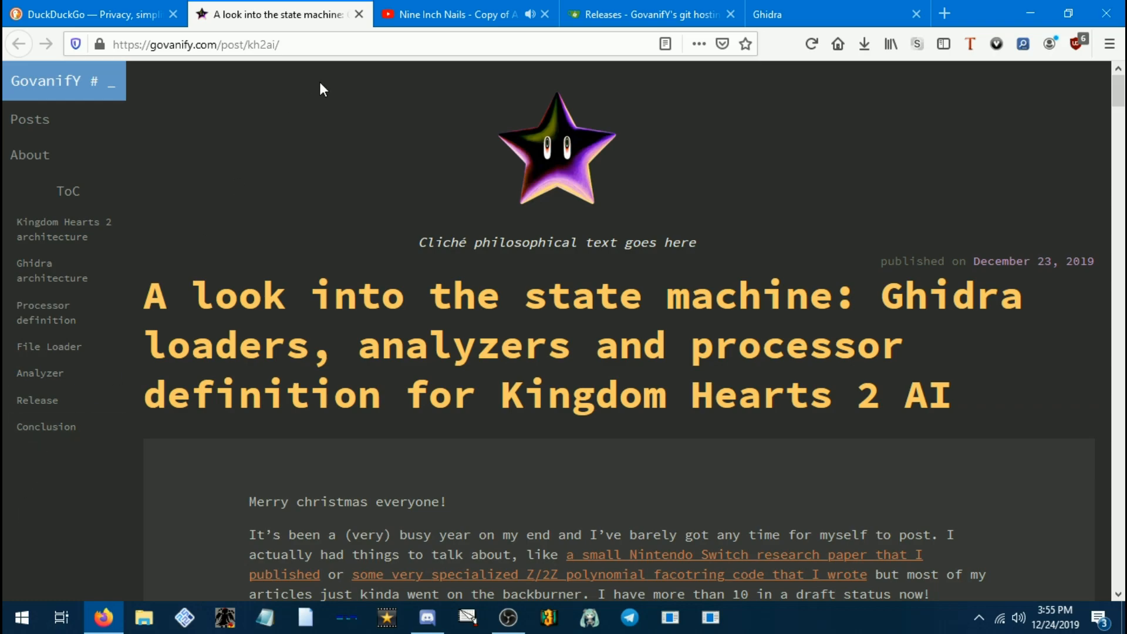
pyautogui.moveTo(813, 11)
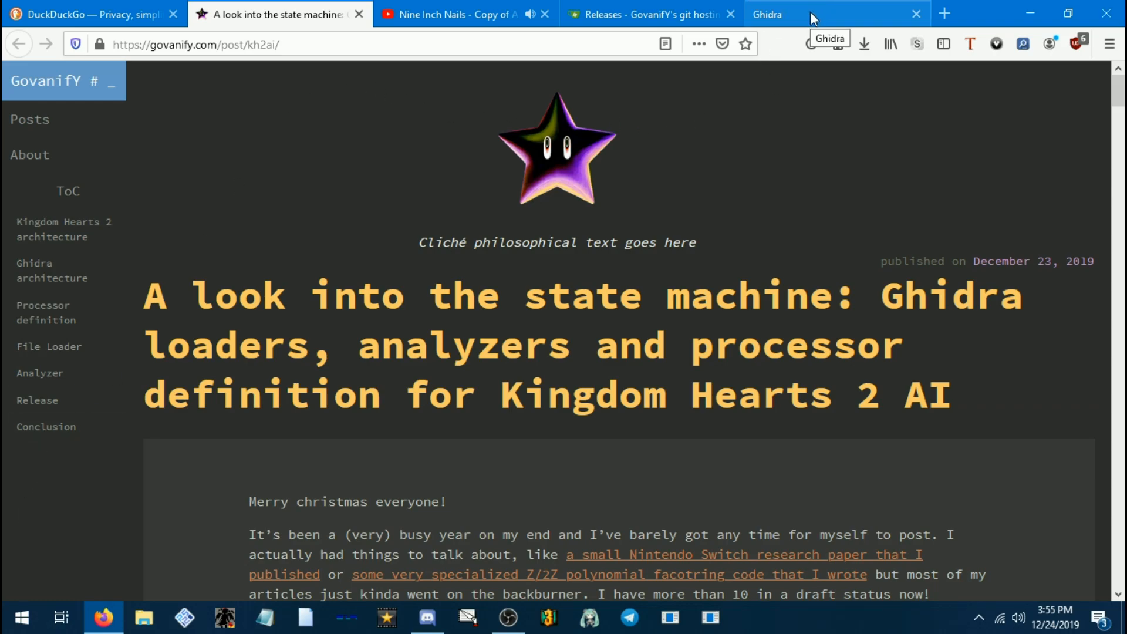
# Download Ghidra v9.1.1 and the ghidra_9.1.1_PUBLIC_20191223_ghidra_kh2ai.zip extension release.
pyautogui.click(836, 14)
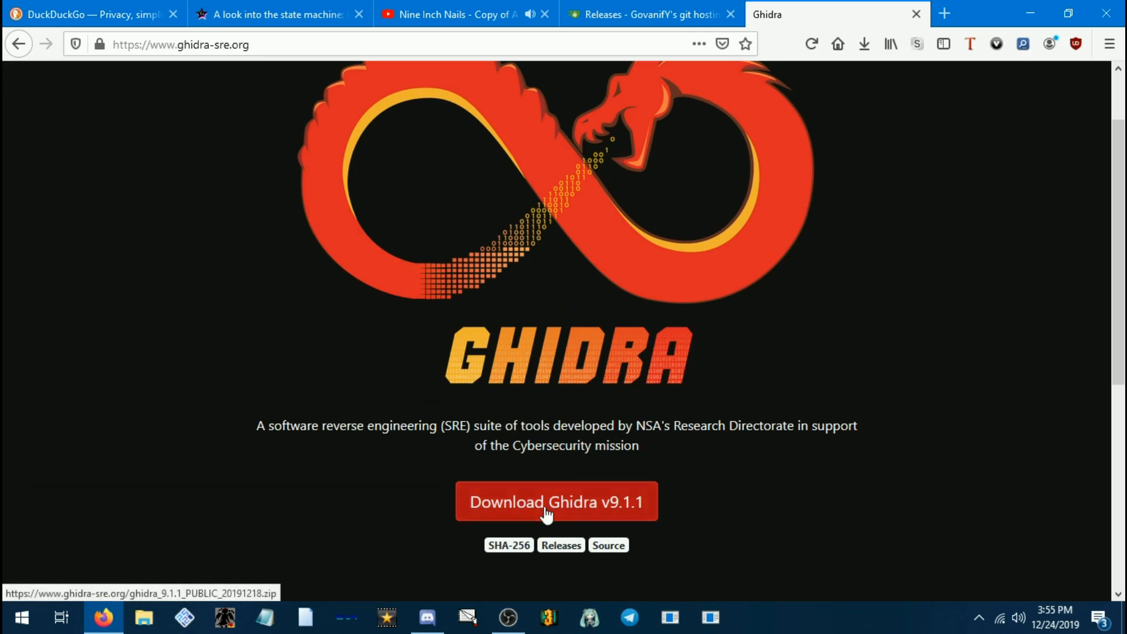
pyautogui.moveTo(580, 515)
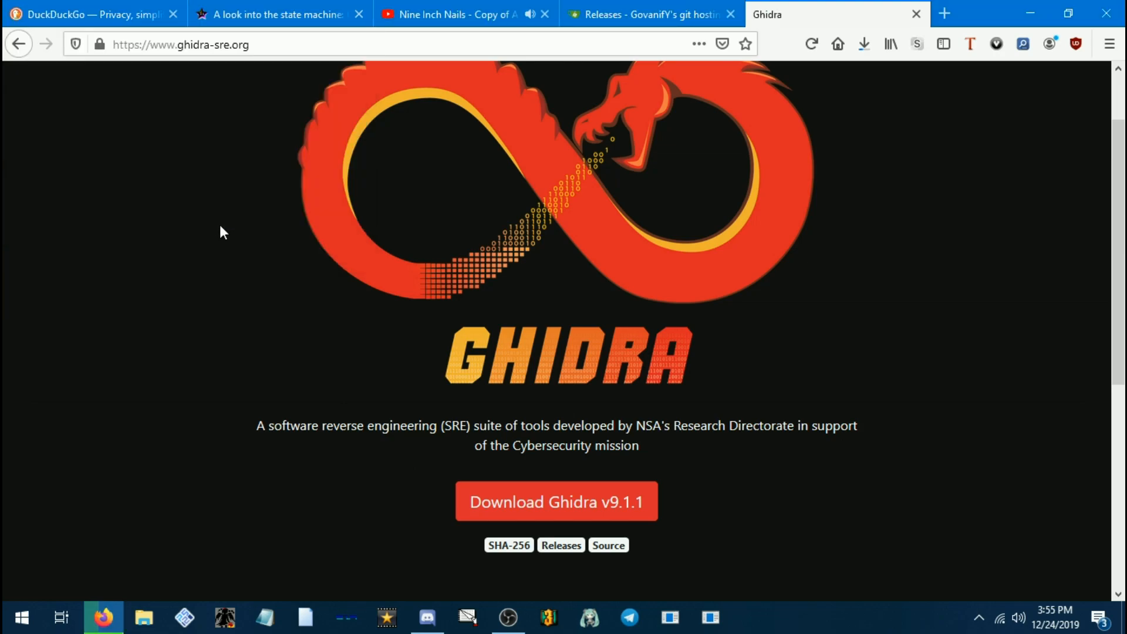
pyautogui.click(648, 16)
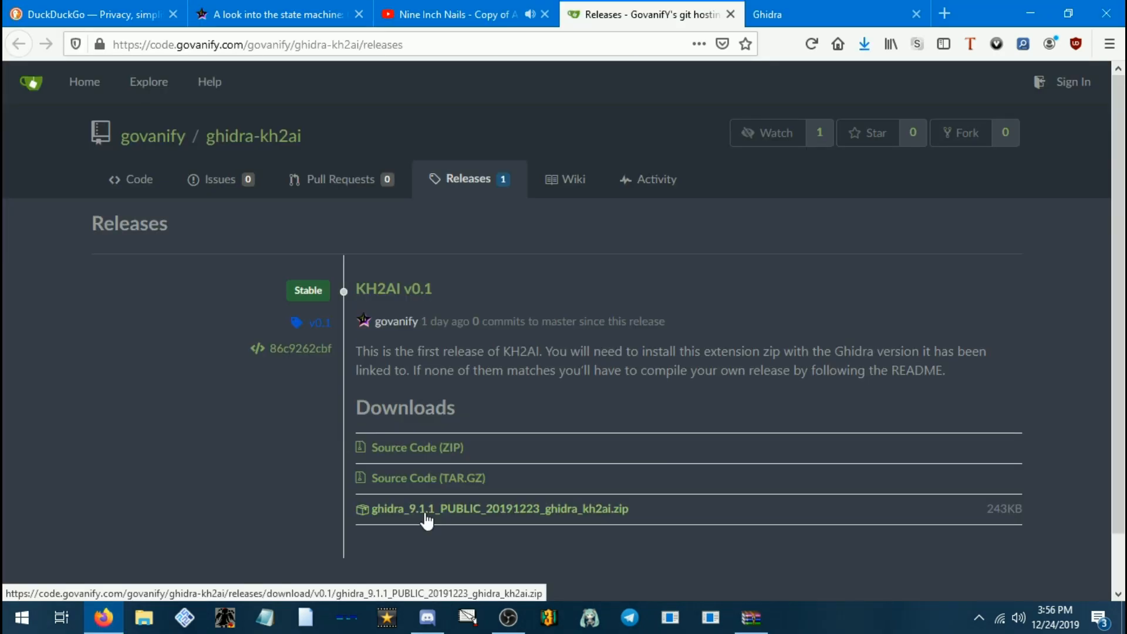
pyautogui.moveTo(433, 300)
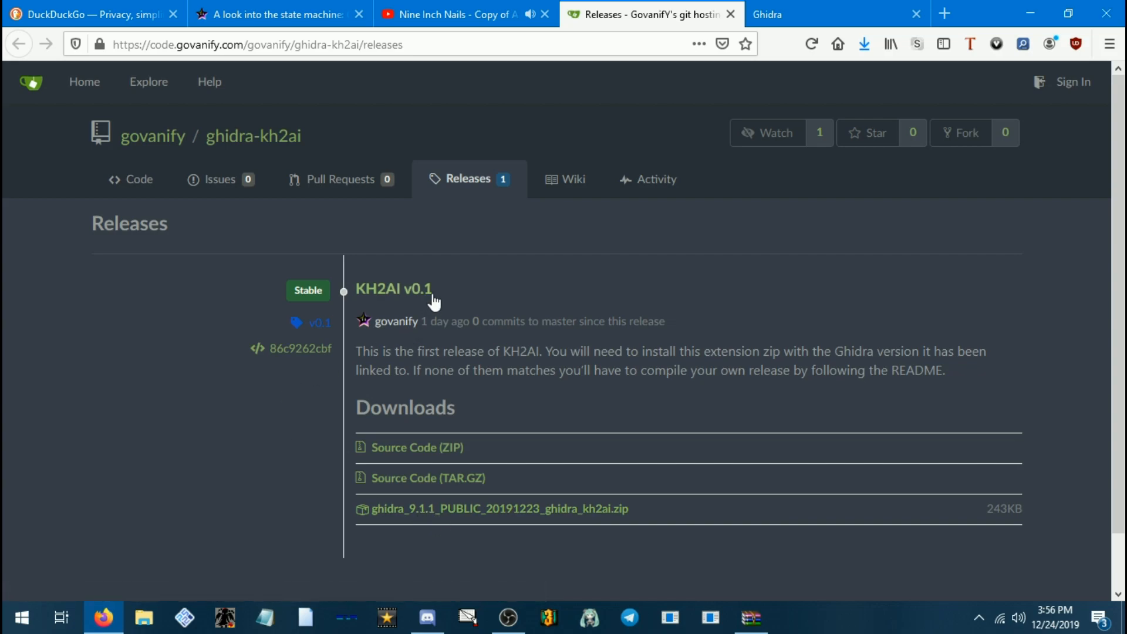
pyautogui.moveTo(399, 344)
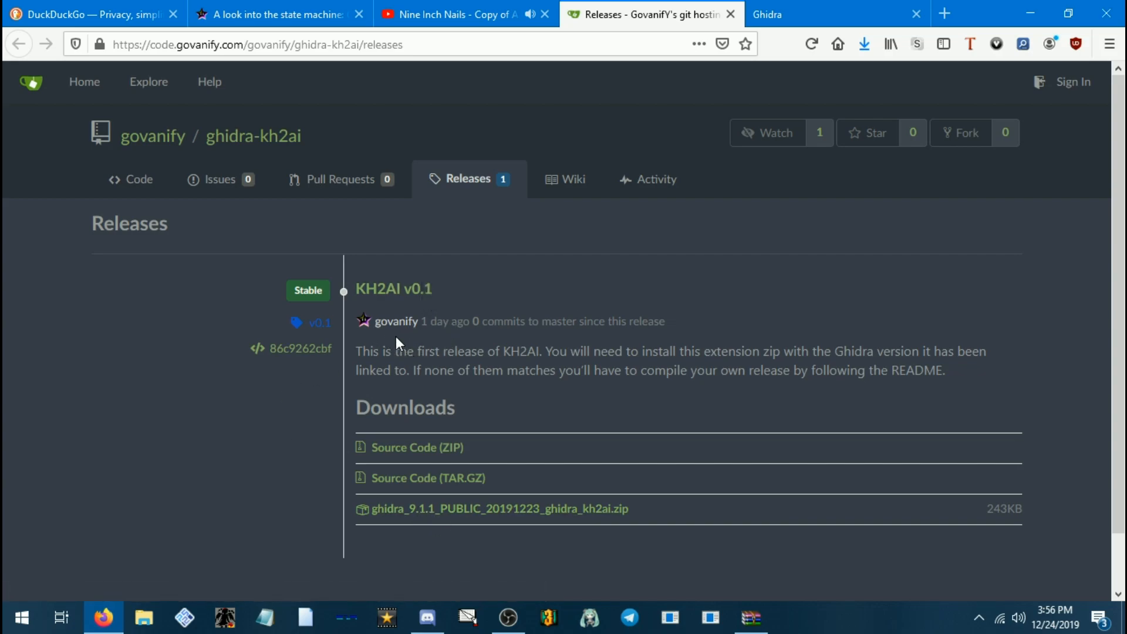
pyautogui.moveTo(406, 518)
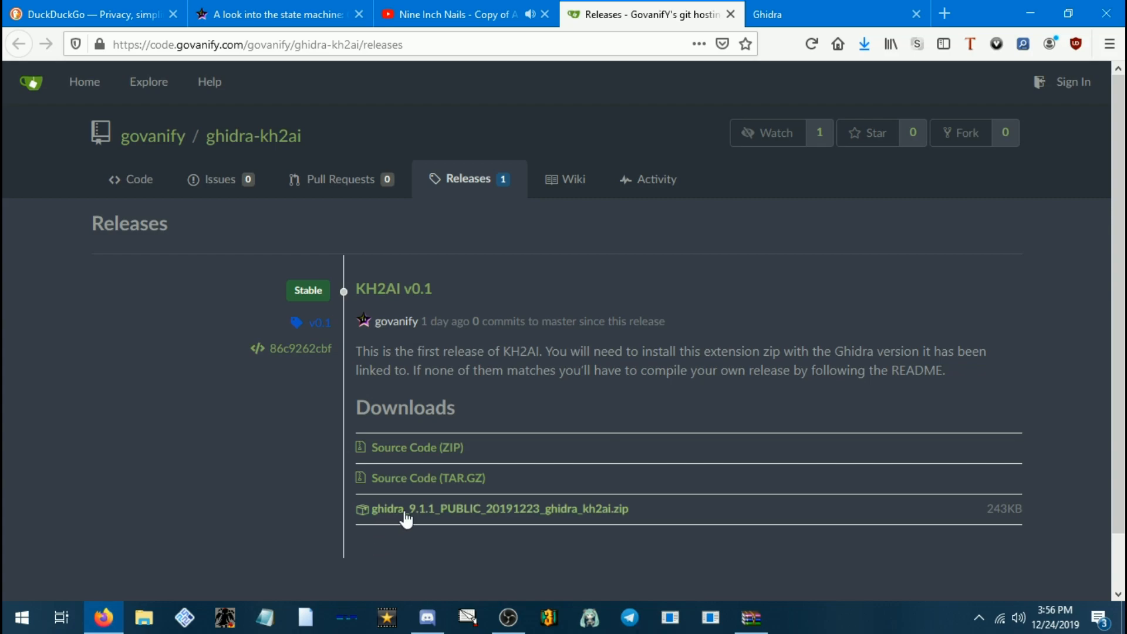
pyautogui.click(403, 508)
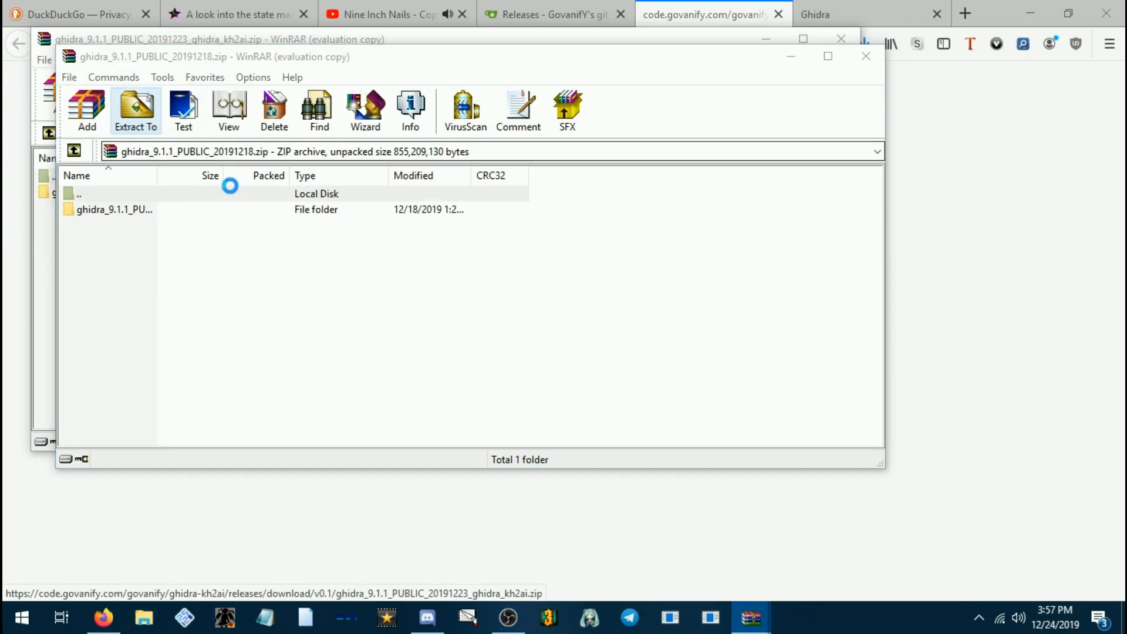
# Extract Ghidra to the Desktop and the kh2ai zip into Desktop\ghidra_9.1.1_PUBLIC.
pyautogui.click(137, 108)
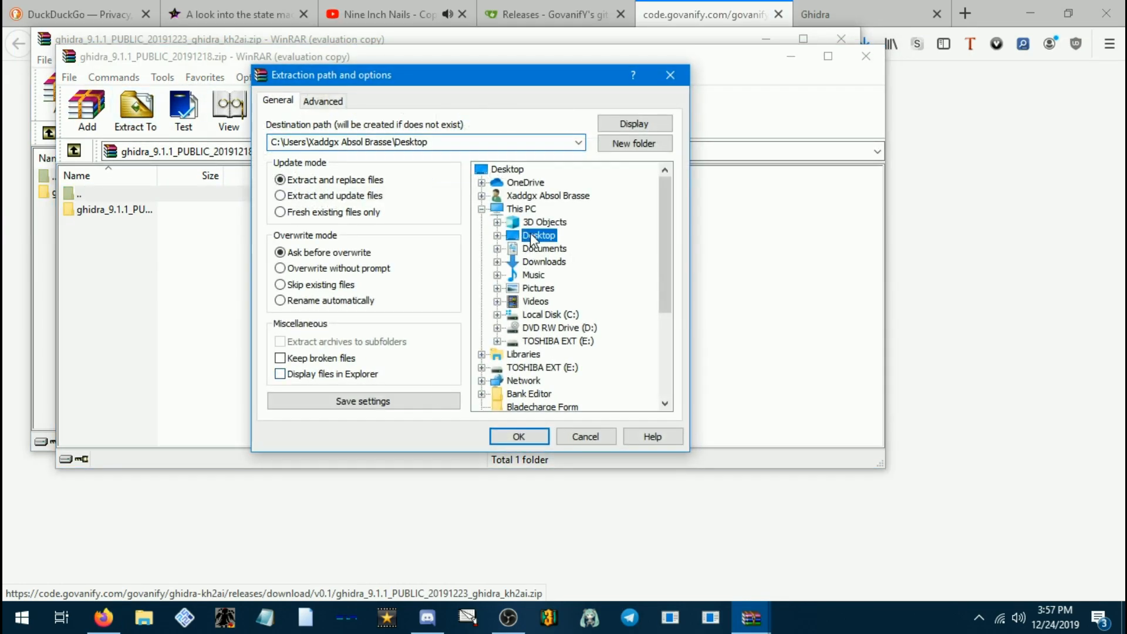
pyautogui.click(519, 435)
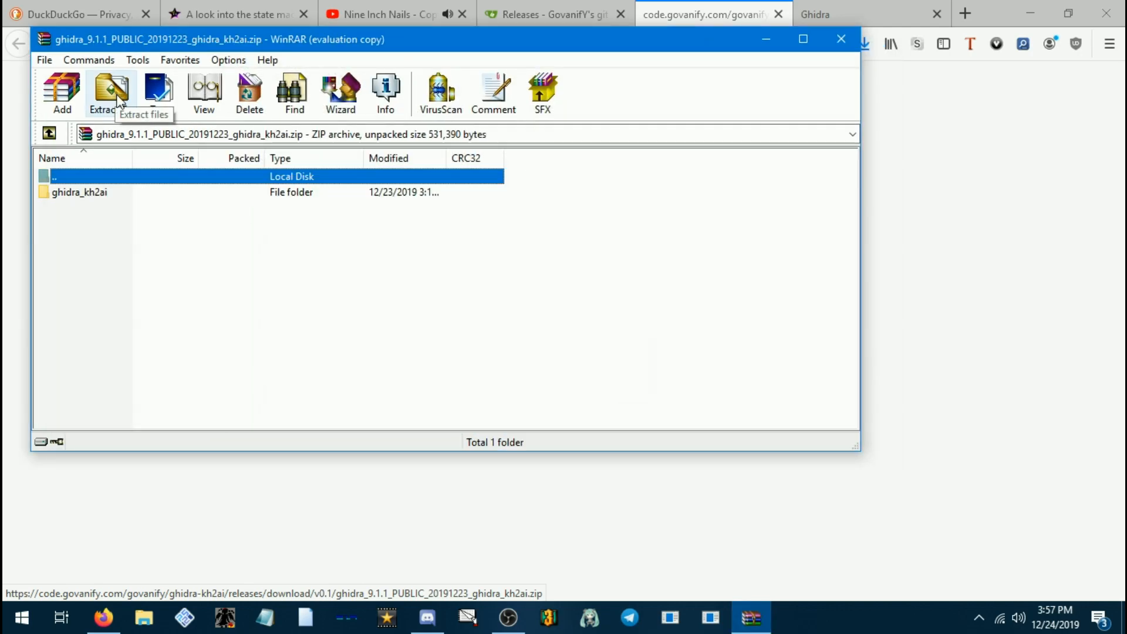
pyautogui.click(110, 88)
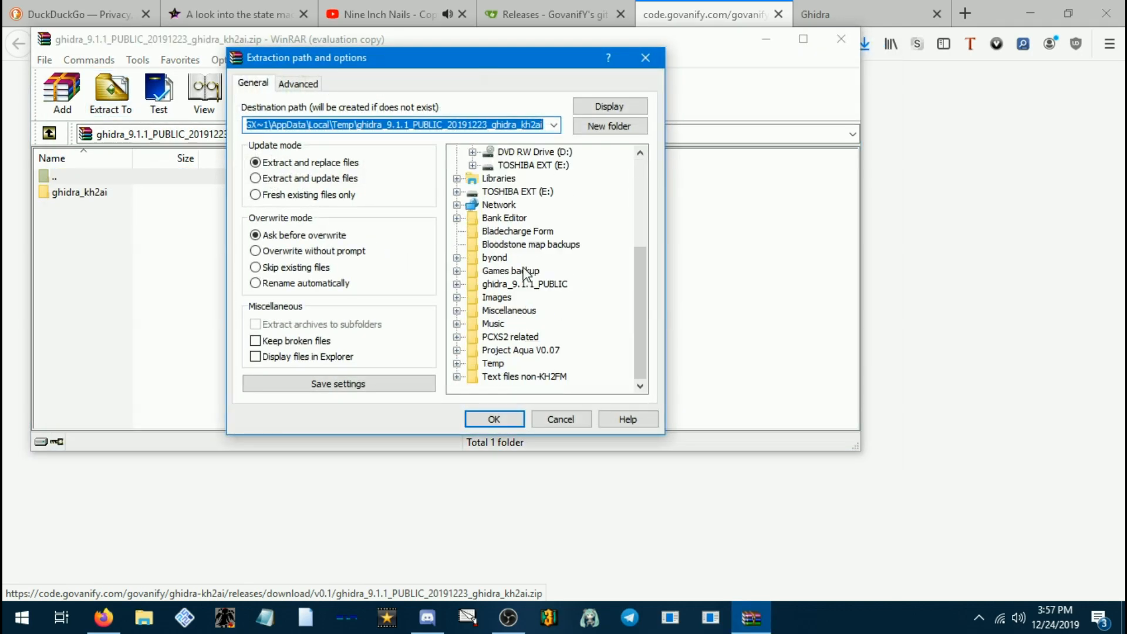
pyautogui.click(523, 284)
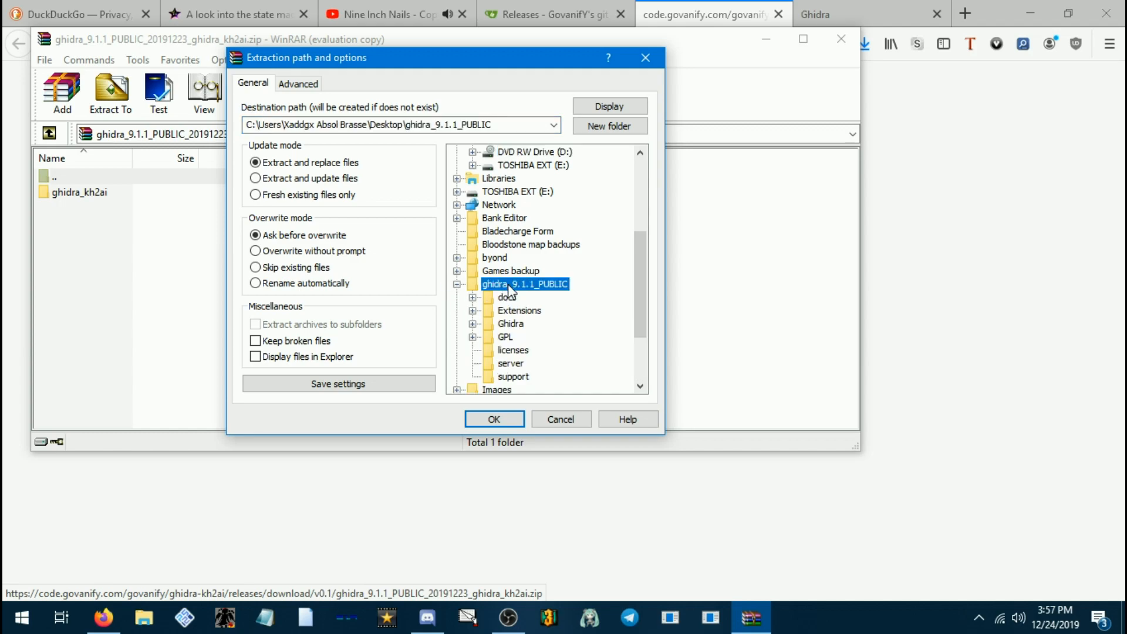
pyautogui.click(494, 419)
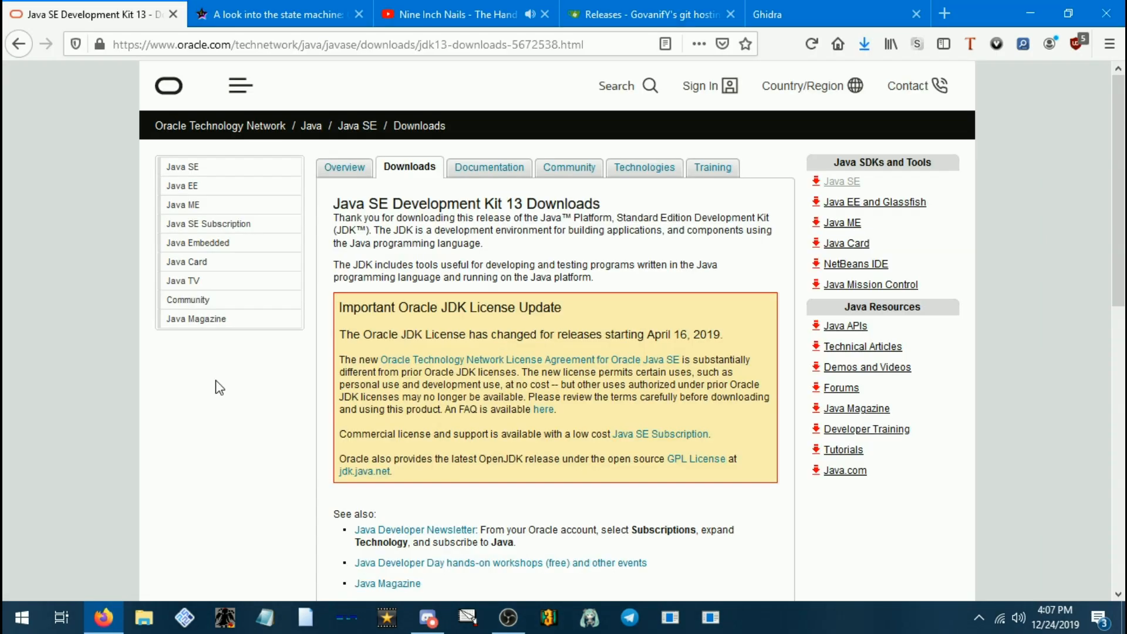
# Download jdk-13.0.1_windows-x64_bin.exe and install it with the default folder.
pyautogui.scroll(-3)
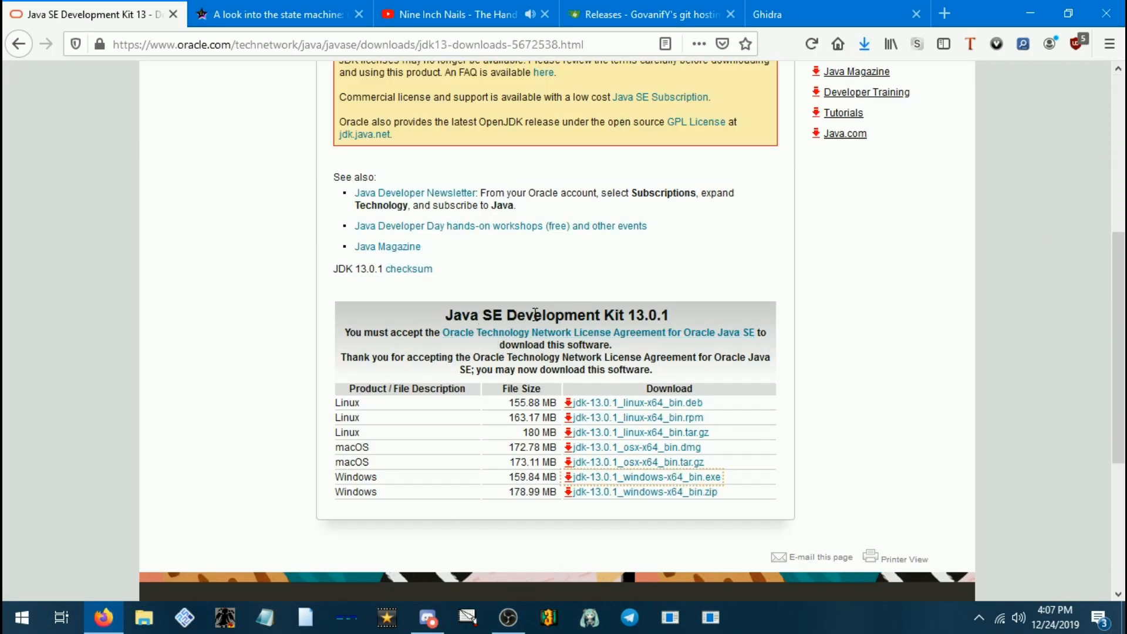
pyautogui.moveTo(635, 465)
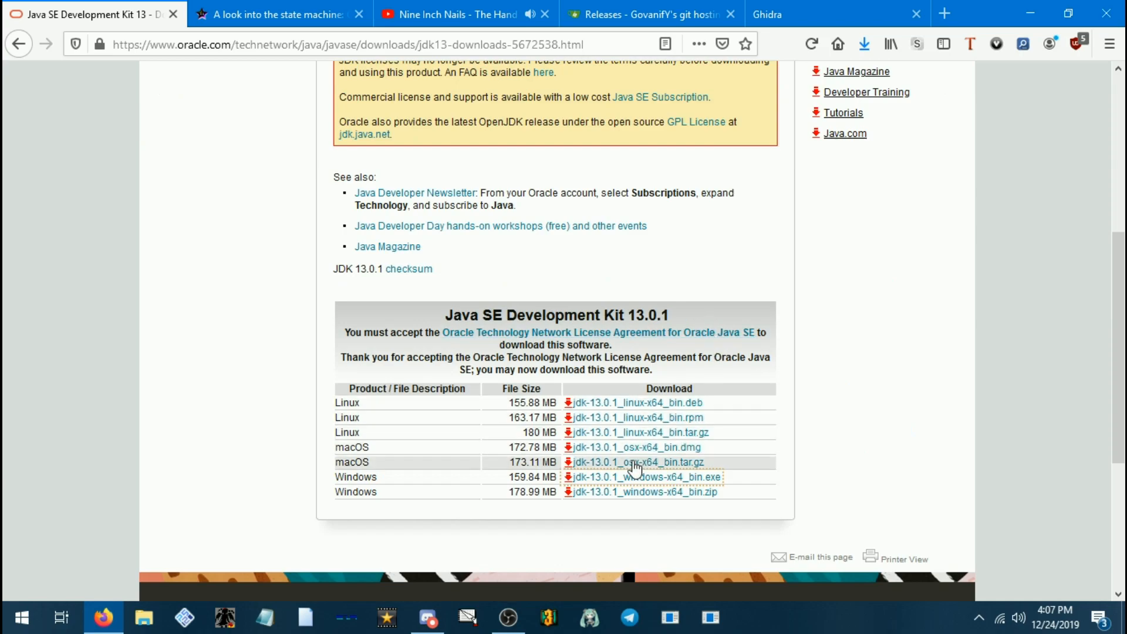
pyautogui.click(636, 477)
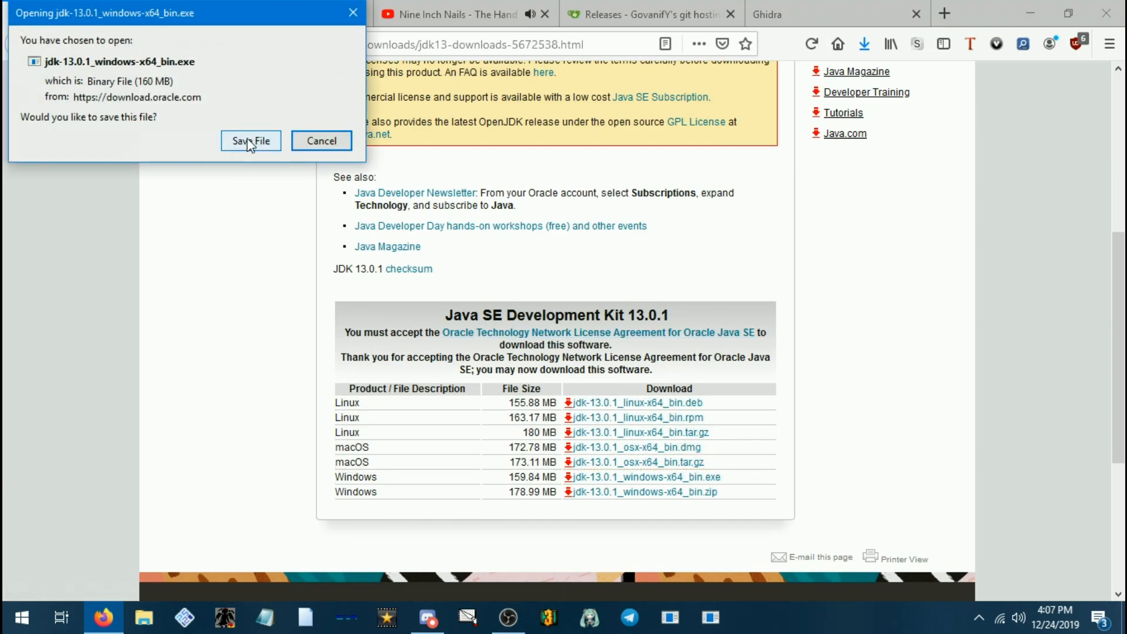
pyautogui.click(251, 140)
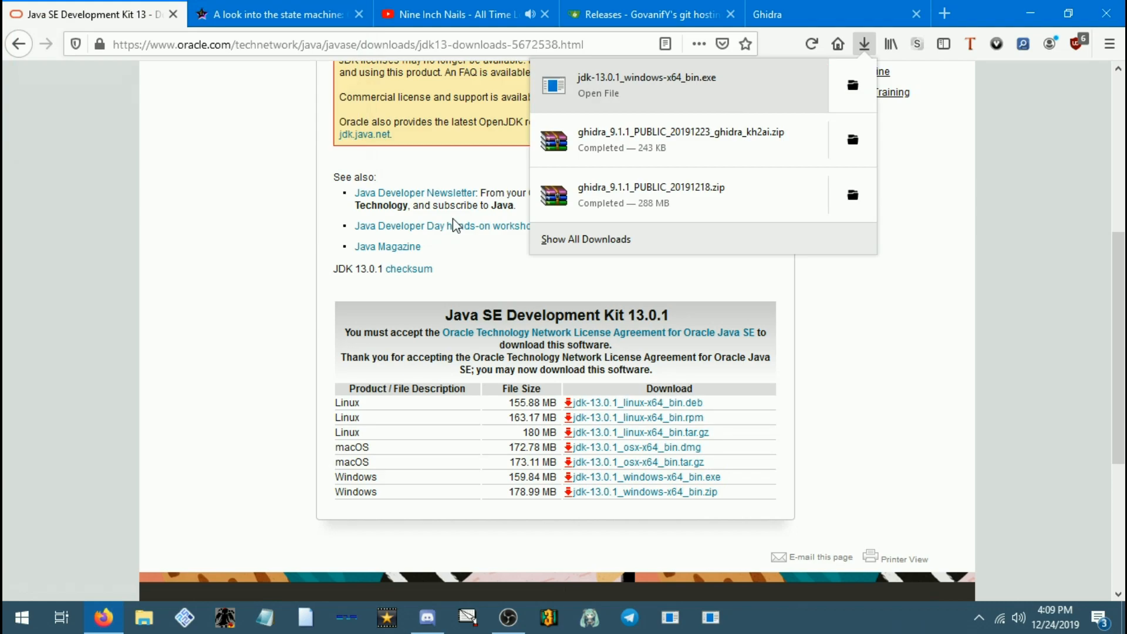
pyautogui.moveTo(780, 176)
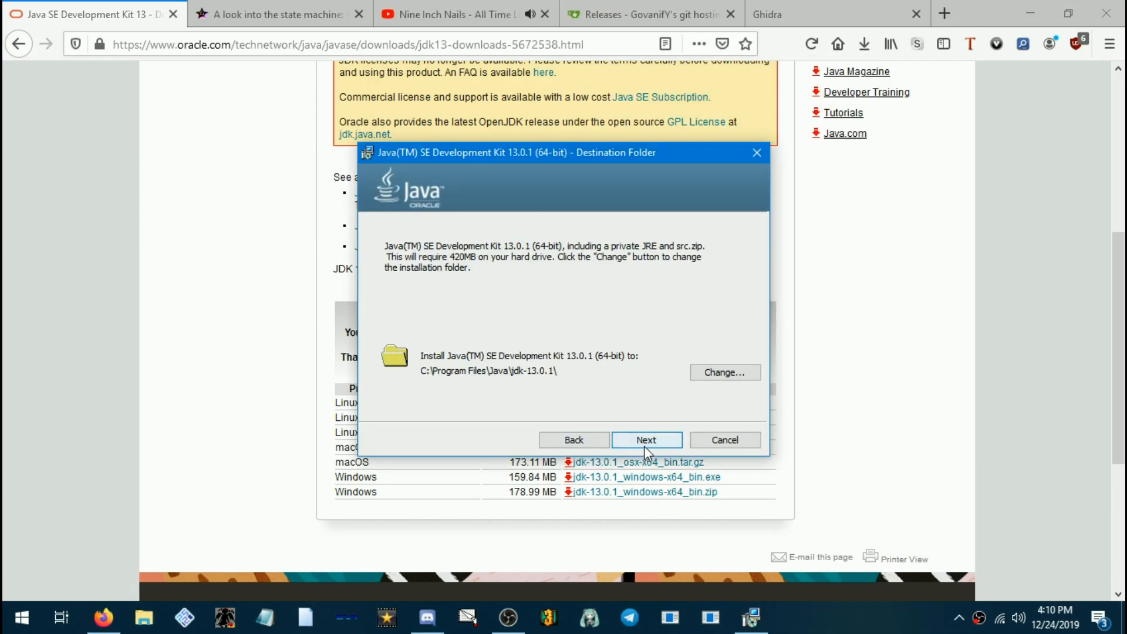
pyautogui.click(647, 439)
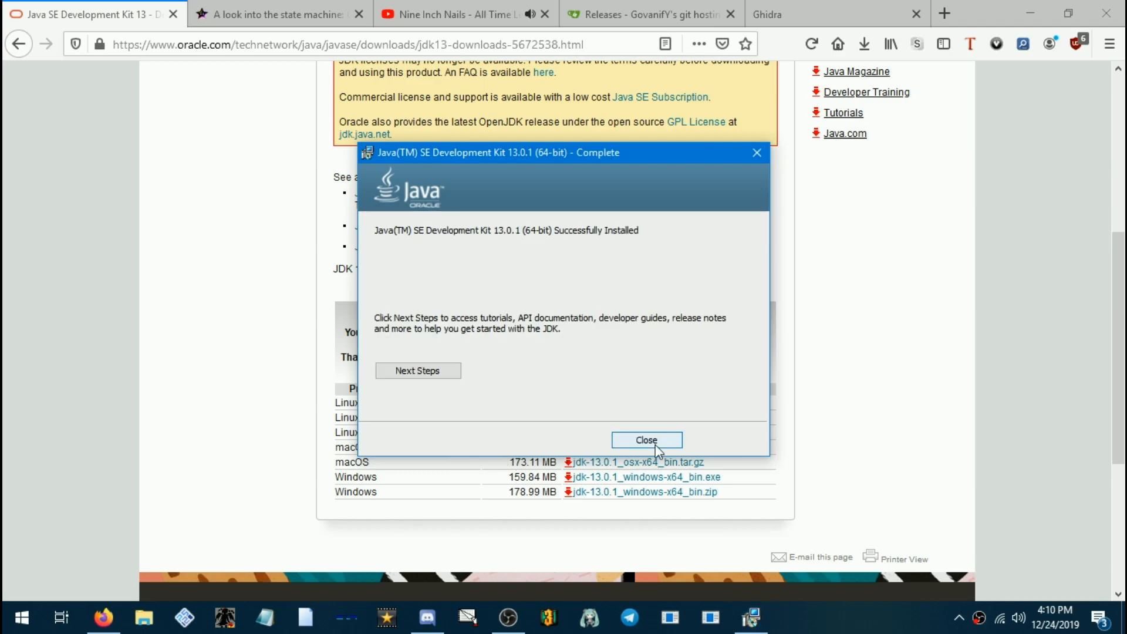
pyautogui.click(647, 440)
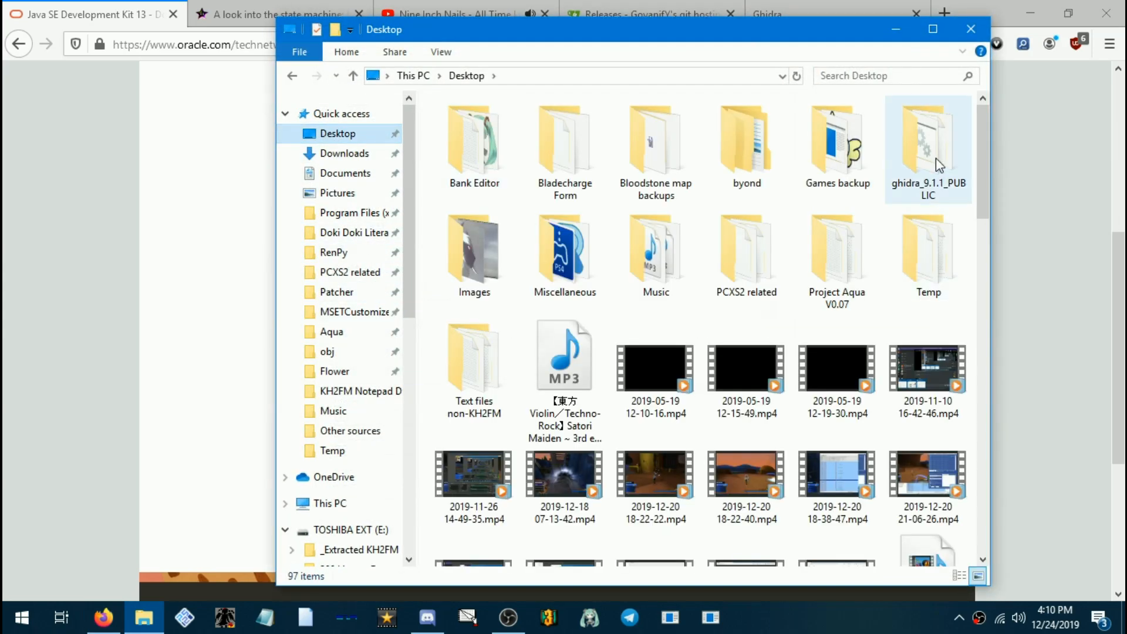
# Run ghidraRun.bat from the ghidra_9.1.1_PUBLIC folder and accept the user agreement.
pyautogui.doubleClick(928, 135)
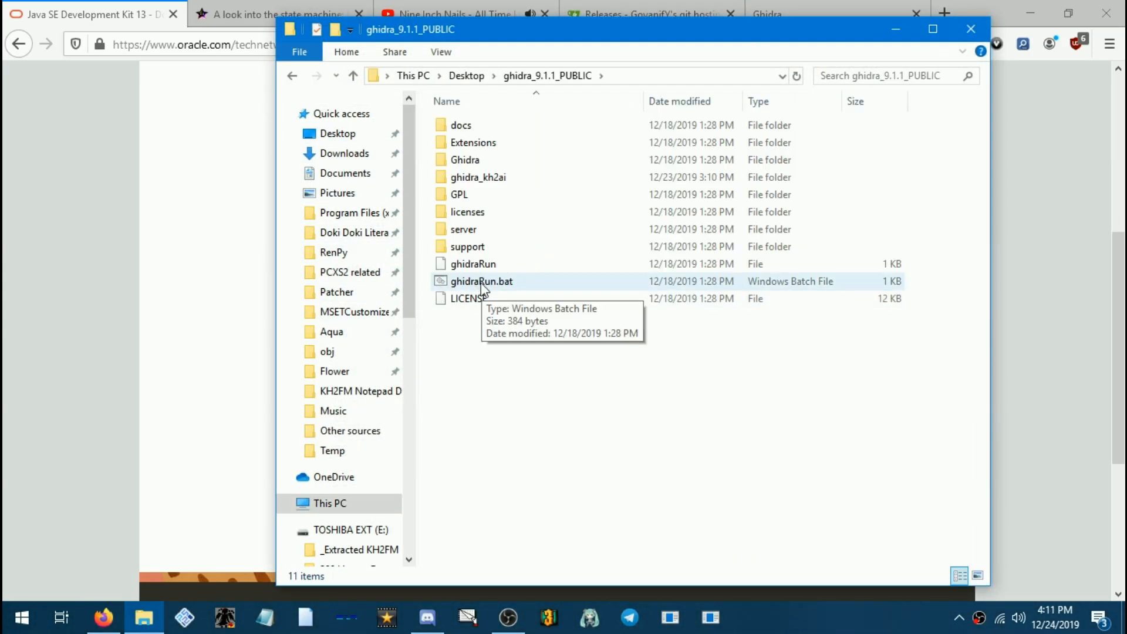
pyautogui.doubleClick(474, 282)
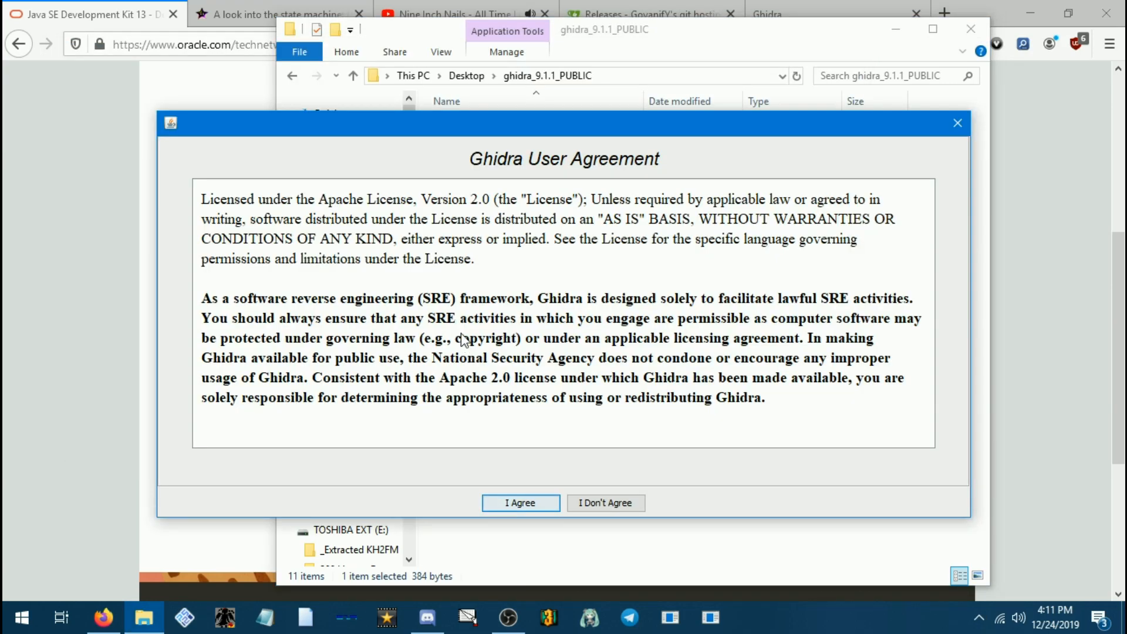
pyautogui.click(521, 502)
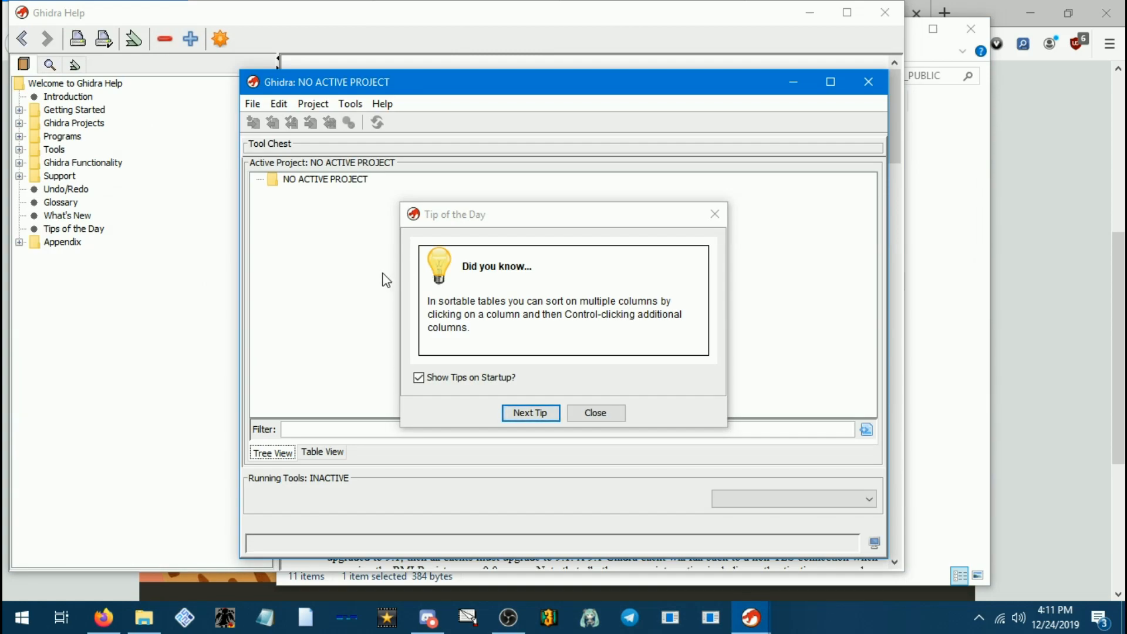
# Dismiss the tip of the day and go to the Tool page of Tool Options.
pyautogui.click(595, 413)
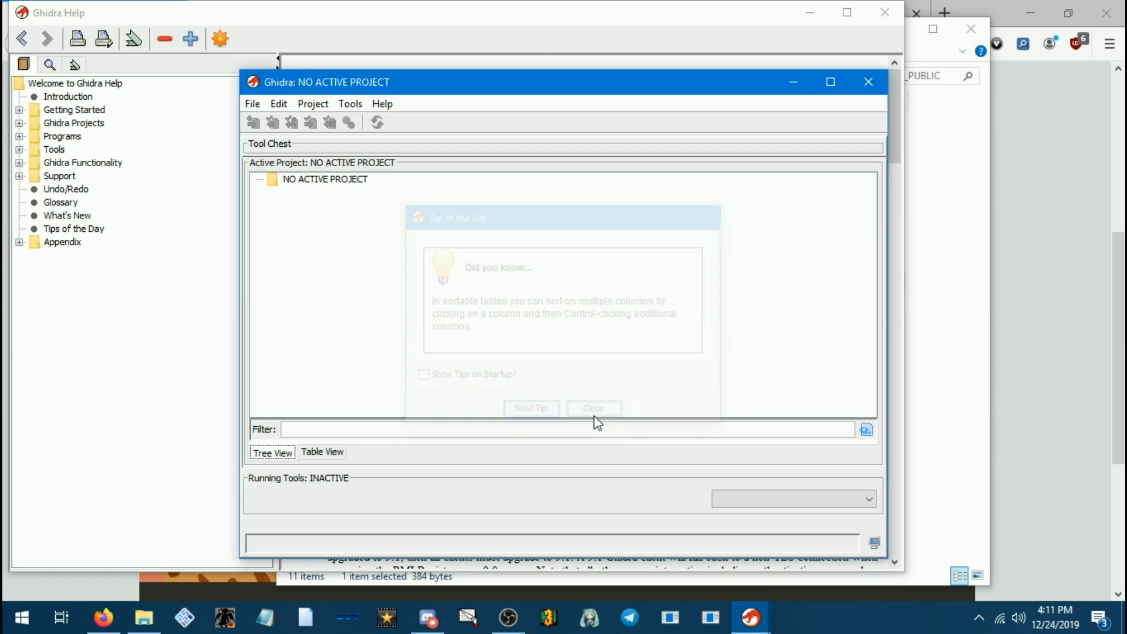
pyautogui.click(593, 409)
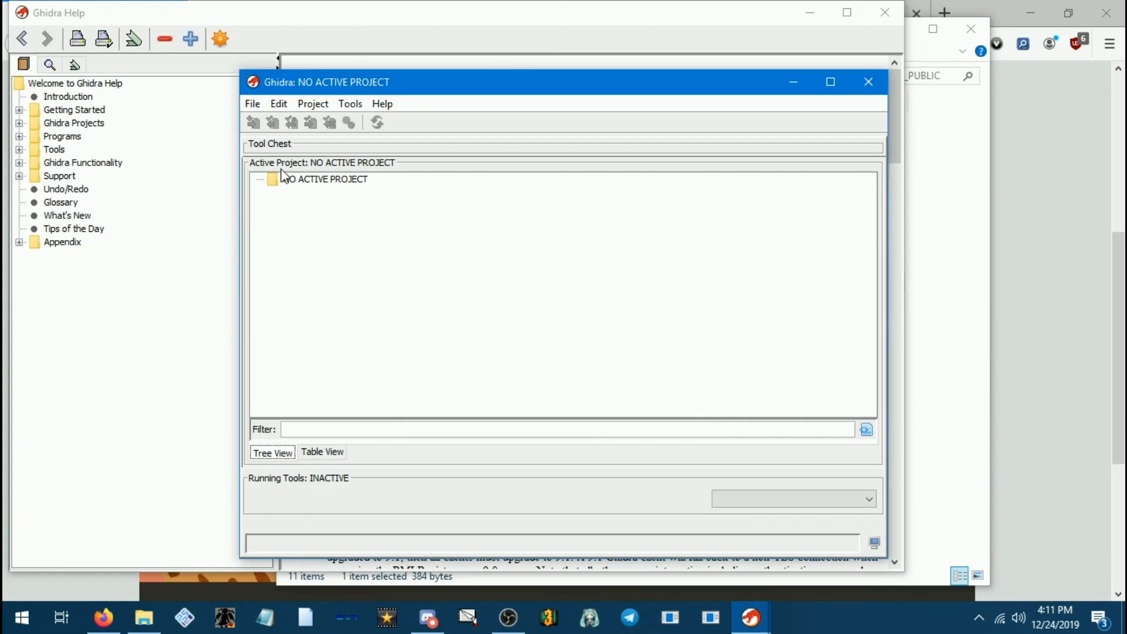
pyautogui.click(278, 104)
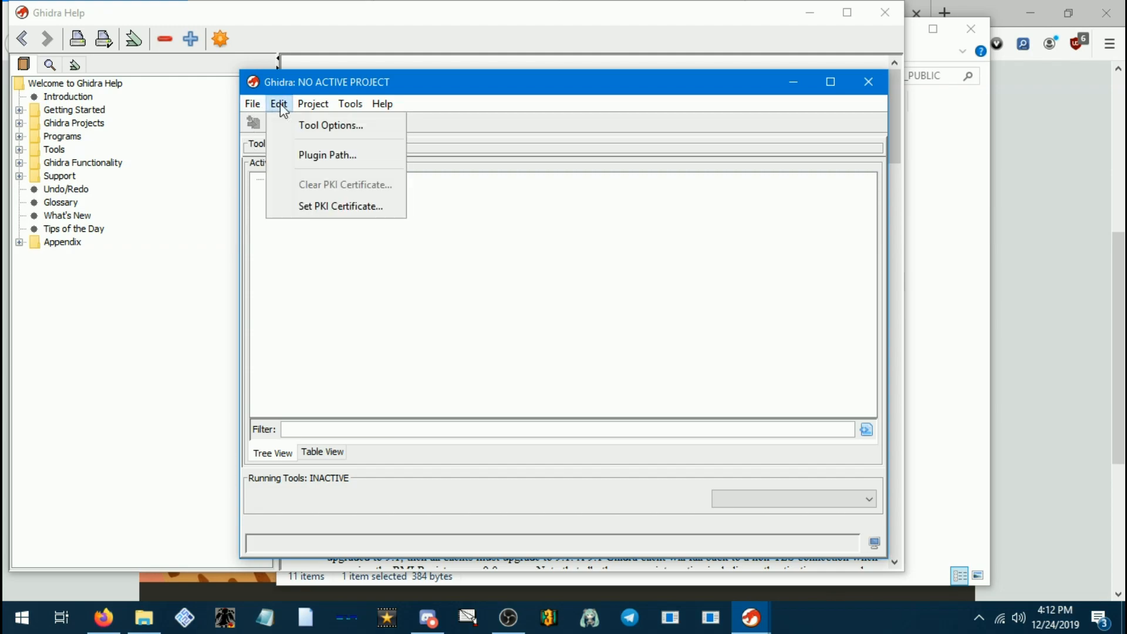
pyautogui.click(330, 125)
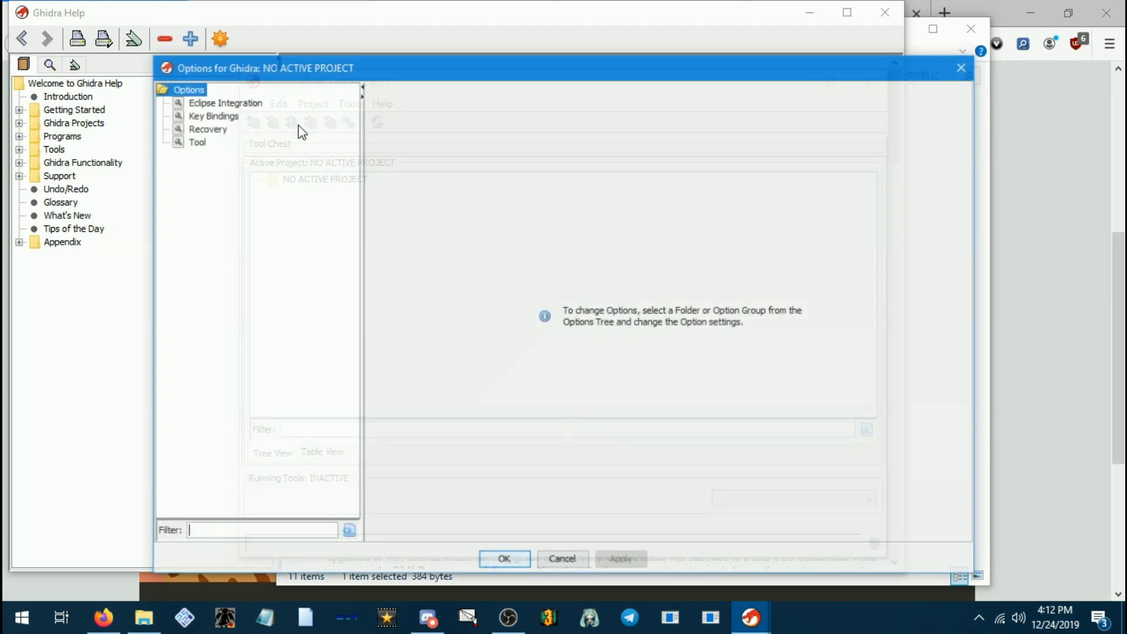
pyautogui.click(193, 141)
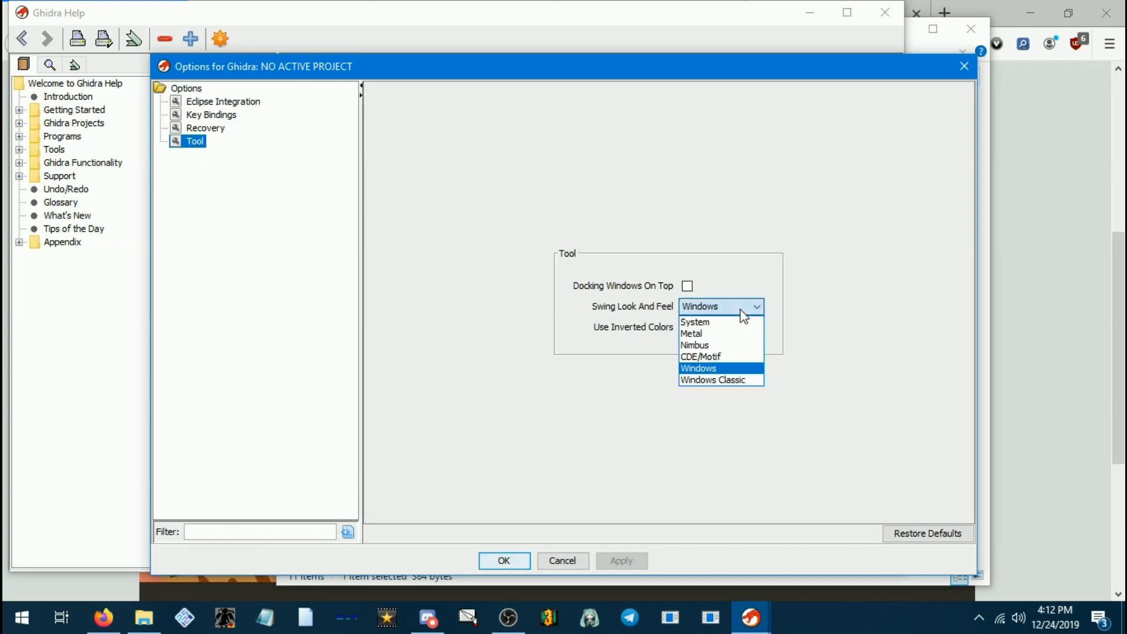
# Set the Metal look with Use Inverted Colors, apply it and acknowledge the restart notice.
pyautogui.click(691, 333)
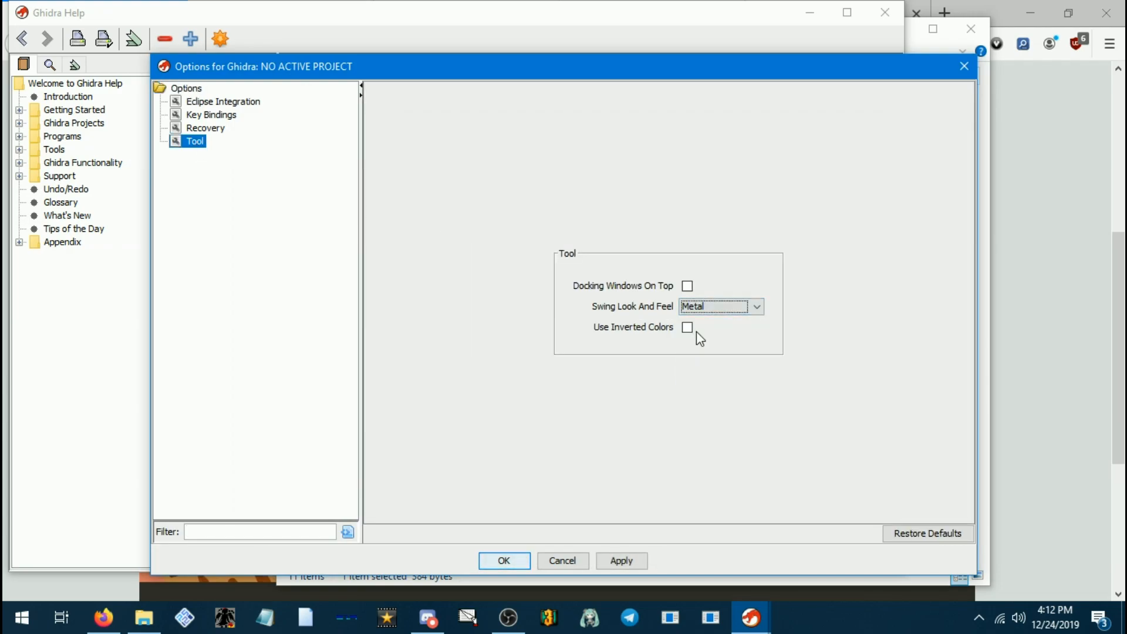
pyautogui.click(687, 327)
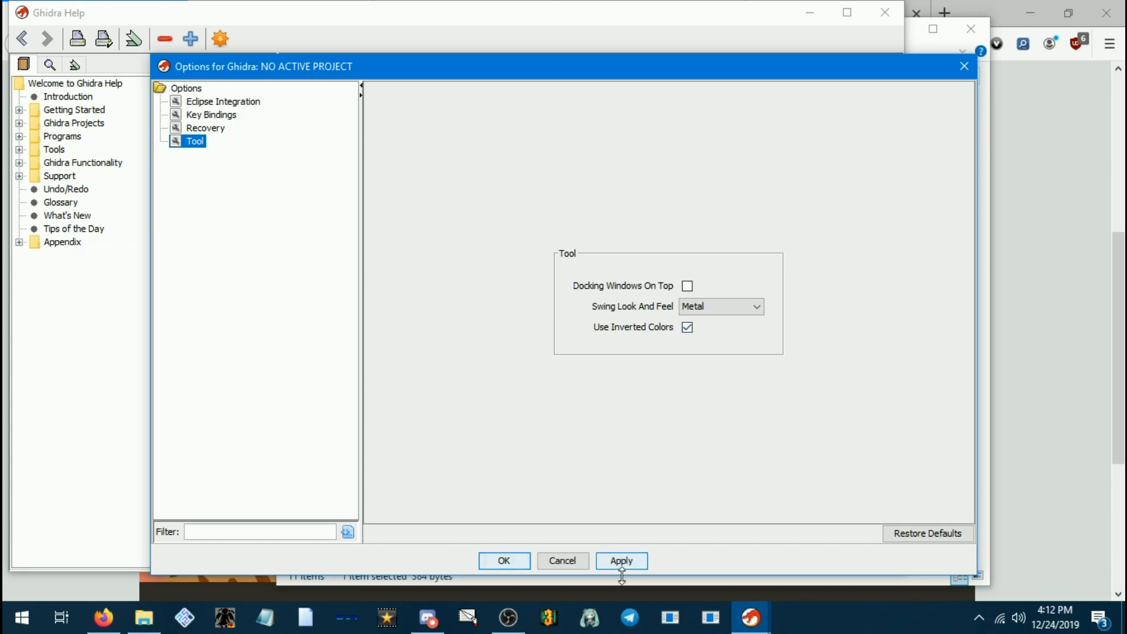
pyautogui.click(621, 560)
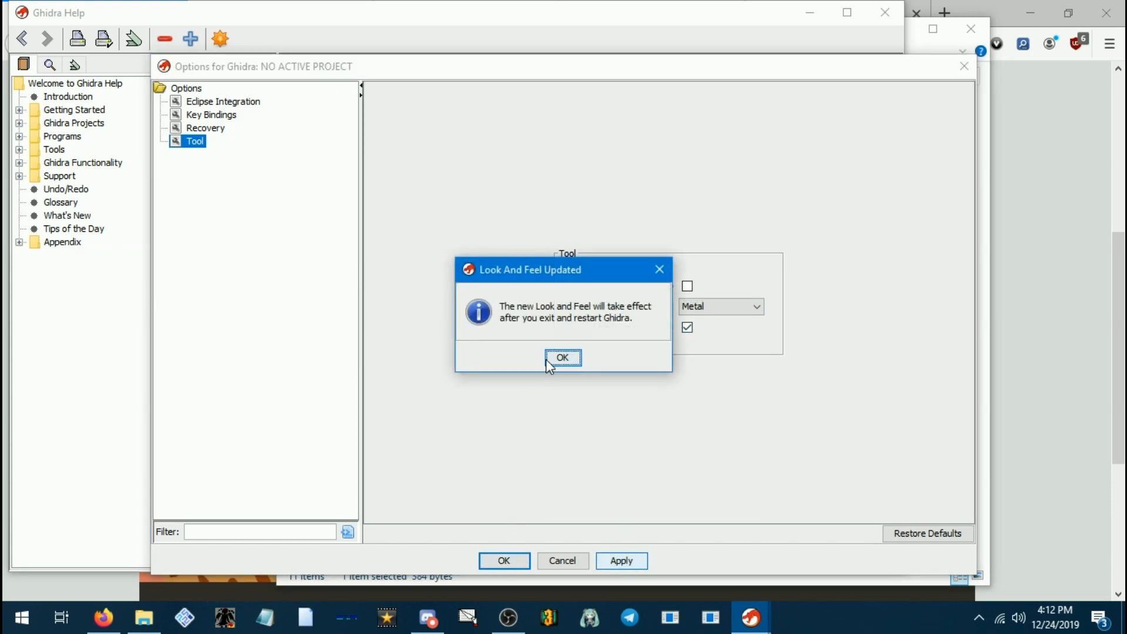
pyautogui.click(563, 357)
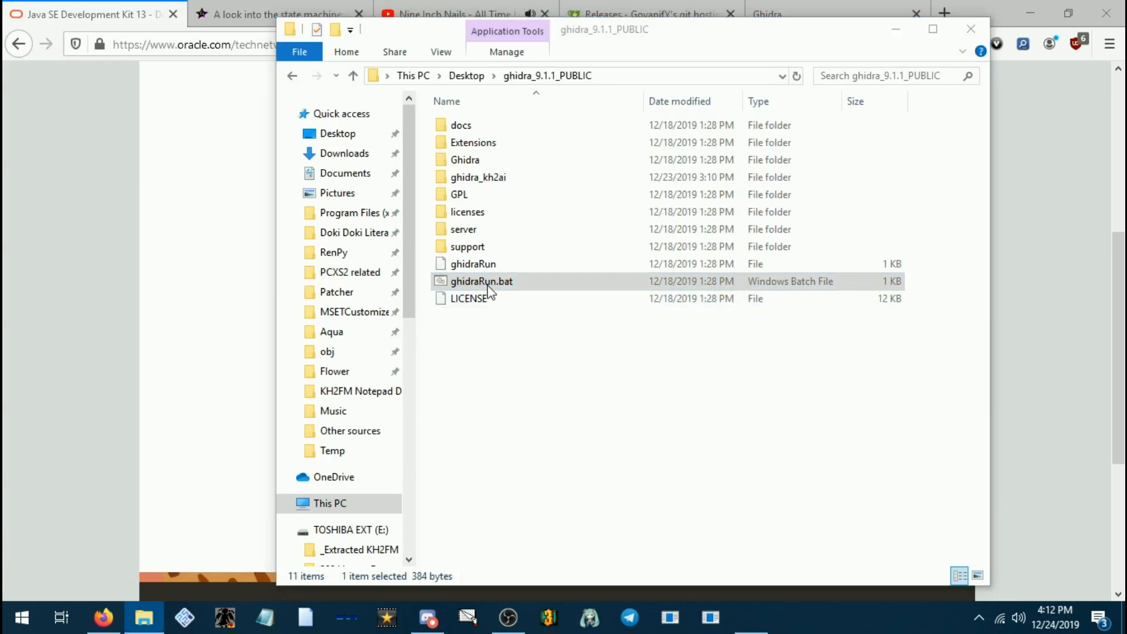
# Relaunch Ghidra and start adding a new extension in Install Extensions.
pyautogui.doubleClick(482, 282)
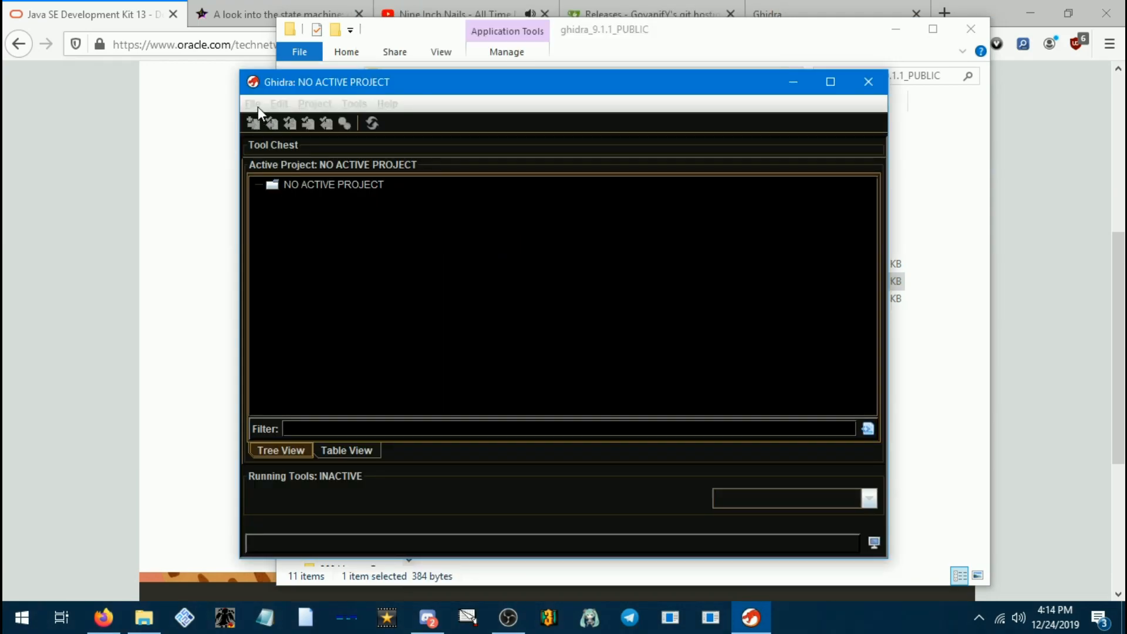
pyautogui.click(251, 103)
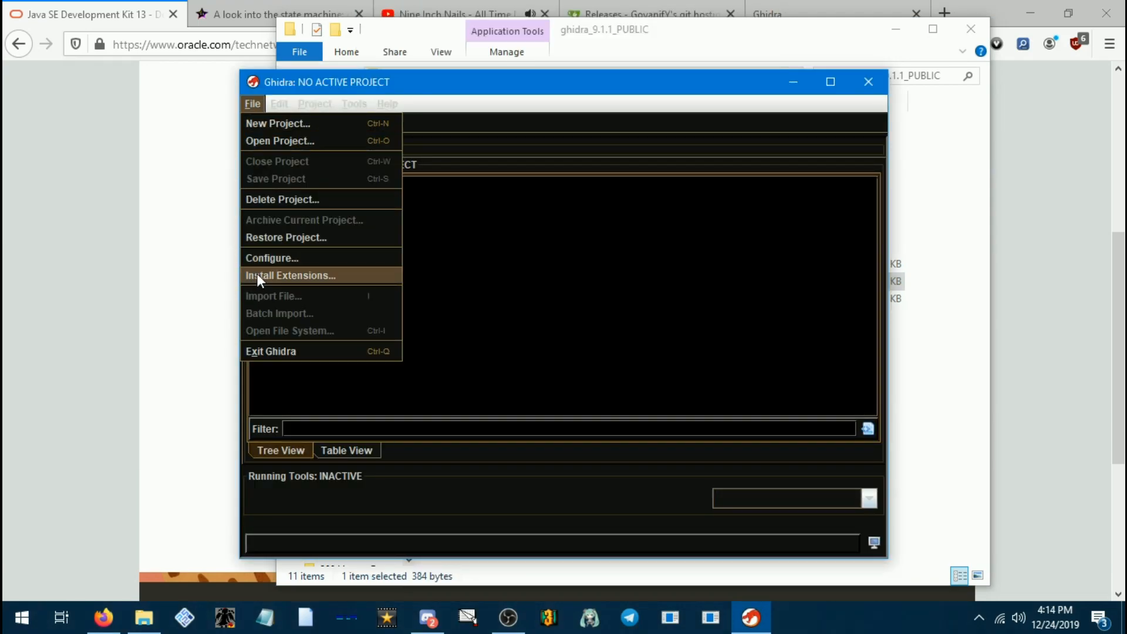
pyautogui.click(290, 274)
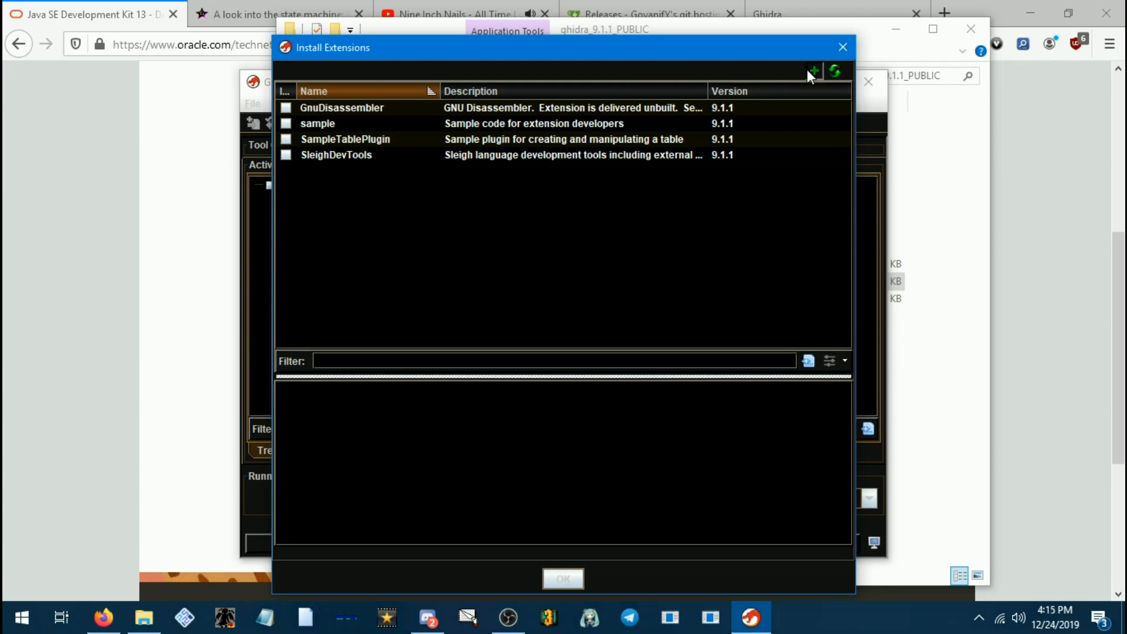
pyautogui.click(815, 71)
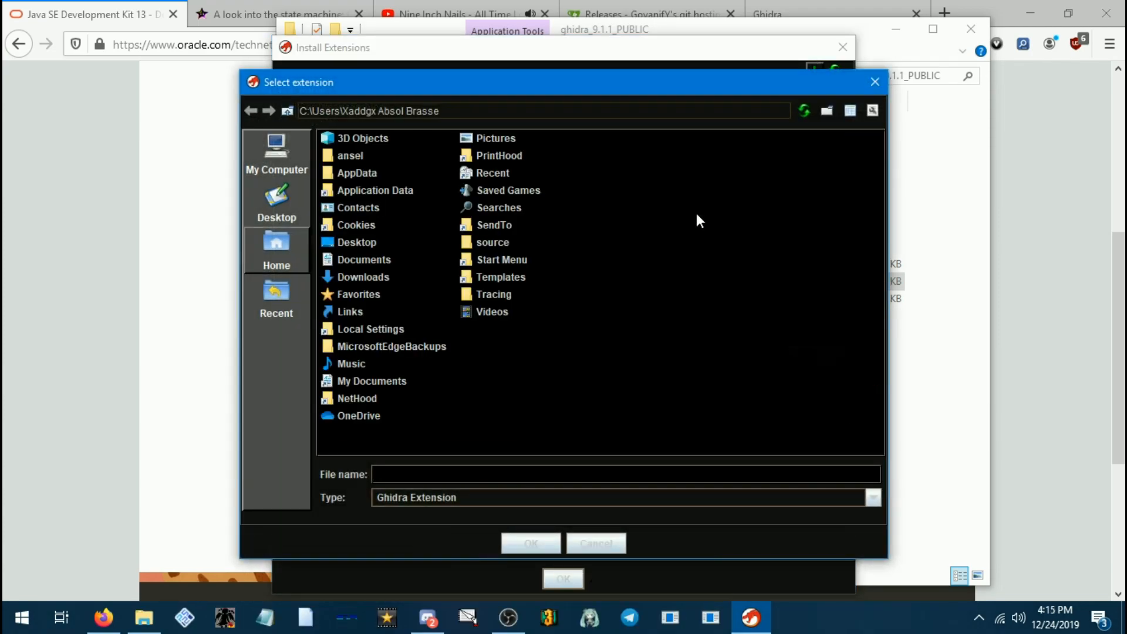
# Select the ghidra_kh2ai folder in ghidra_9.1.1_PUBLIC and tick the extension to enable it.
pyautogui.doubleClick(356, 242)
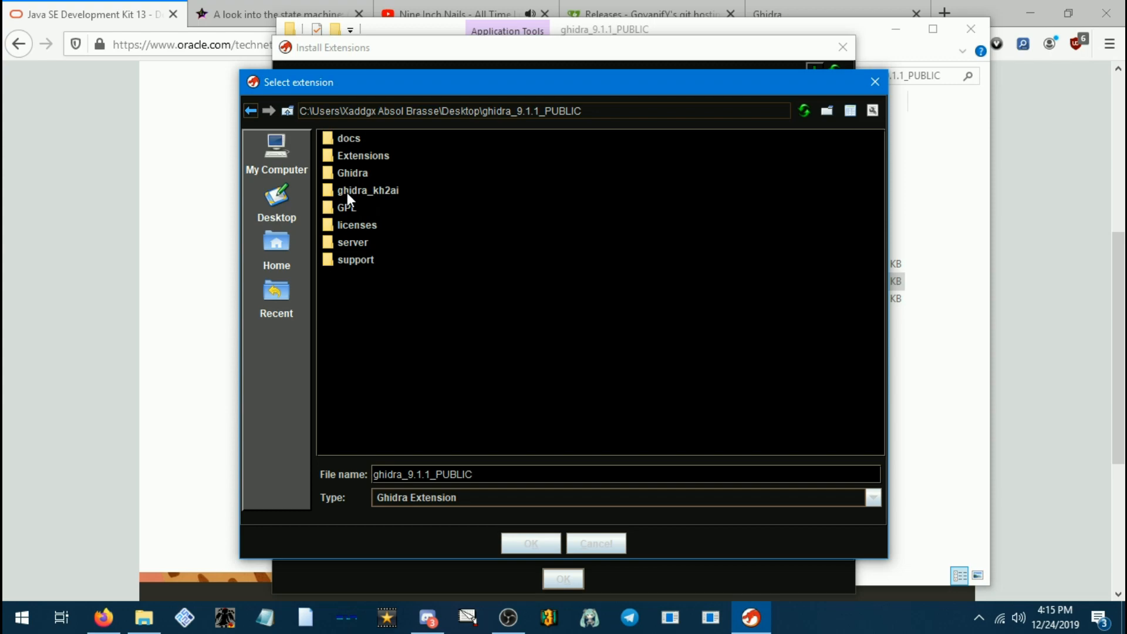
pyautogui.click(368, 191)
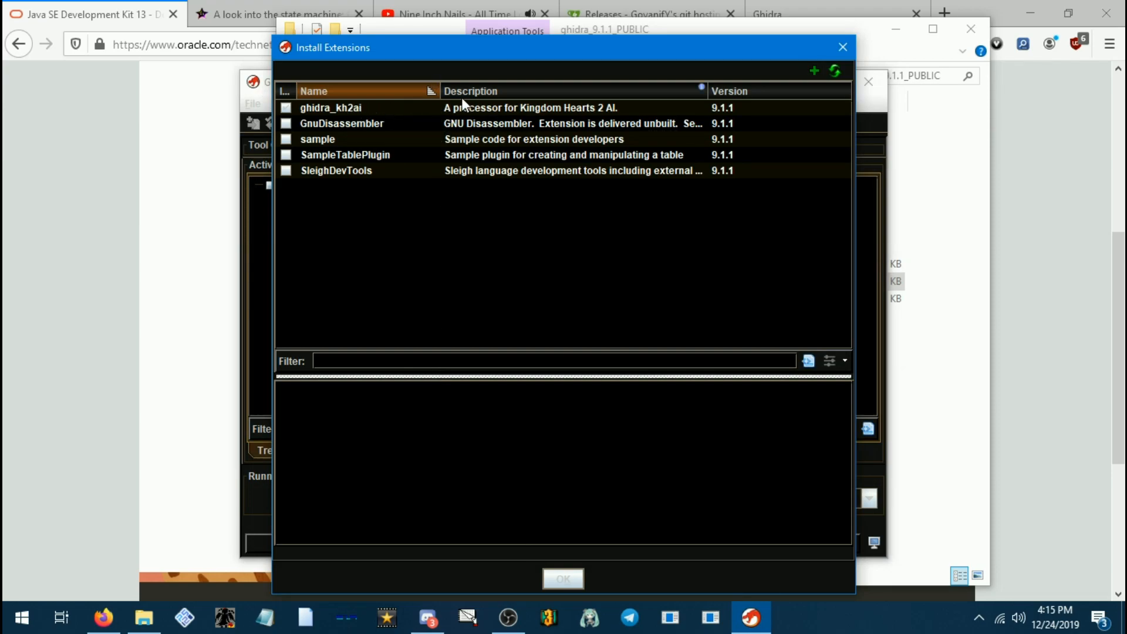
pyautogui.click(331, 107)
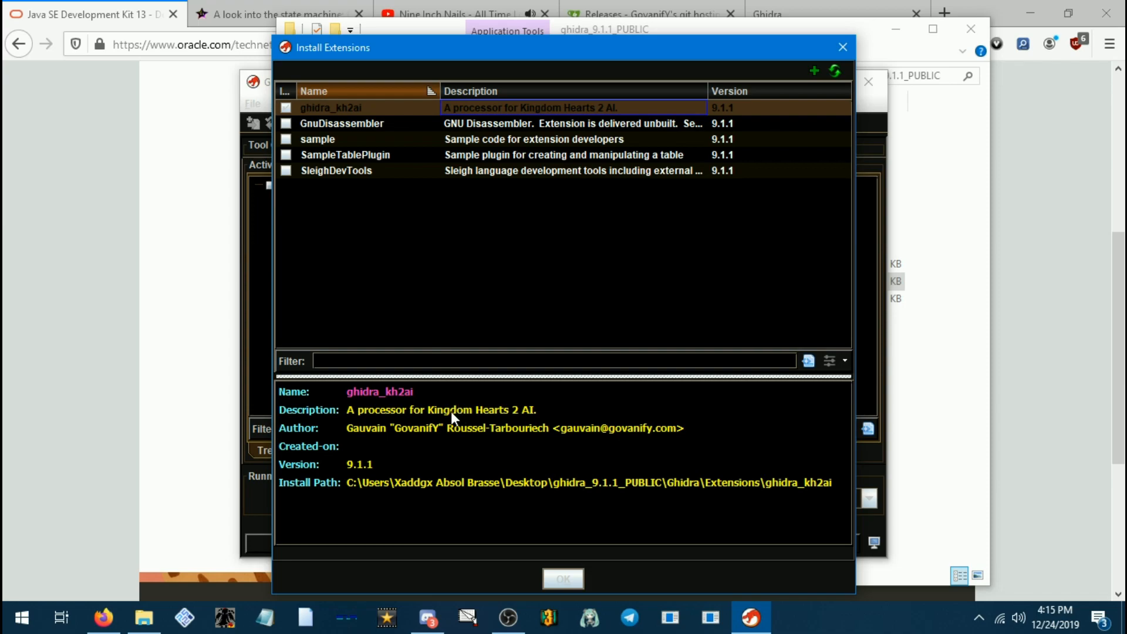
pyautogui.moveTo(411, 440)
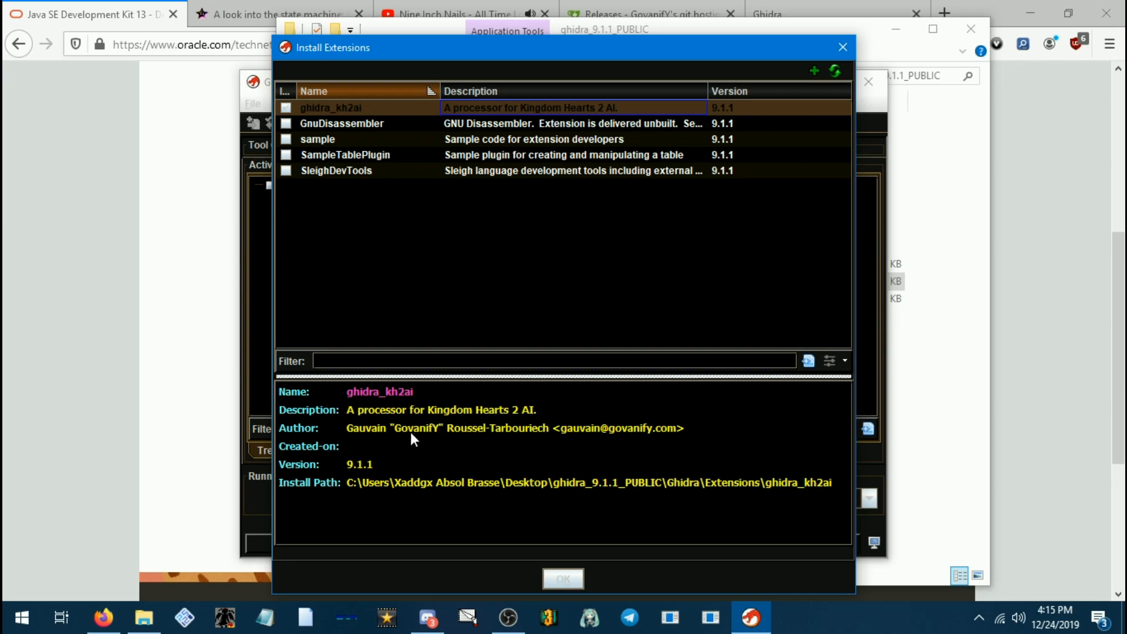
pyautogui.click(285, 108)
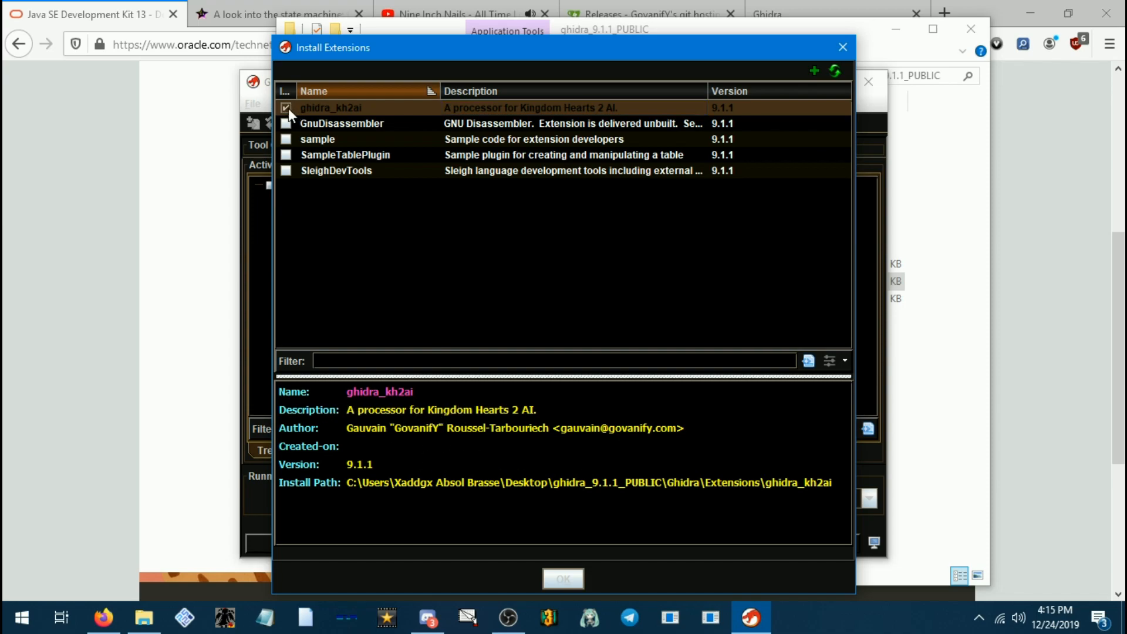
pyautogui.click(286, 108)
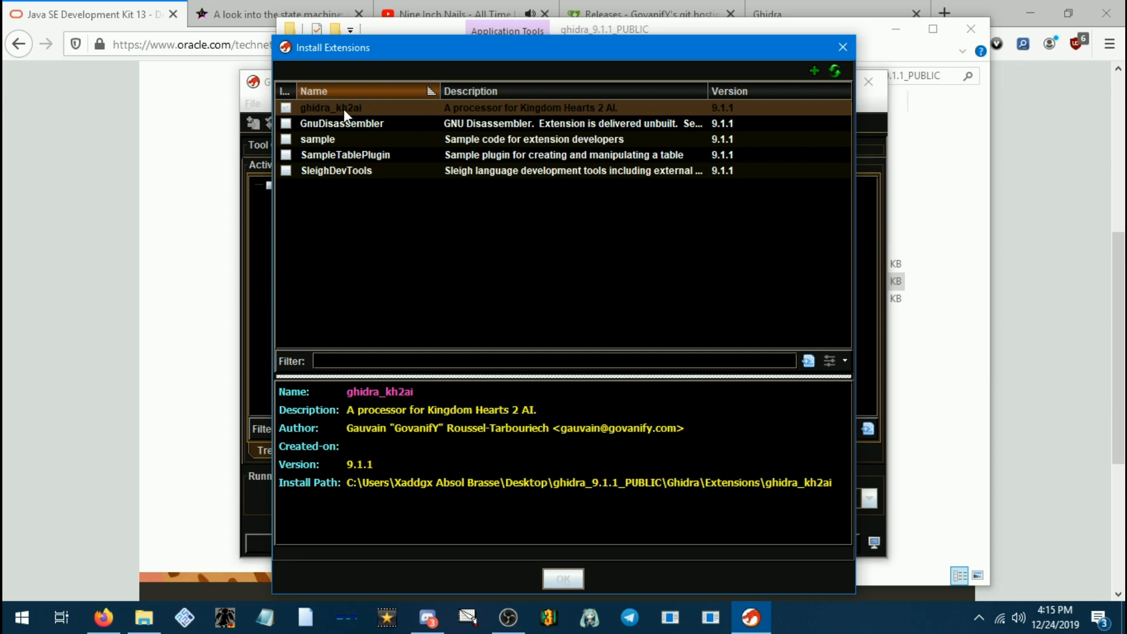
# Confirm the extension changes, acknowledge the restart notice and start Ghidra again.
pyautogui.click(564, 578)
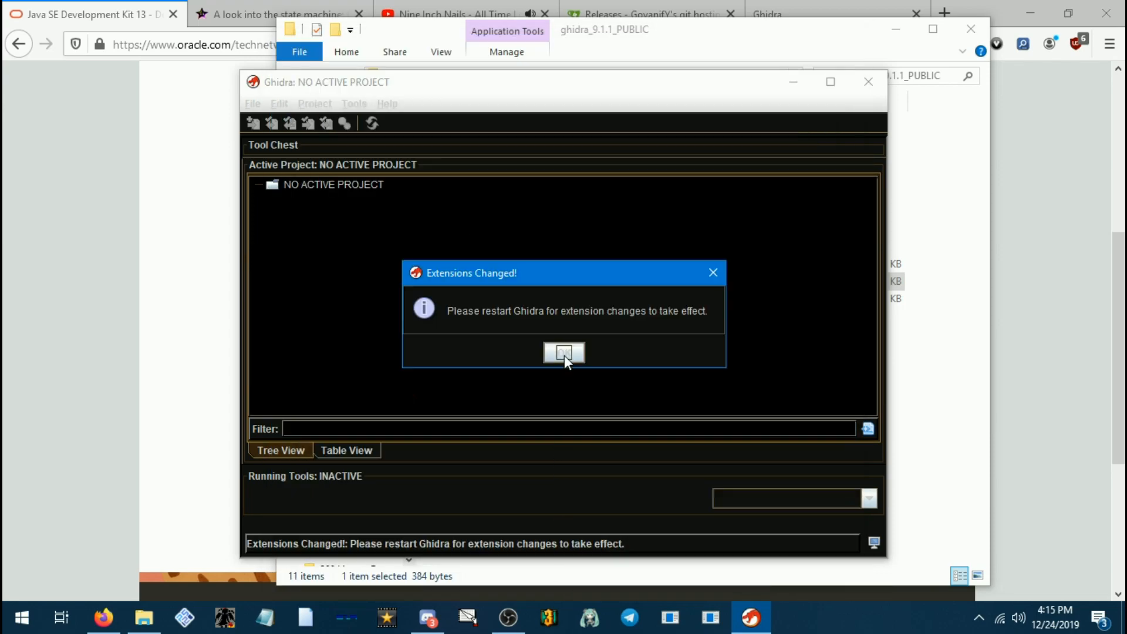
pyautogui.click(564, 352)
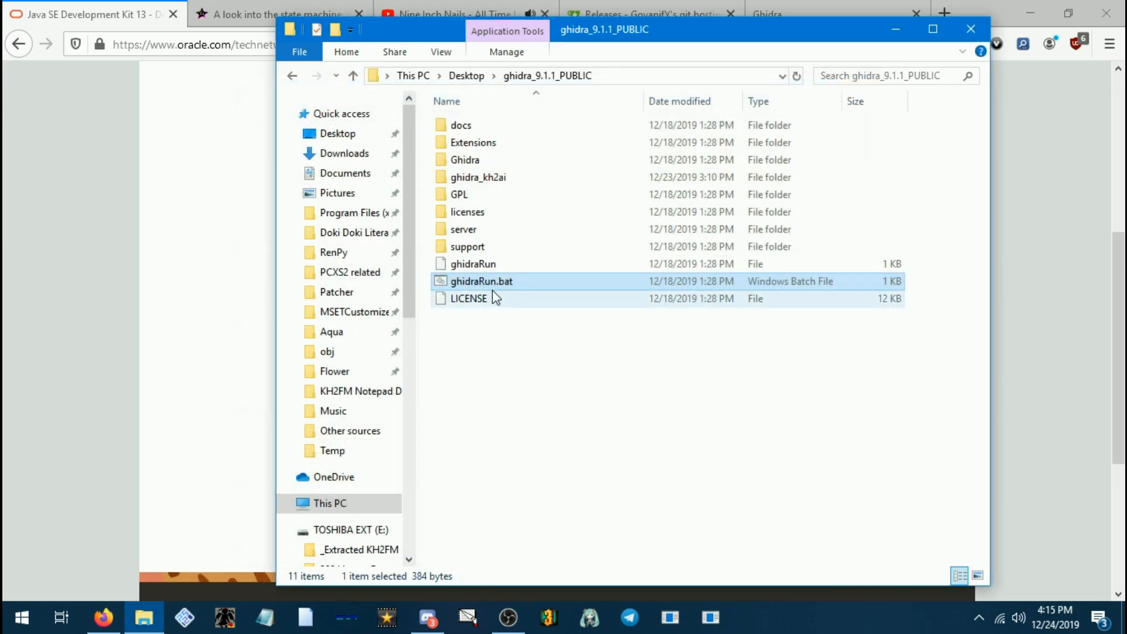
pyautogui.doubleClick(481, 282)
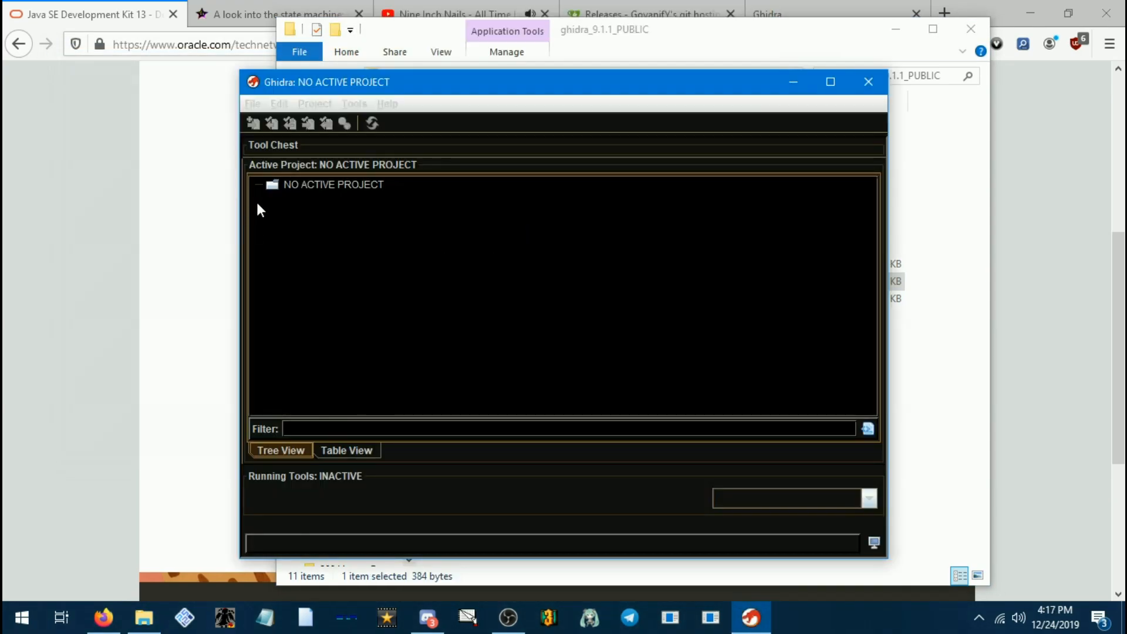
# Start a new Non-Shared Project and continue to the location page.
pyautogui.click(251, 104)
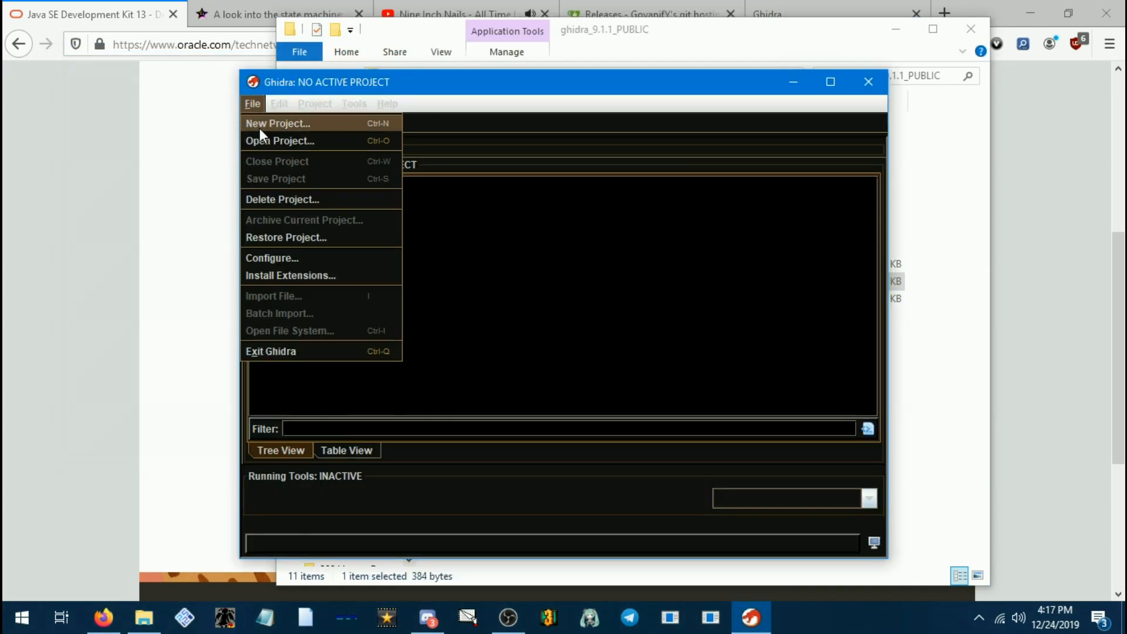
pyautogui.click(277, 123)
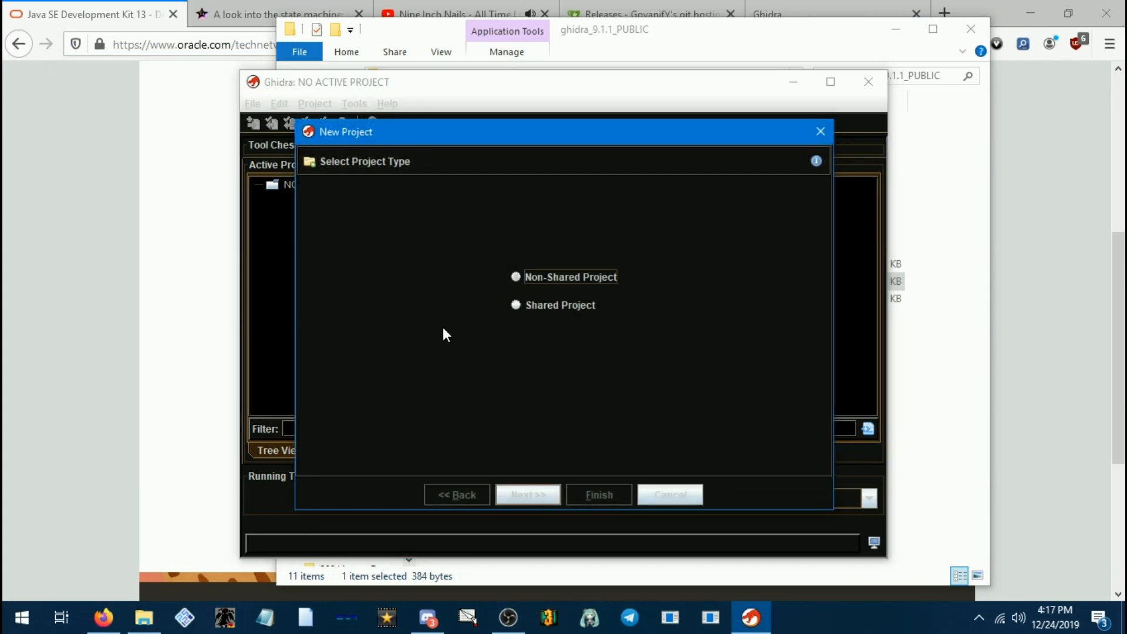
pyautogui.click(514, 305)
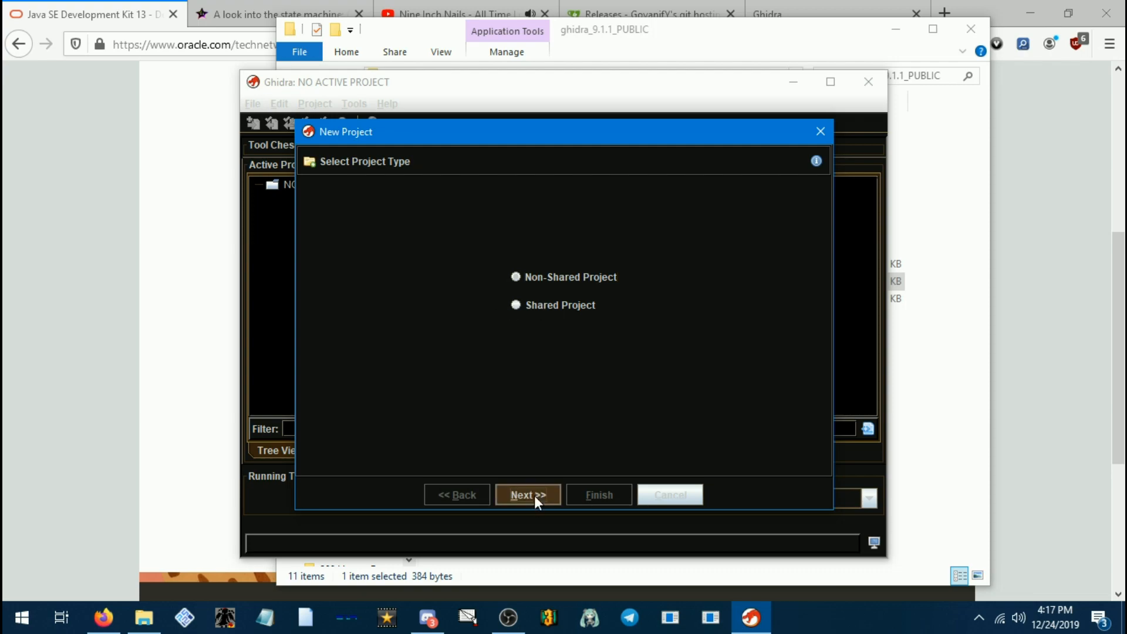
pyautogui.click(529, 495)
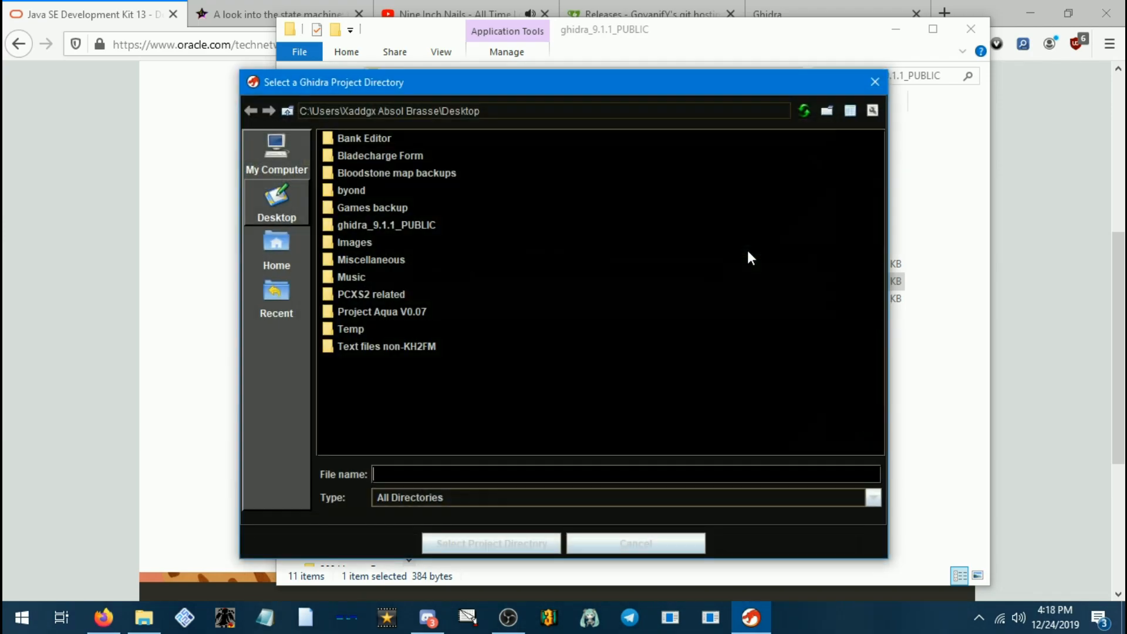
# Place the project in ghidra_9.1.1_PUBLIC, name it Sephidude and finish creating it.
pyautogui.click(387, 224)
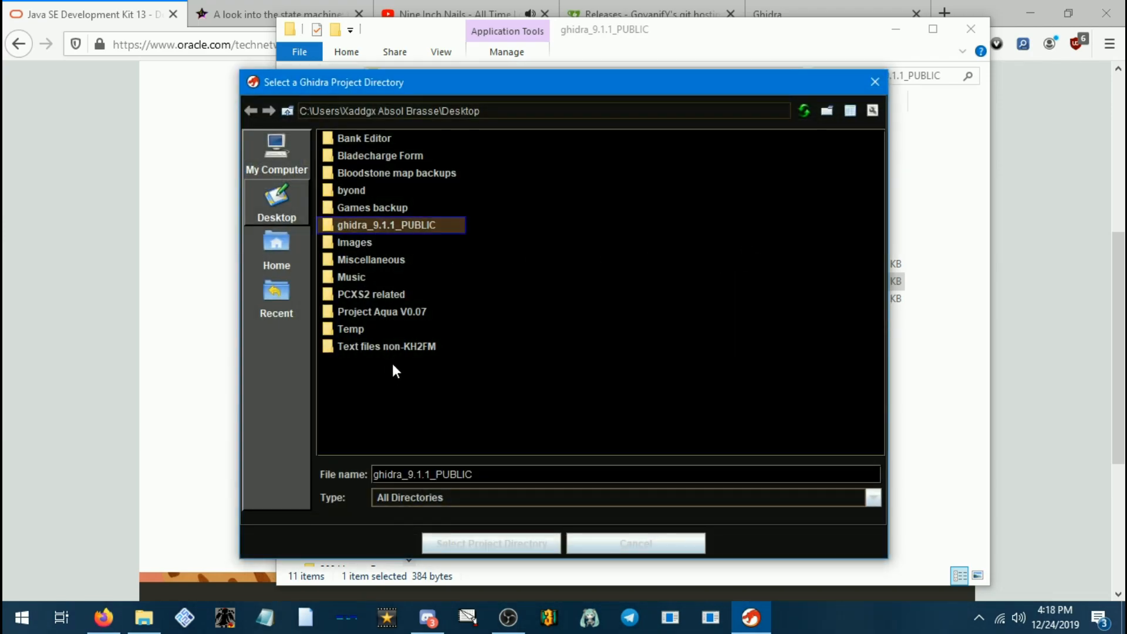
pyautogui.moveTo(481, 552)
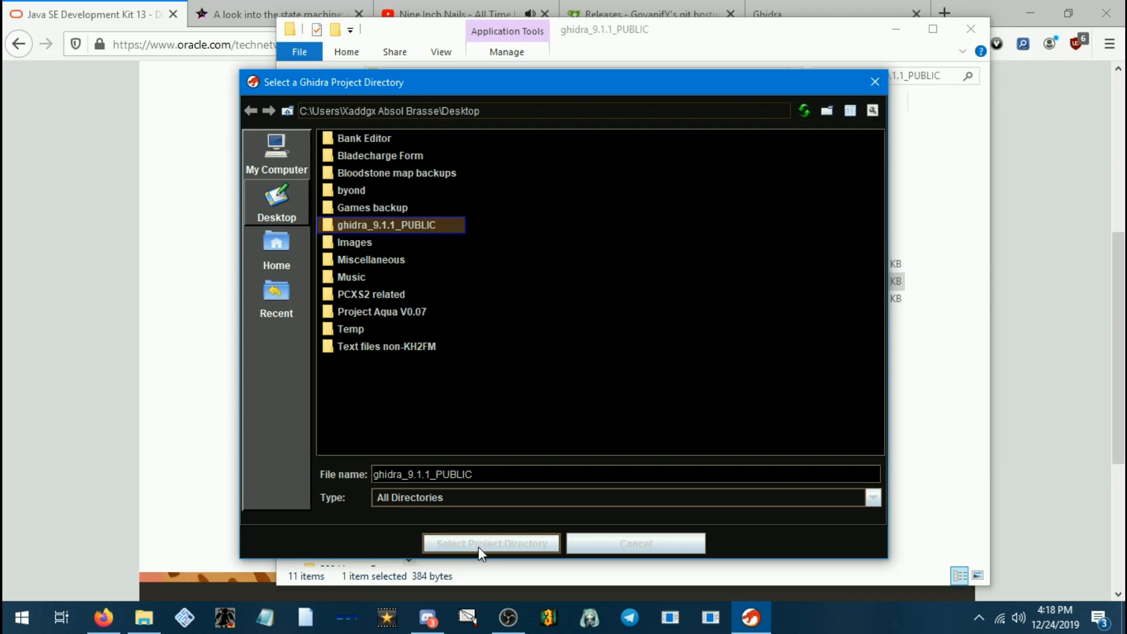
pyautogui.click(491, 544)
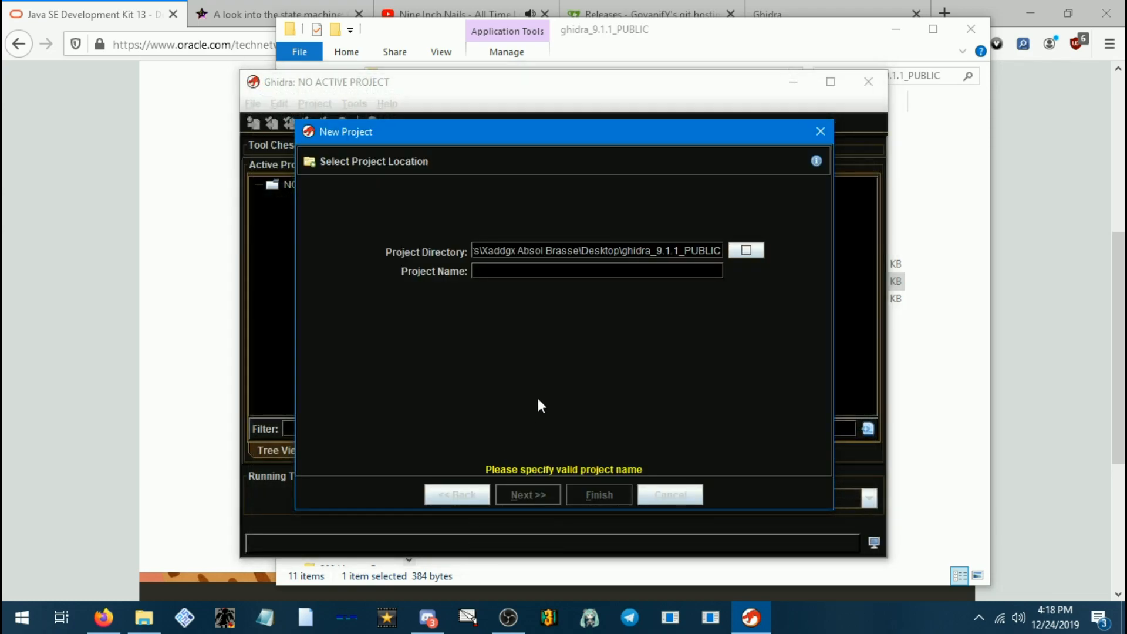
pyautogui.click(597, 270)
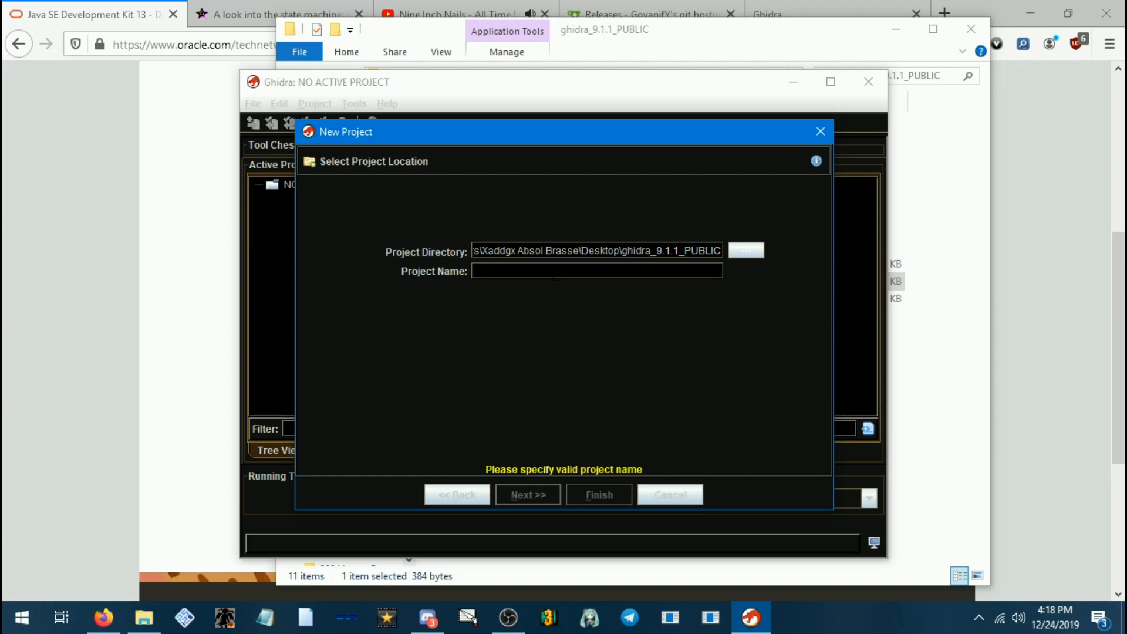
pyautogui.write('Sephidude')
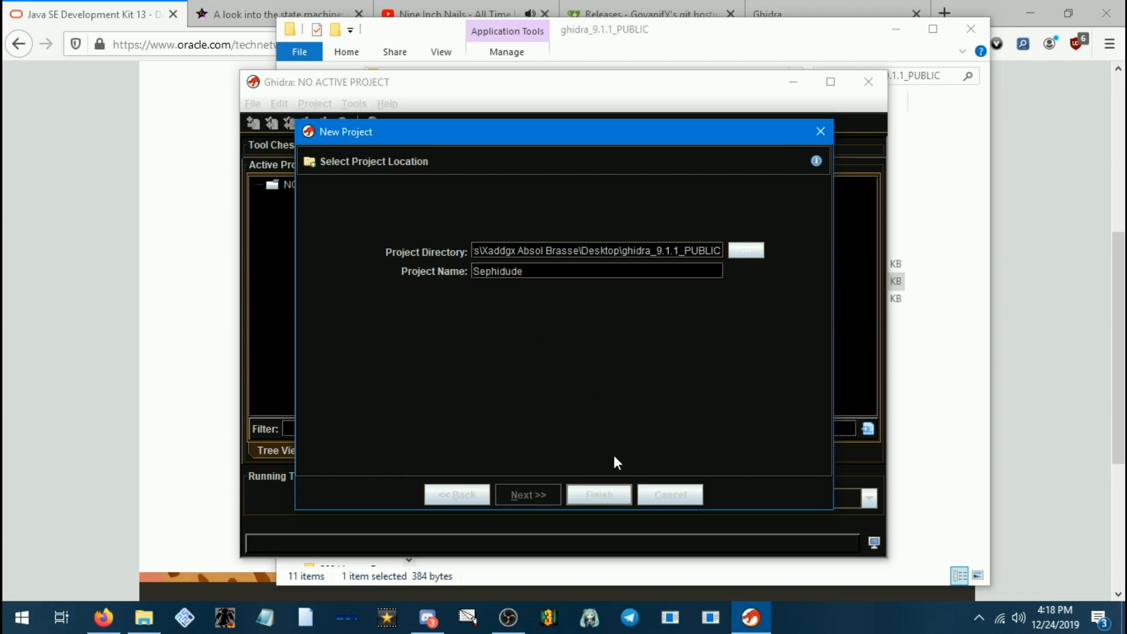
pyautogui.moveTo(605, 495)
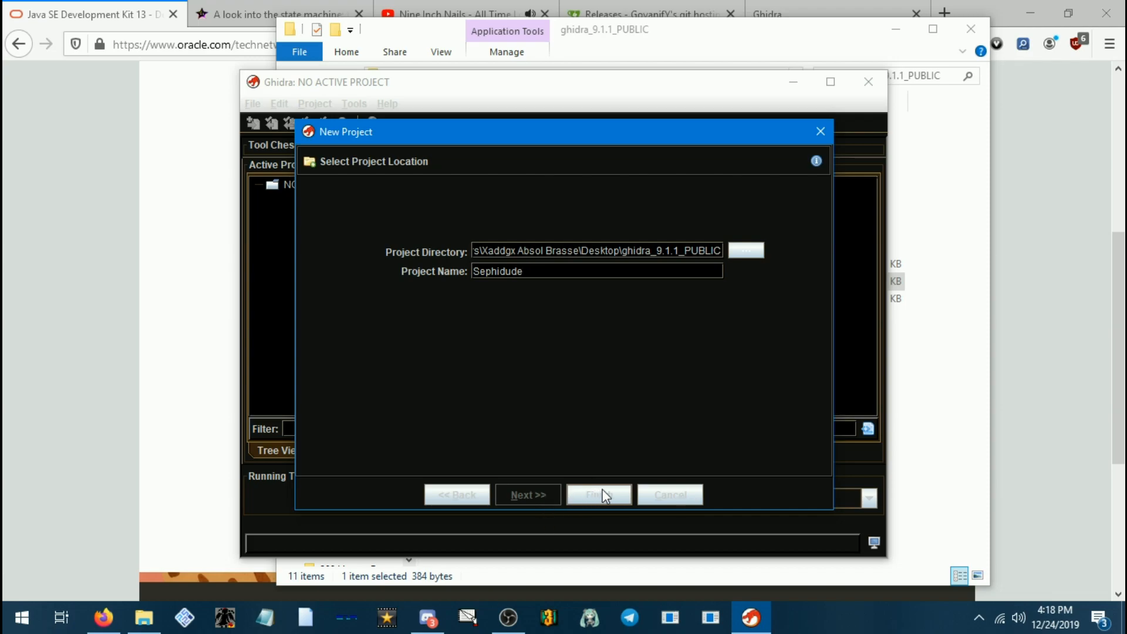
pyautogui.click(599, 495)
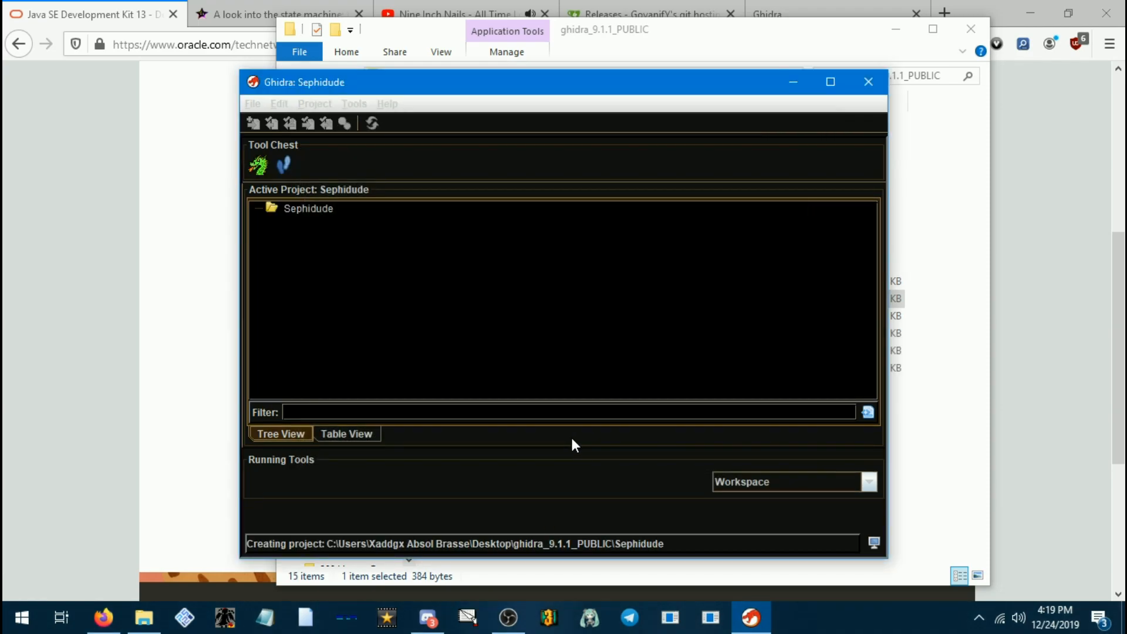
pyautogui.moveTo(682, 550)
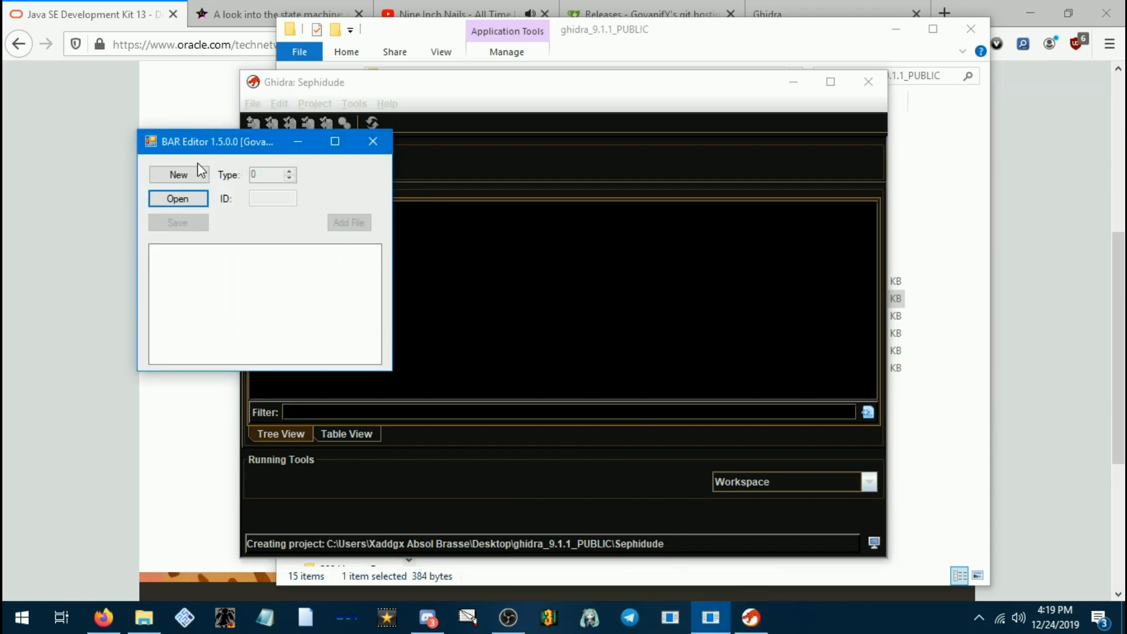
# Reposition the BAR Editor 1.5.0.0 window beside the Ghidra project.
pyautogui.moveTo(216, 142); pyautogui.dragTo(288, 97)
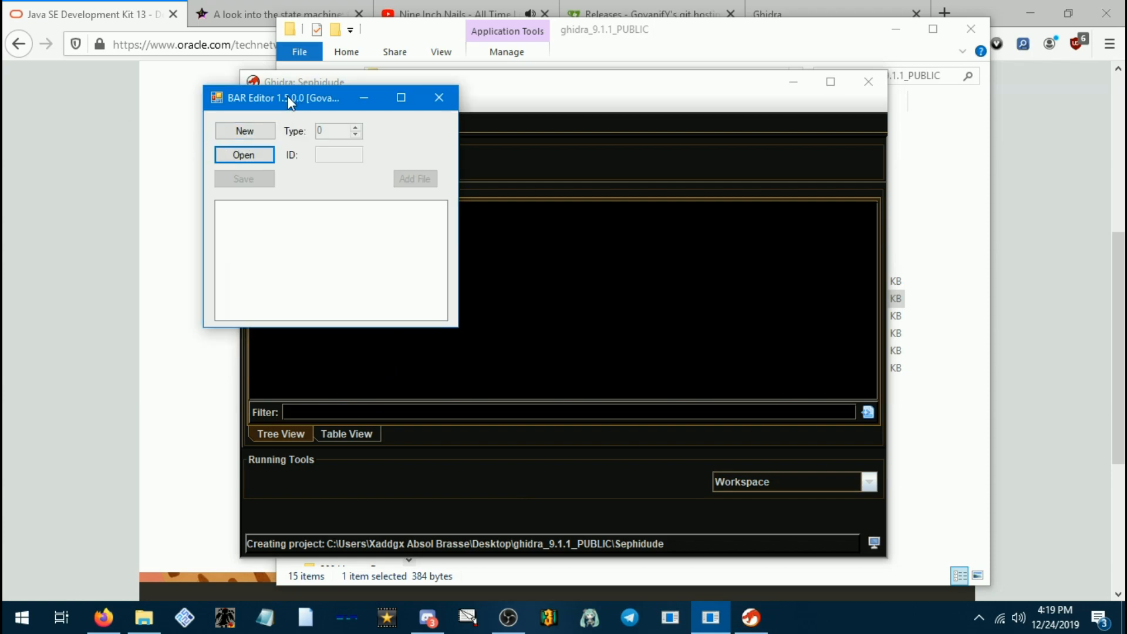
pyautogui.moveTo(288, 97); pyautogui.dragTo(212, 100)
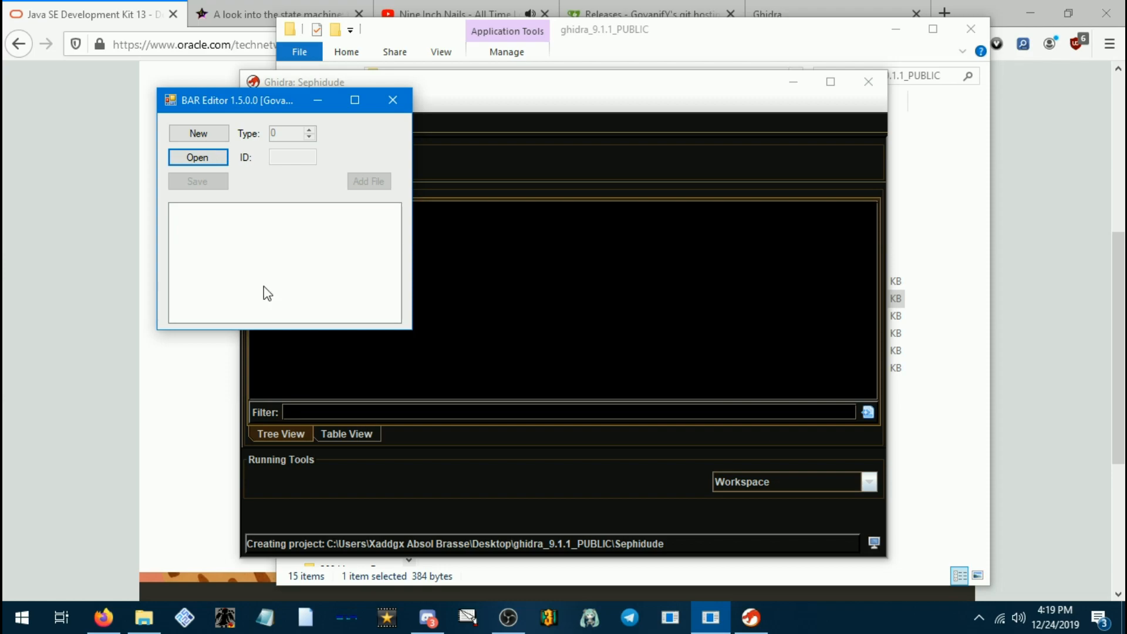
pyautogui.moveTo(337, 528)
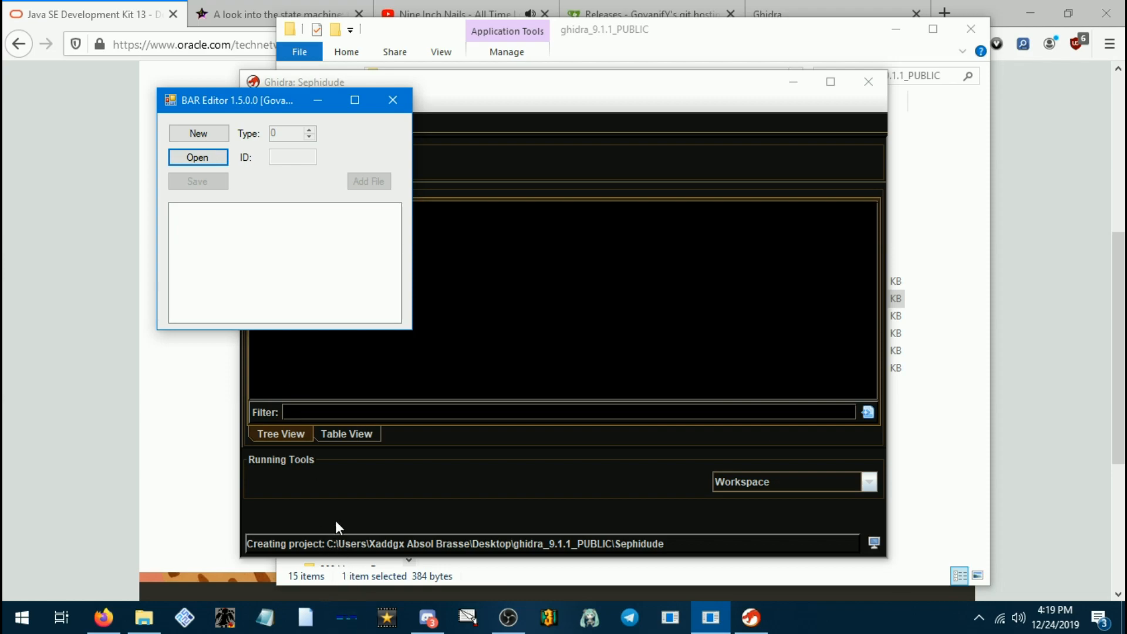
pyautogui.moveTo(219, 561)
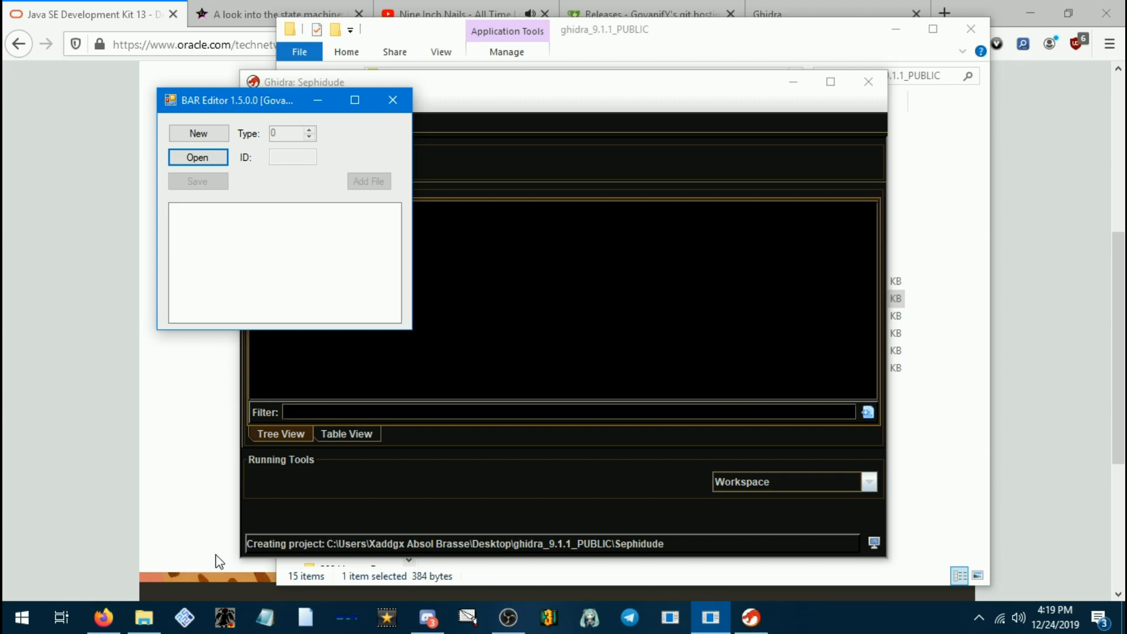
pyautogui.moveTo(213, 487)
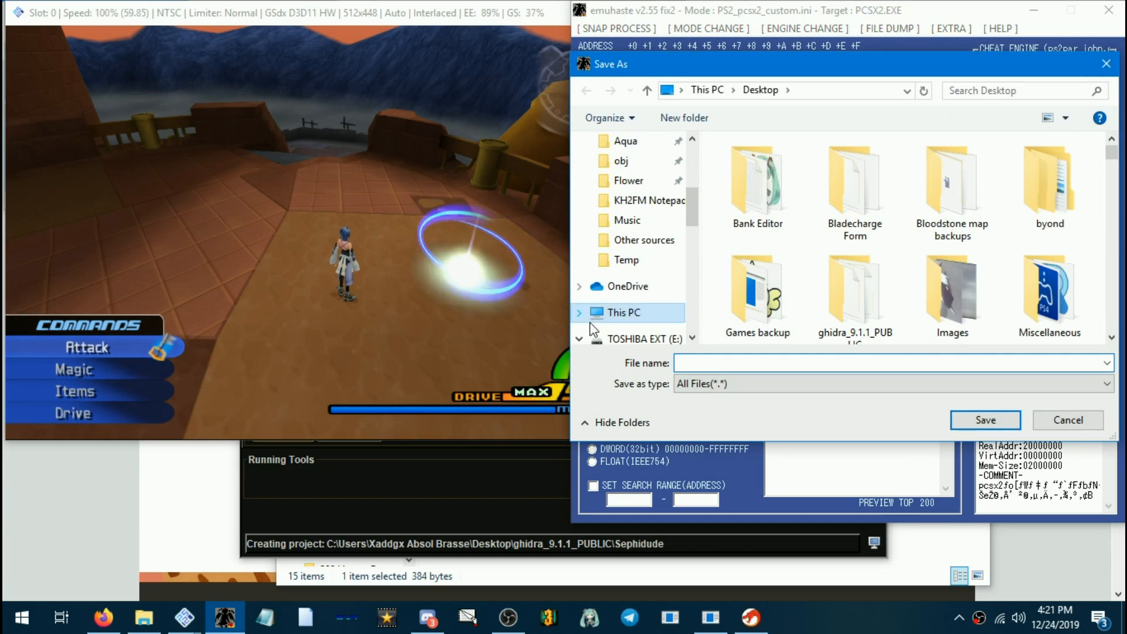
# Load the emuhaste memory dump into ps2dis from address 0.
pyautogui.write('spe')
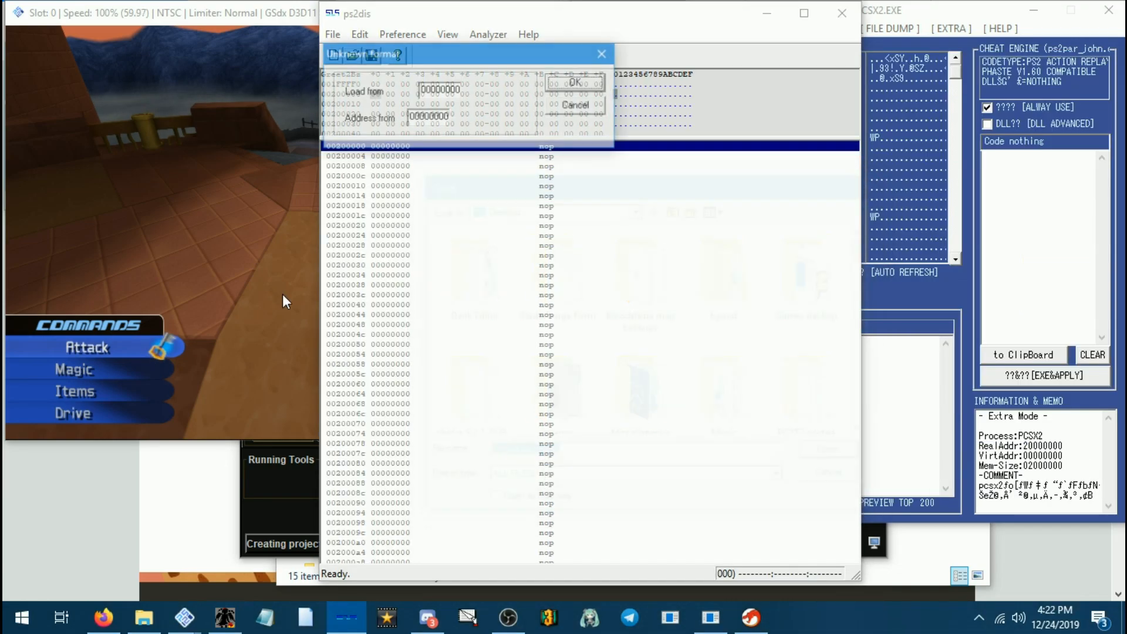
pyautogui.click(576, 82)
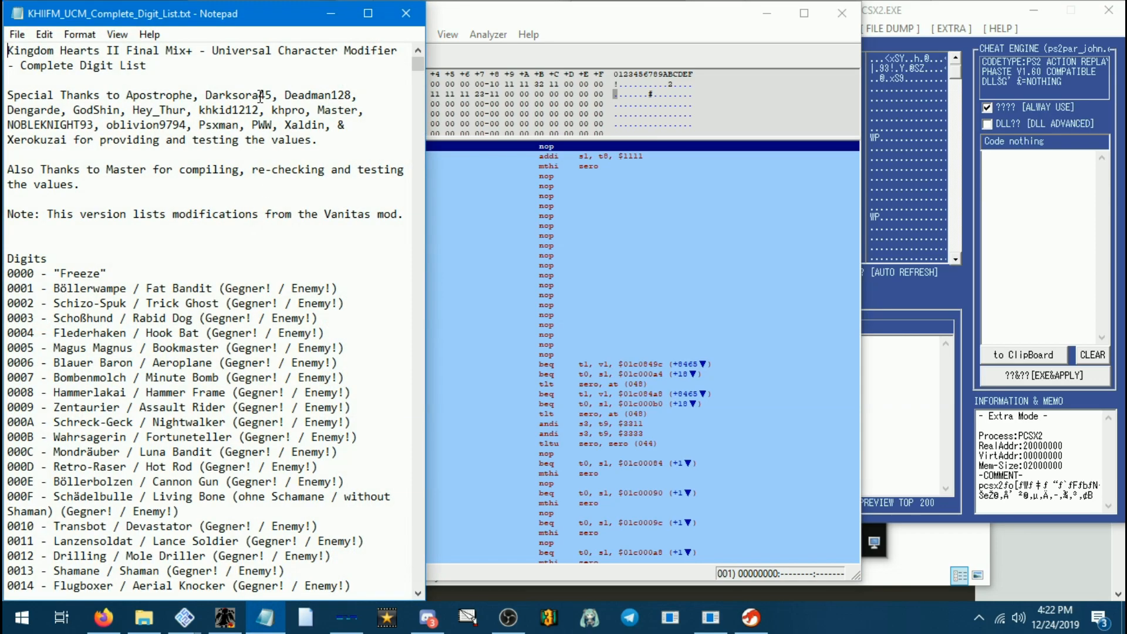
# Find 'sephiroth' in the digit list and step through matches to 08B6 Sephiroth (Boss!).
pyautogui.scroll(-3)
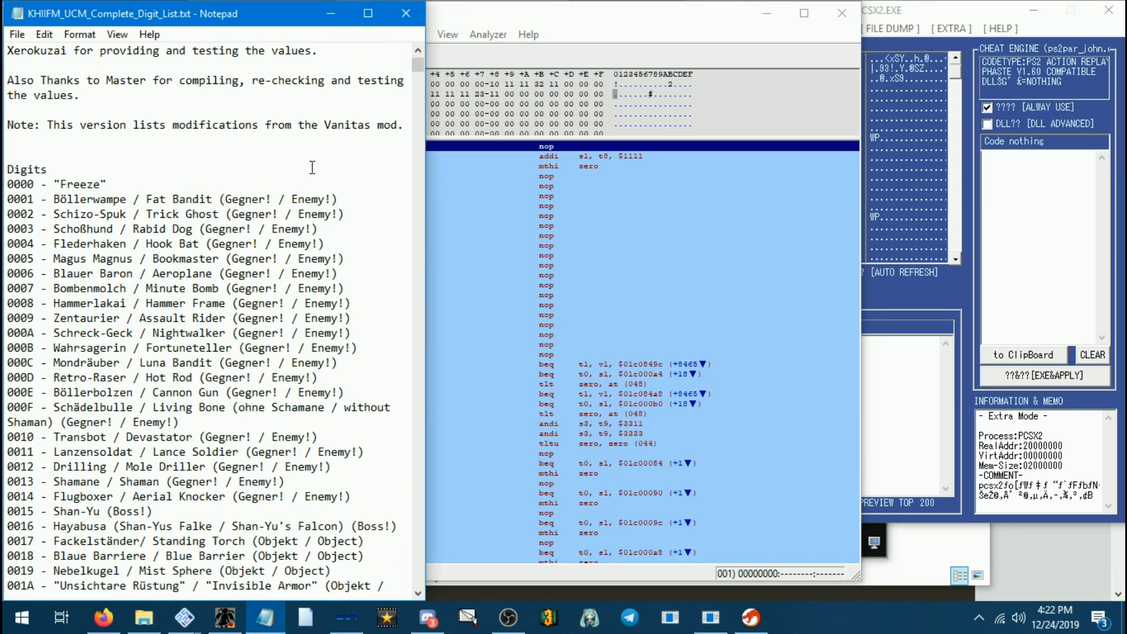
pyautogui.scroll(-3)
pyautogui.write('sephiroth')
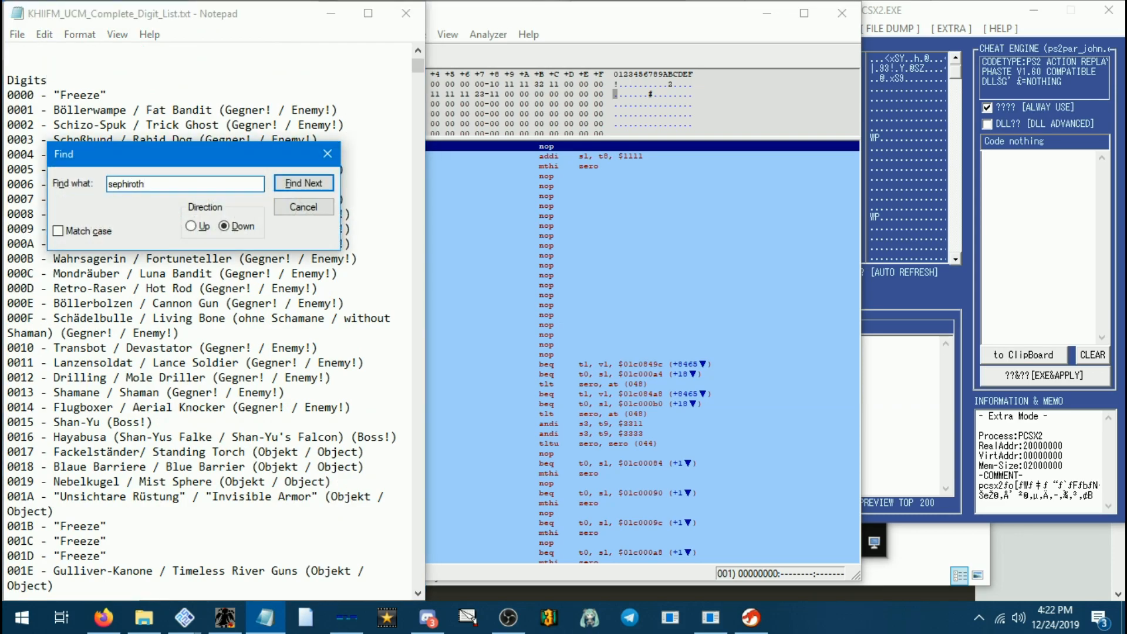
pyautogui.click(303, 182)
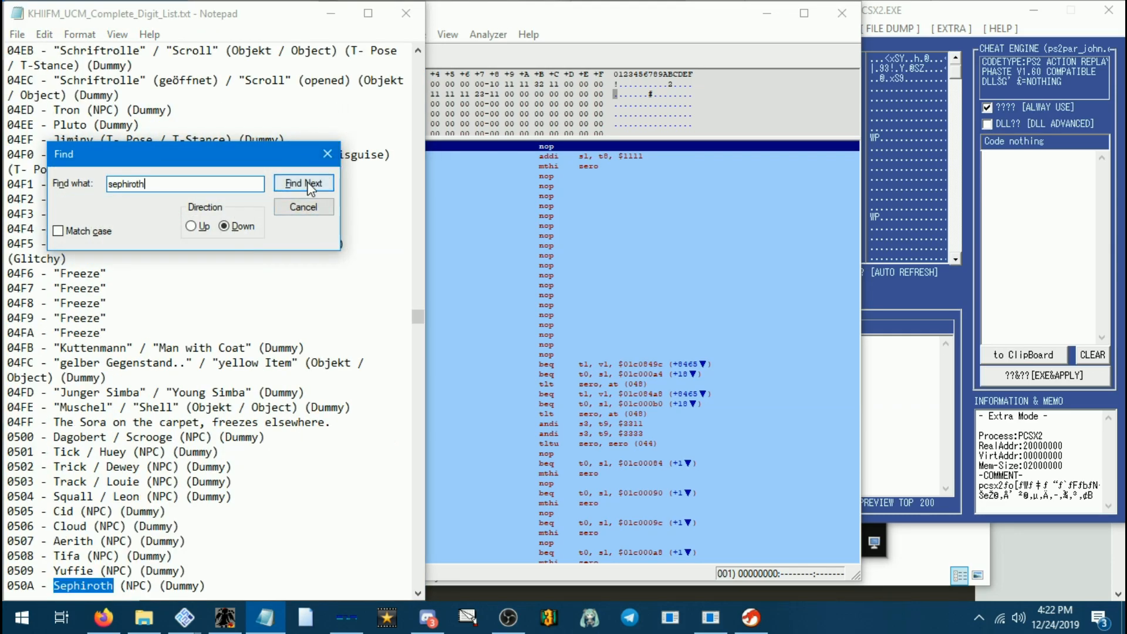
pyautogui.click(303, 184)
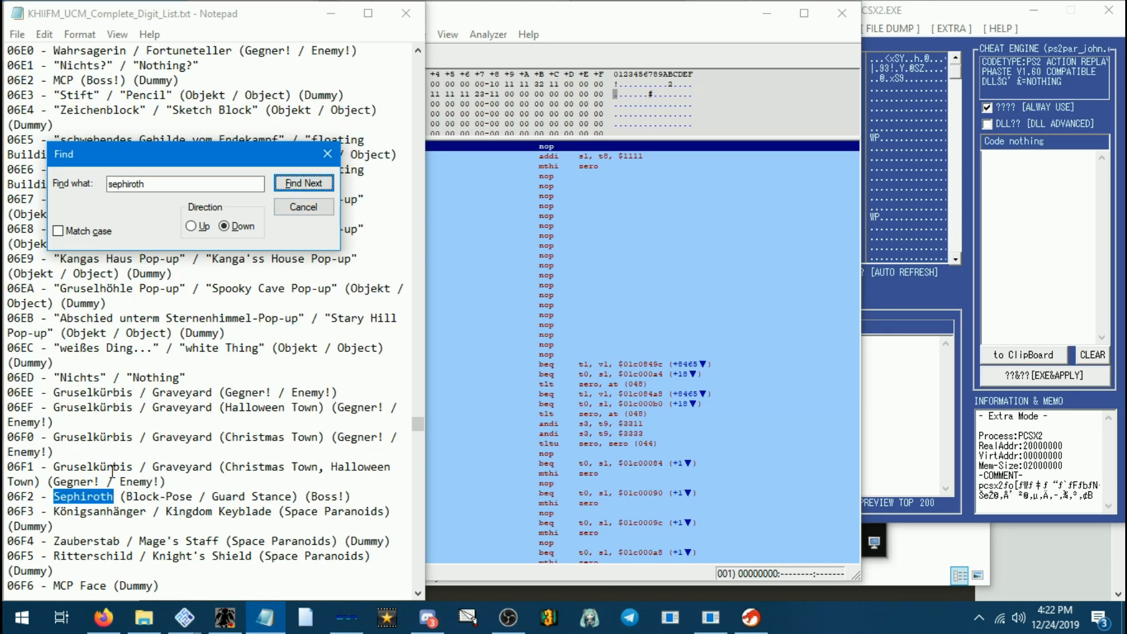
pyautogui.click(303, 183)
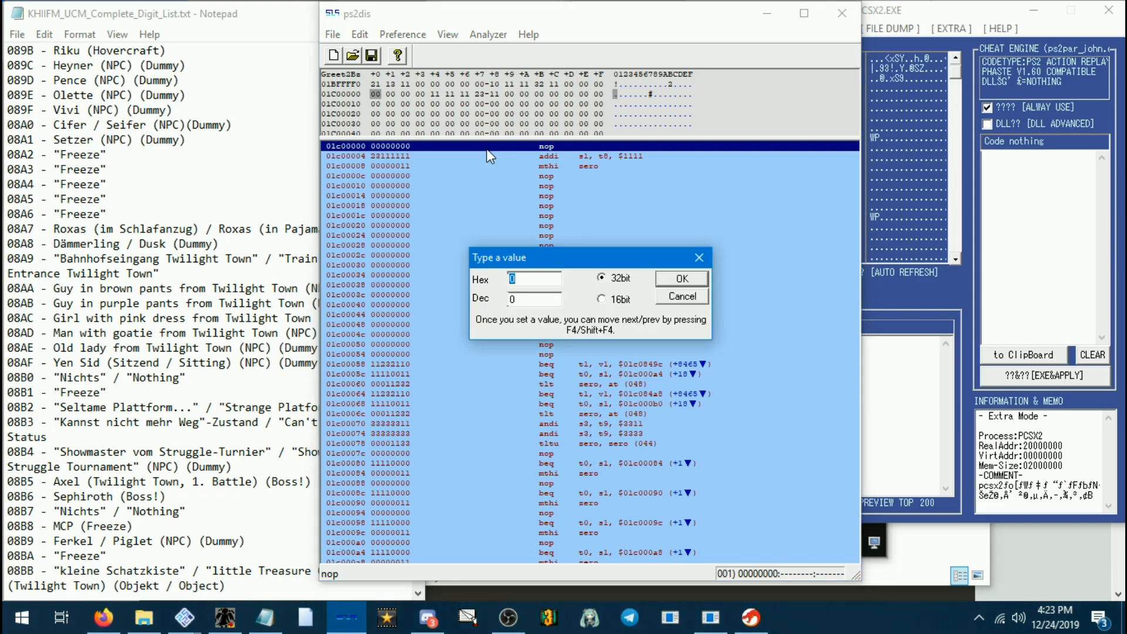
# Jump to the address holding the N_HB630.mset name string.
pyautogui.click(681, 279)
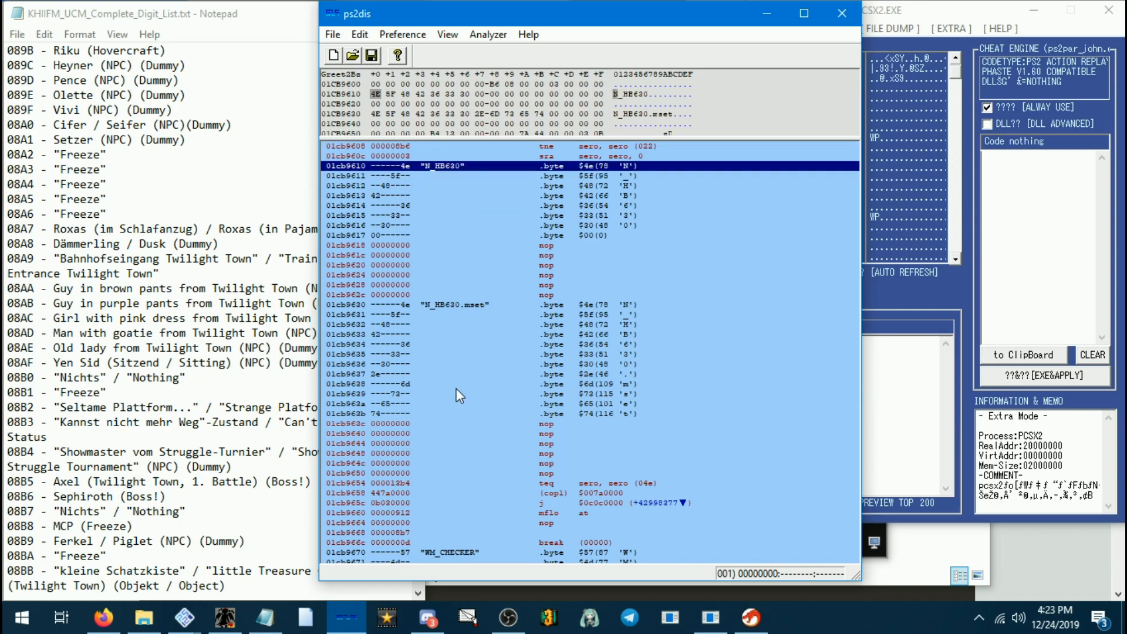
pyautogui.click(709, 616)
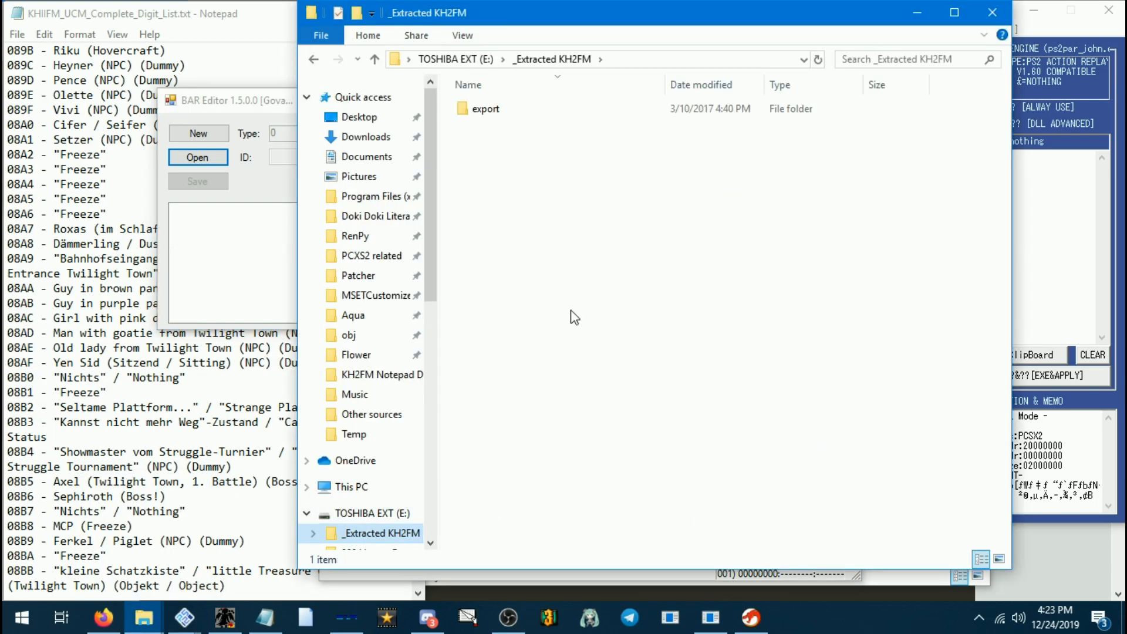
pyautogui.doubleClick(486, 109)
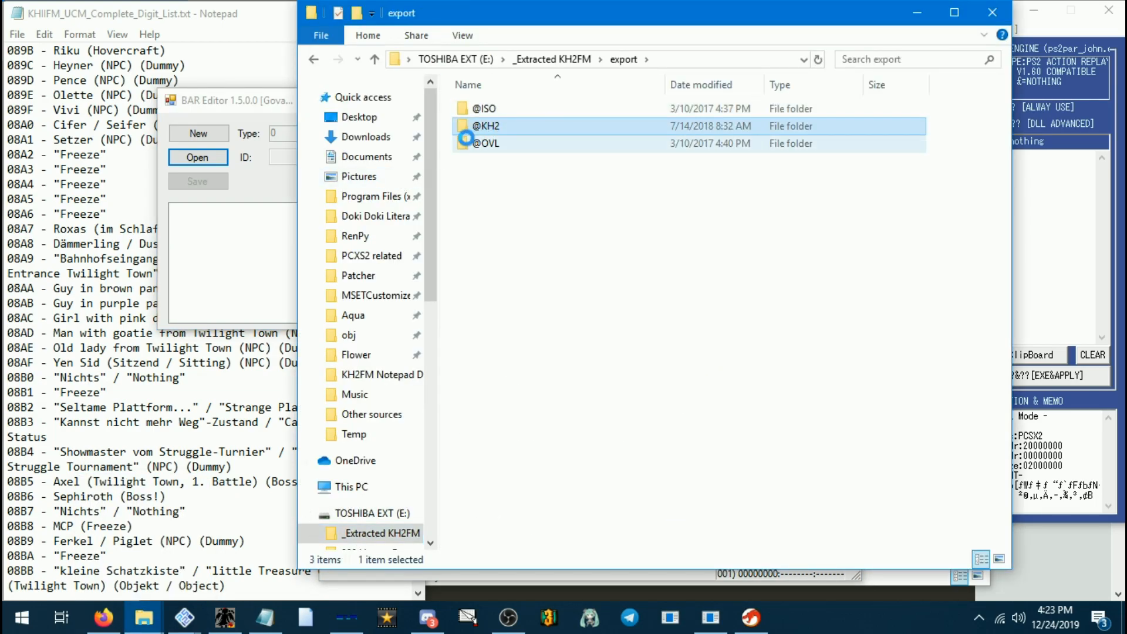
pyautogui.doubleClick(488, 127)
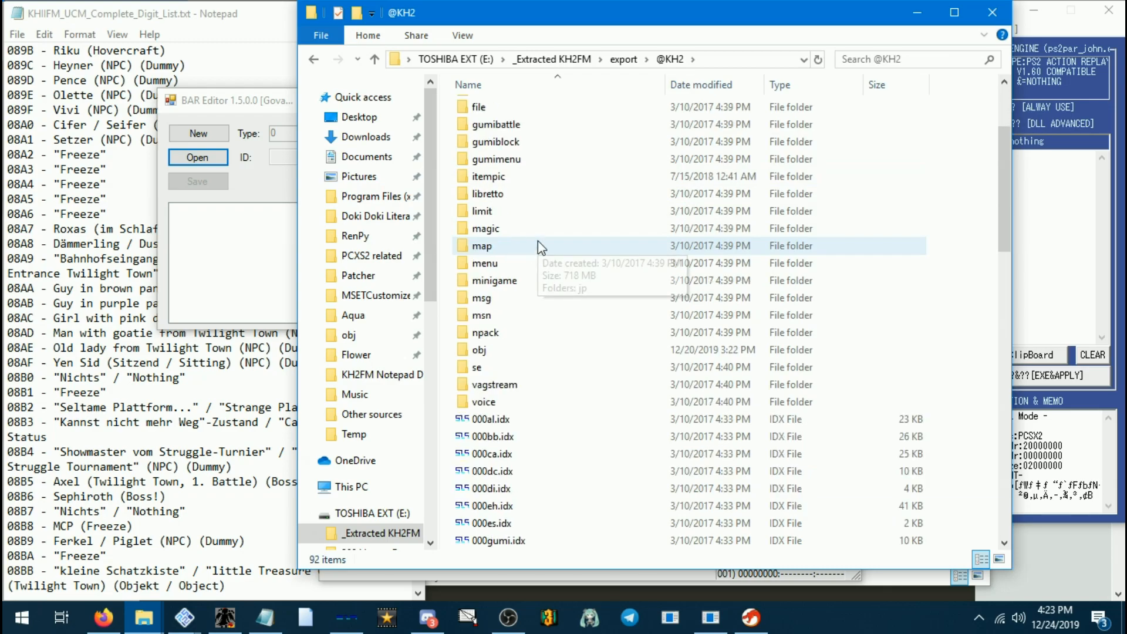
pyautogui.doubleClick(484, 349)
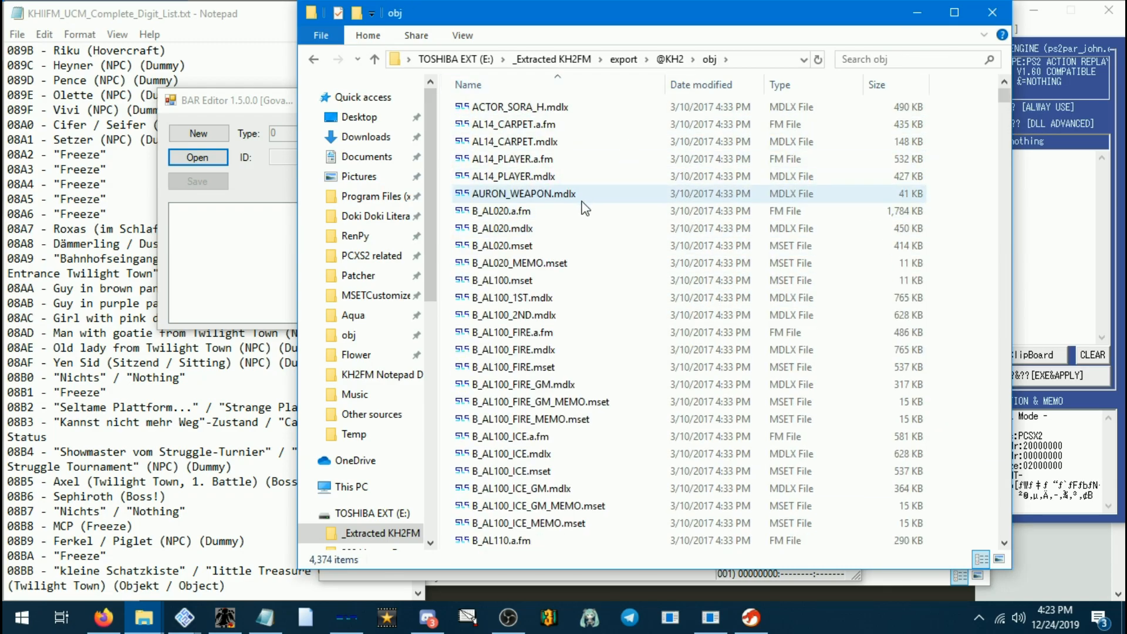
pyautogui.scroll(-3)
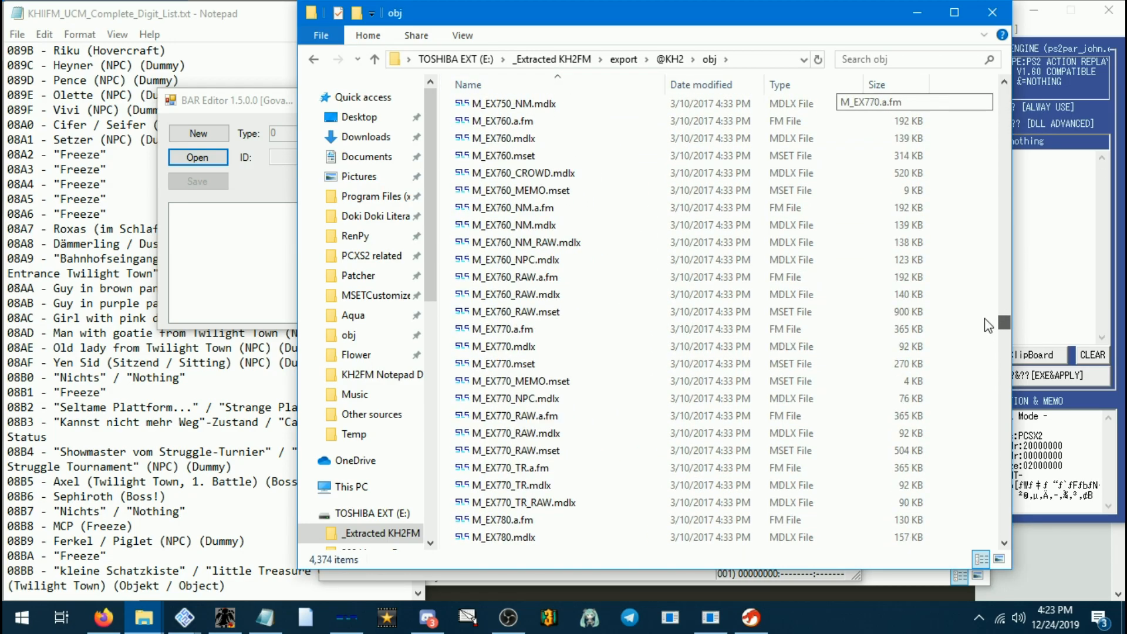
pyautogui.scroll(-3)
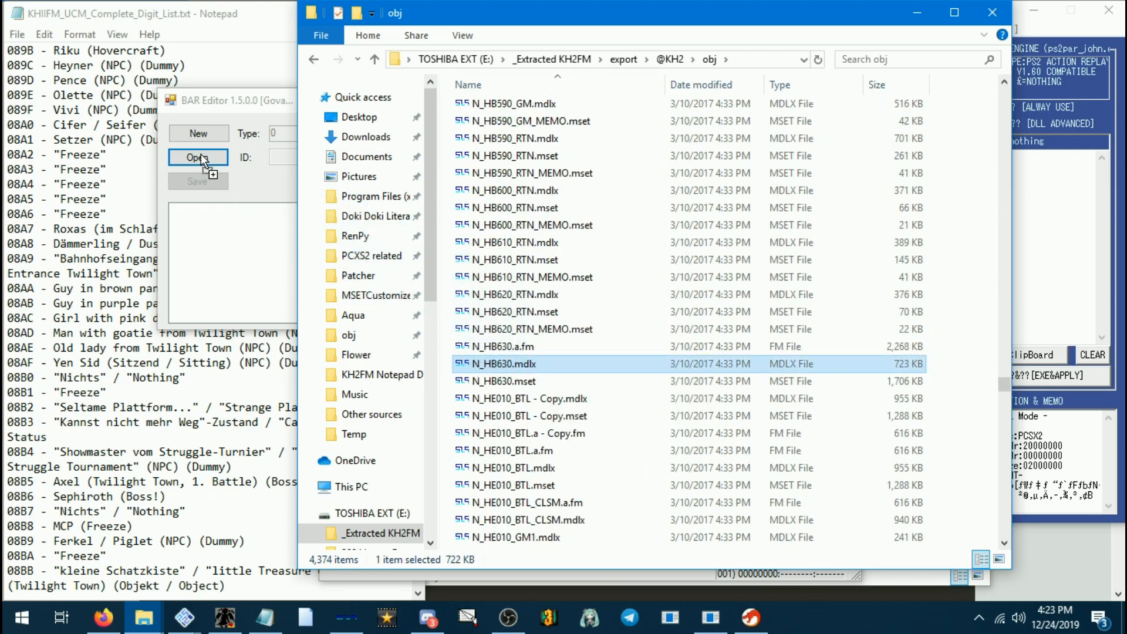
# Load N_HB630.mdlx in BAR Editor and select its n_hb [0x03] AI entry.
pyautogui.click(198, 157)
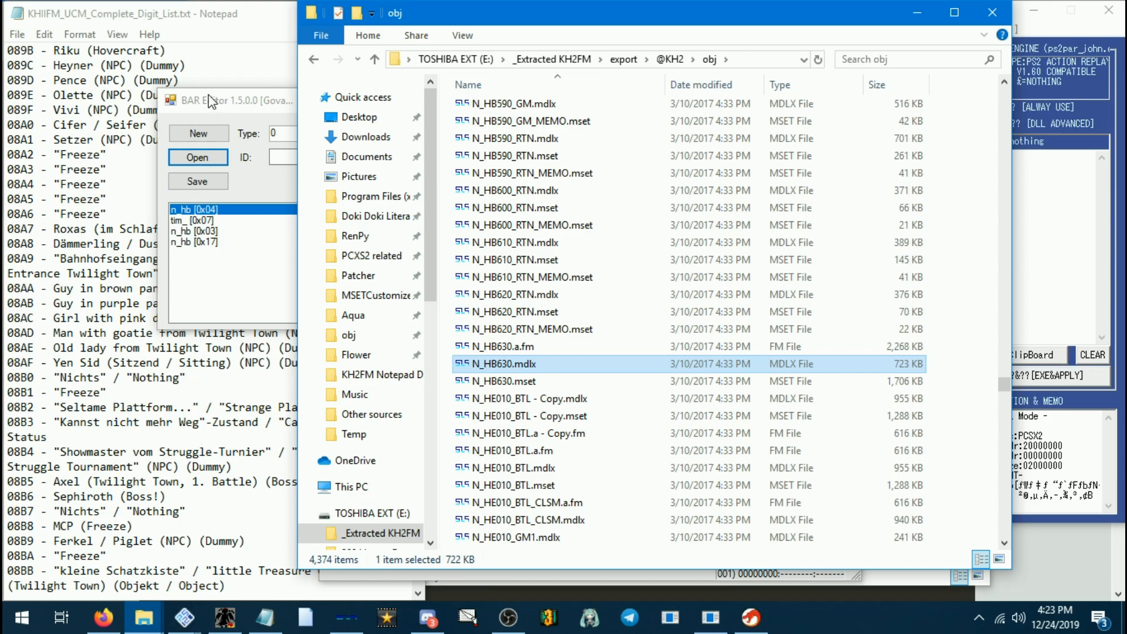
pyautogui.click(195, 230)
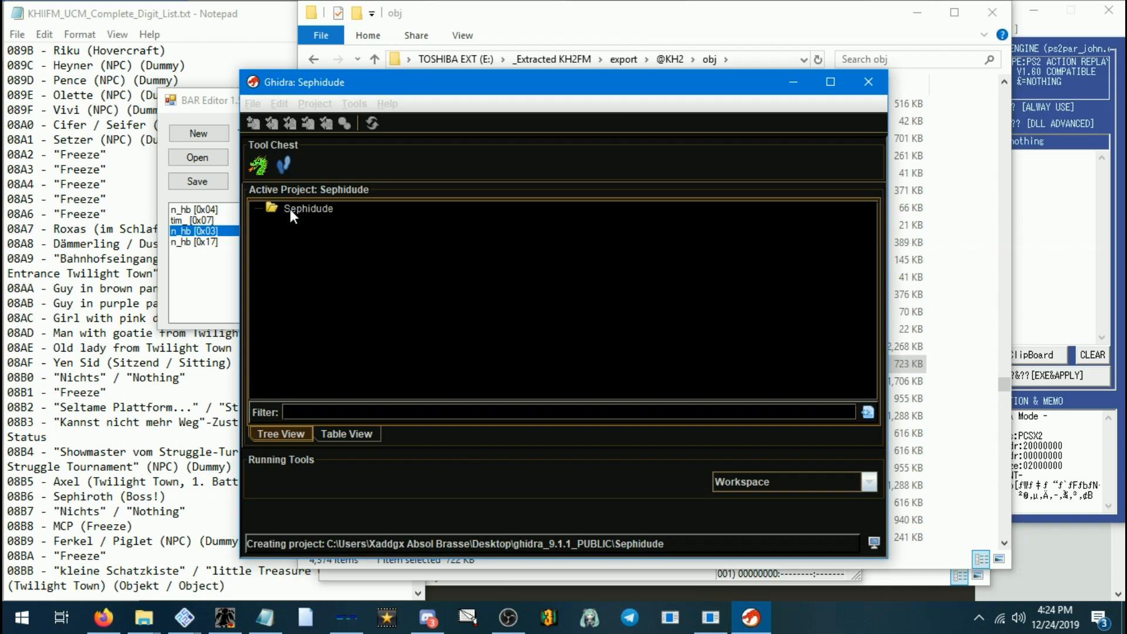
pyautogui.moveTo(303, 253)
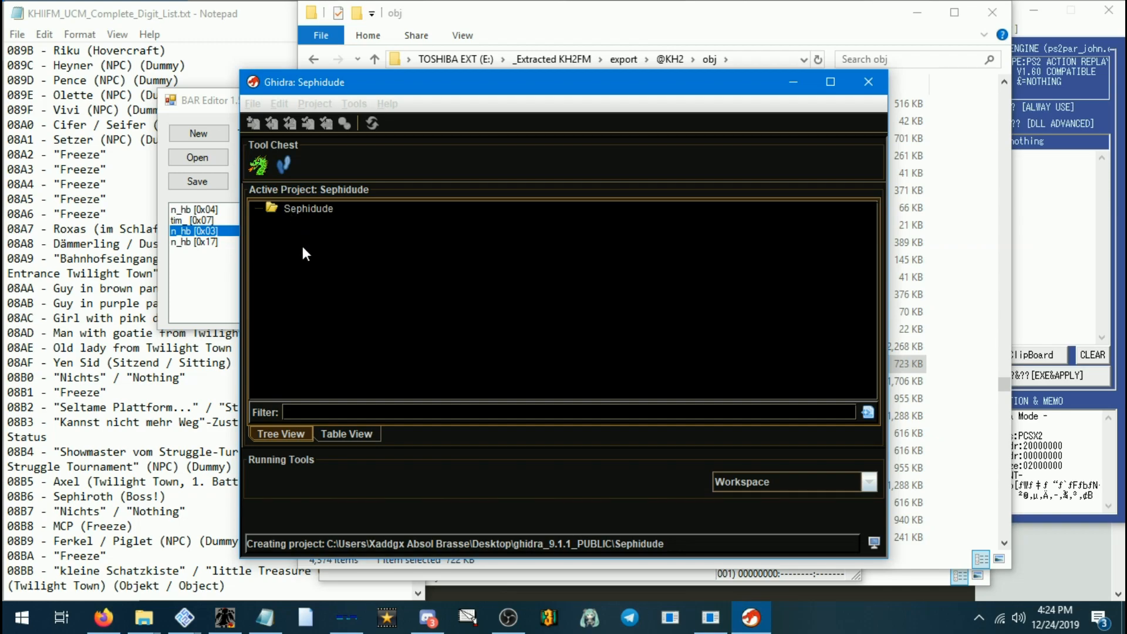
# Start File > Import File and select n_hb [0x03].ai for the Sephidude project.
pyautogui.click(252, 103)
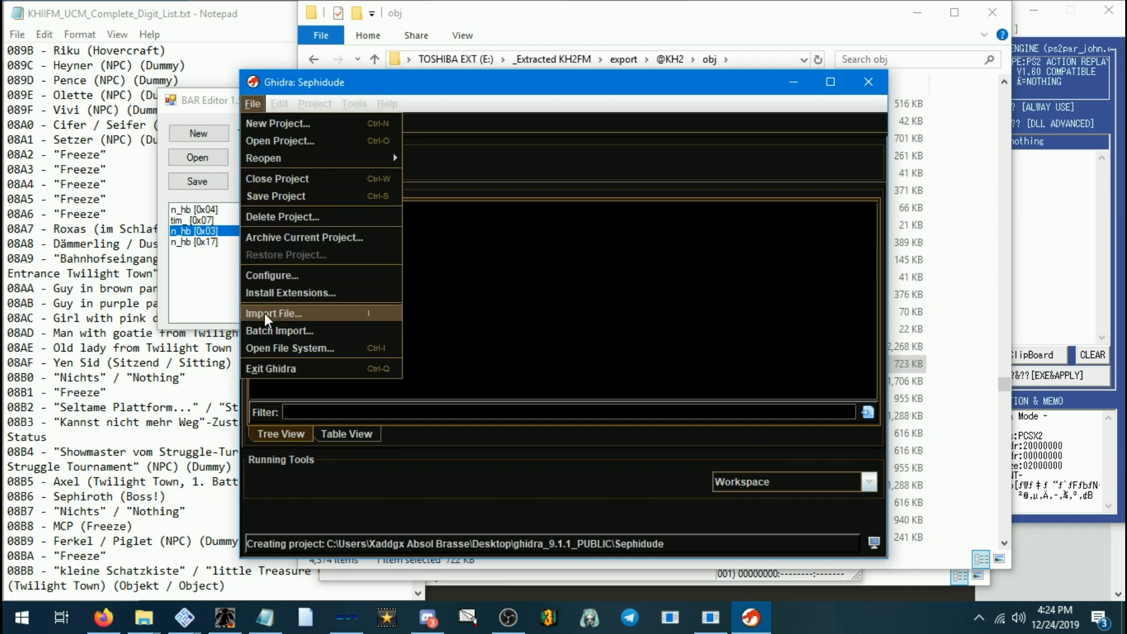
pyautogui.moveTo(374, 320)
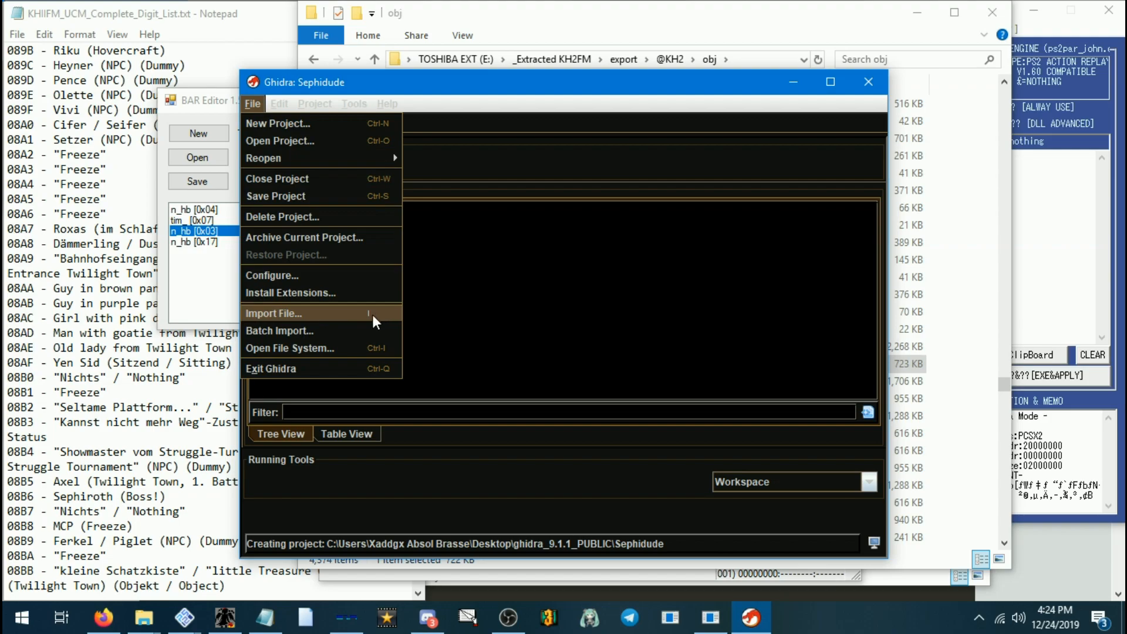
pyautogui.click(275, 314)
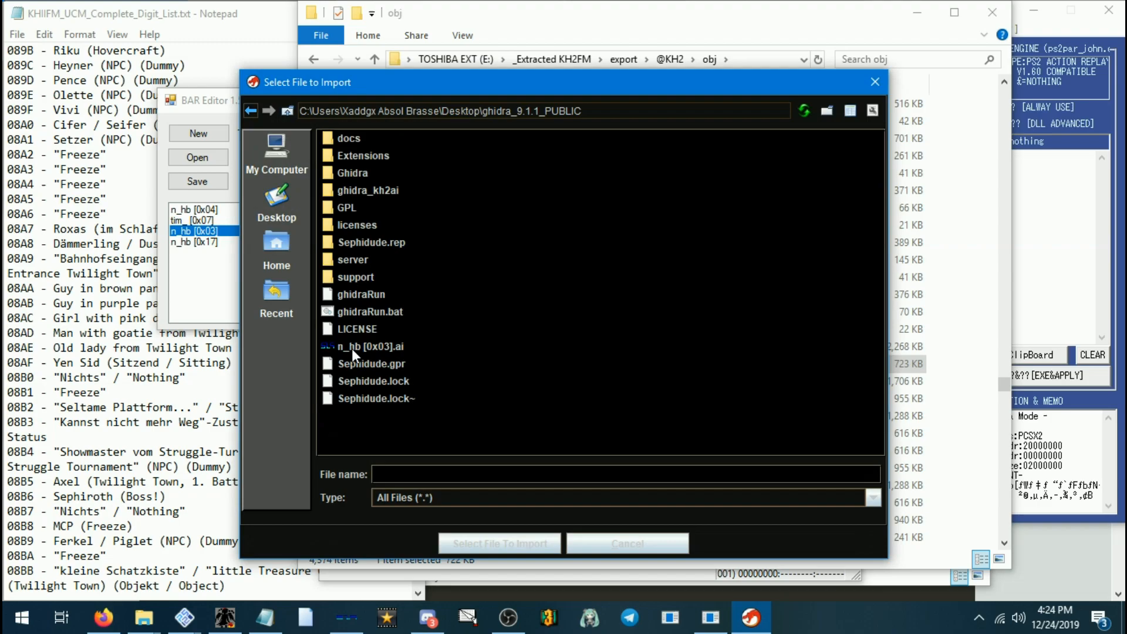
pyautogui.click(361, 346)
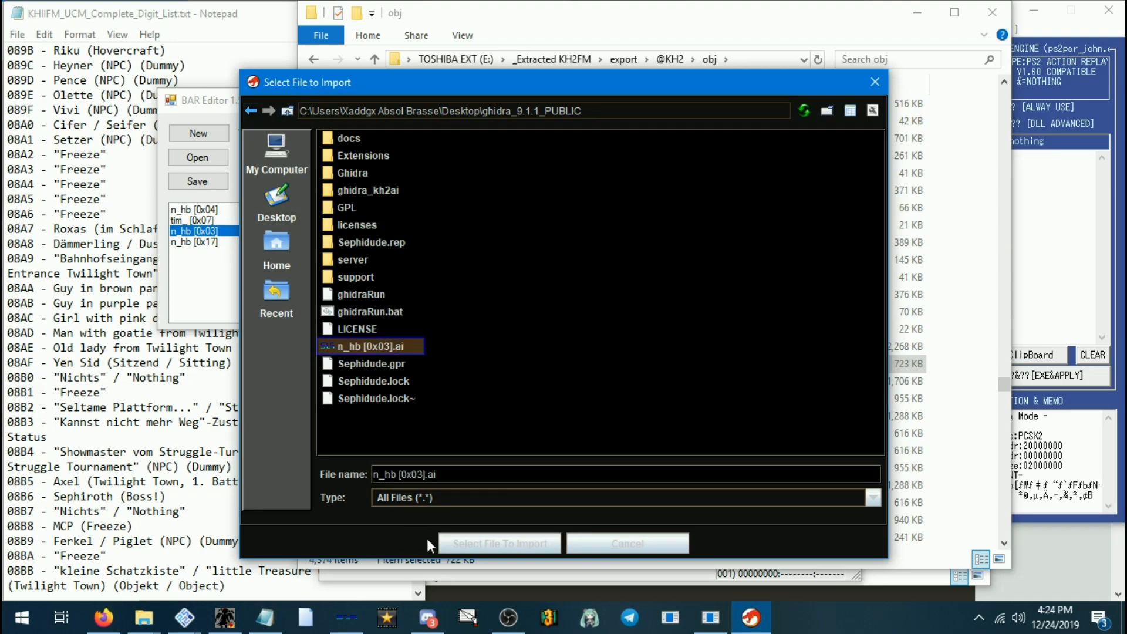
pyautogui.click(497, 544)
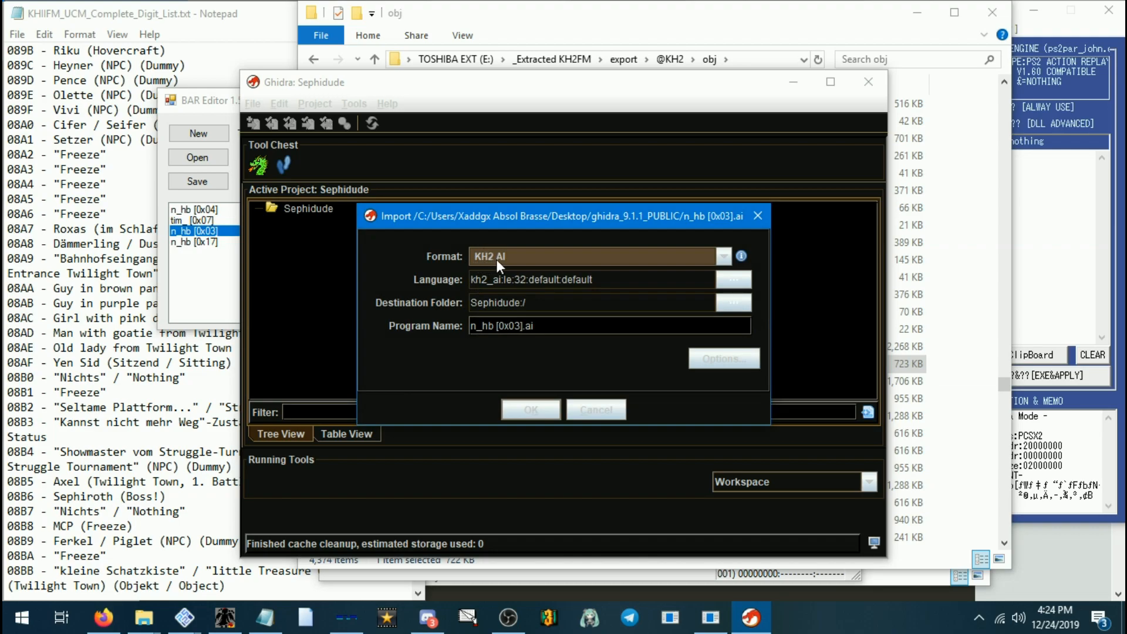
# Keep the KH2 AI format and confirm importing n_hb [0x03].ai into Sephidude.
pyautogui.click(722, 256)
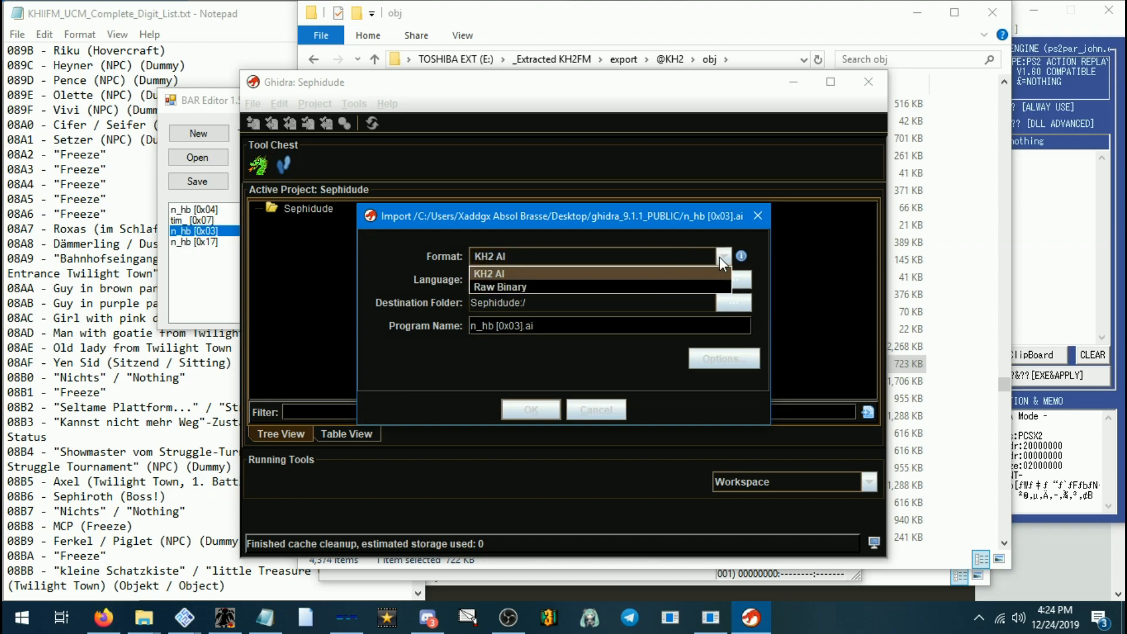
pyautogui.click(488, 272)
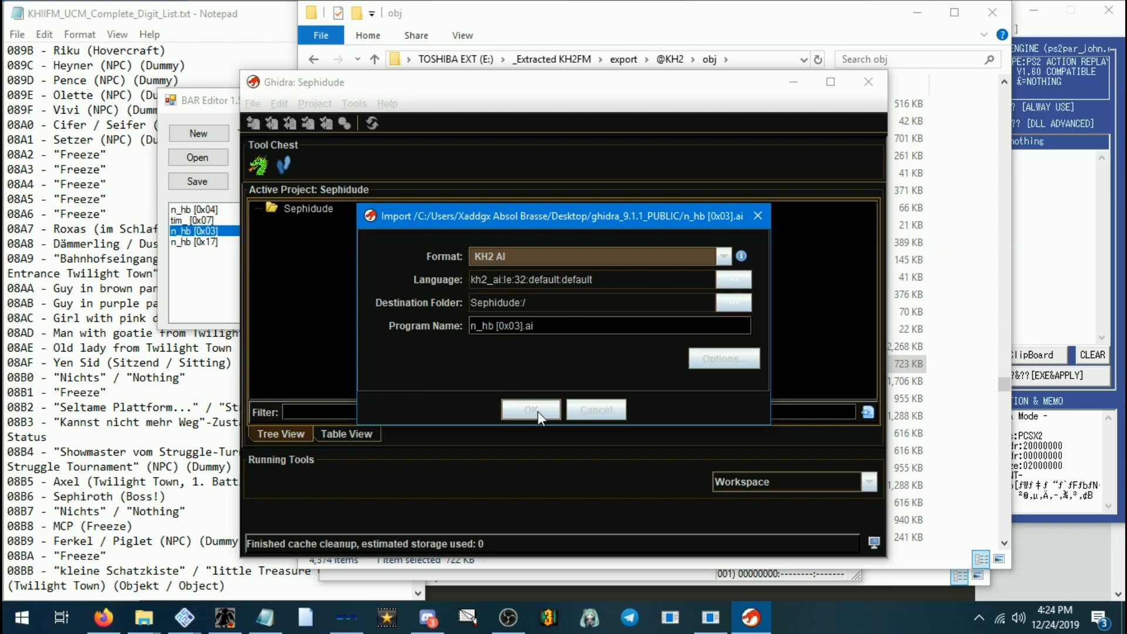
pyautogui.click(531, 408)
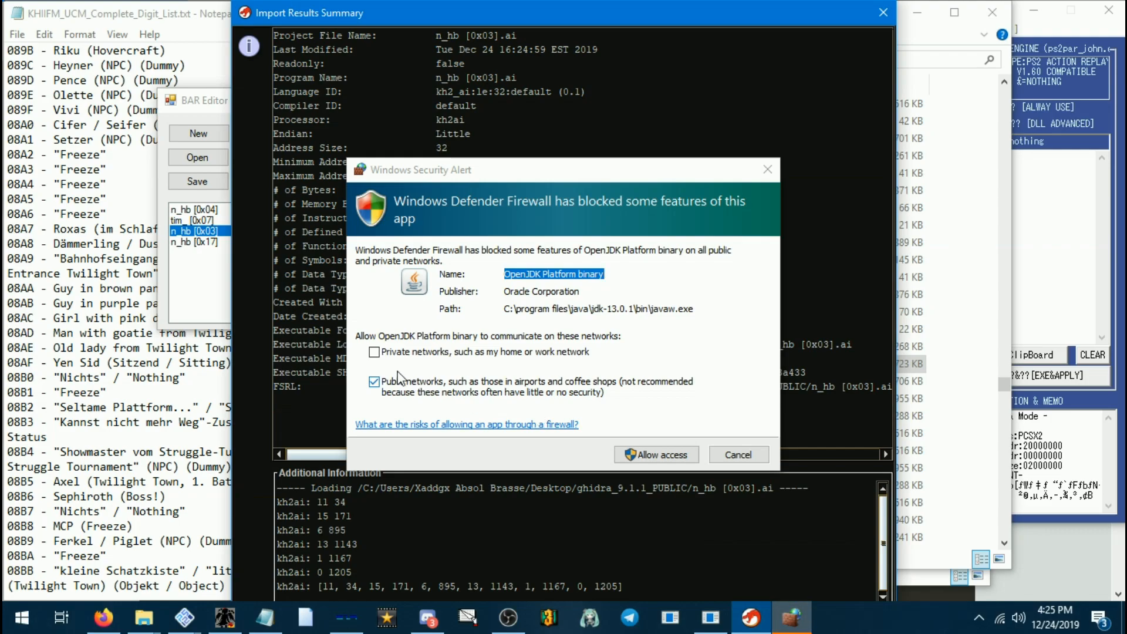
# Allow Java on private networks only and close the Import Results Summary.
pyautogui.click(373, 352)
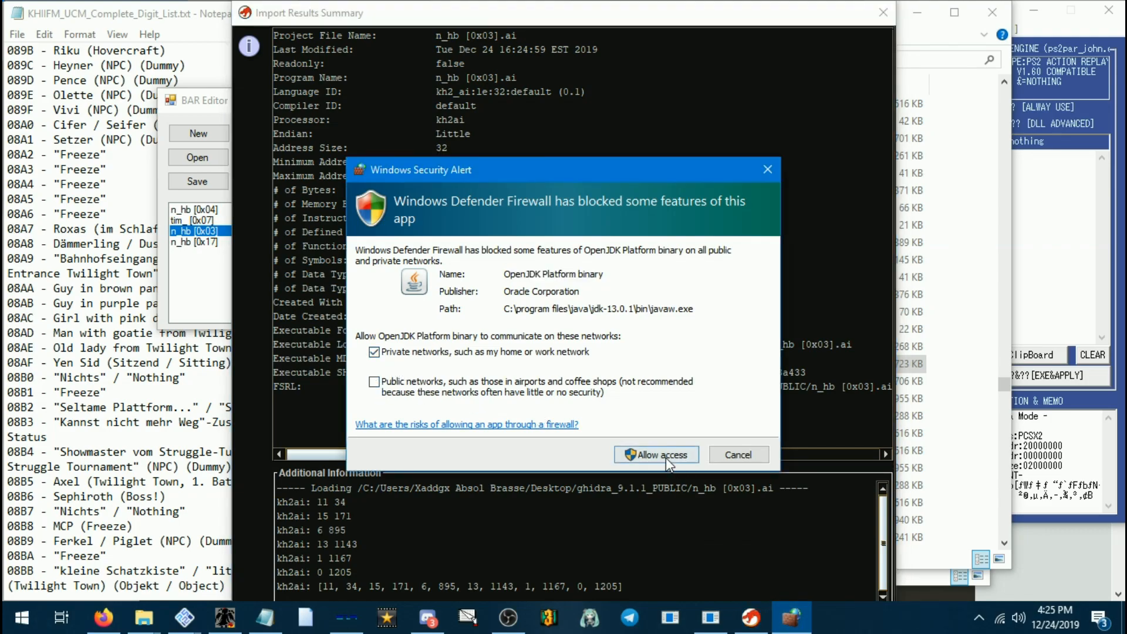
pyautogui.click(657, 455)
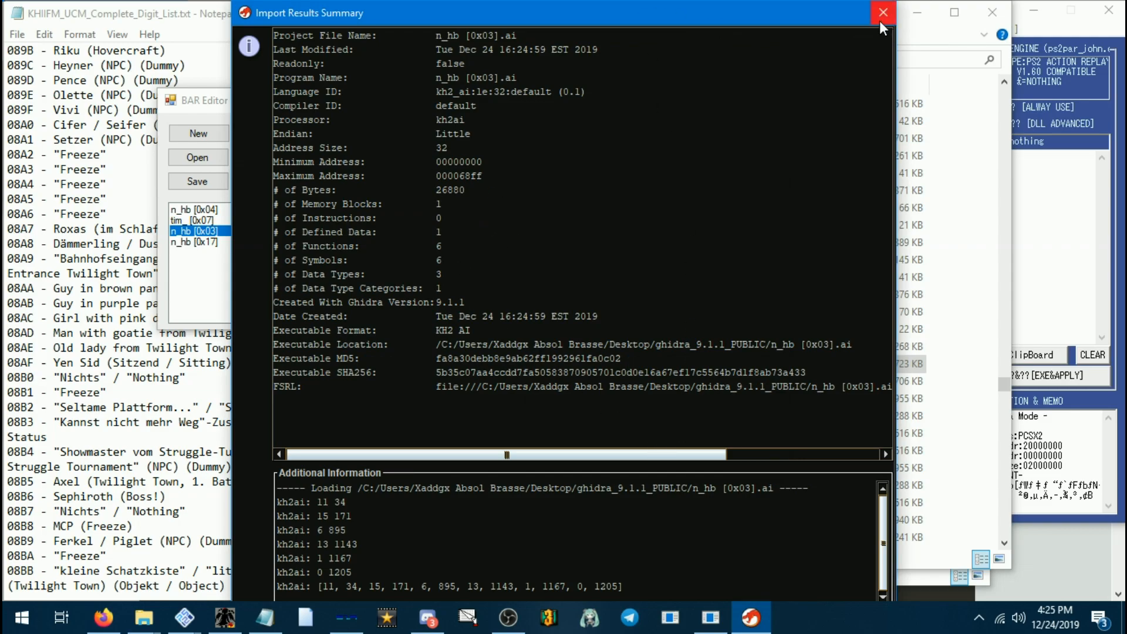
pyautogui.click(879, 12)
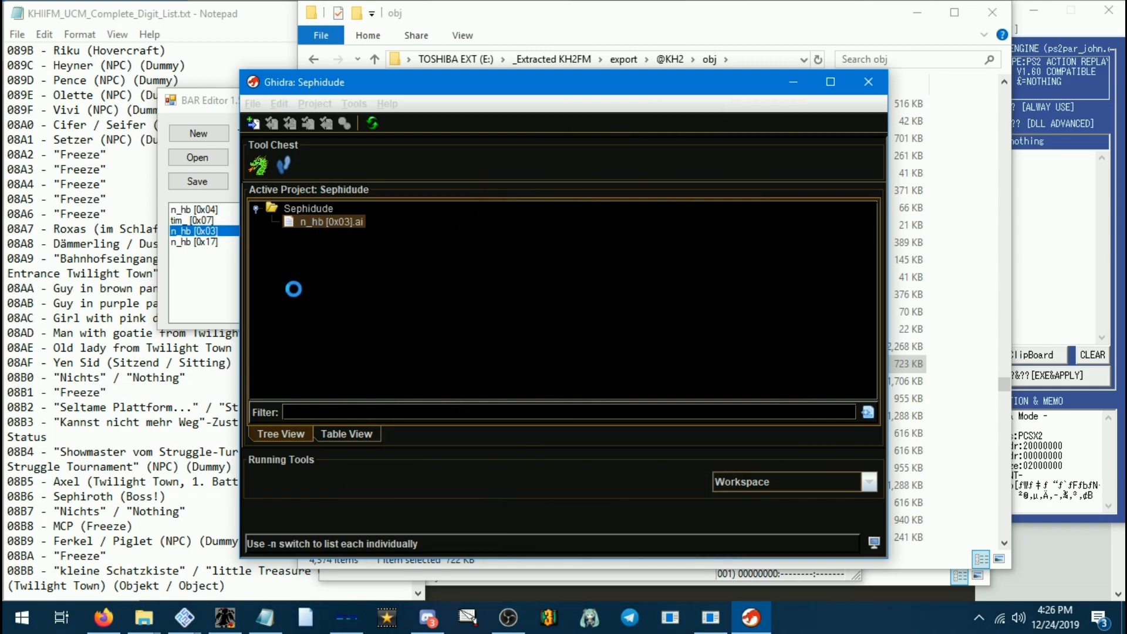
# Open n_hb [0x03].ai in the CodeBrowser and agree to analyse it with the default options.
pyautogui.doubleClick(331, 221)
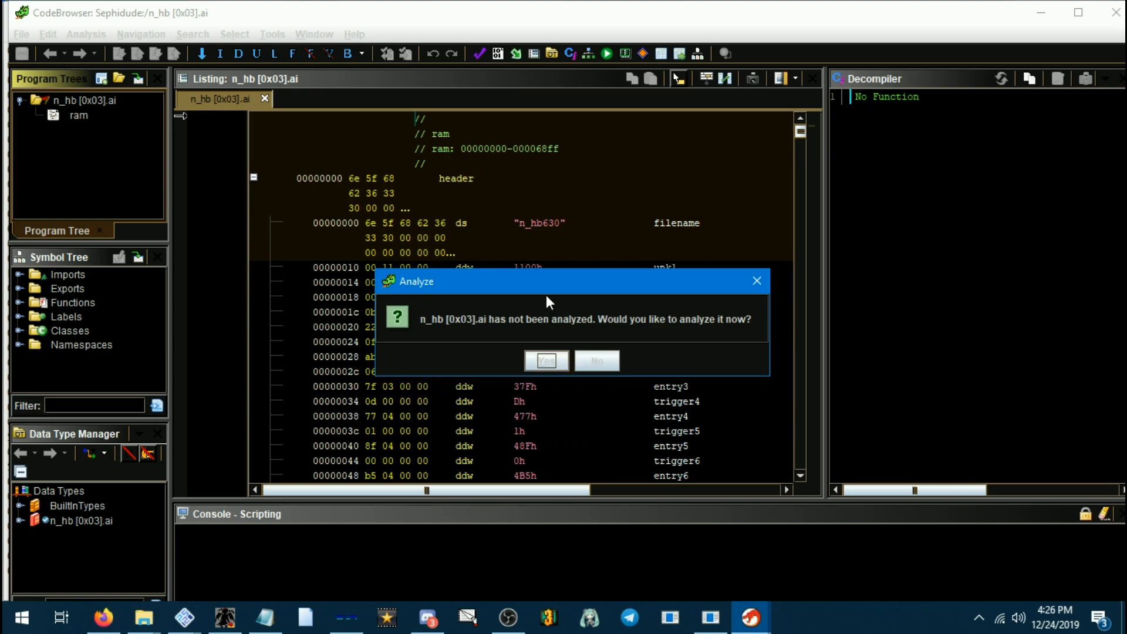
pyautogui.moveTo(465, 327)
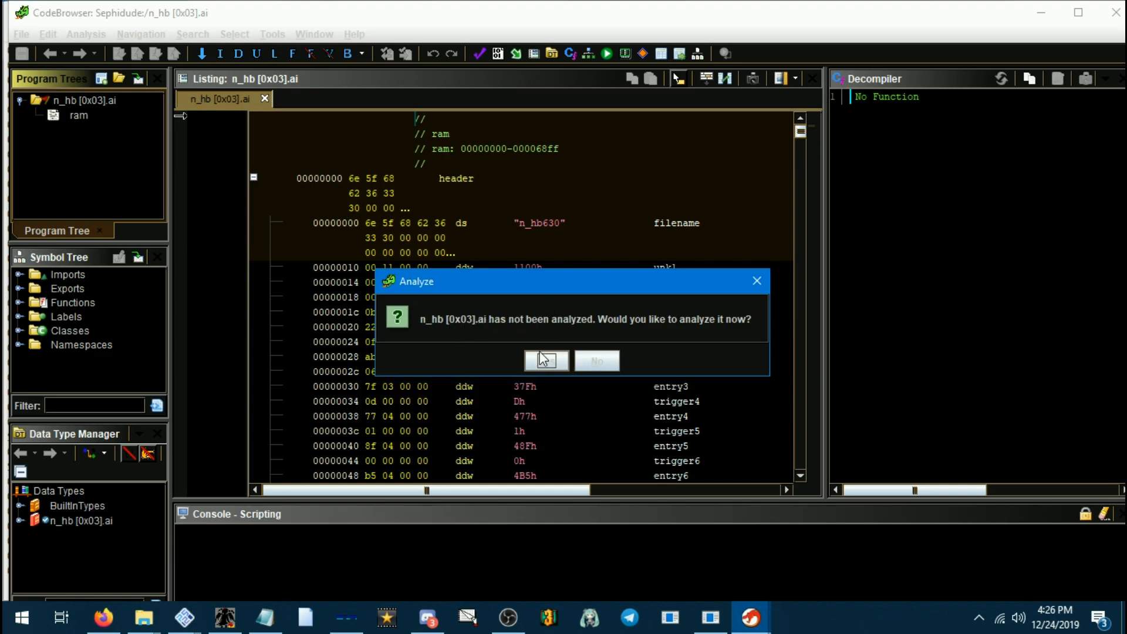
pyautogui.click(545, 361)
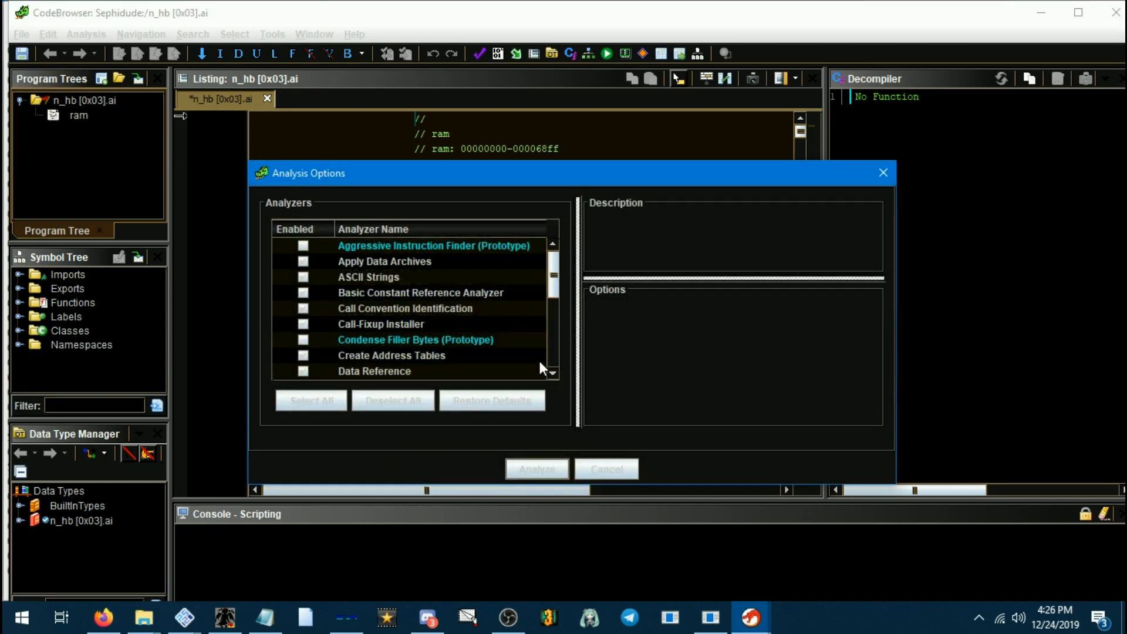
pyautogui.scroll(-3)
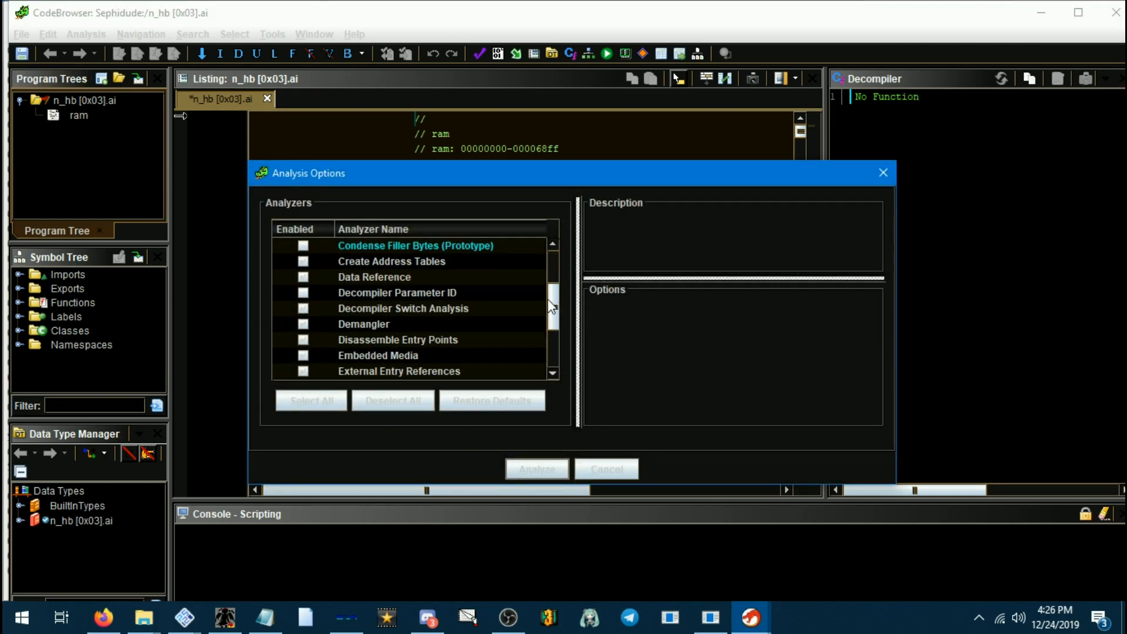
pyautogui.scroll(-3)
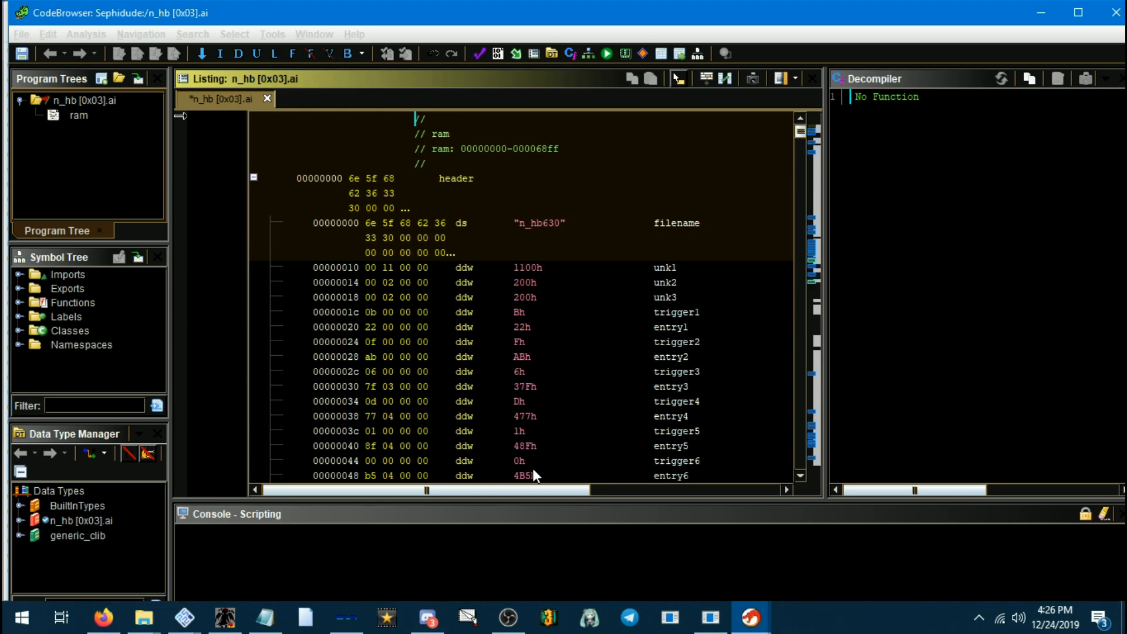
pyautogui.moveTo(510, 575)
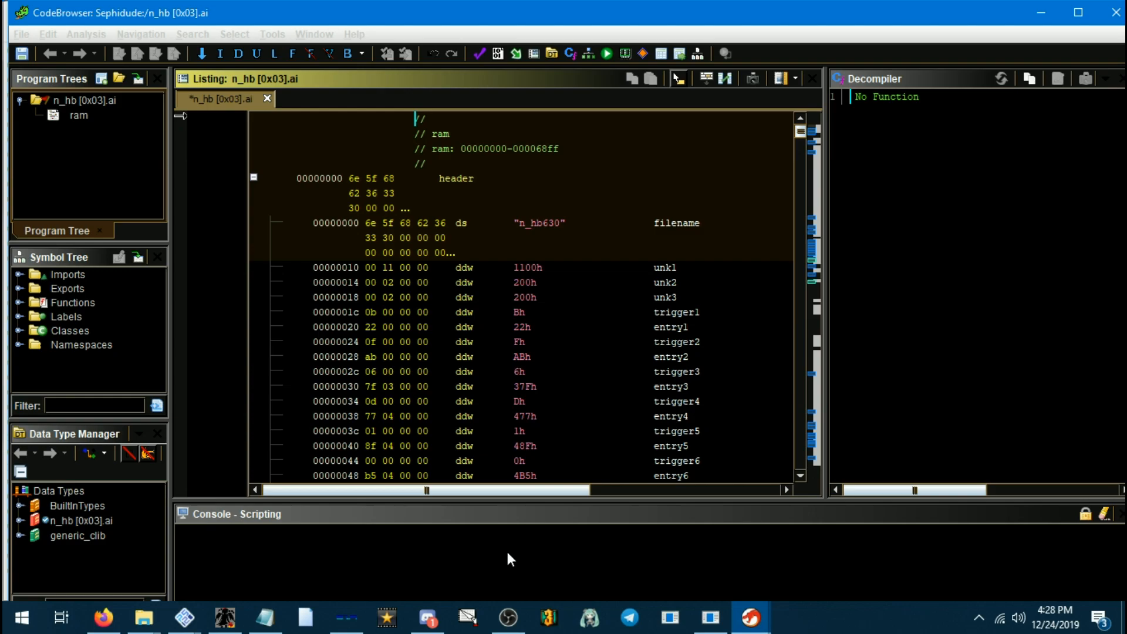
pyautogui.moveTo(500, 522)
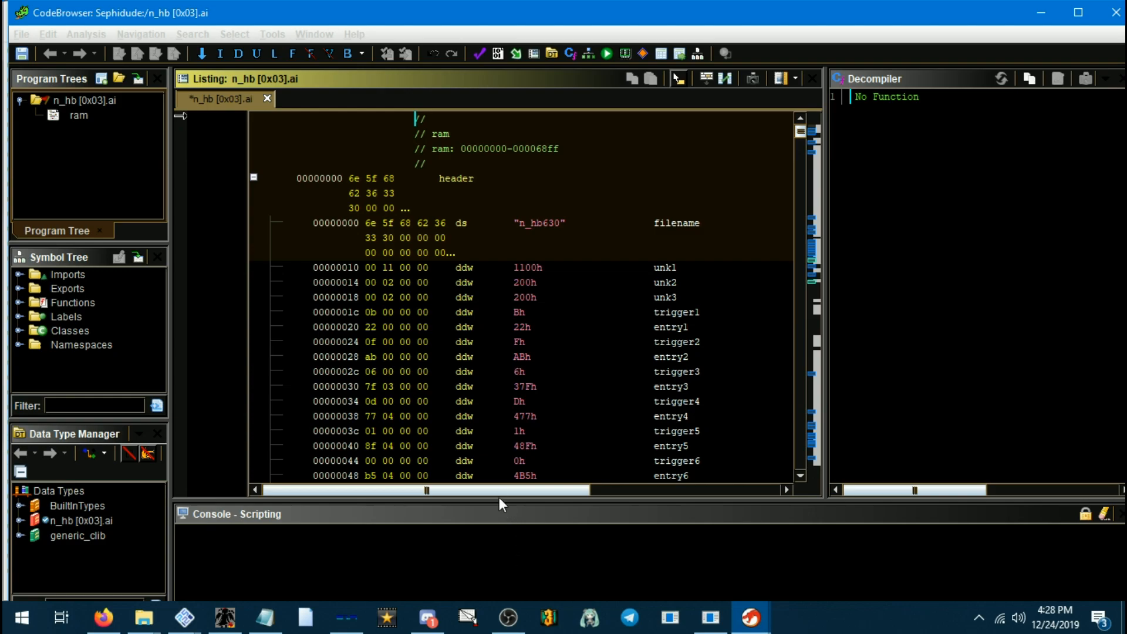
pyautogui.moveTo(754, 501)
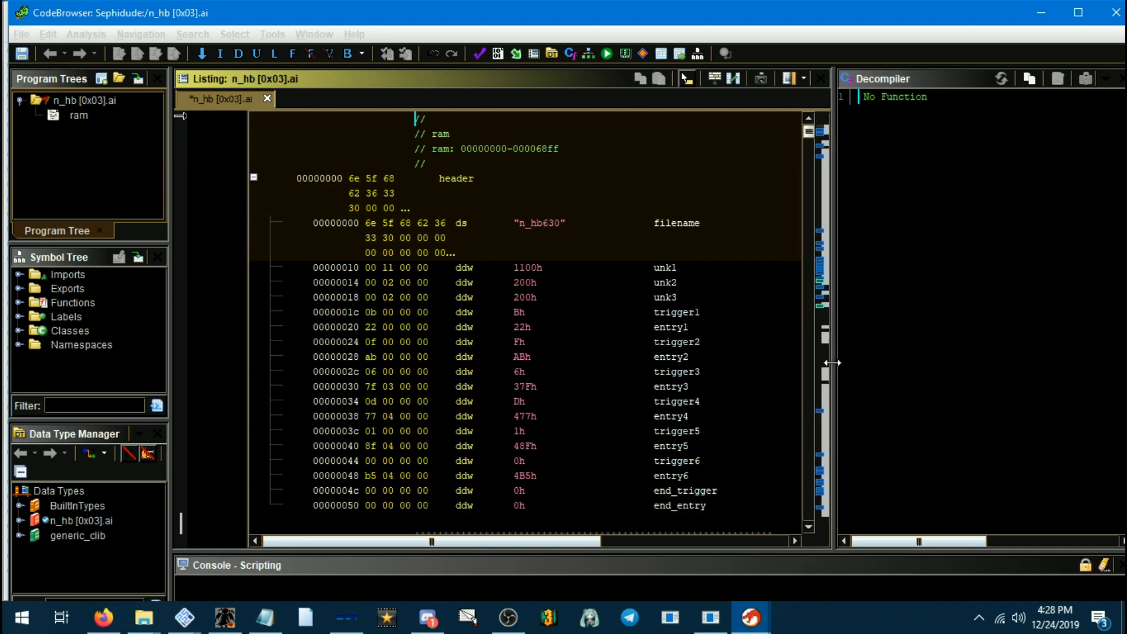
# Show Window > Functions, listing 365 functions, docked beside the Listing.
pyautogui.click(312, 34)
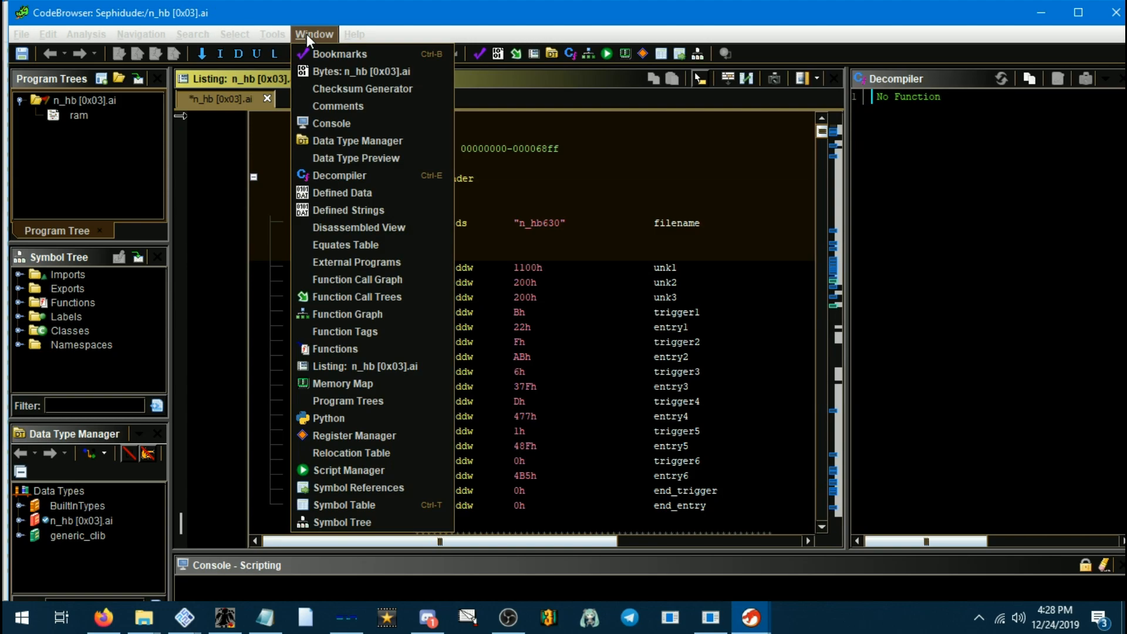
pyautogui.moveTo(334, 349)
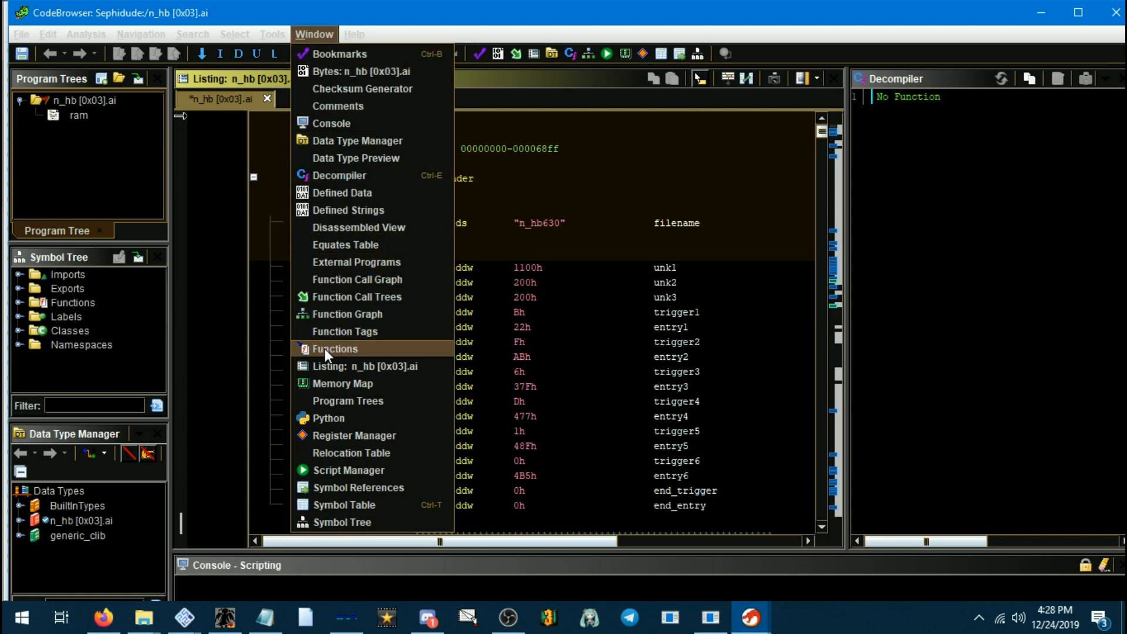
pyautogui.click(334, 349)
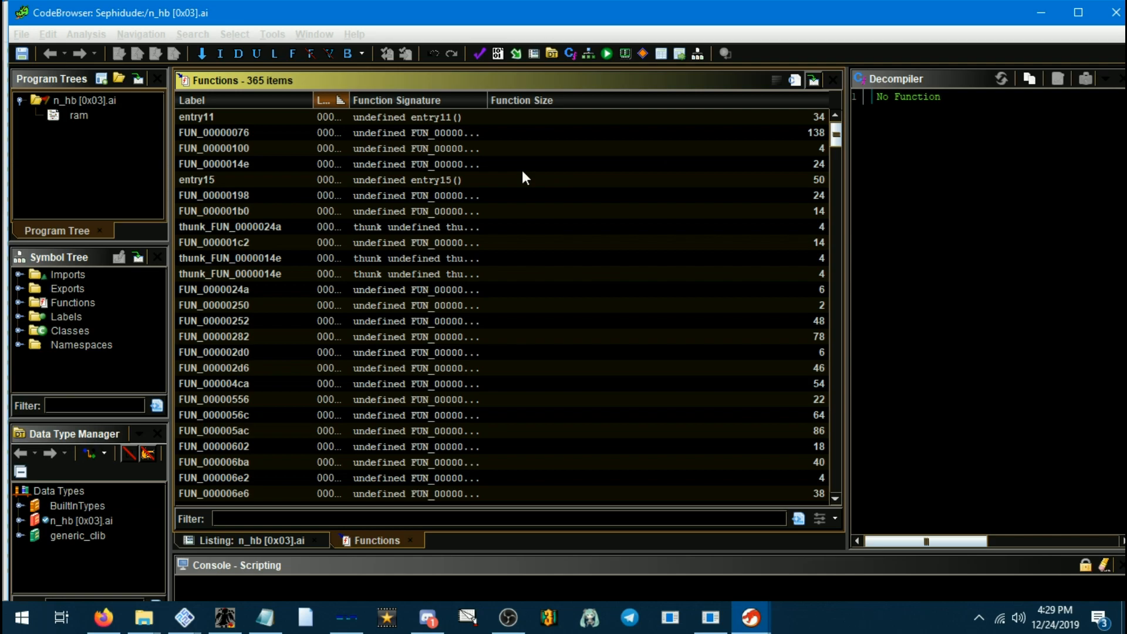
pyautogui.moveTo(84, 87)
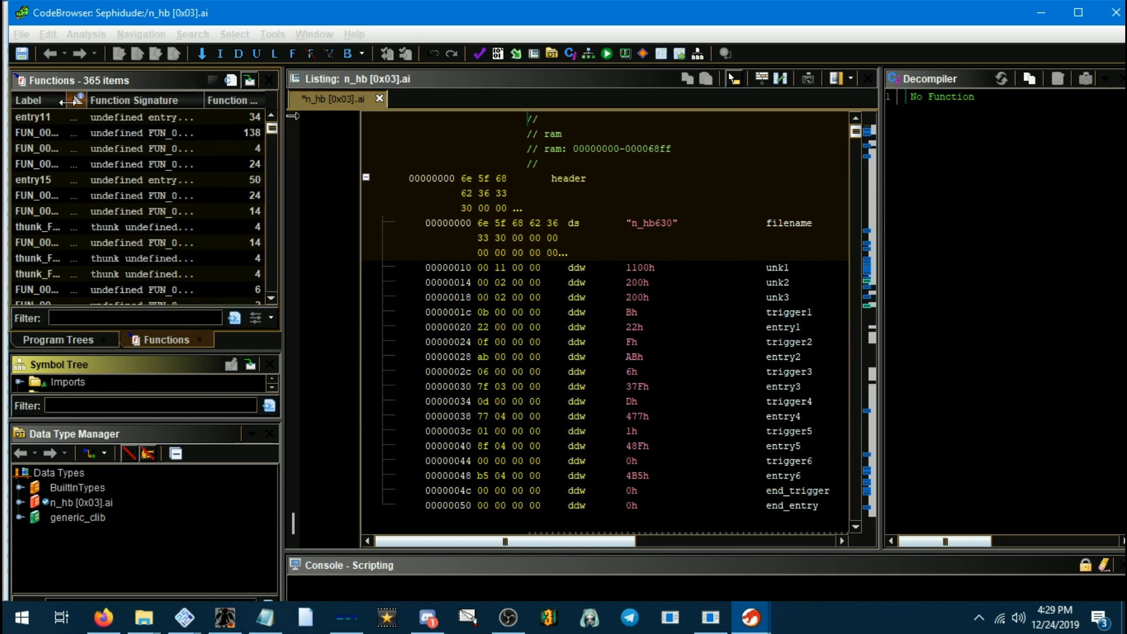
pyautogui.click(120, 101)
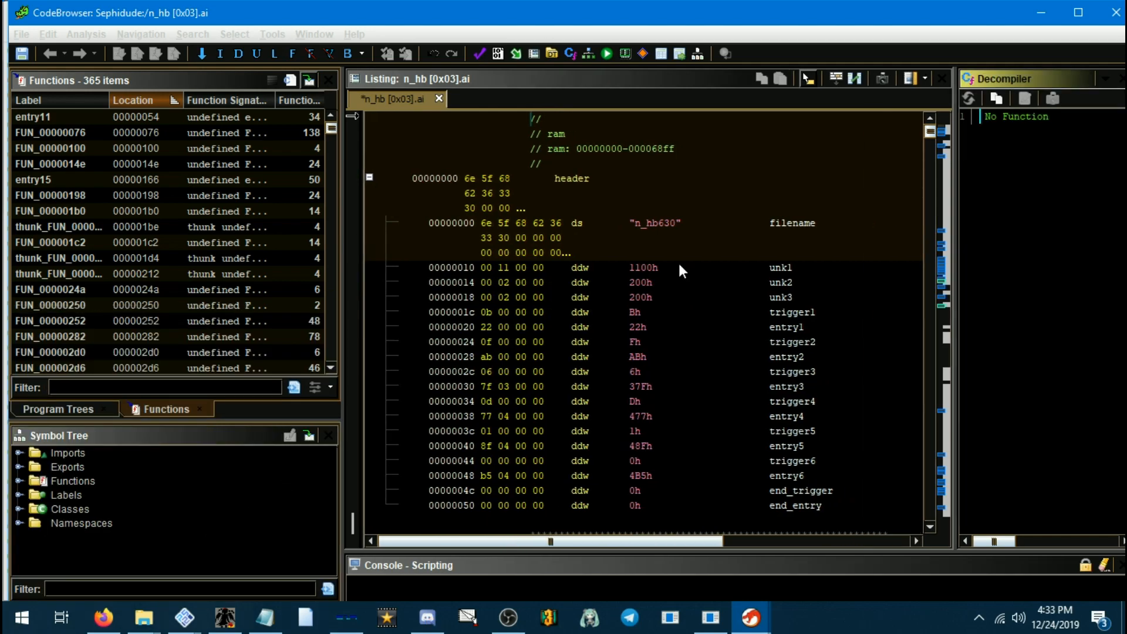
# Scroll the Listing down into FUN_00000076 and select the syscall at 000000c4.
pyautogui.scroll(-3)
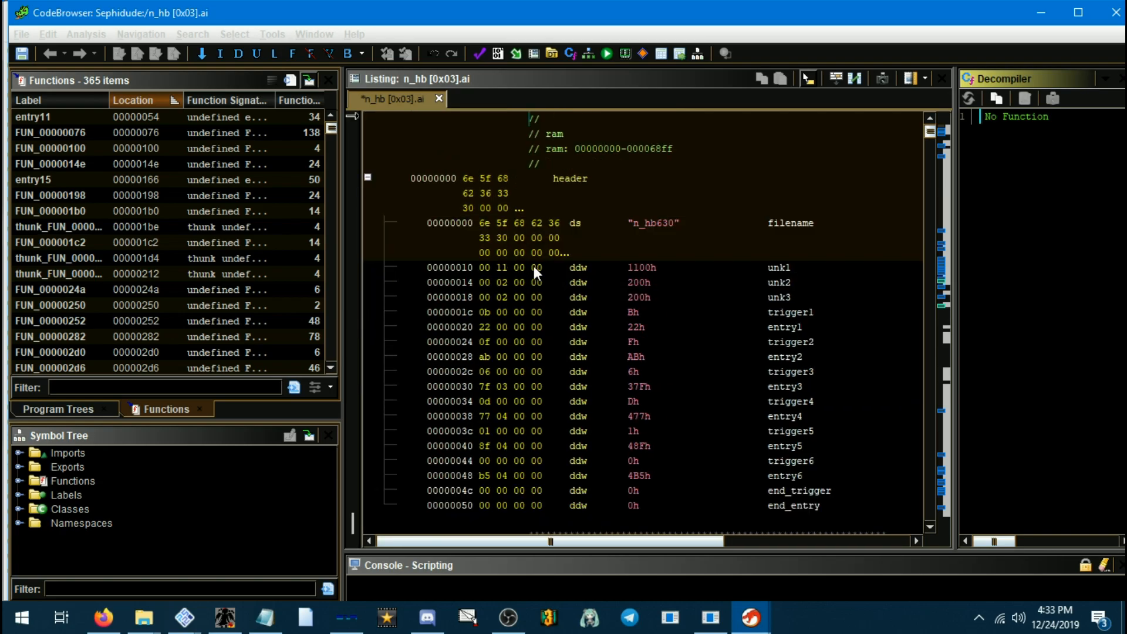
pyautogui.scroll(-3)
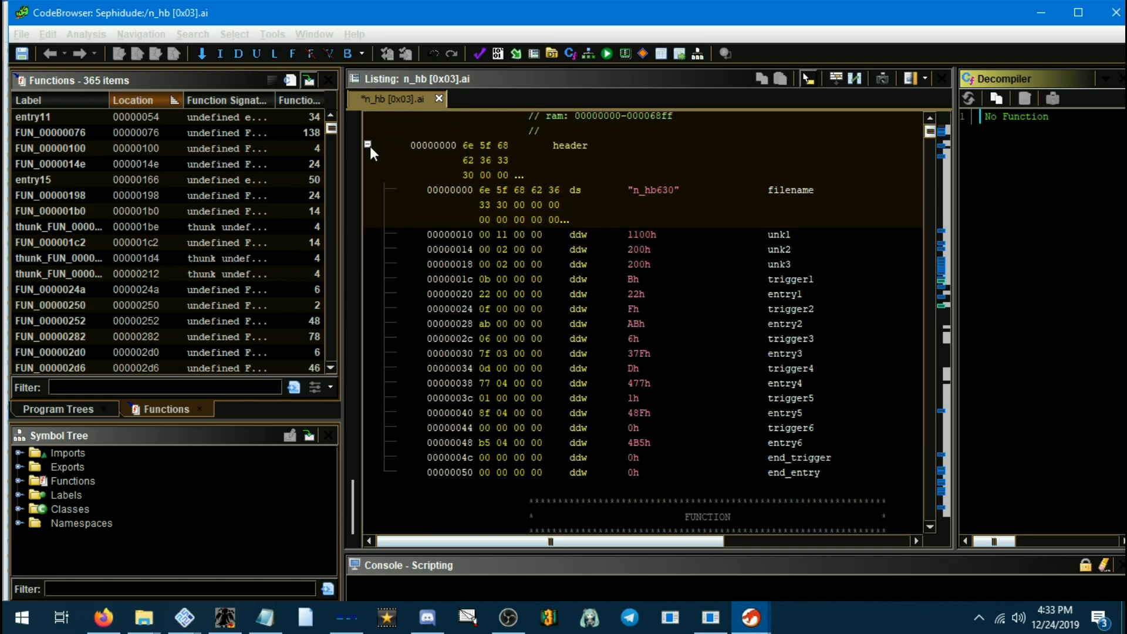
pyautogui.moveTo(340, 145)
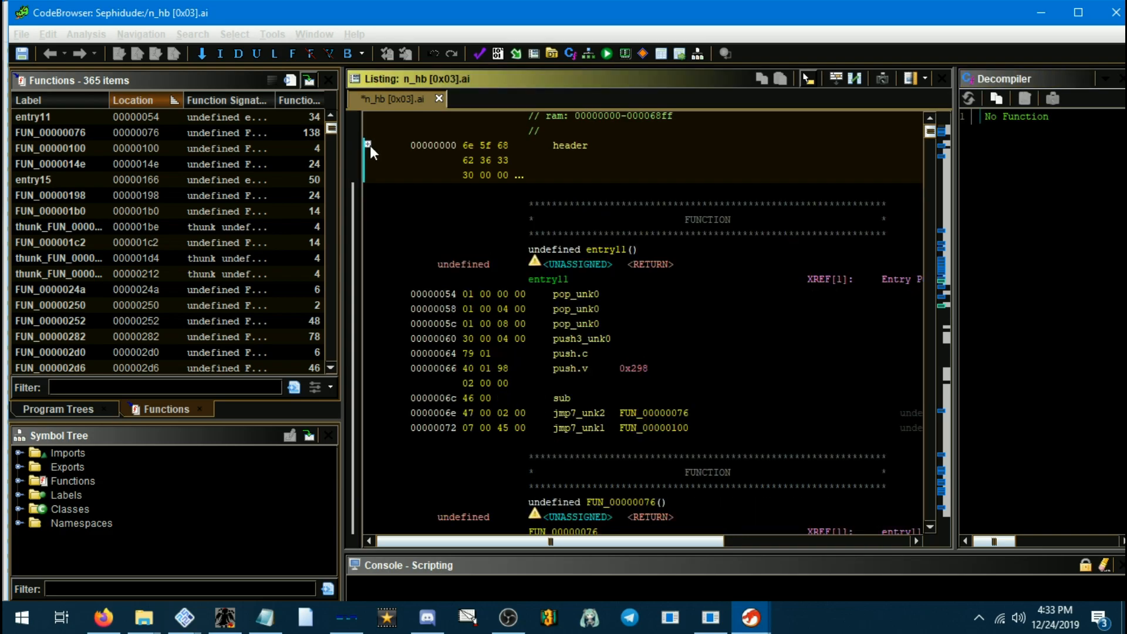
pyautogui.moveTo(371, 163)
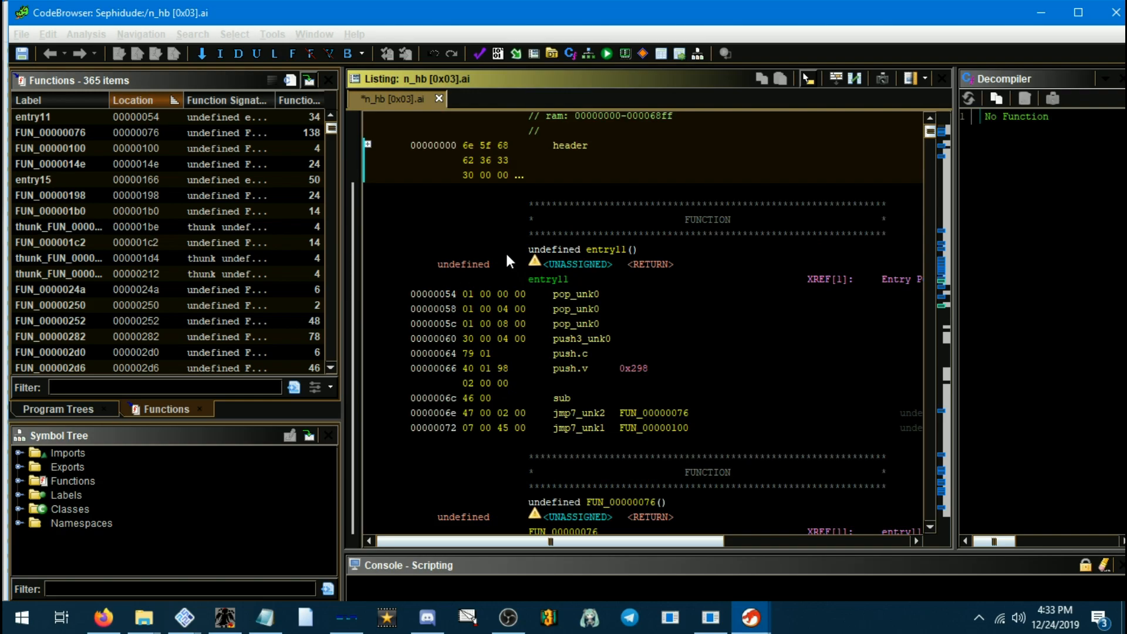
pyautogui.scroll(-3)
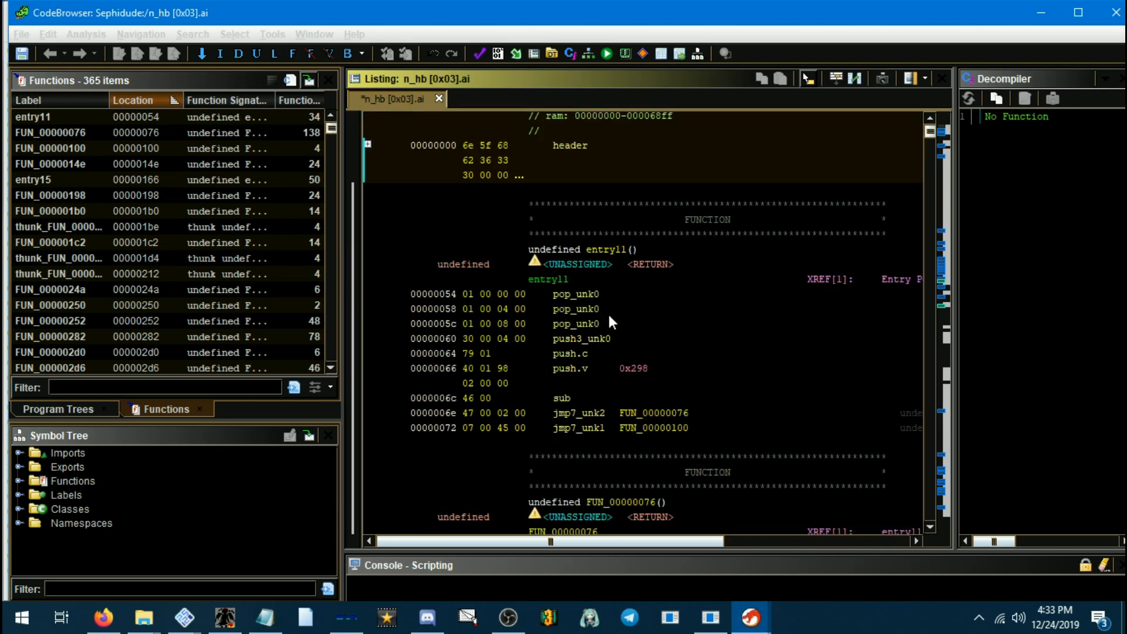
pyautogui.scroll(-3)
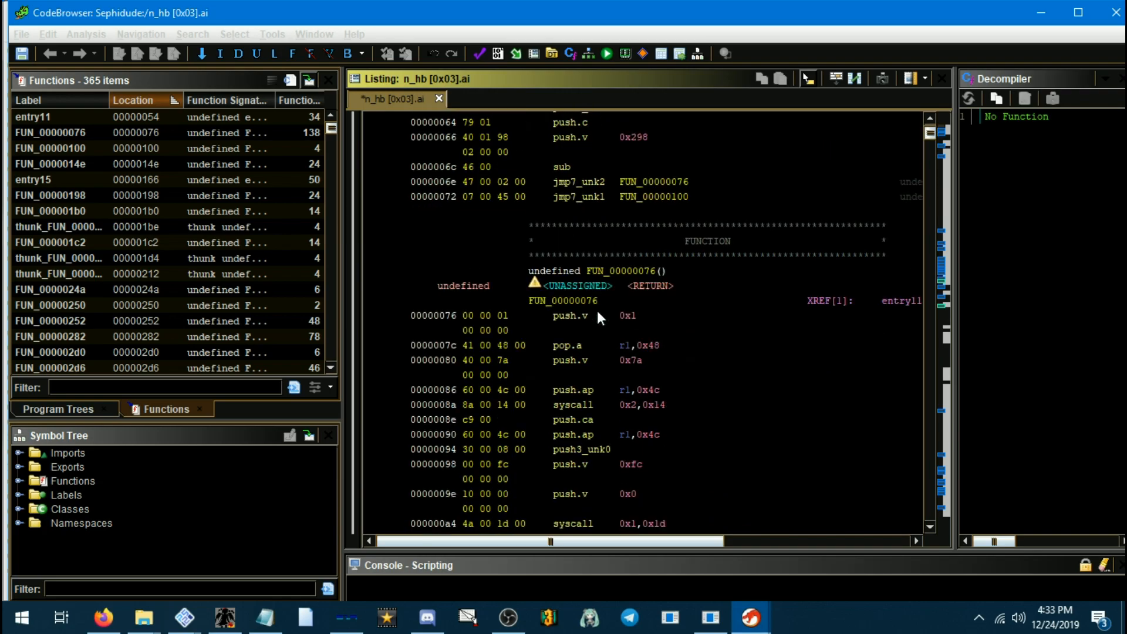
pyautogui.scroll(-3)
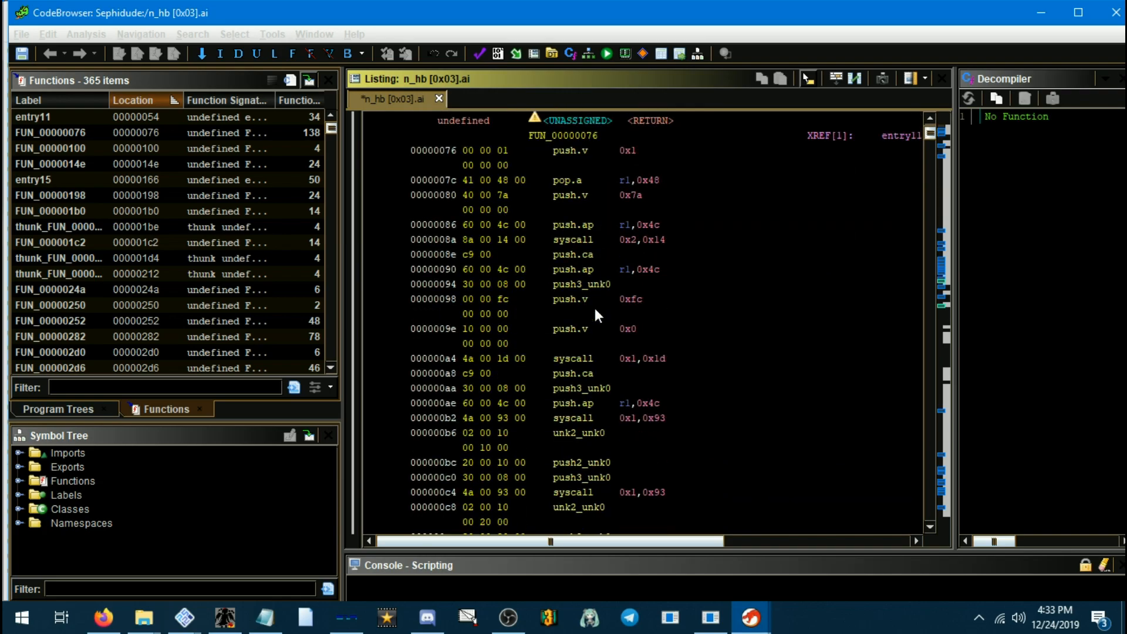
pyautogui.scroll(-3)
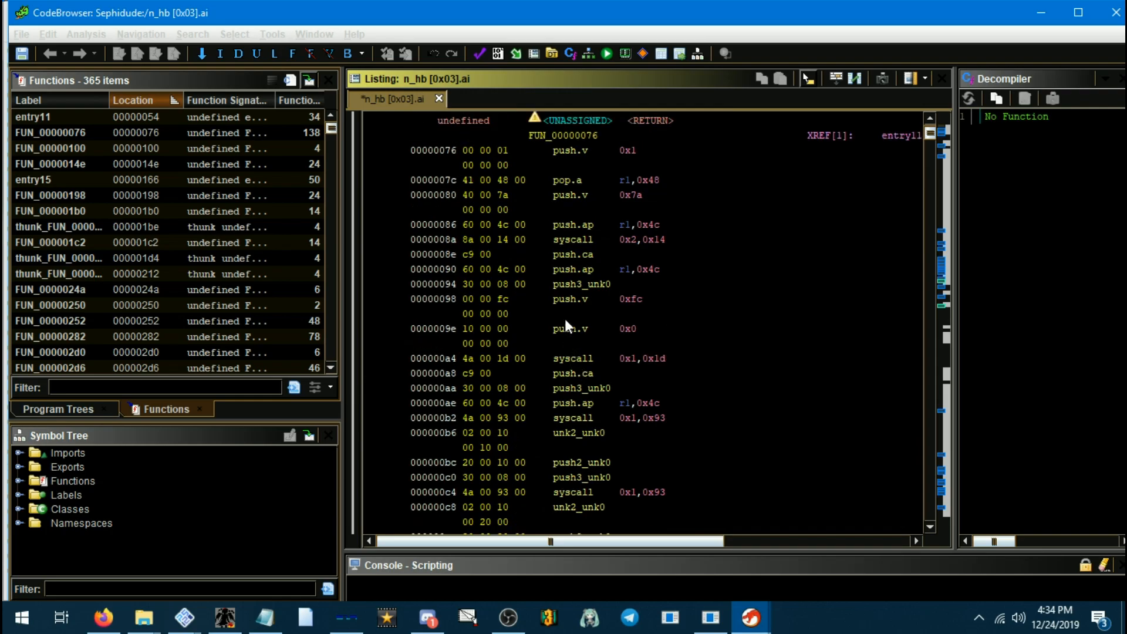
pyautogui.scroll(-3)
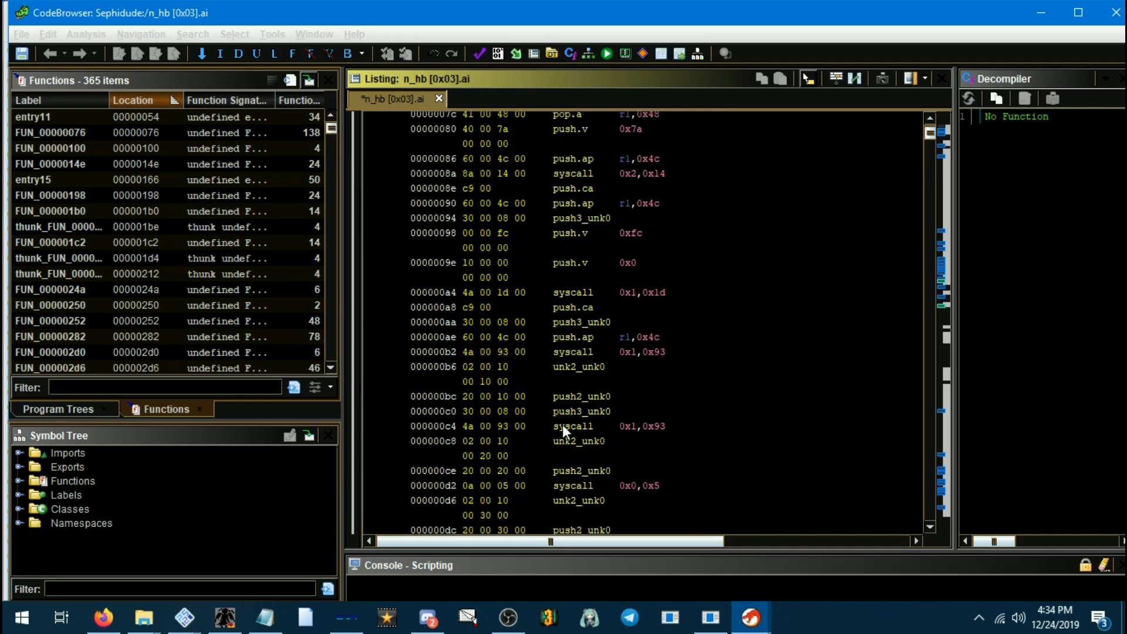
pyautogui.click(561, 426)
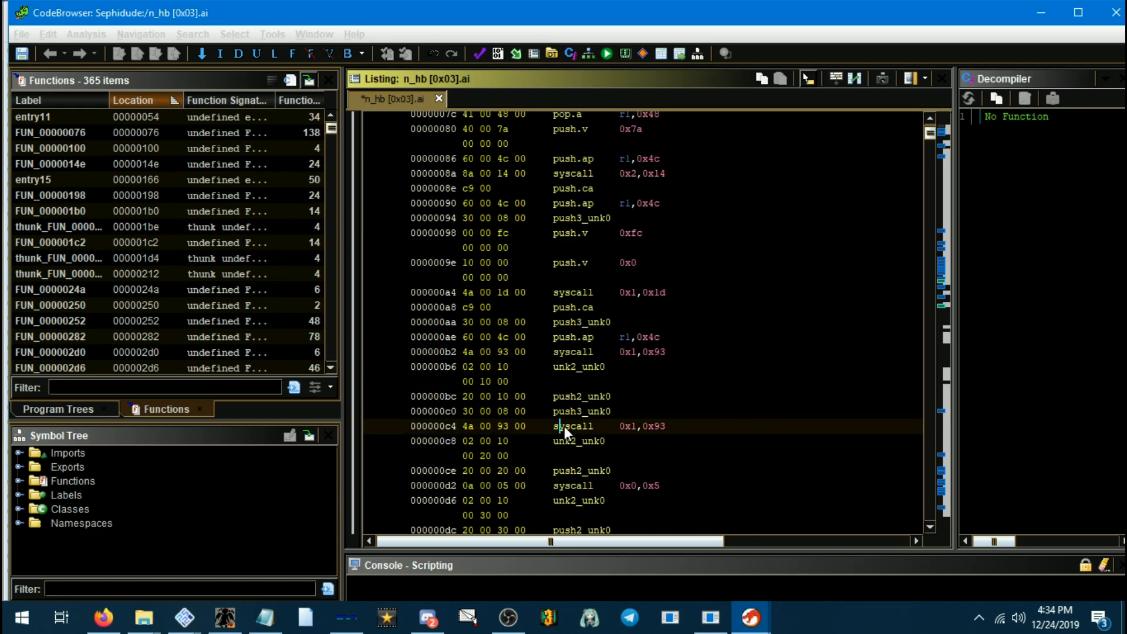
# Bring up the syscall's context actions so the Decompiler renders FUN_00000076 as system_call lines.
pyautogui.rightClick(566, 426)
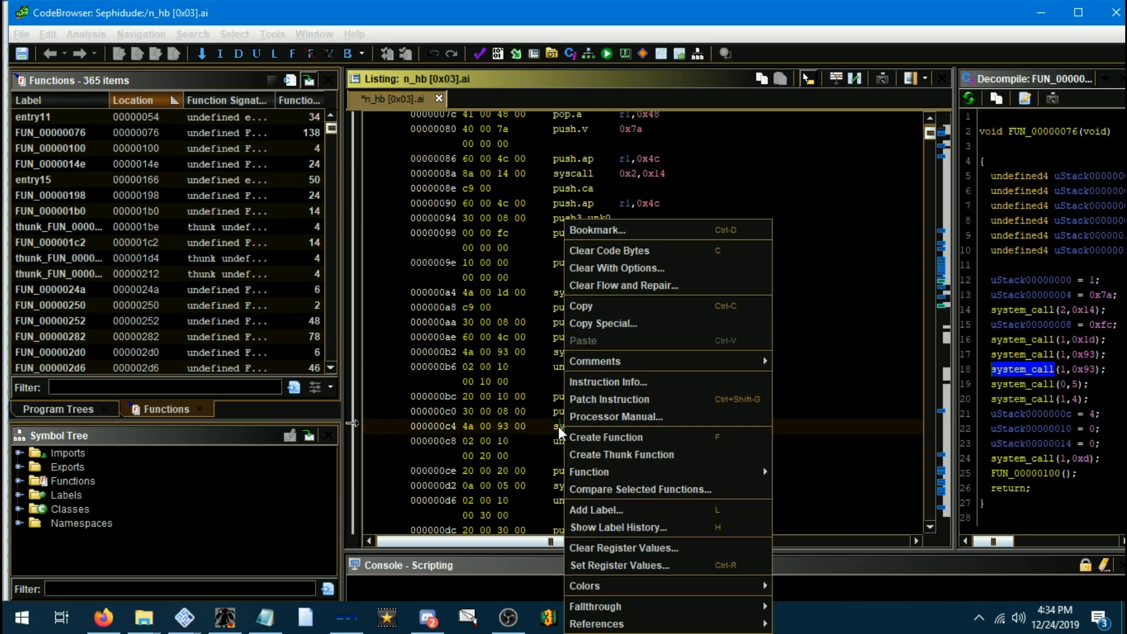
pyautogui.moveTo(1052, 325)
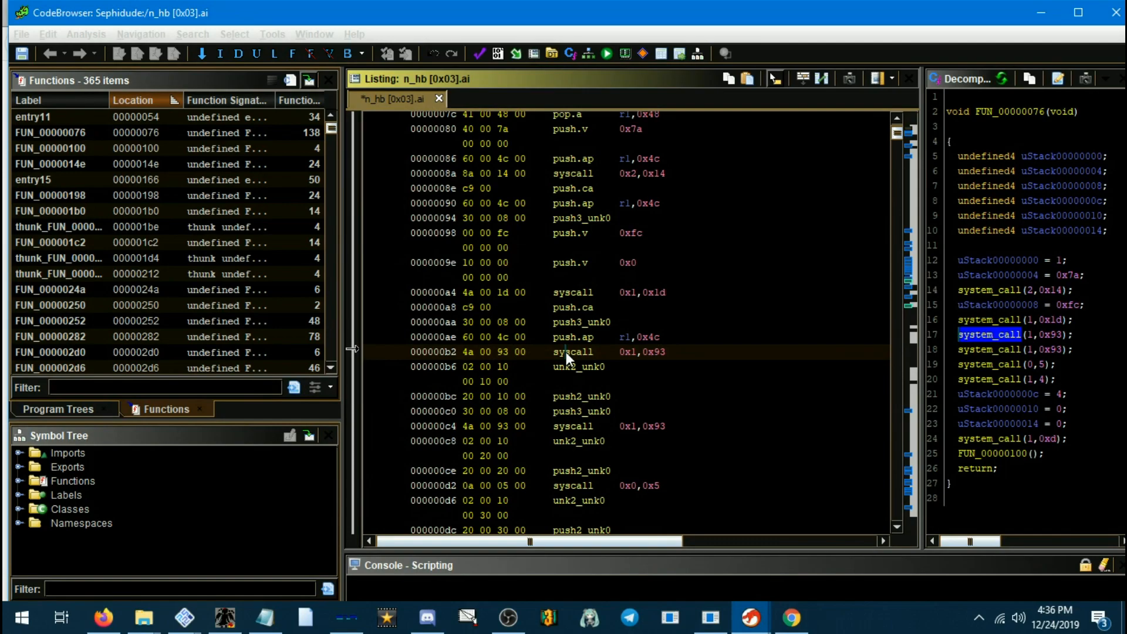
pyautogui.rightClick(569, 352)
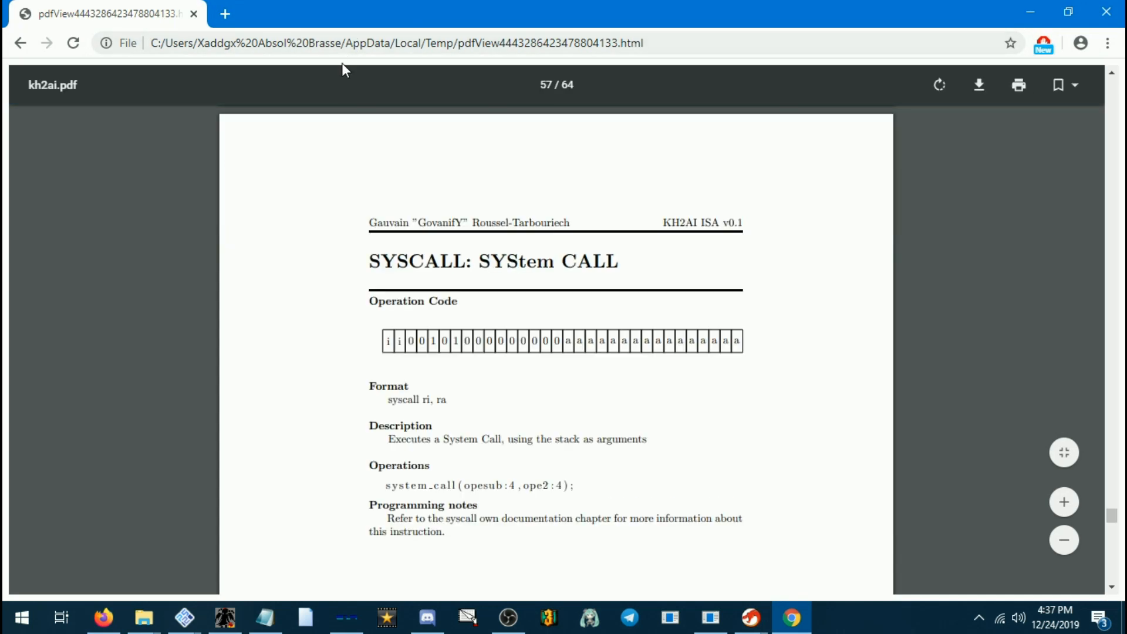
pyautogui.moveTo(374, 416)
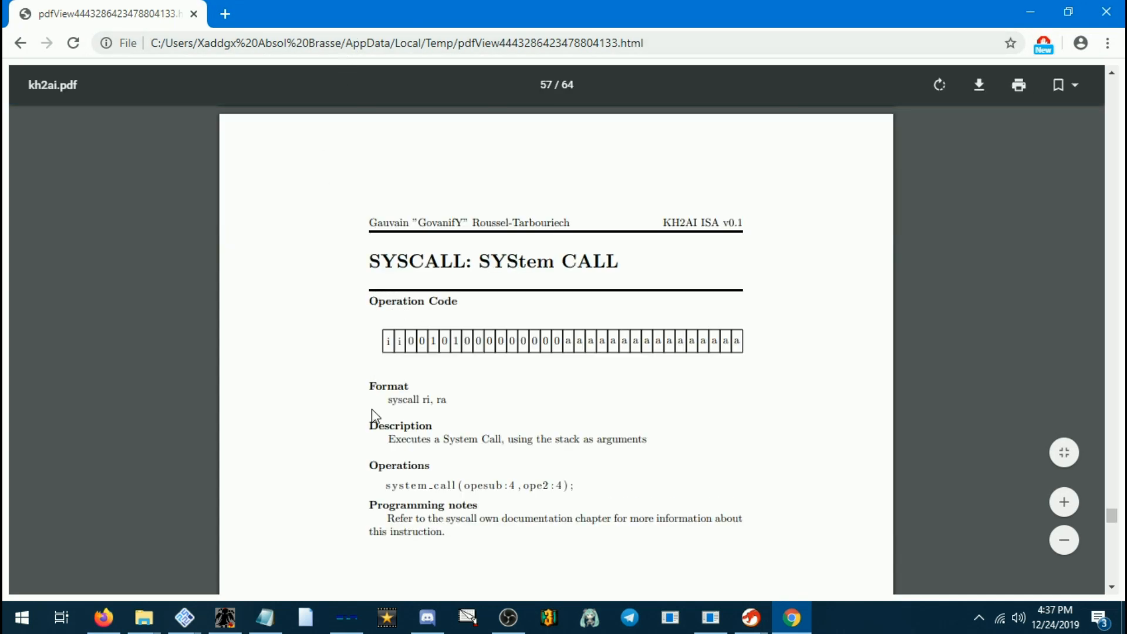
# Highlight the SYSCALL description on page 57 of kh2ai.pdf before returning to Ghidra.
pyautogui.moveTo(386, 439); pyautogui.dragTo(647, 439)
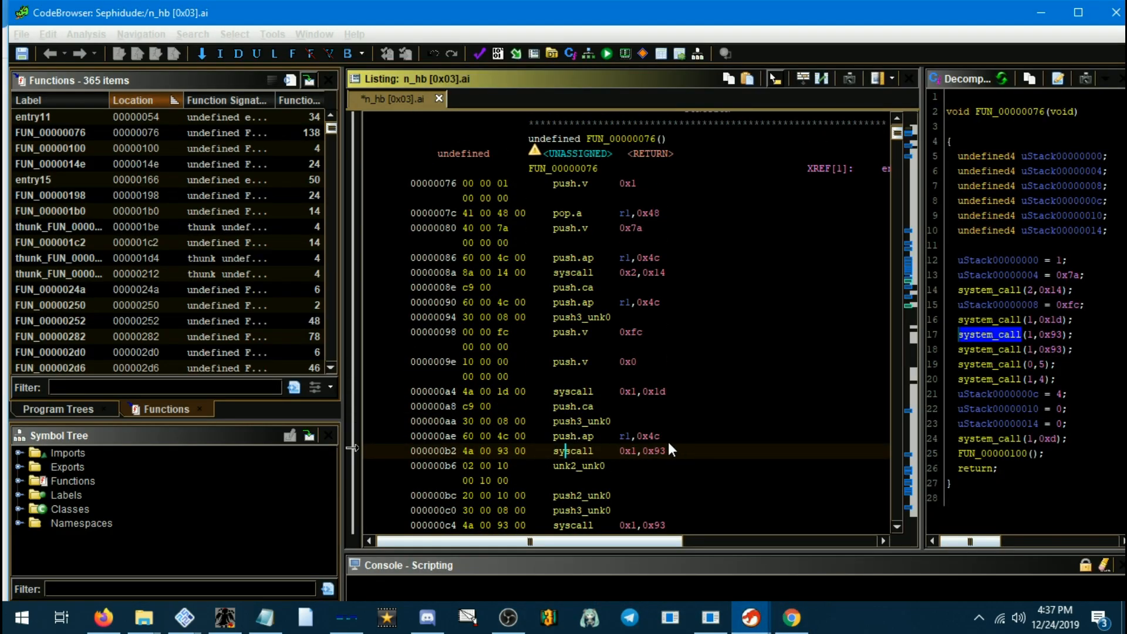
# Filter the Functions window to 'entry' and jump to the entry0 function.
pyautogui.click(500, 376)
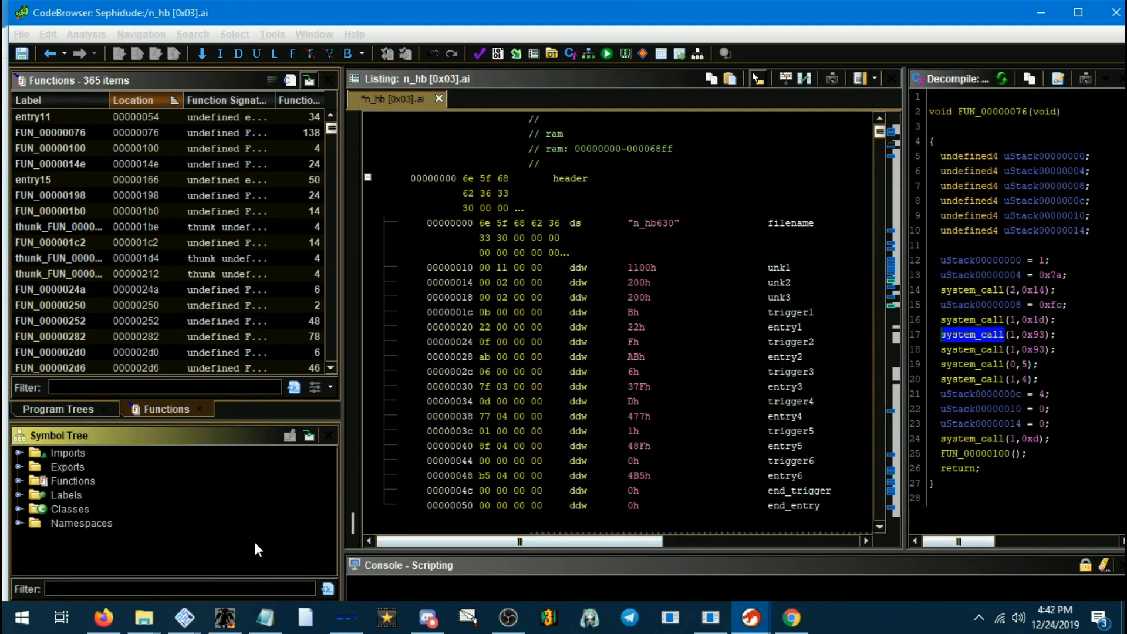
pyautogui.moveTo(303, 516)
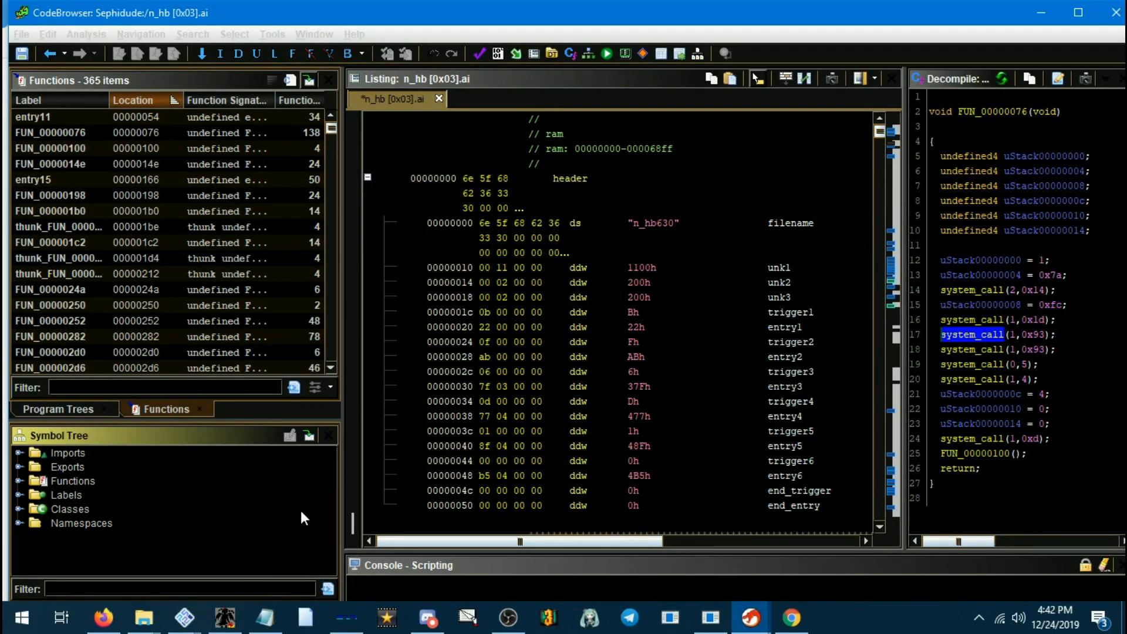
pyautogui.moveTo(135, 436)
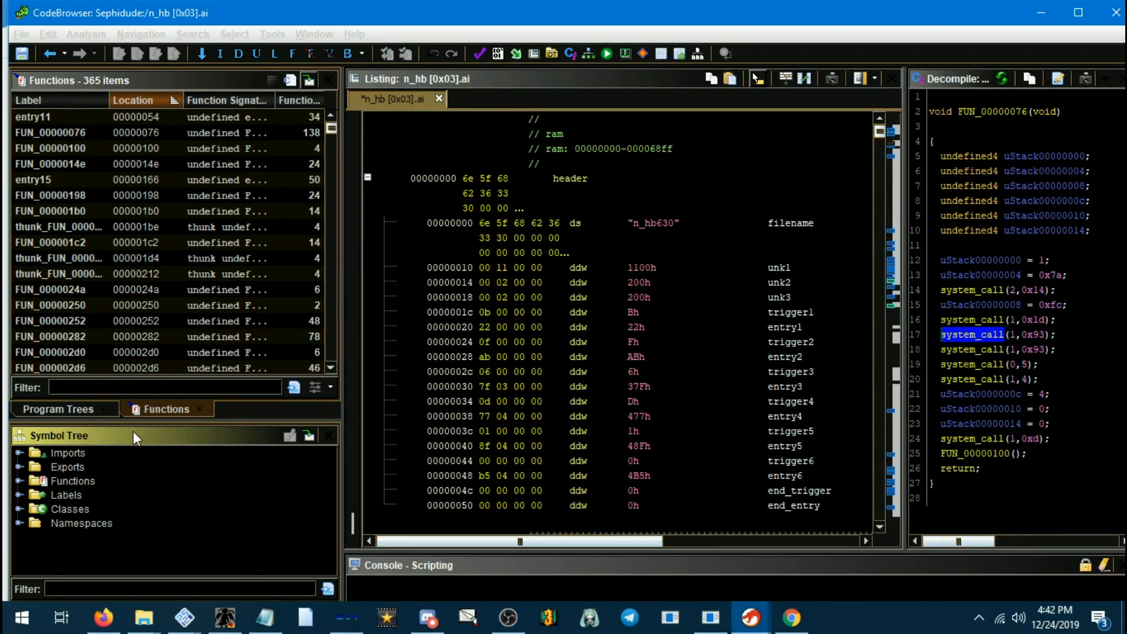
pyautogui.write('entry')
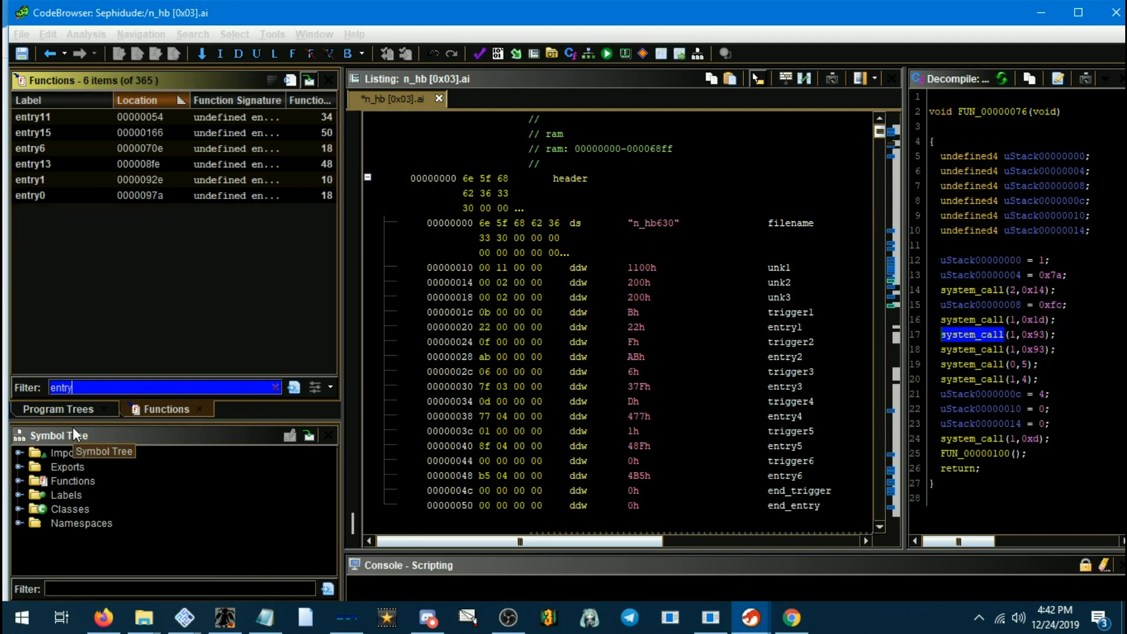
pyautogui.moveTo(111, 205)
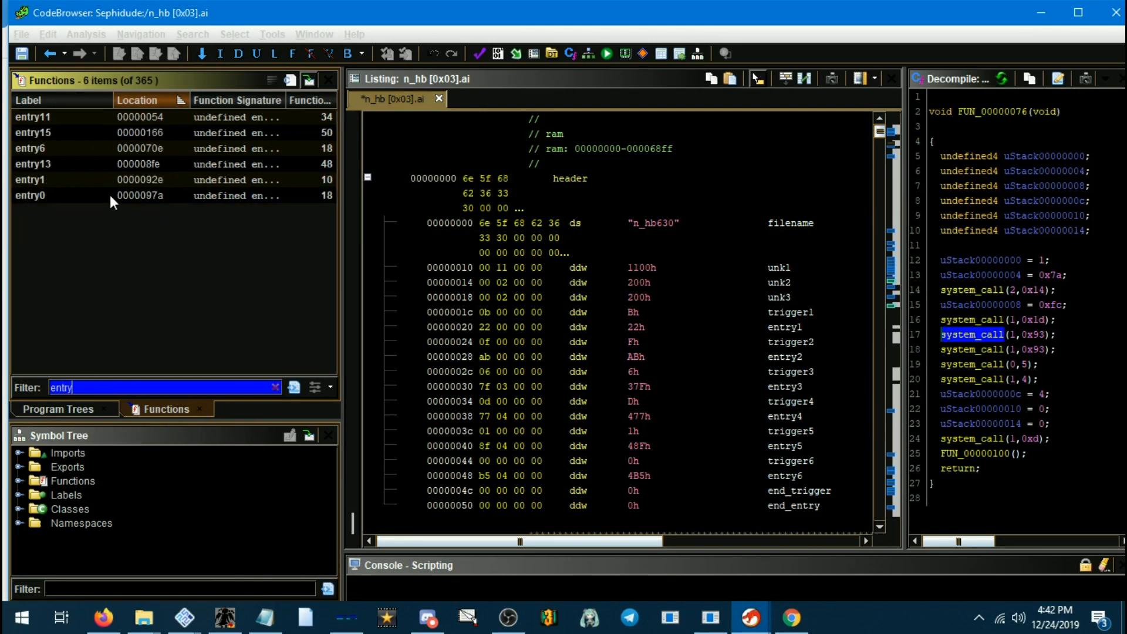
pyautogui.moveTo(716, 442)
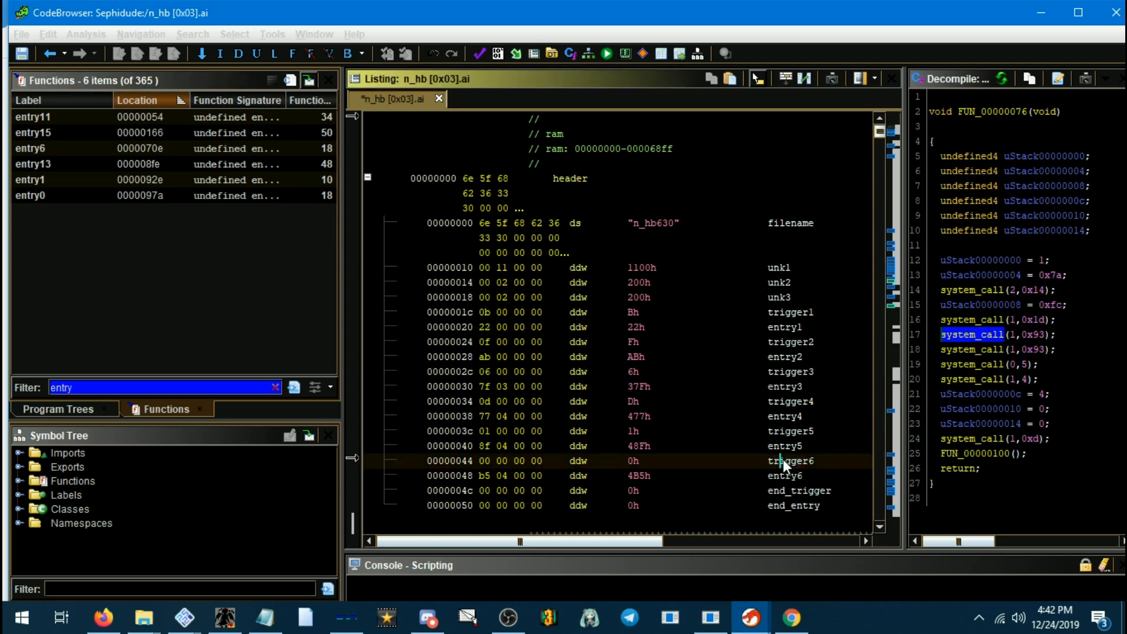
pyautogui.moveTo(796, 474)
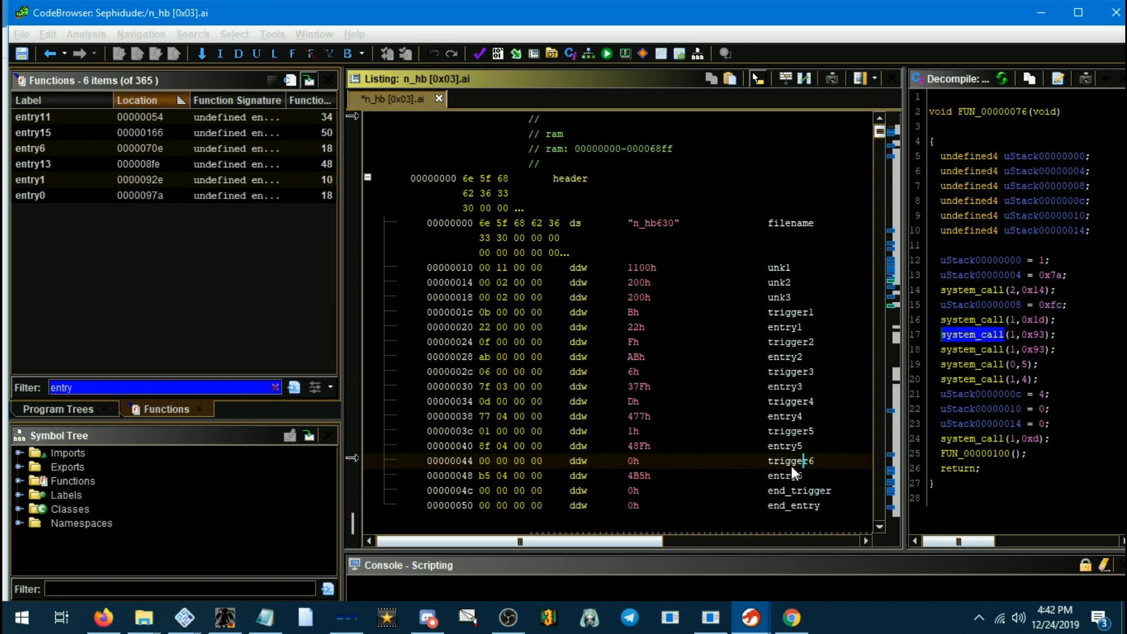
pyautogui.moveTo(688, 470)
pyautogui.write('0')
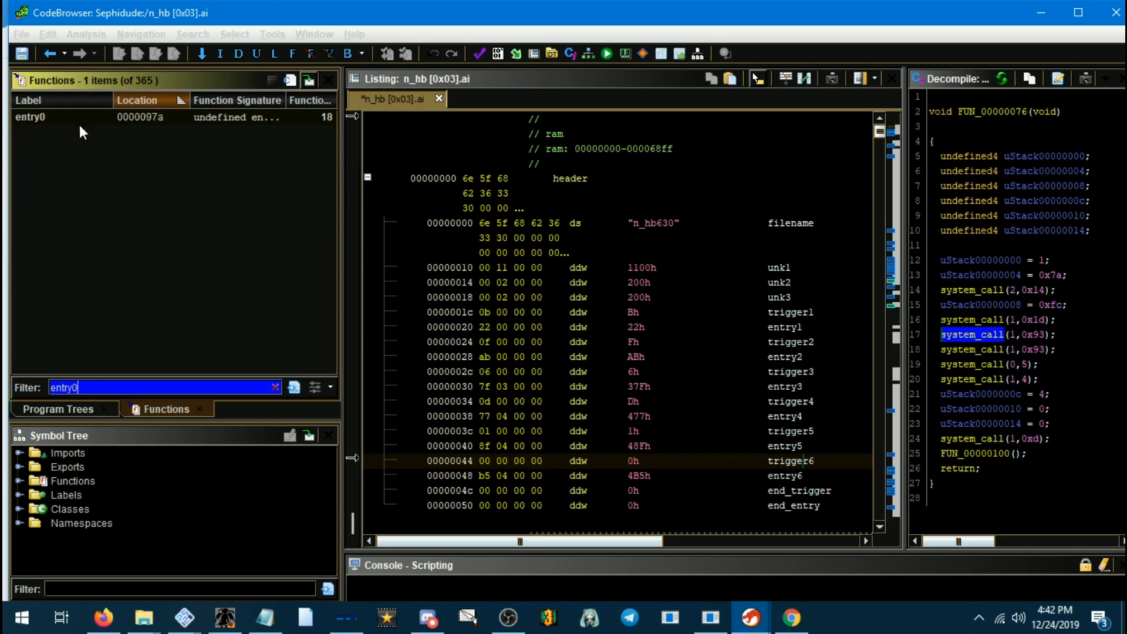
pyautogui.doubleClick(29, 116)
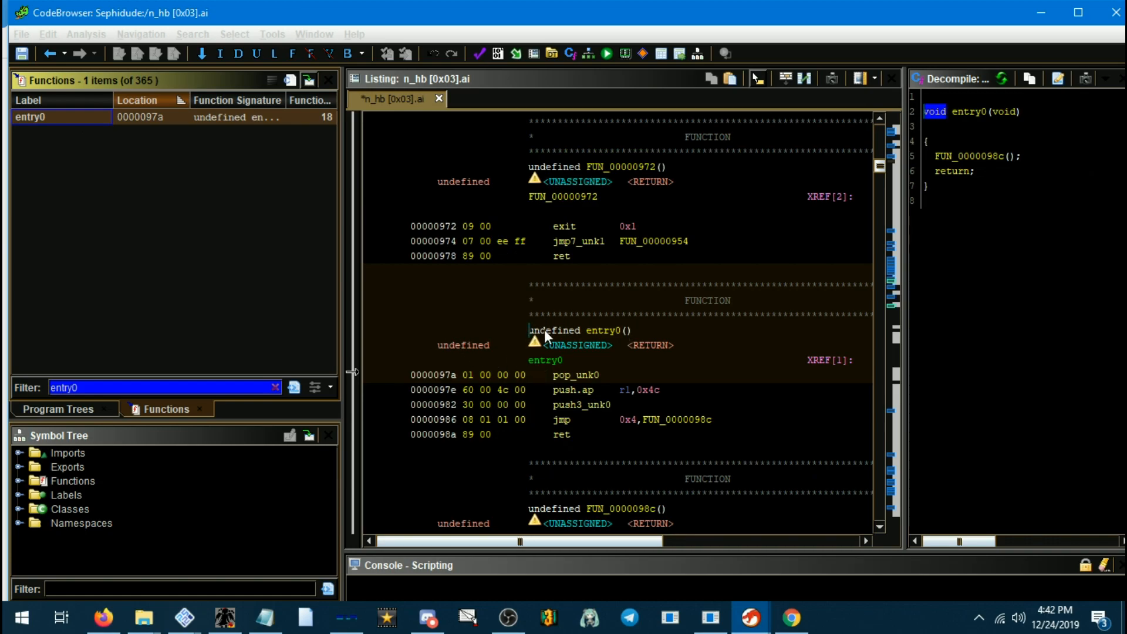
pyautogui.moveTo(586, 403)
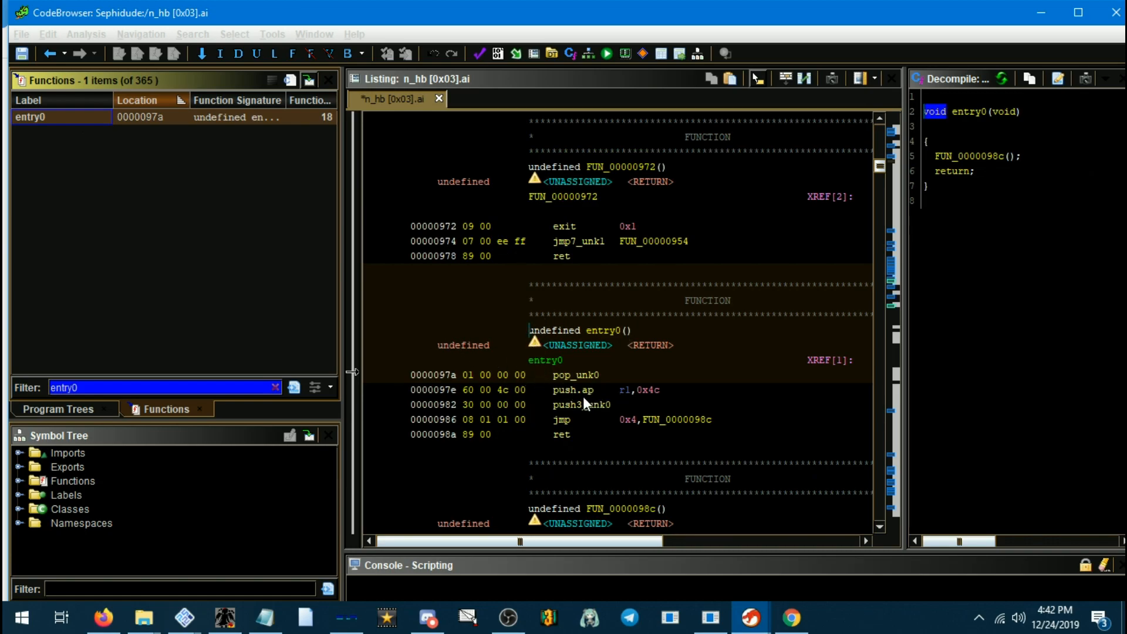
pyautogui.moveTo(558, 431)
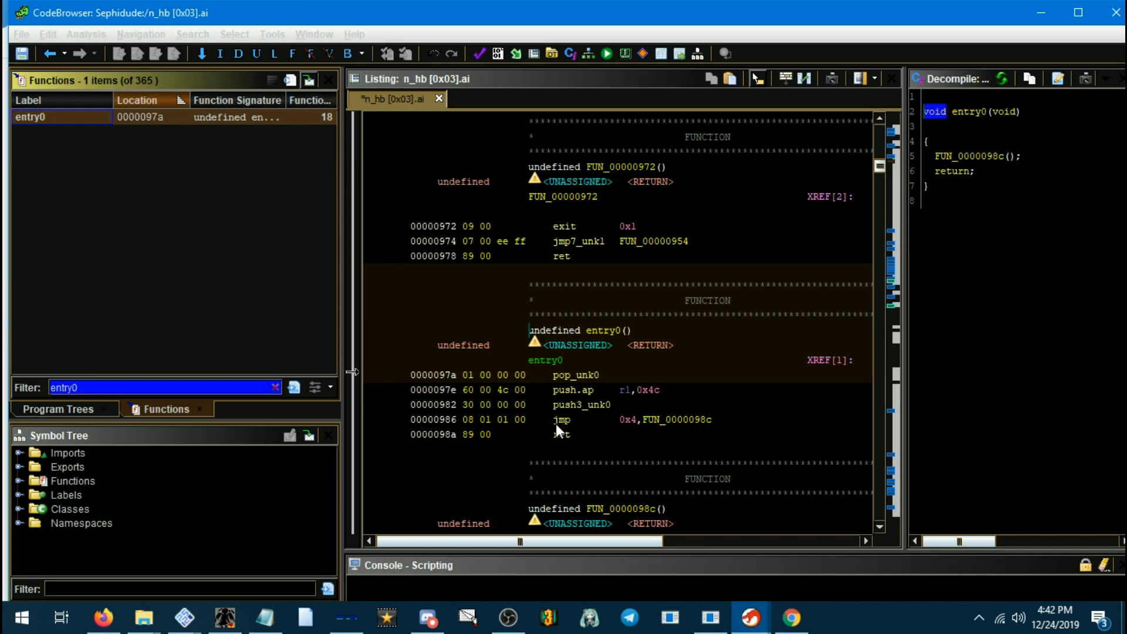
pyautogui.moveTo(563, 426)
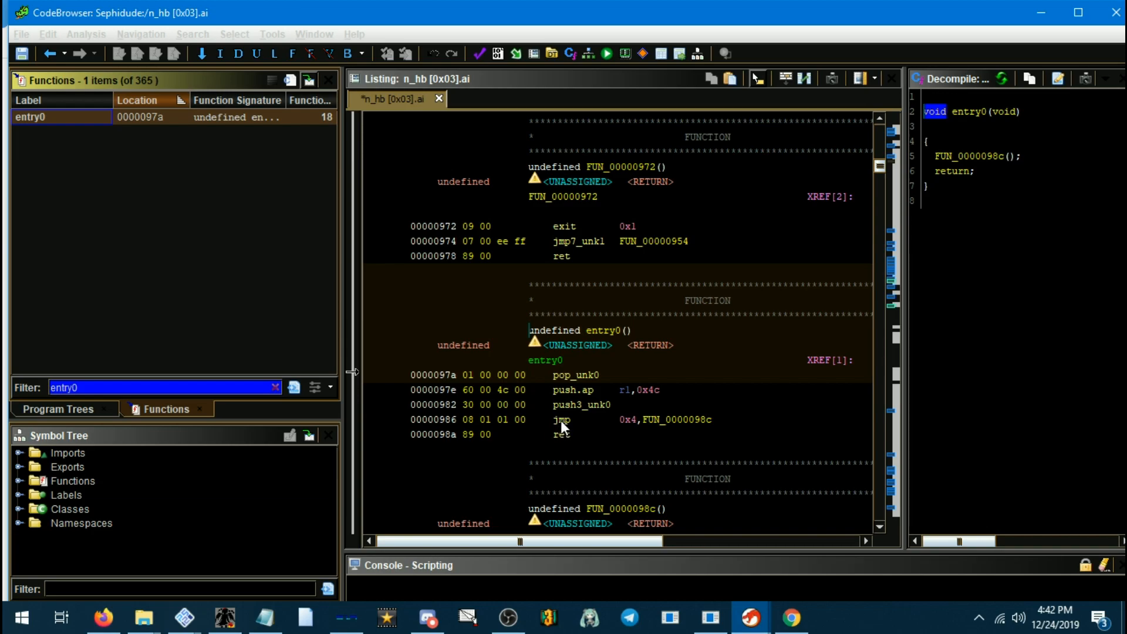
# Follow entry0's jump into FUN_0000098c and read its decompiled system_call lines.
pyautogui.click(561, 419)
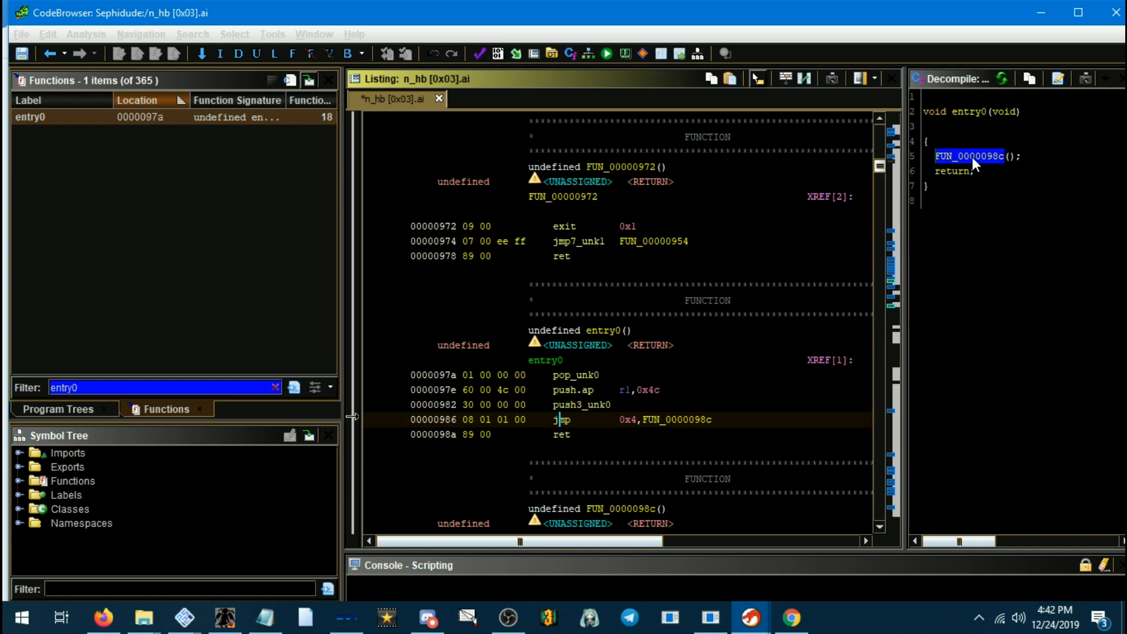
pyautogui.scroll(-3)
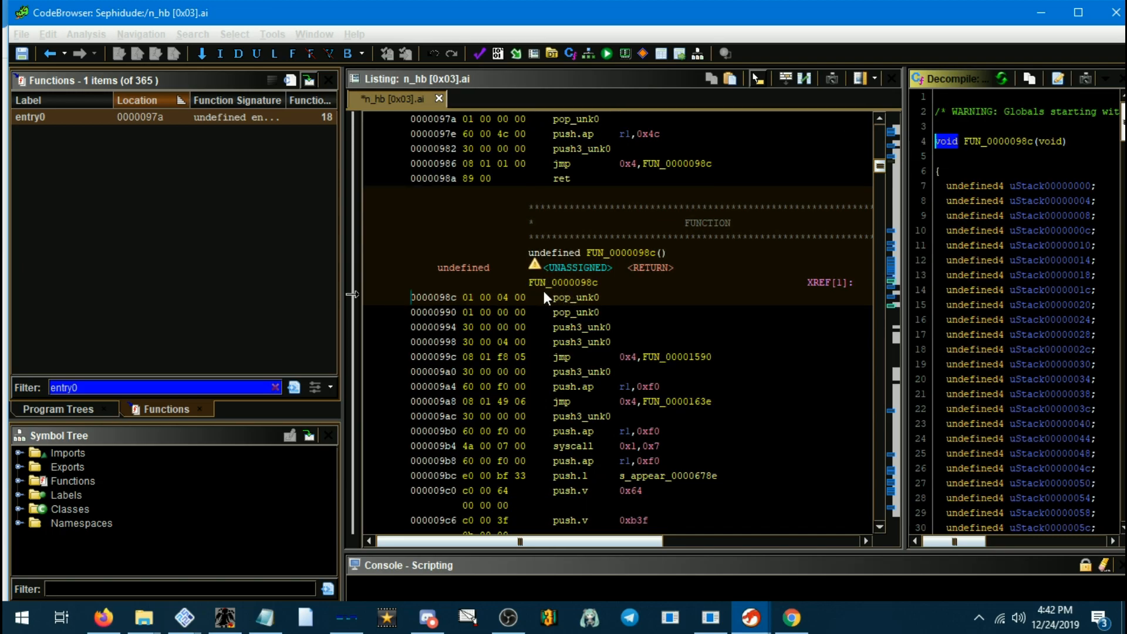
pyautogui.scroll(-3)
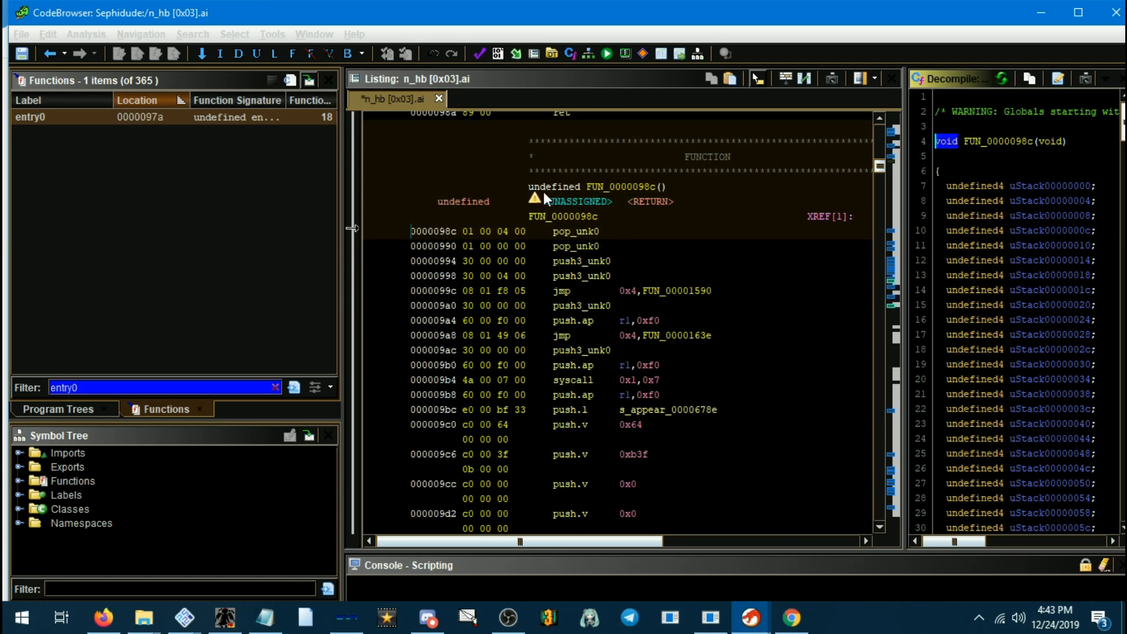
pyautogui.scroll(-3)
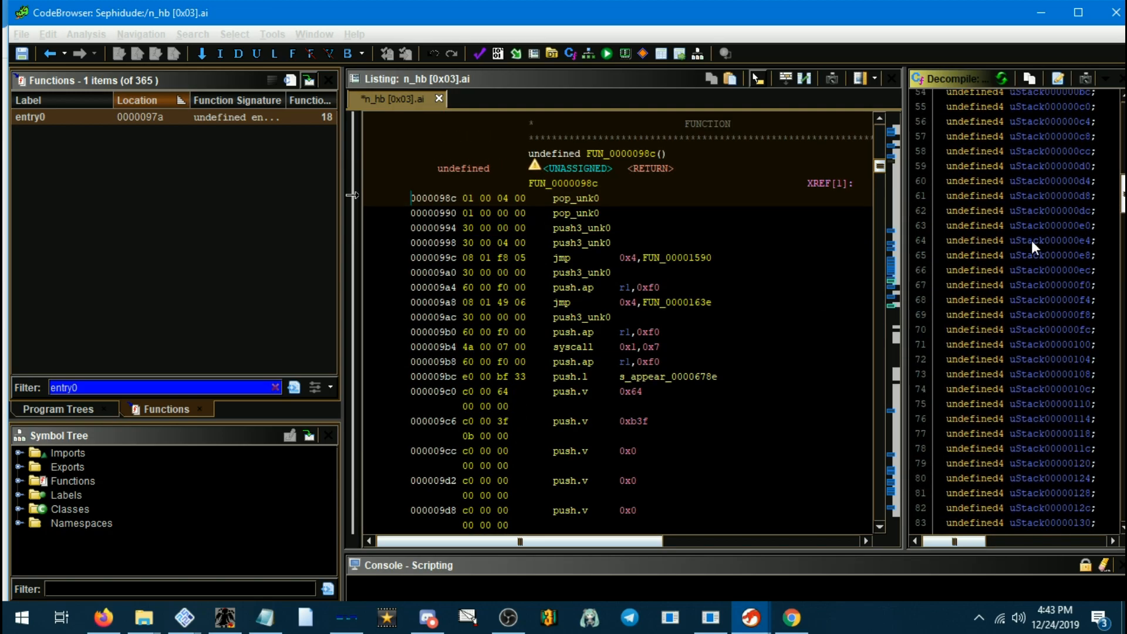
pyautogui.scroll(-3)
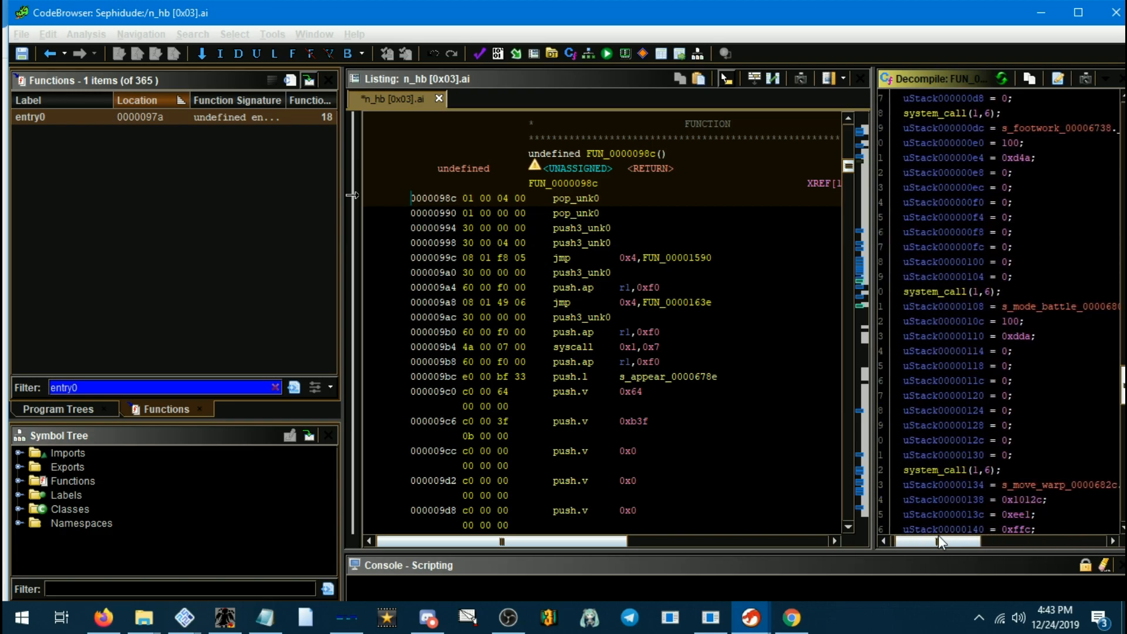
pyautogui.hscroll(3)
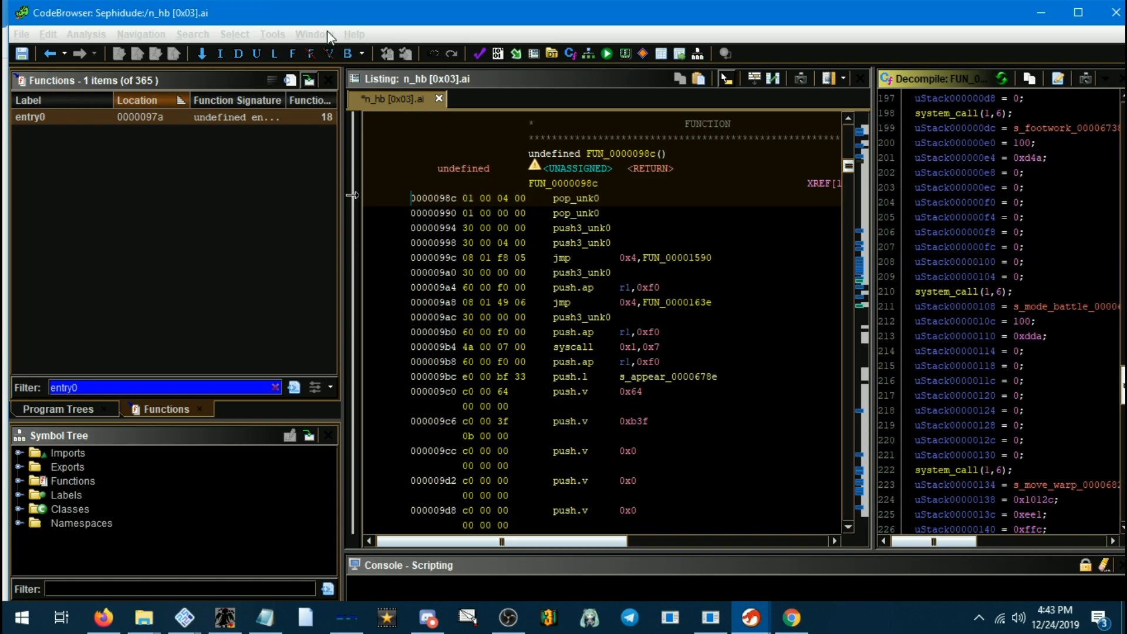
pyautogui.click(314, 32)
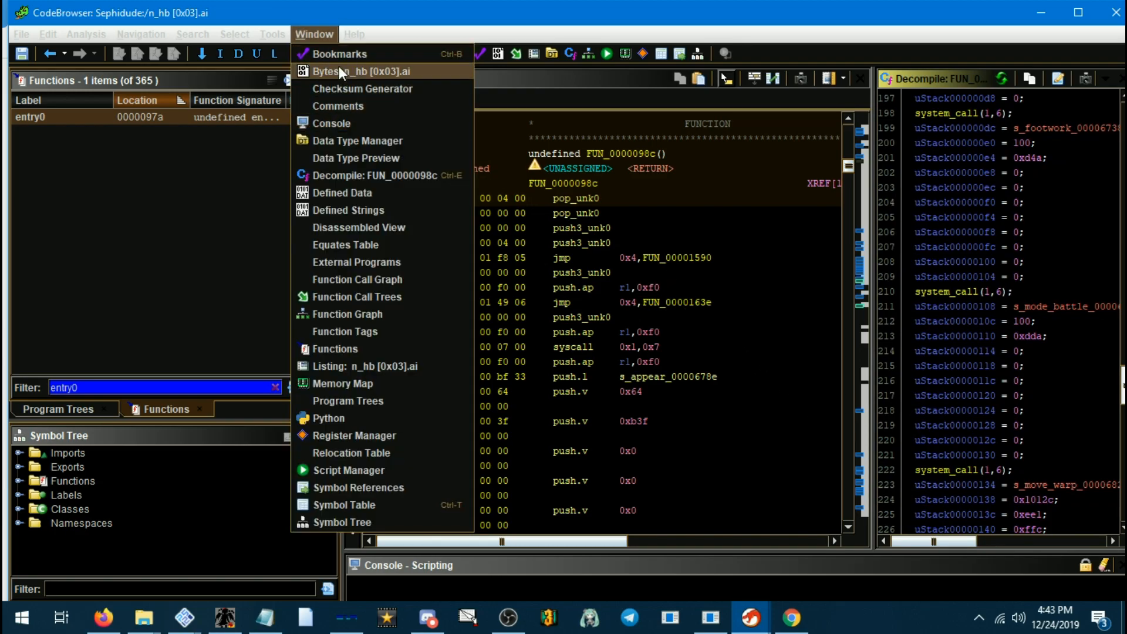
pyautogui.moveTo(345, 214)
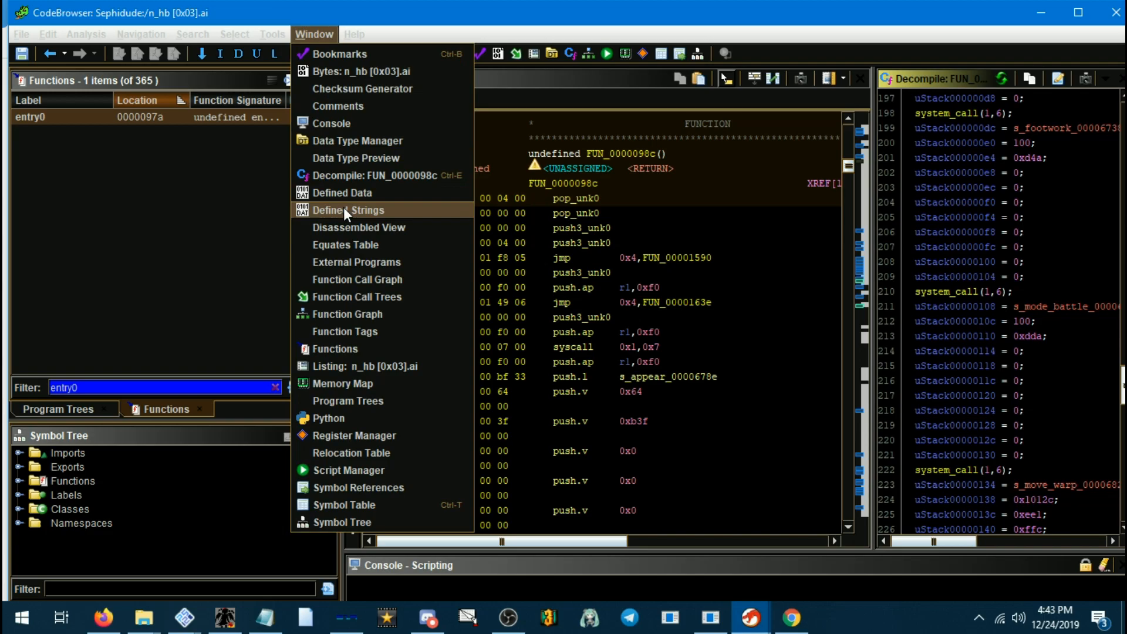
# Show the 53 Defined Strings and jump to rst_hard and atk_meteor in the listing.
pyautogui.click(347, 210)
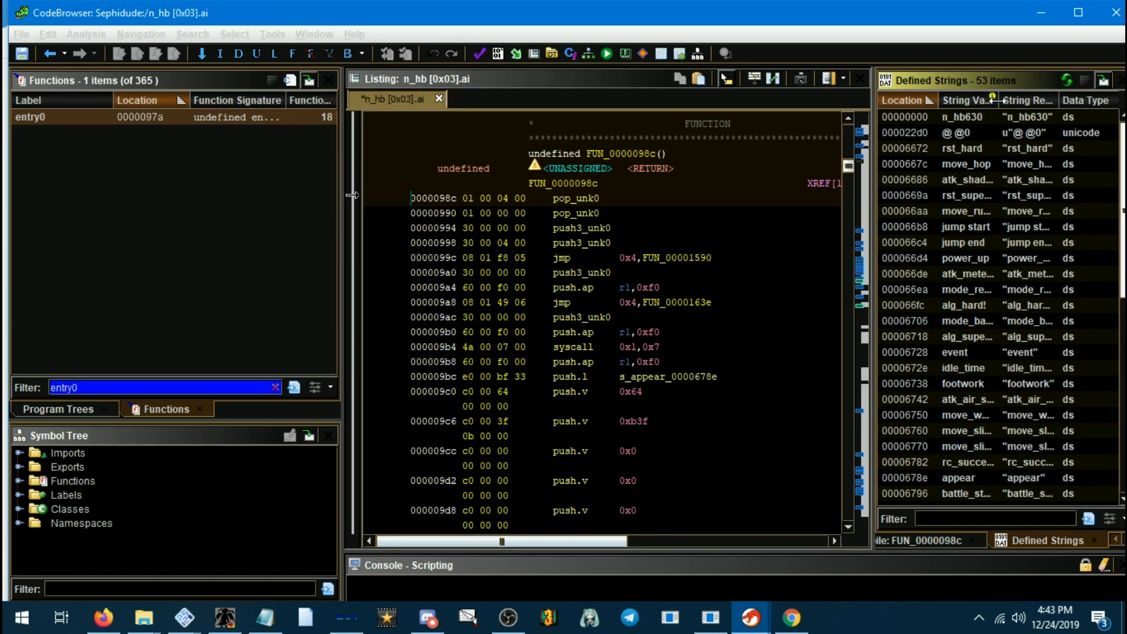
pyautogui.moveTo(984, 249)
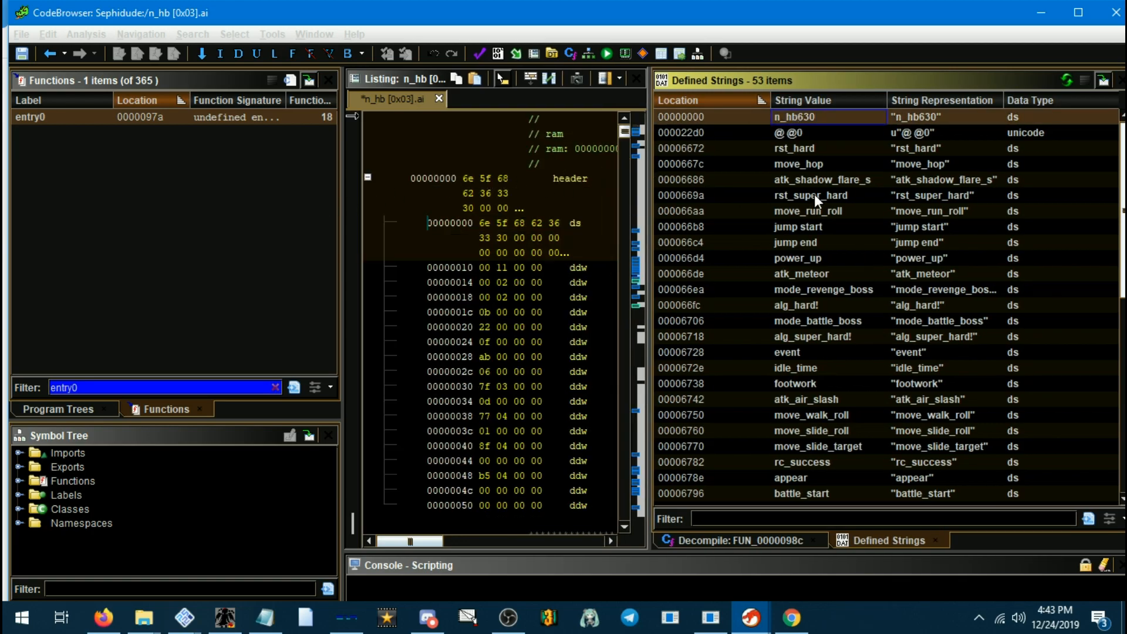
pyautogui.moveTo(766, 204)
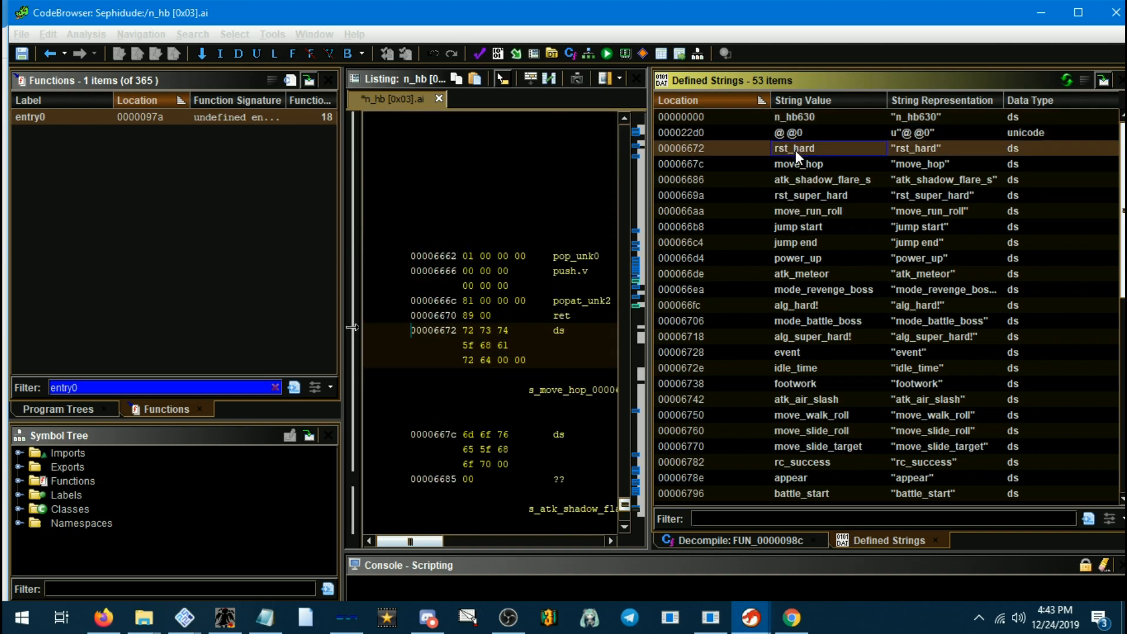
pyautogui.click(798, 163)
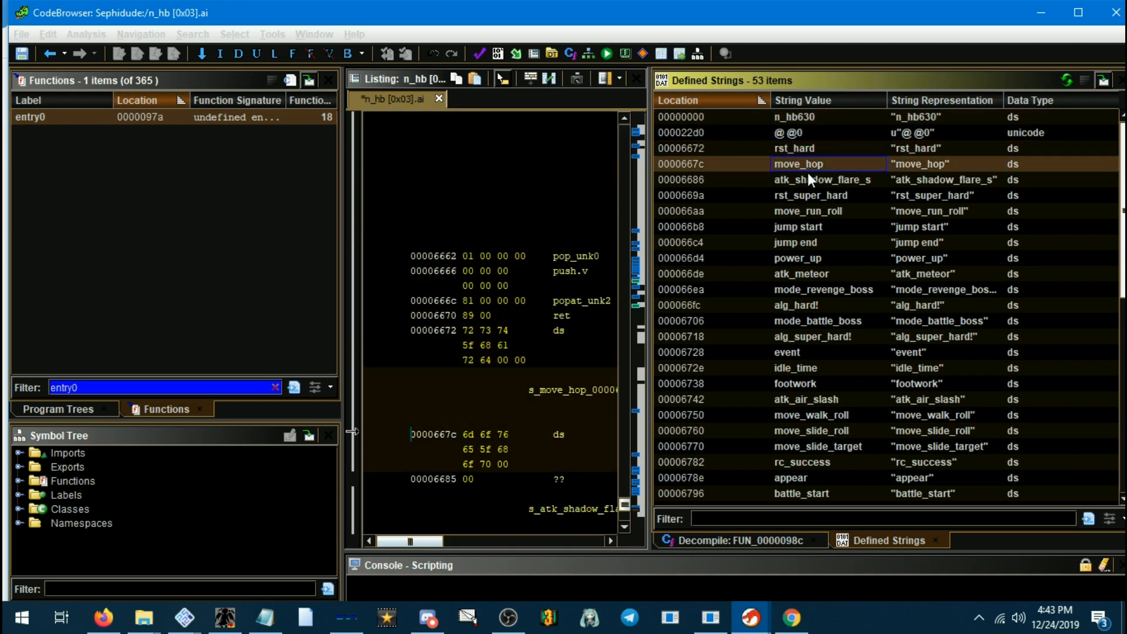
pyautogui.moveTo(801, 194)
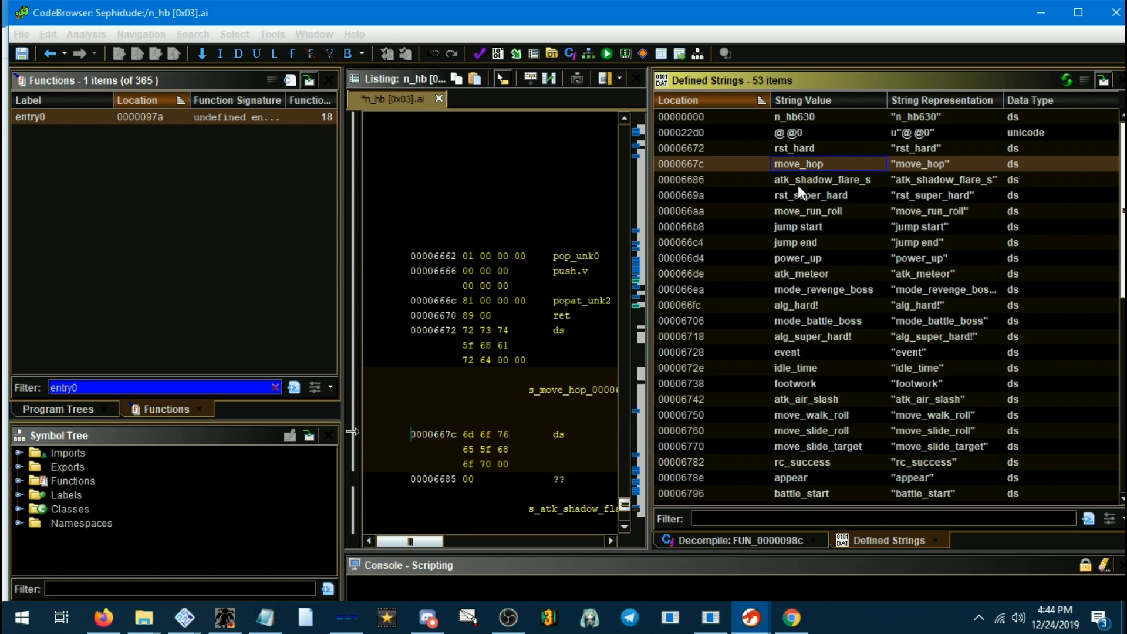
pyautogui.moveTo(799, 272)
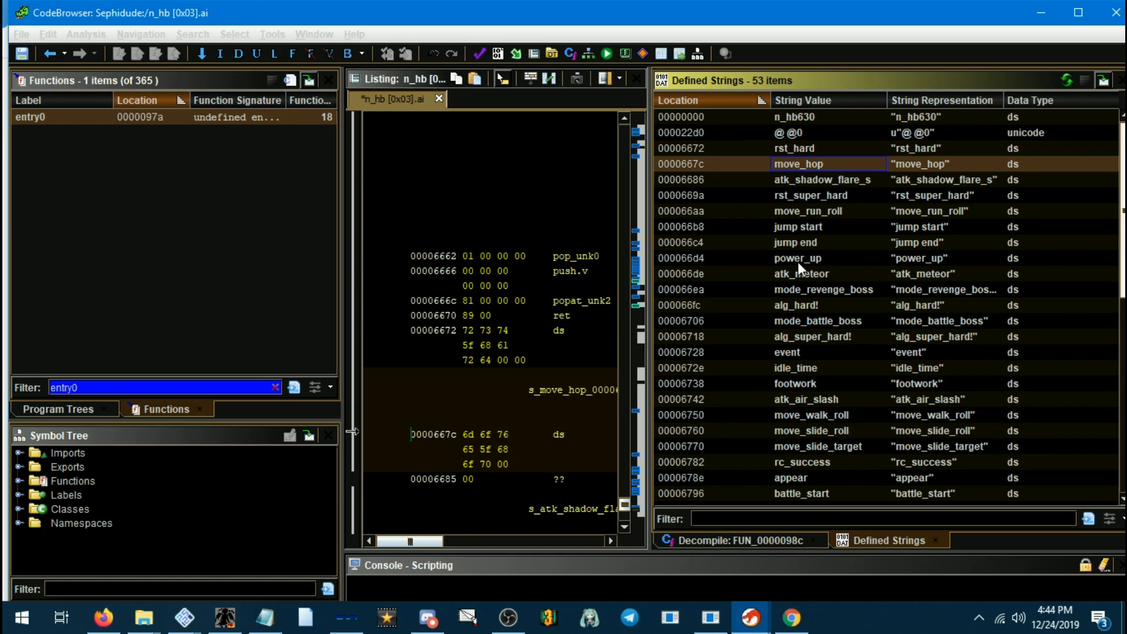
pyautogui.click(800, 274)
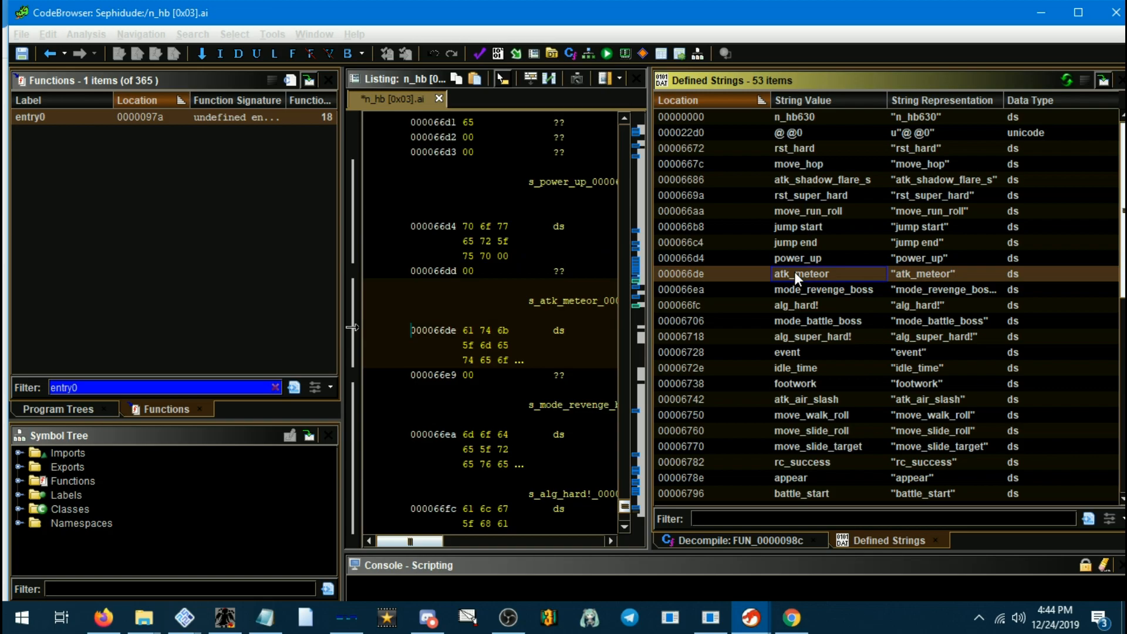
pyautogui.moveTo(420, 556)
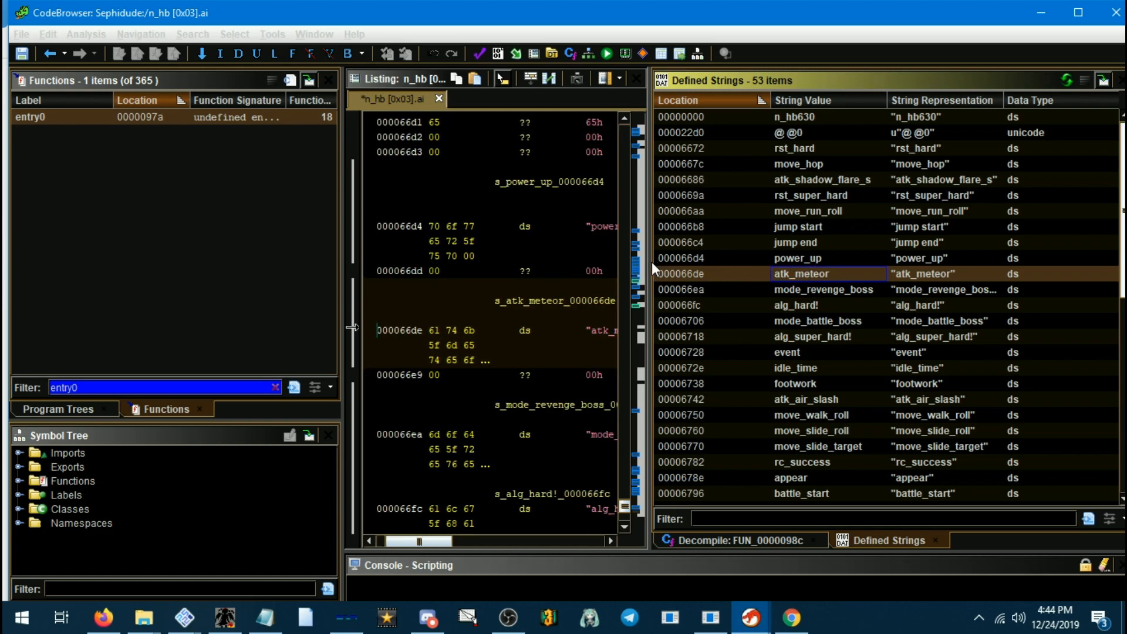
pyautogui.moveTo(648, 268)
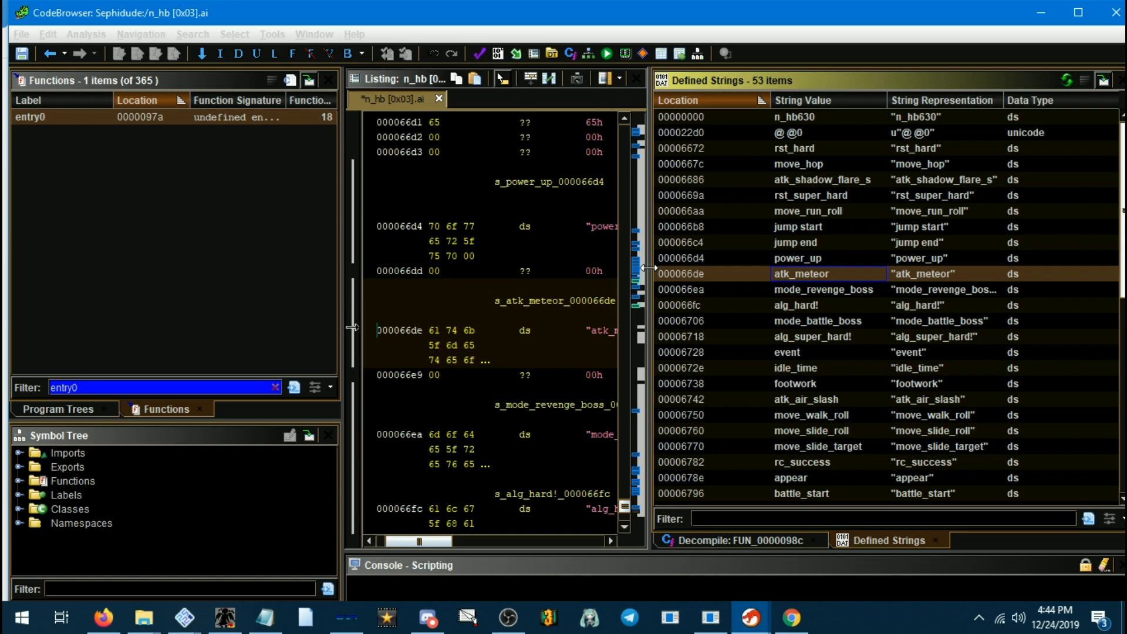
pyautogui.click(737, 540)
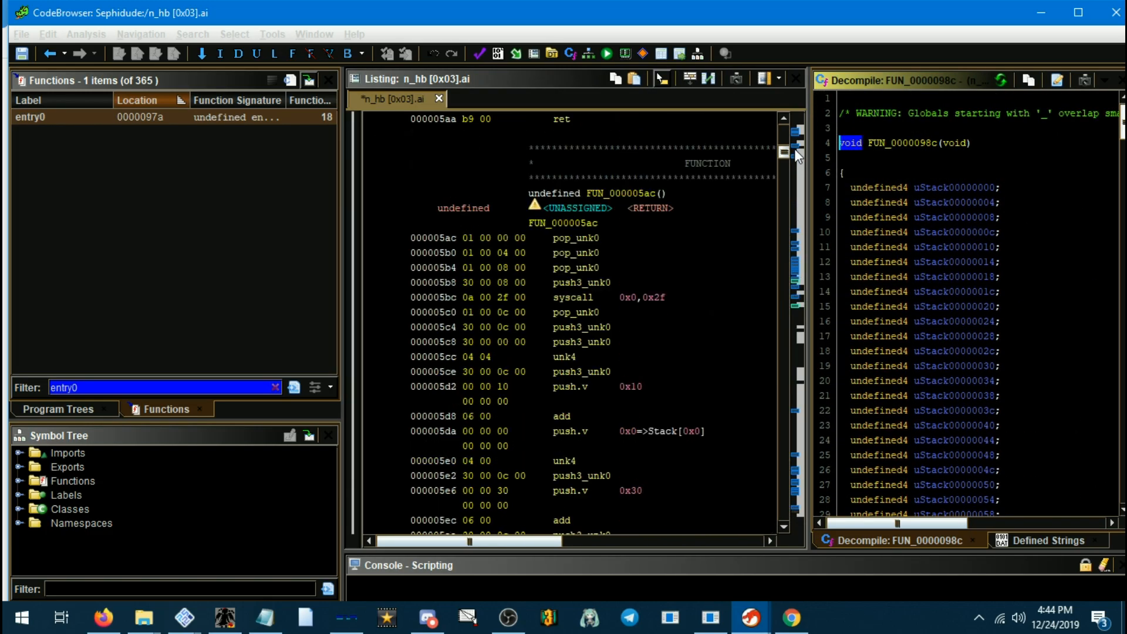
# Return to entry0 in the decompiler and select its jmp to FUN_0000098c for inspection.
pyautogui.scroll(-3)
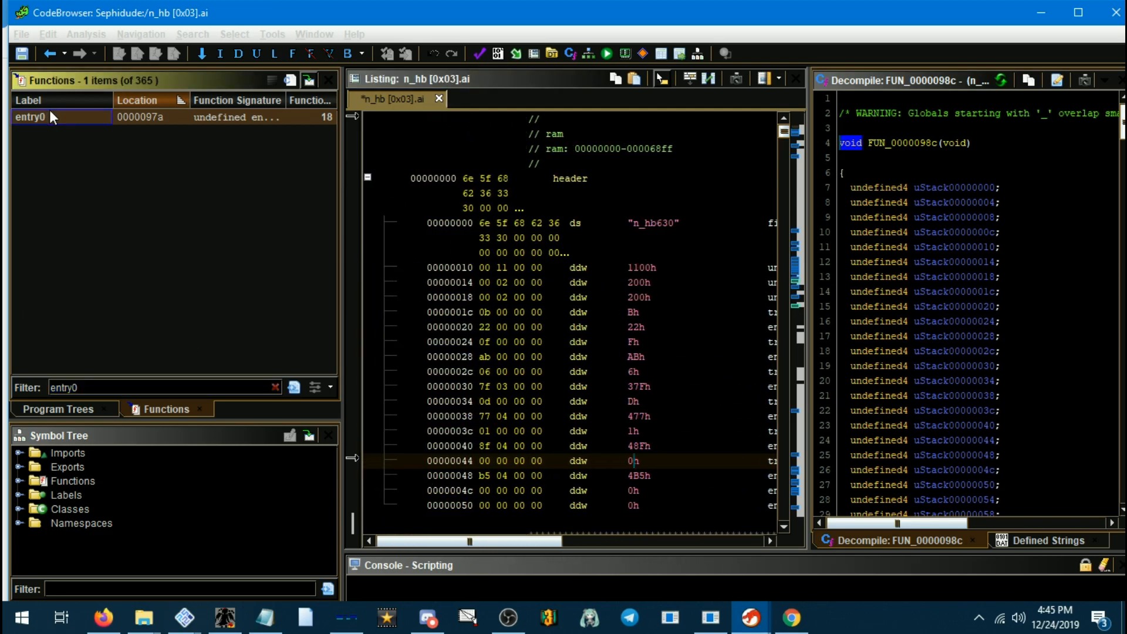
pyautogui.doubleClick(23, 116)
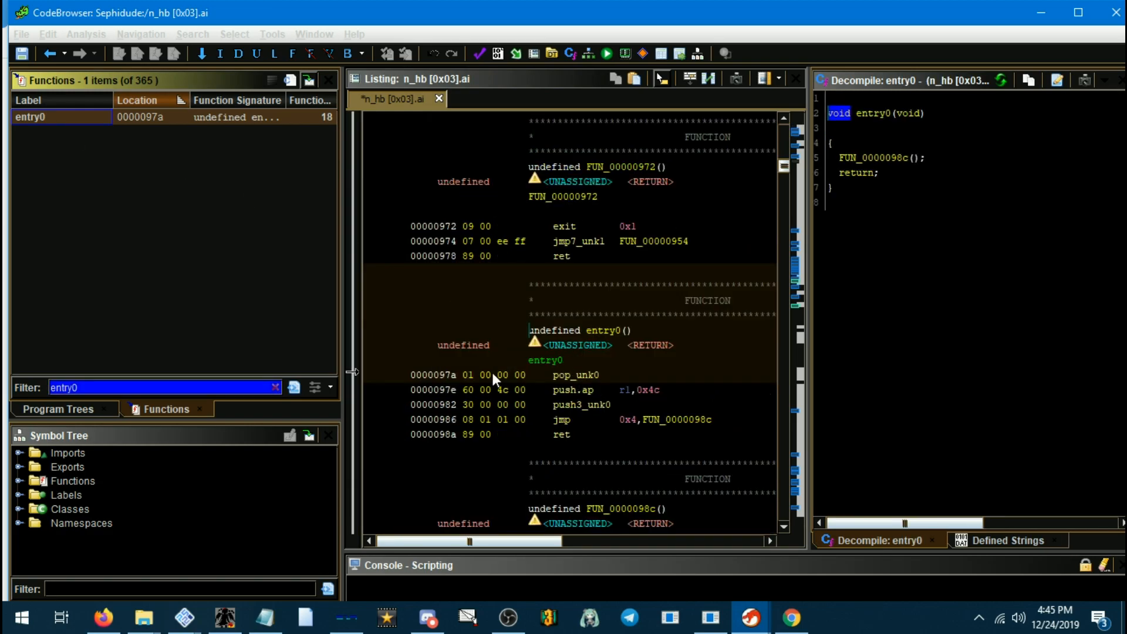
pyautogui.scroll(-3)
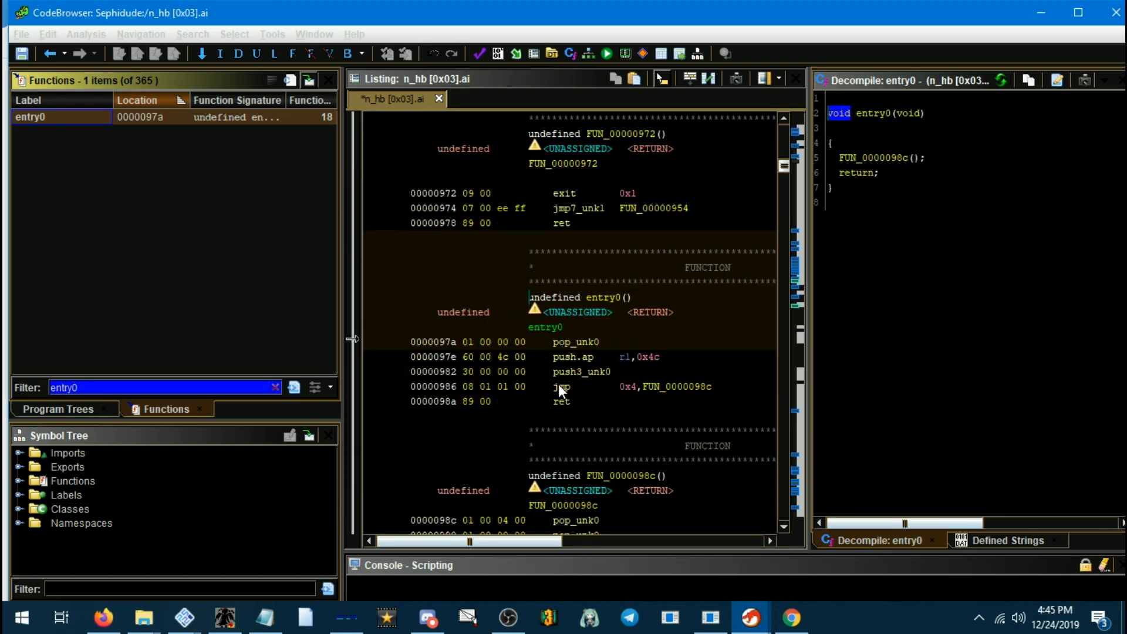
pyautogui.click(561, 386)
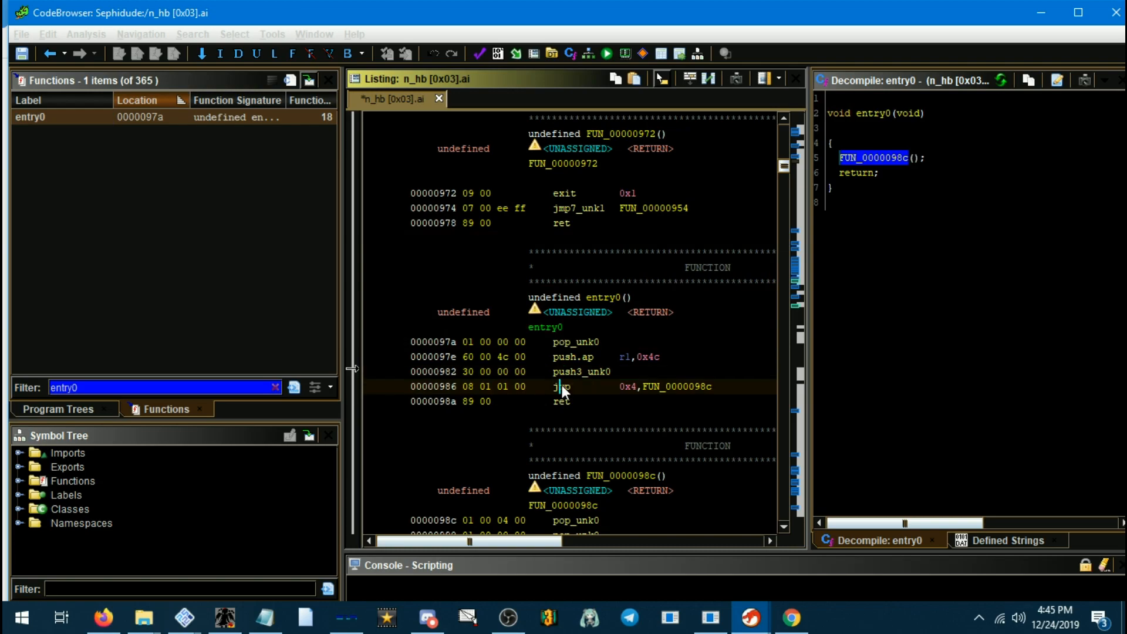
pyautogui.rightClick(562, 386)
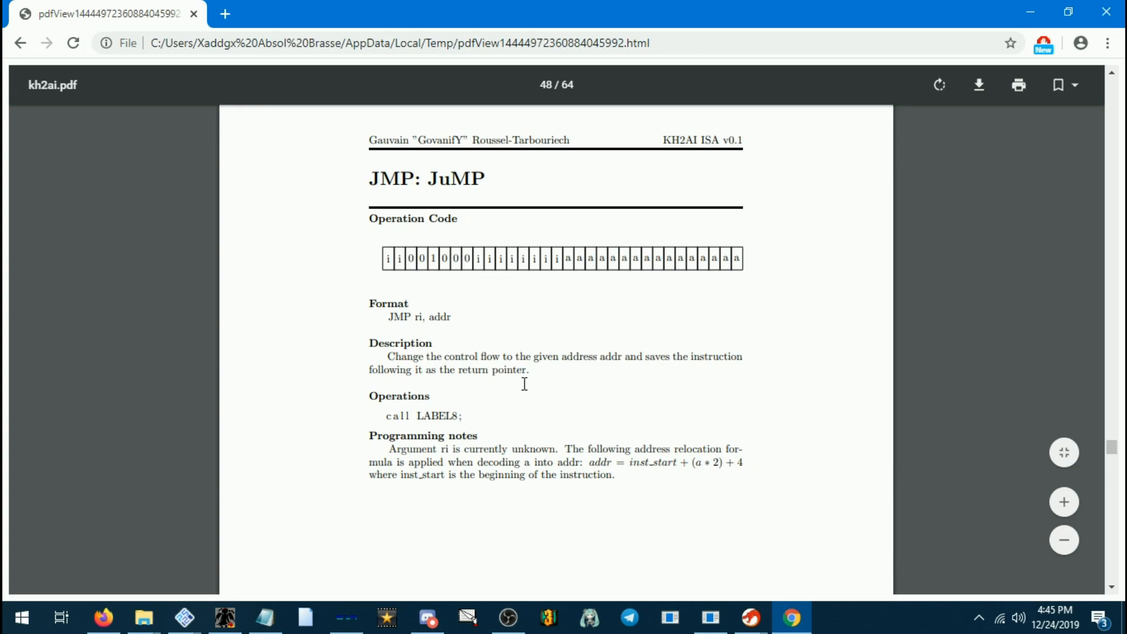
# Highlight the JMP: JuMP description text on page 48 of kh2ai.pdf.
pyautogui.moveTo(387, 356); pyautogui.dragTo(528, 370)
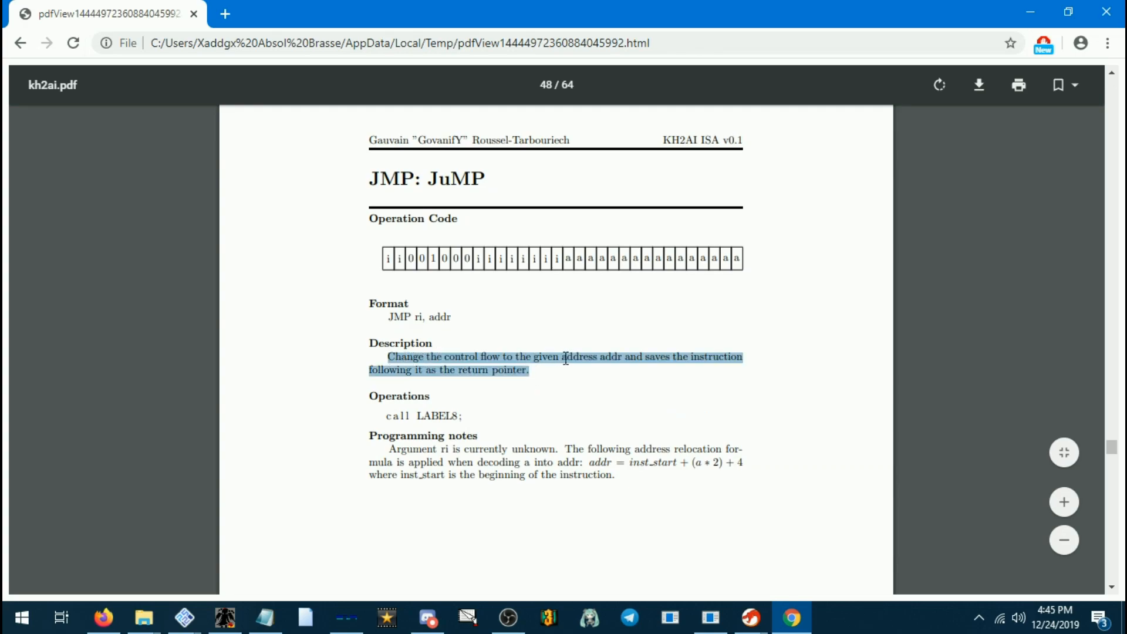
pyautogui.moveTo(326, 379)
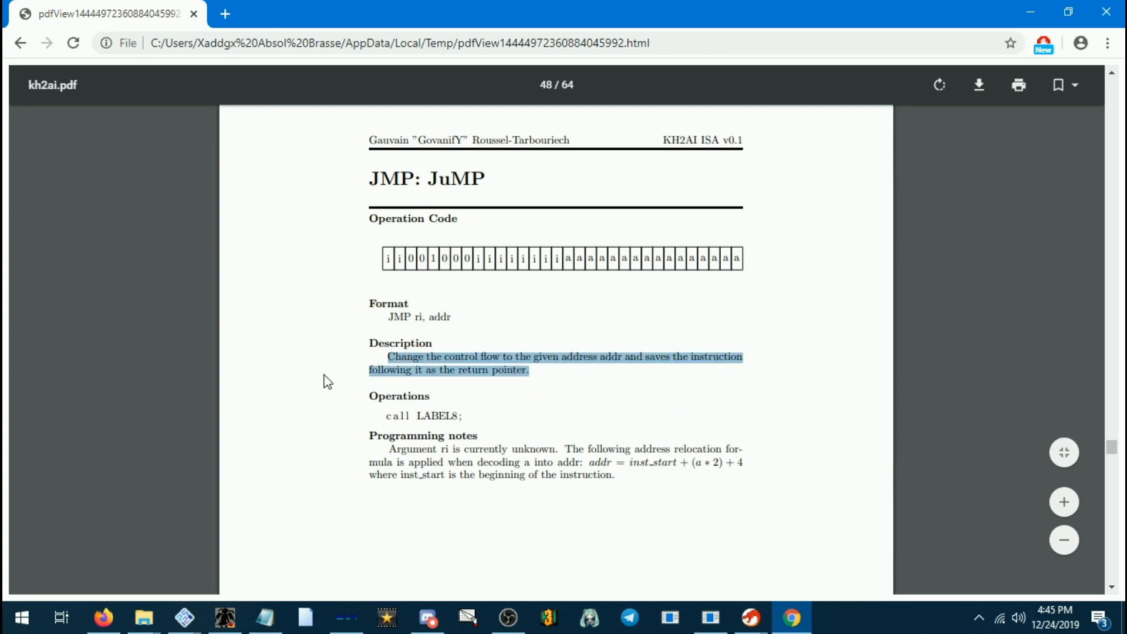
pyautogui.click(544, 370)
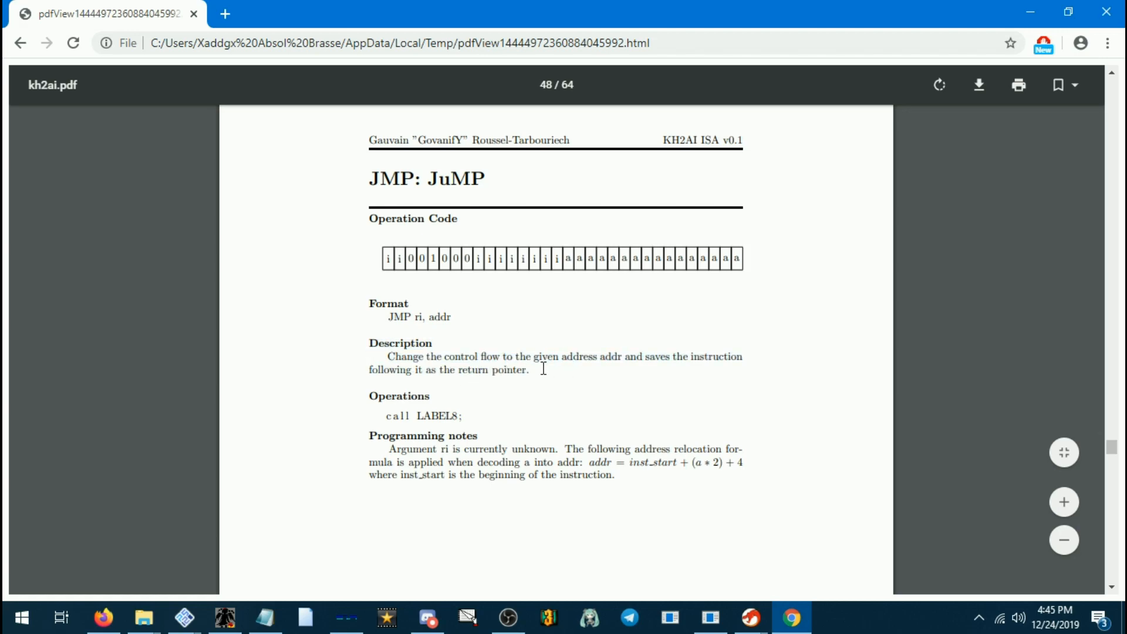
pyautogui.moveTo(387, 357); pyautogui.dragTo(528, 370)
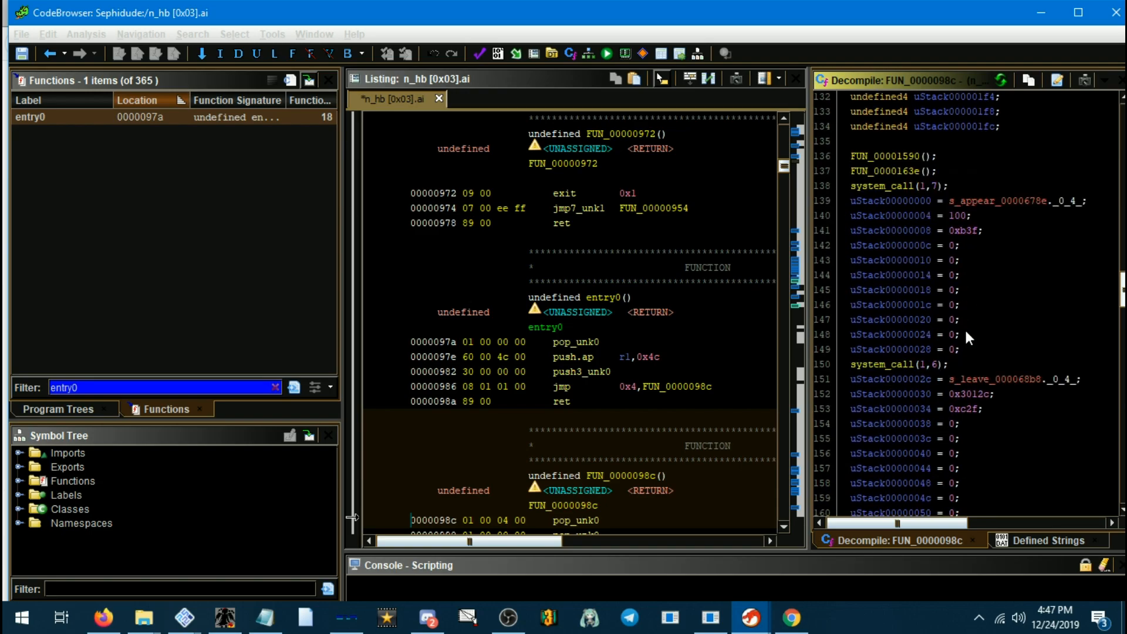
# Scroll FUN_0000098c to the run of push.v 0x0 lines after s_event.
pyautogui.scroll(-3)
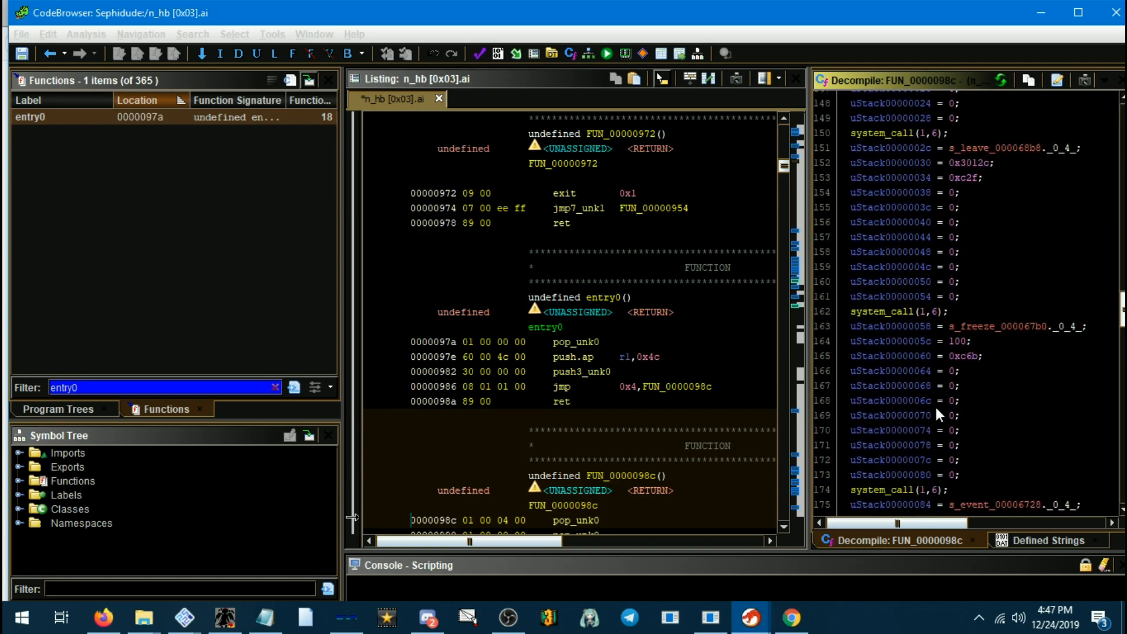
pyautogui.scroll(-3)
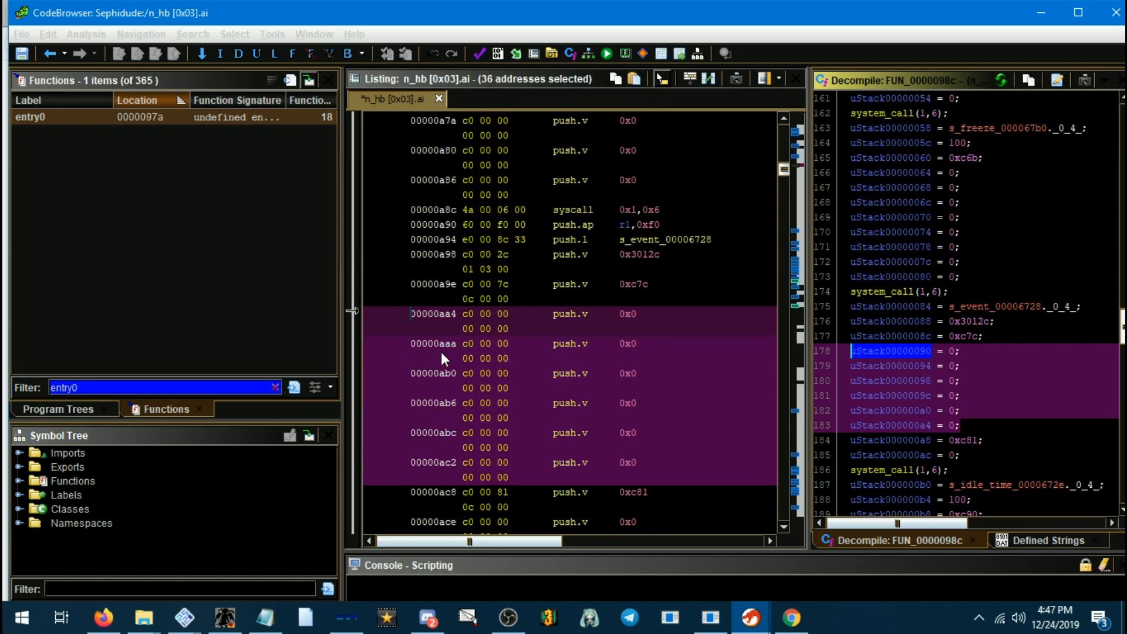
pyautogui.moveTo(597, 361)
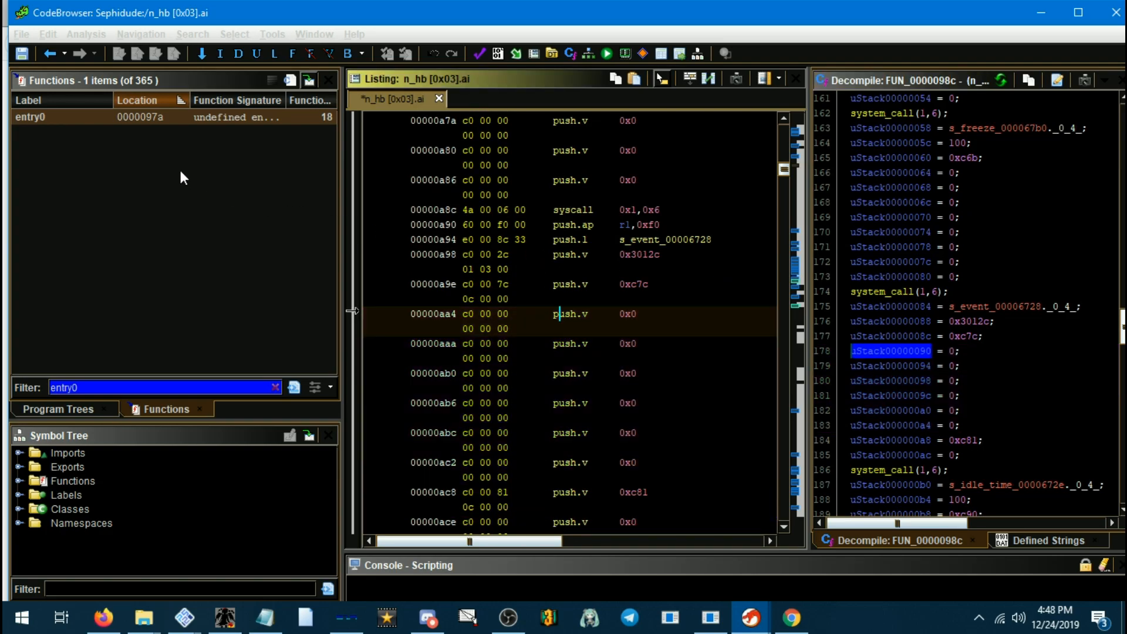
# Patch entry0's jmp instruction to jmp 0x4,FUN_00002062.
pyautogui.click(33, 118)
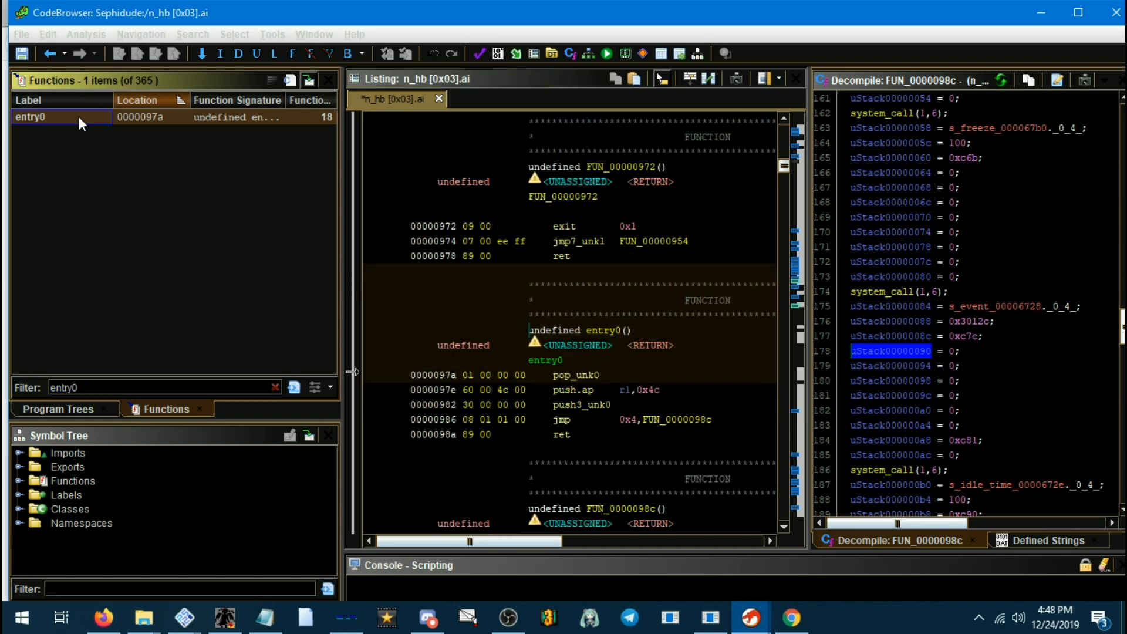
pyautogui.click(545, 360)
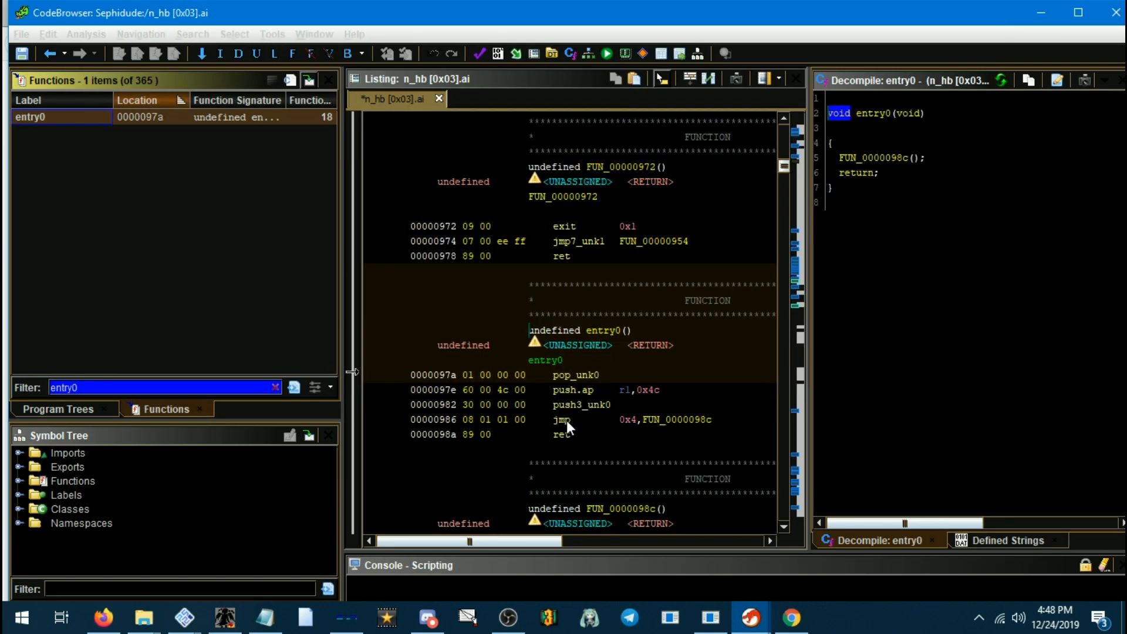
pyautogui.rightClick(562, 419)
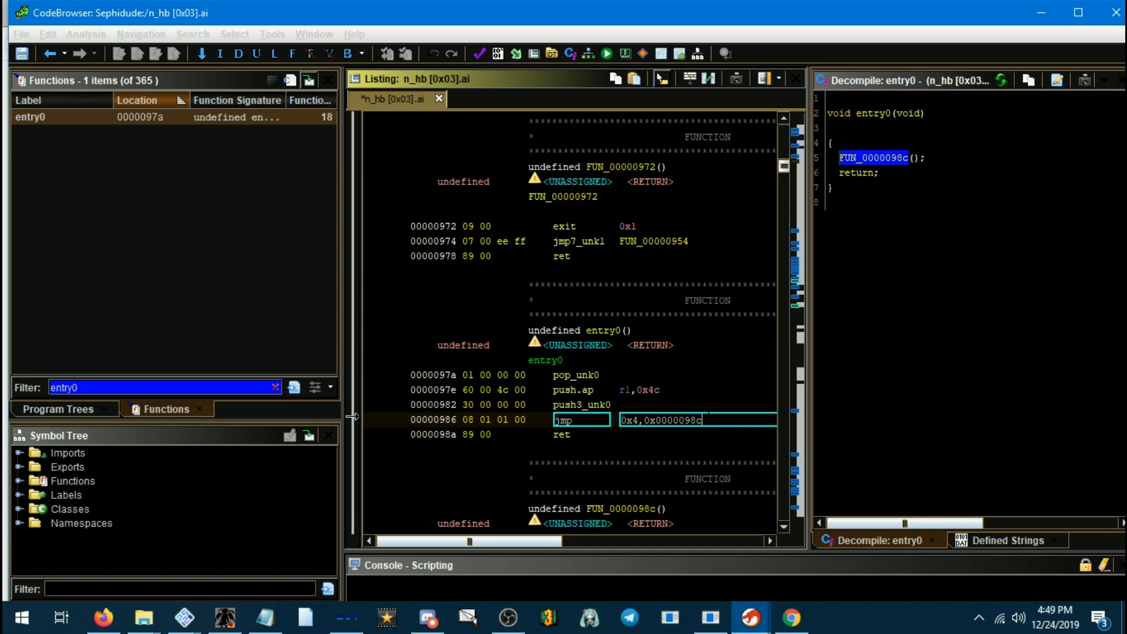
pyautogui.moveTo(700, 446)
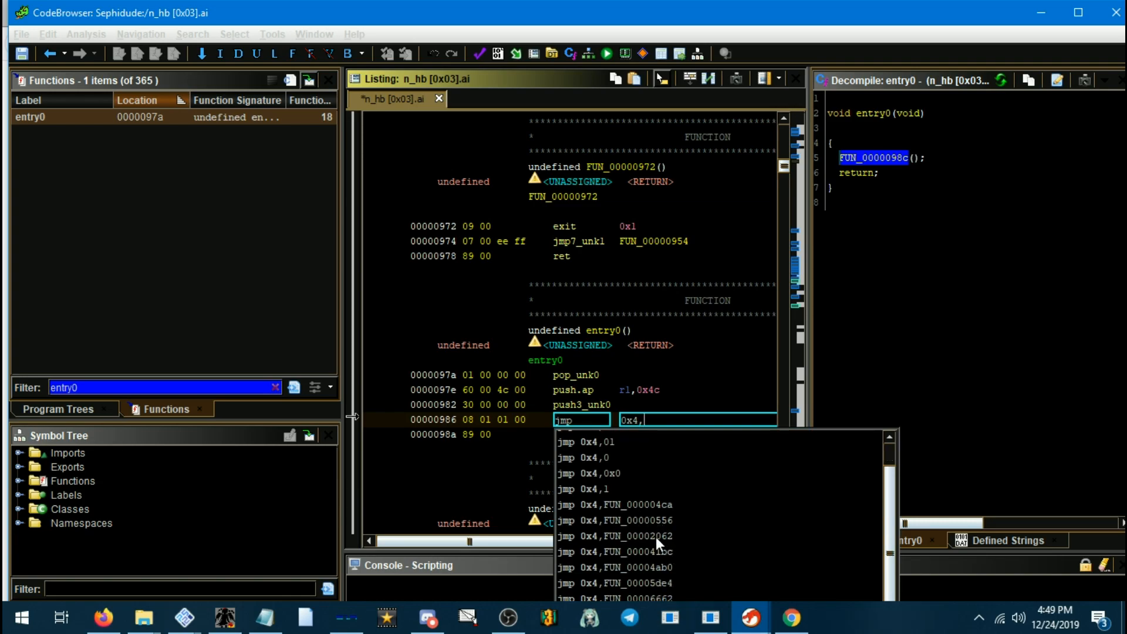
pyautogui.click(631, 535)
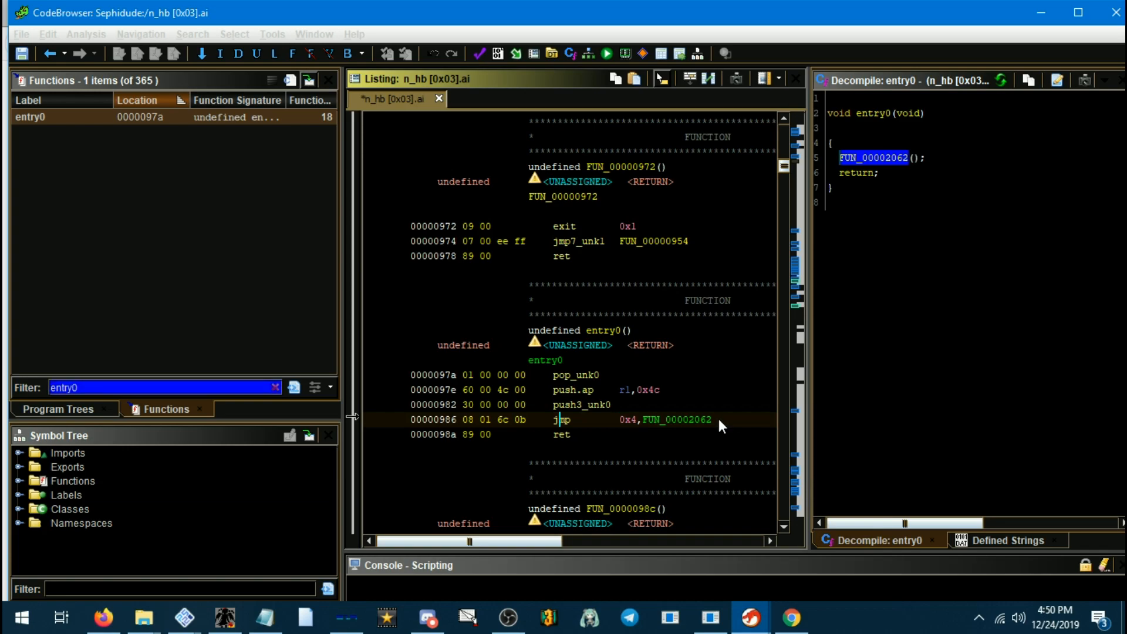
pyautogui.moveTo(613, 426)
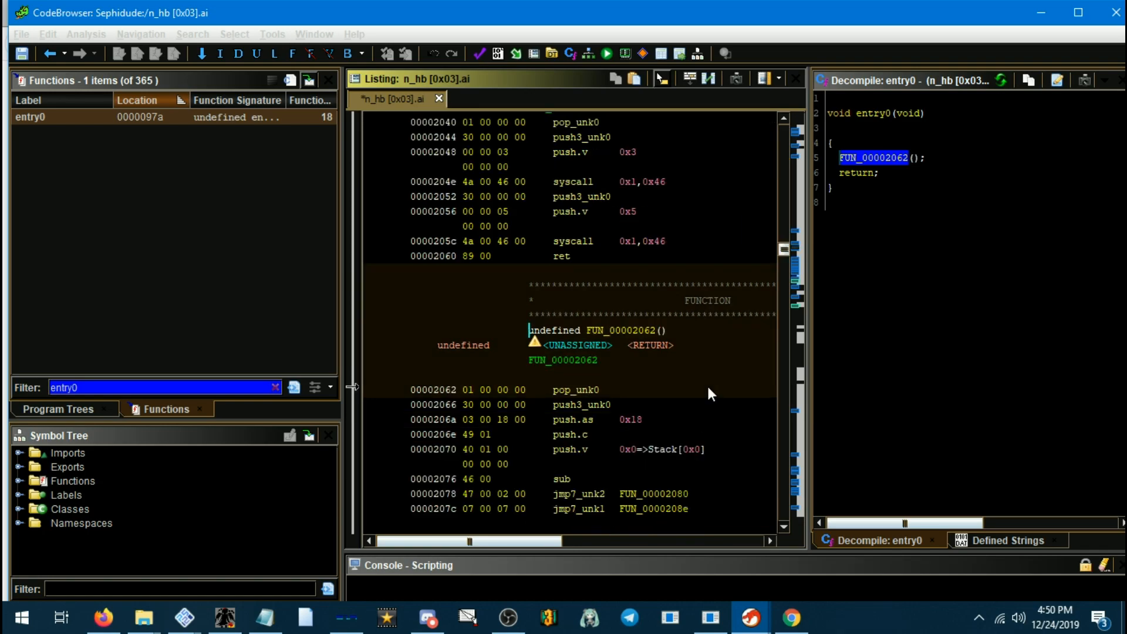
# Inspect FUN_00002062 and its callee FUN_00002080, then return to entry0.
pyautogui.doubleClick(871, 157)
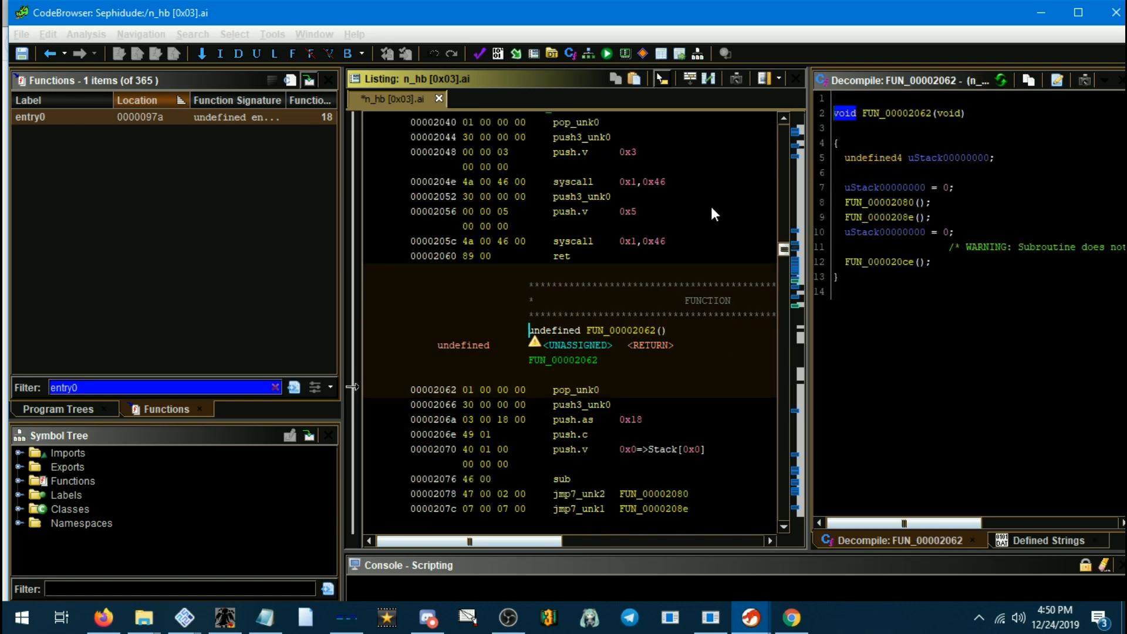
pyautogui.moveTo(932, 296)
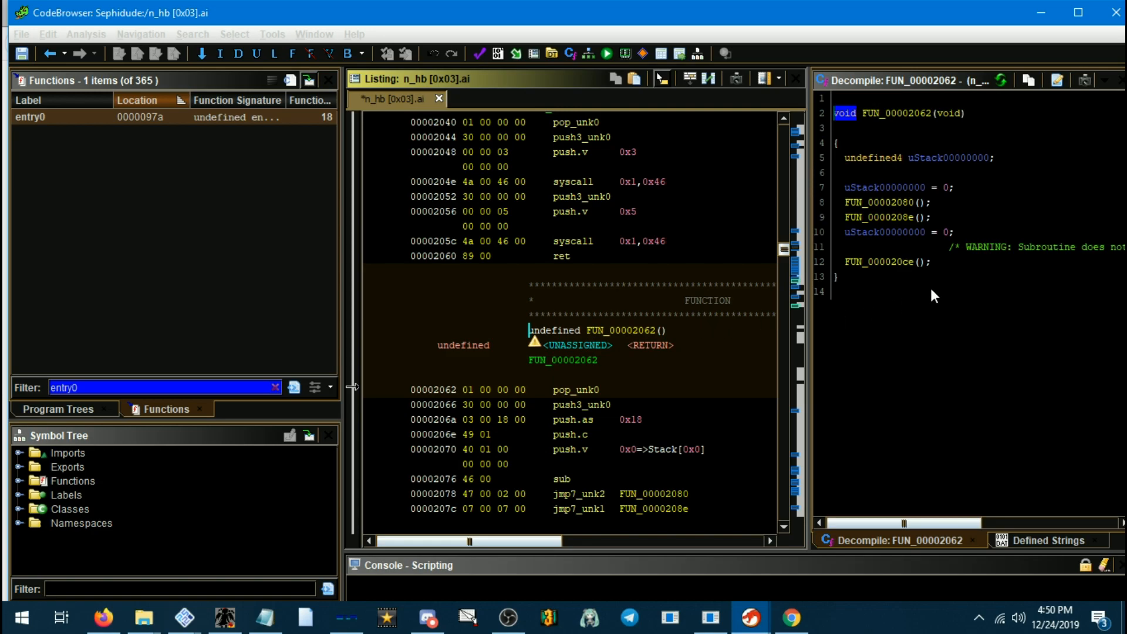
pyautogui.scroll(-3)
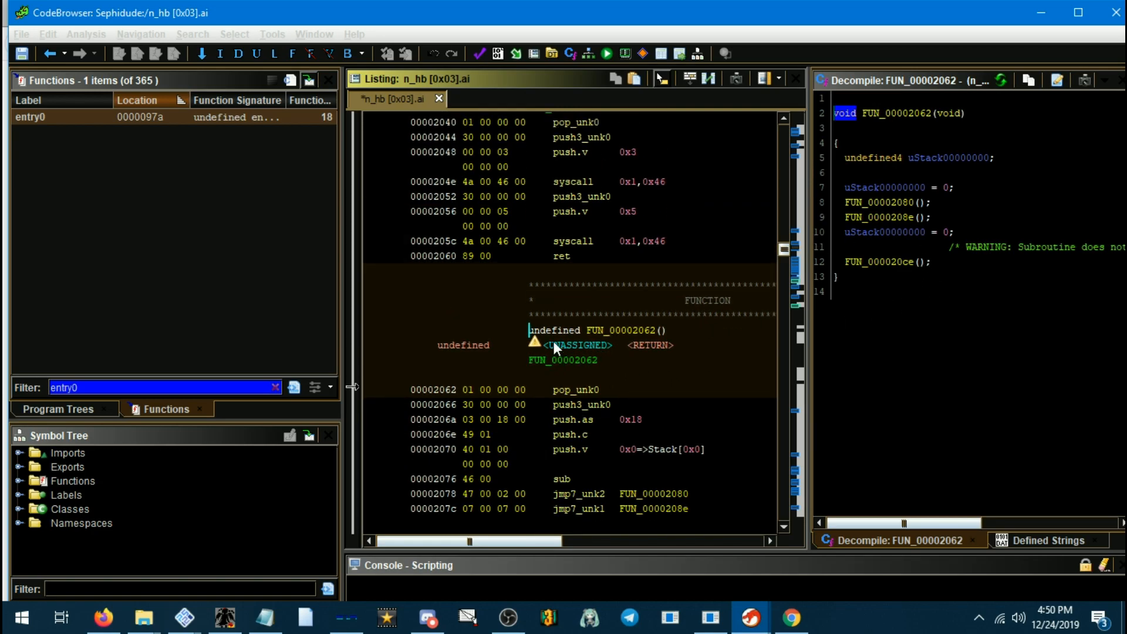
pyautogui.scroll(-3)
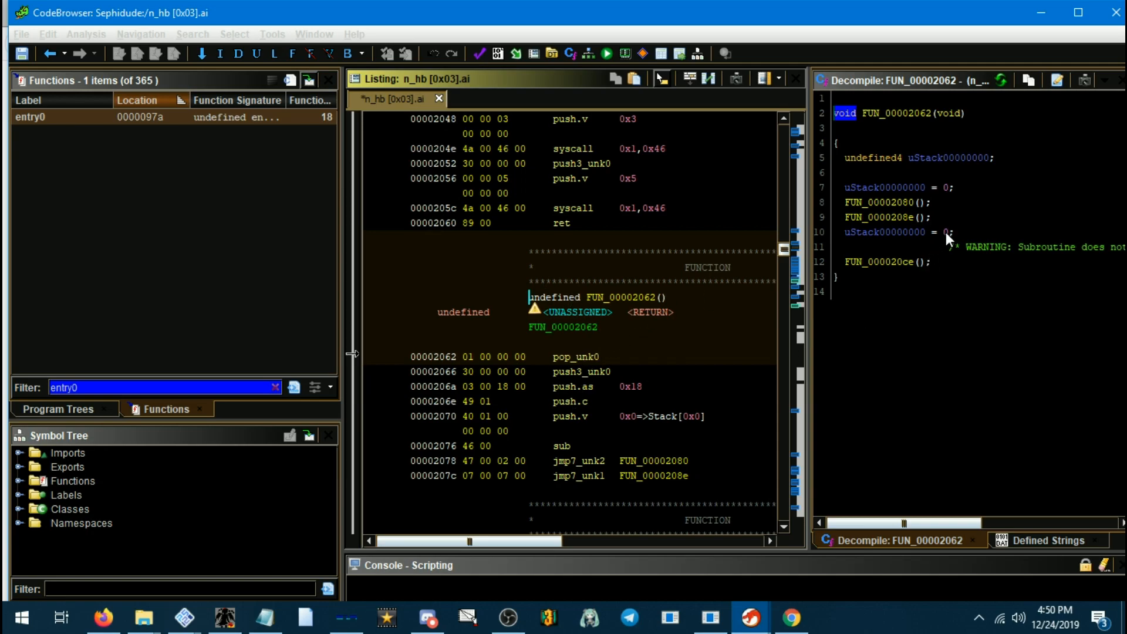
pyautogui.click(874, 202)
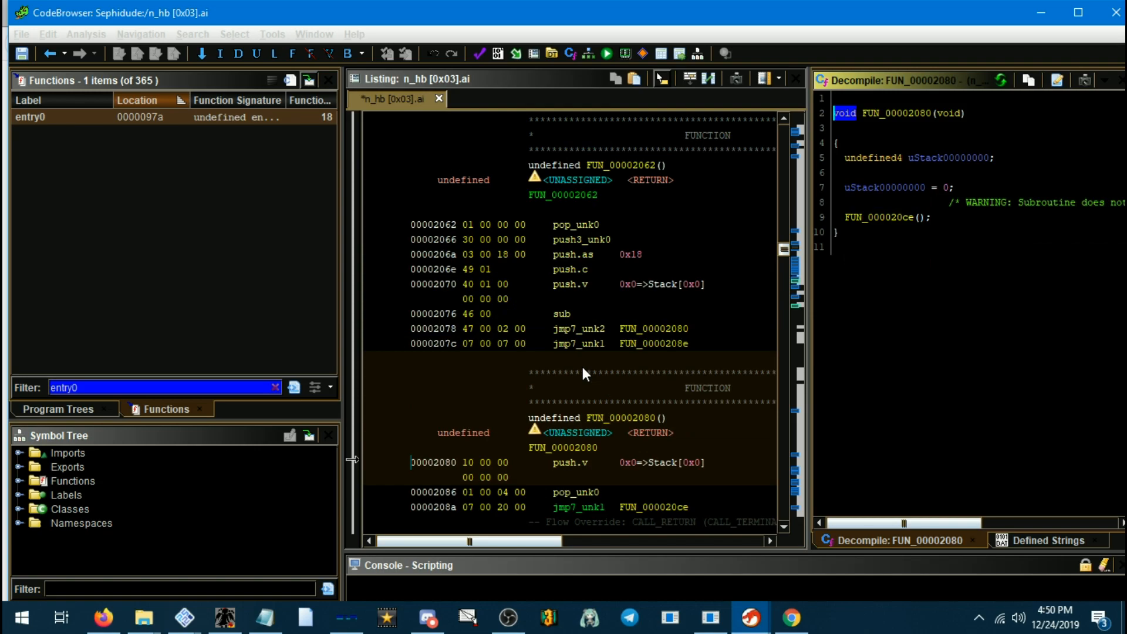
pyautogui.click(25, 124)
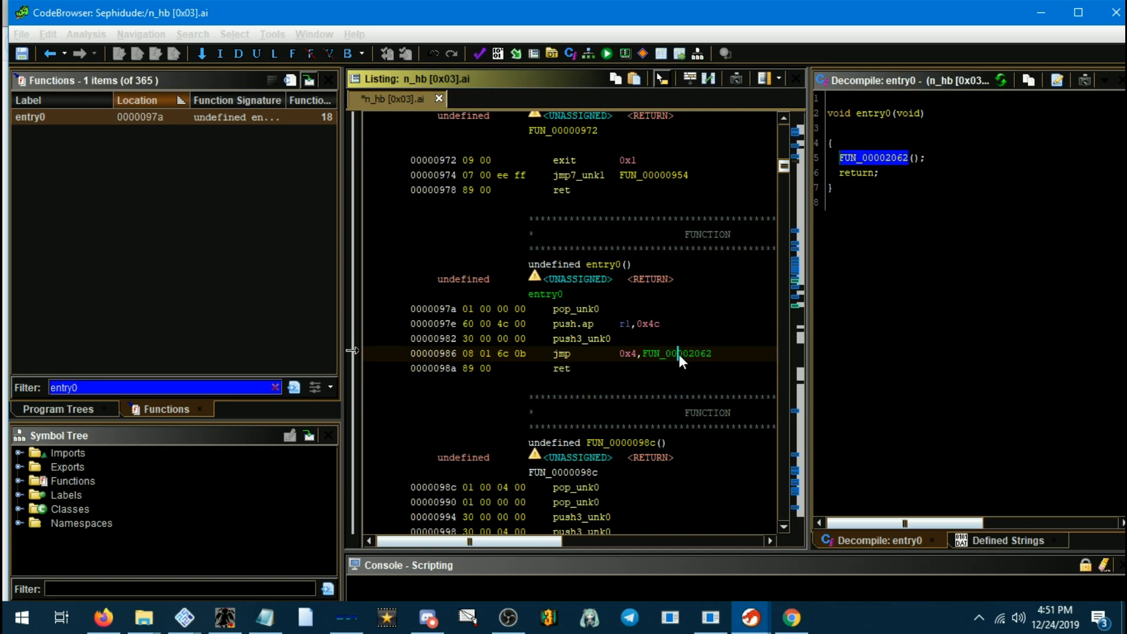
# Re-patch entry0's jump to jmp 0x4,entry13 and view entry13's system calls.
pyautogui.doubleClick(676, 354)
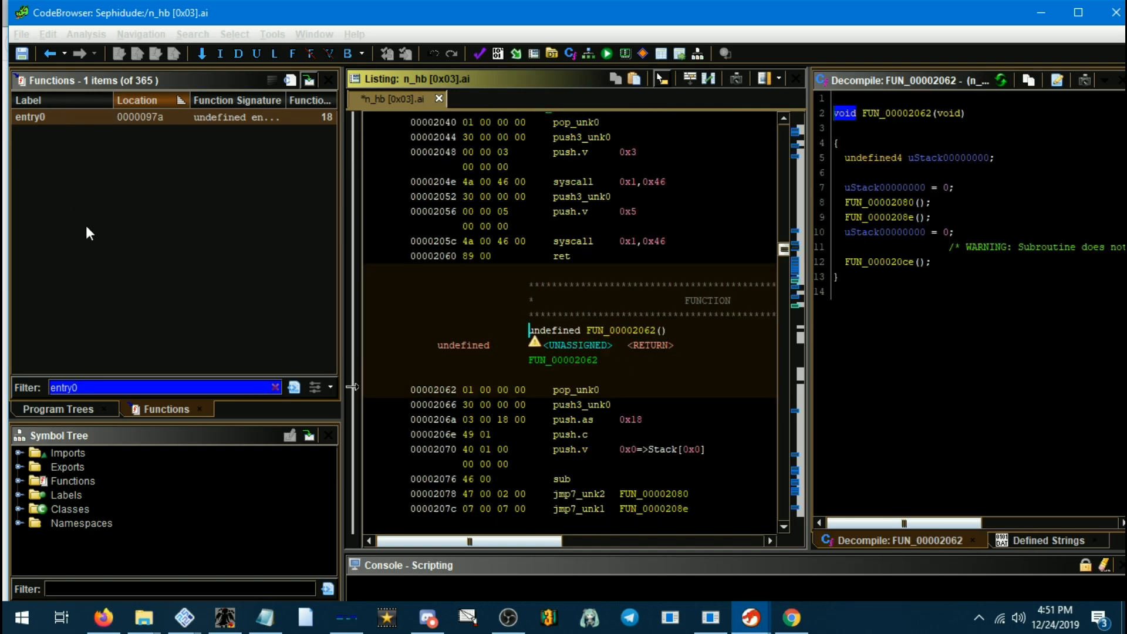
pyautogui.rightClick(561, 419)
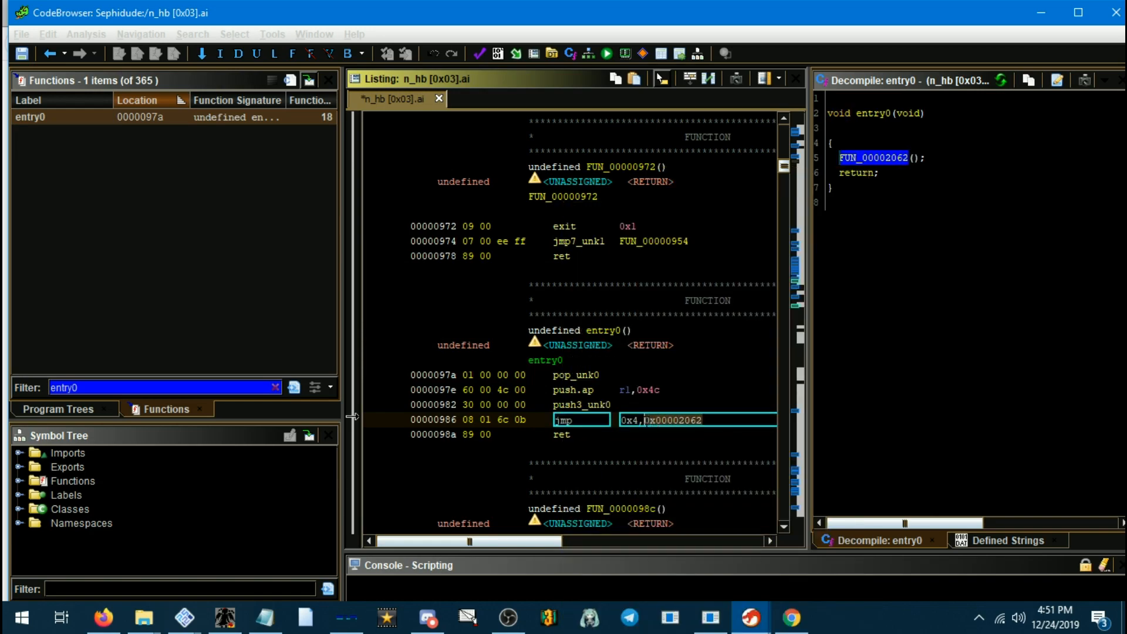
pyautogui.write('entry')
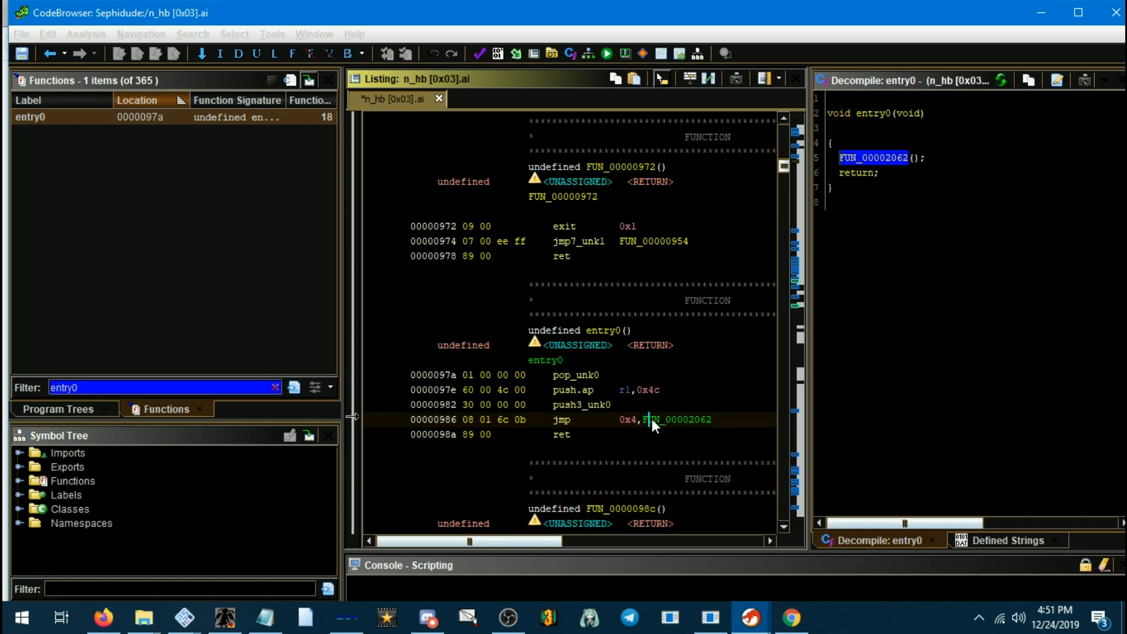
pyautogui.doubleClick(676, 419)
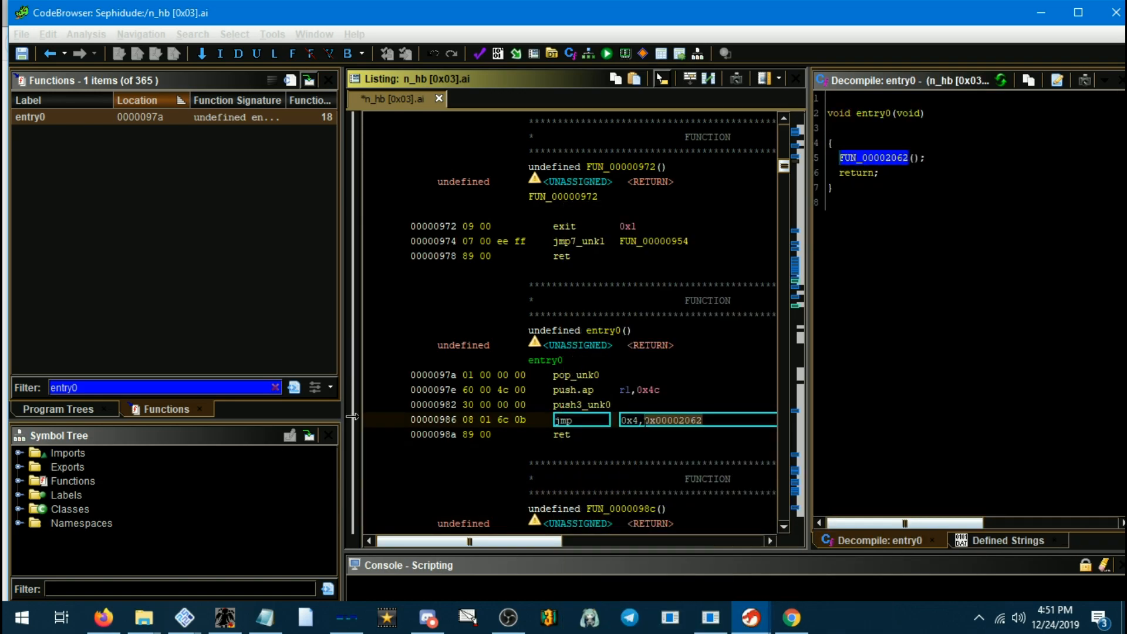
pyautogui.write('entr')
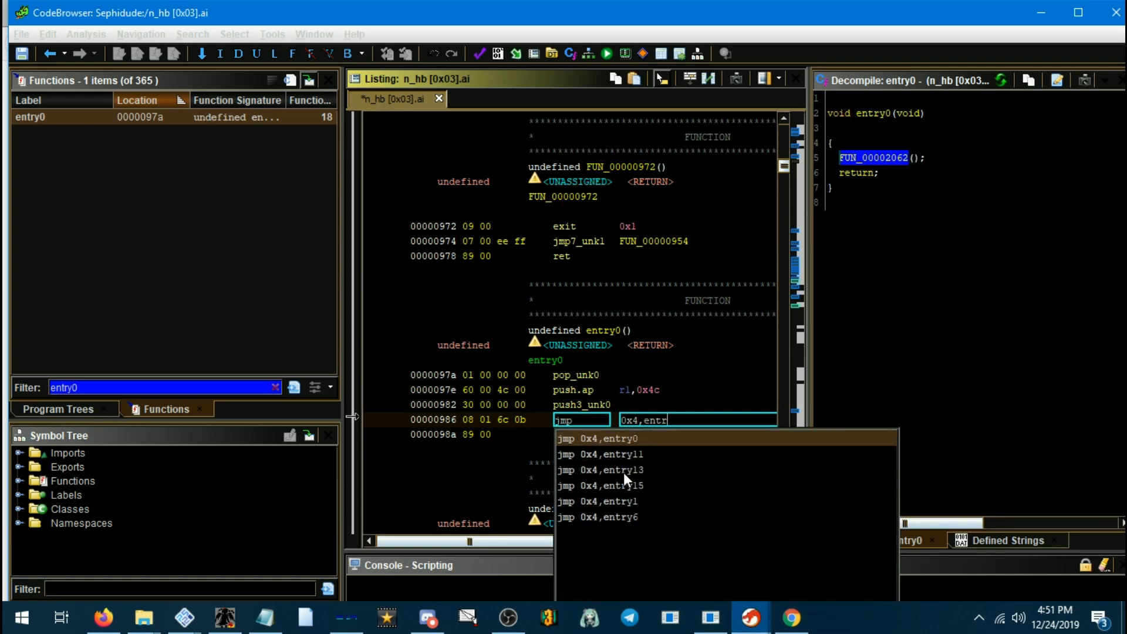
pyautogui.click(605, 470)
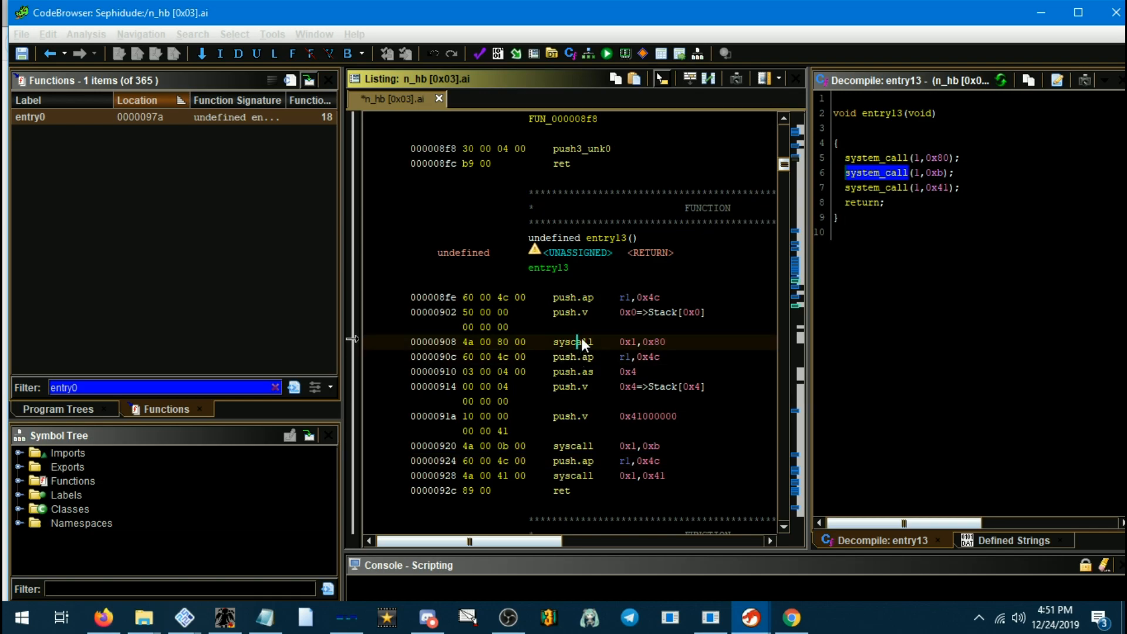
pyautogui.click(571, 357)
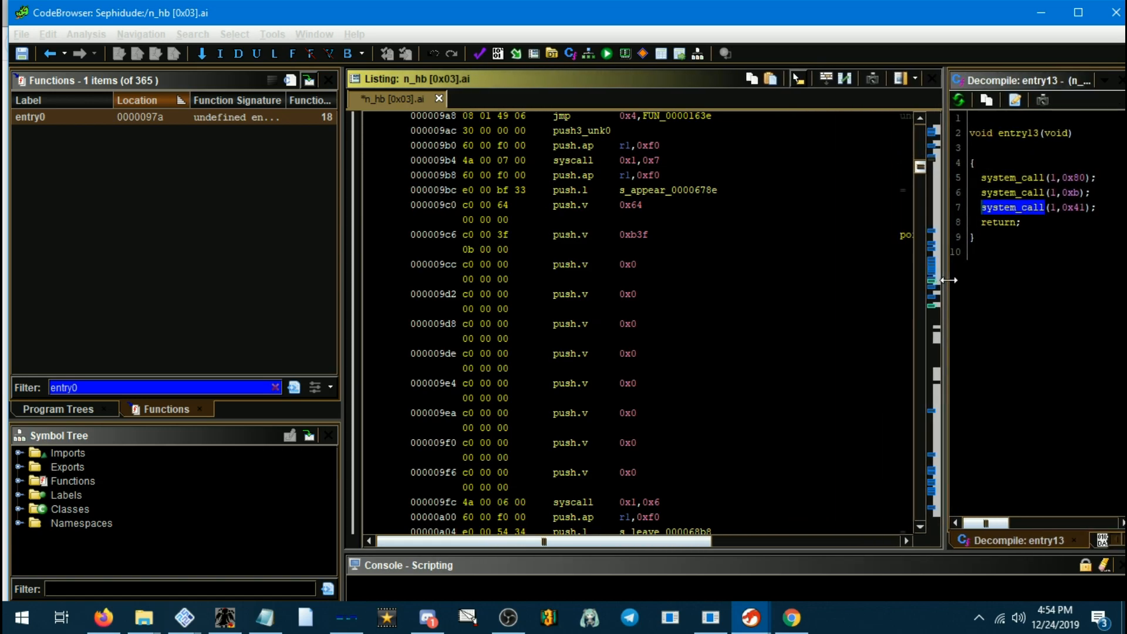
# Select the 0xb3f push value that points to FUN_0000168e.
pyautogui.hscroll(3)
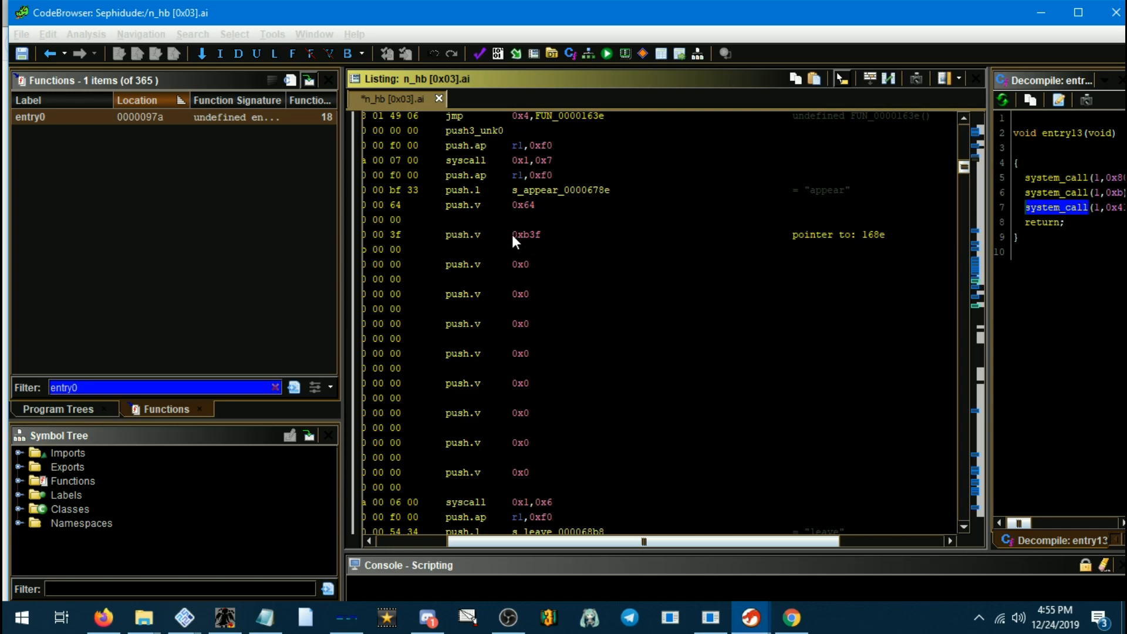
pyautogui.moveTo(824, 239)
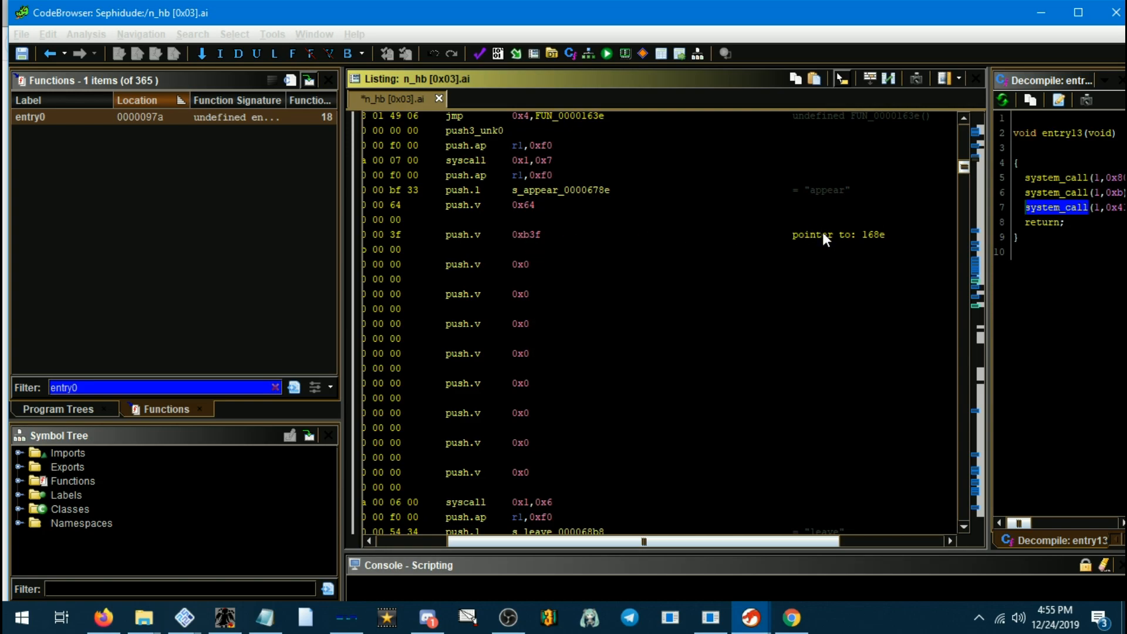
pyautogui.click(523, 235)
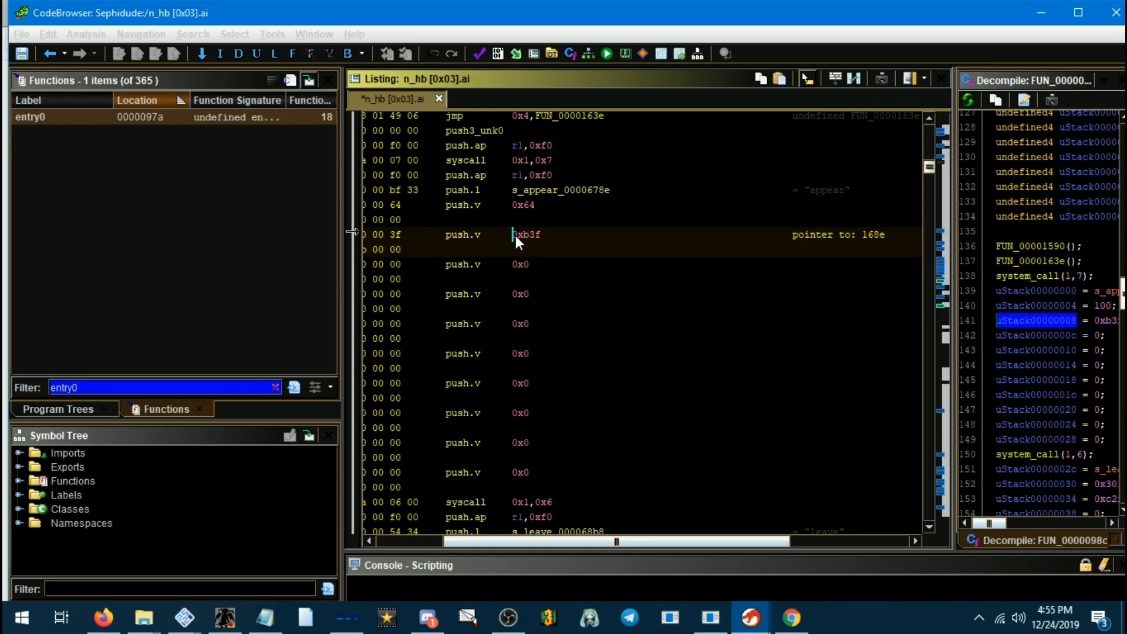
pyautogui.moveTo(846, 244)
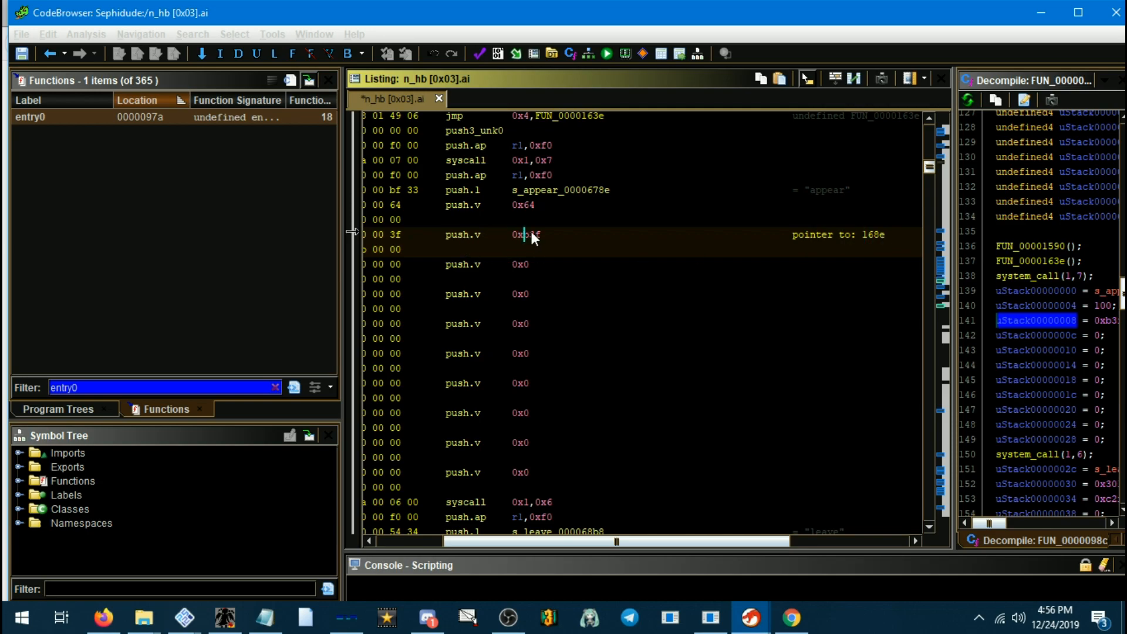
pyautogui.moveTo(516, 237)
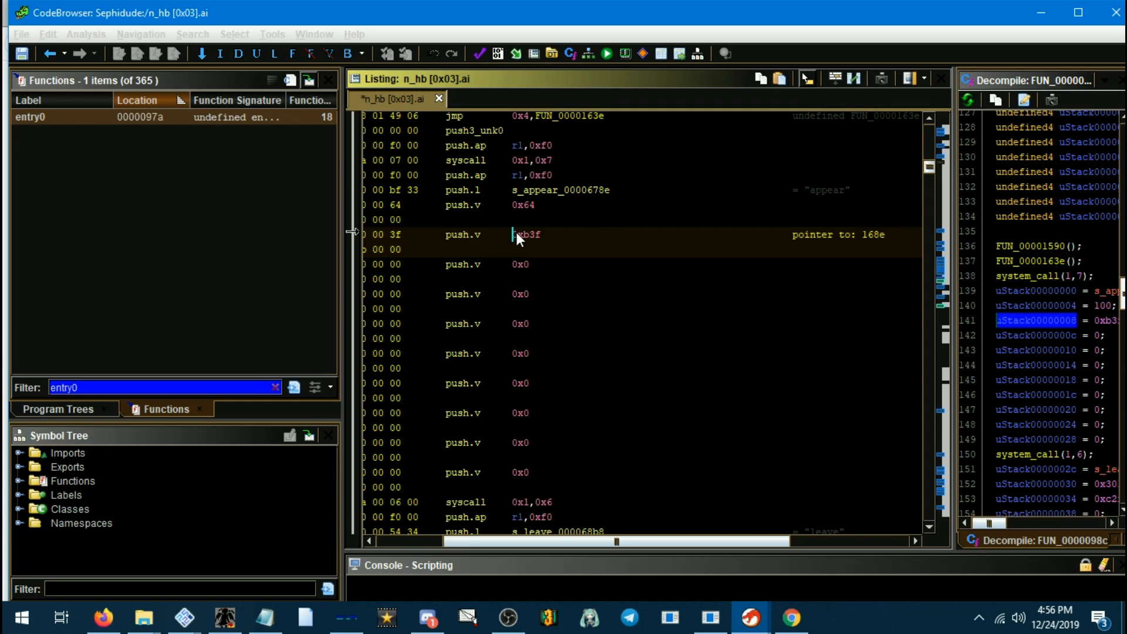
pyautogui.moveTo(524, 237)
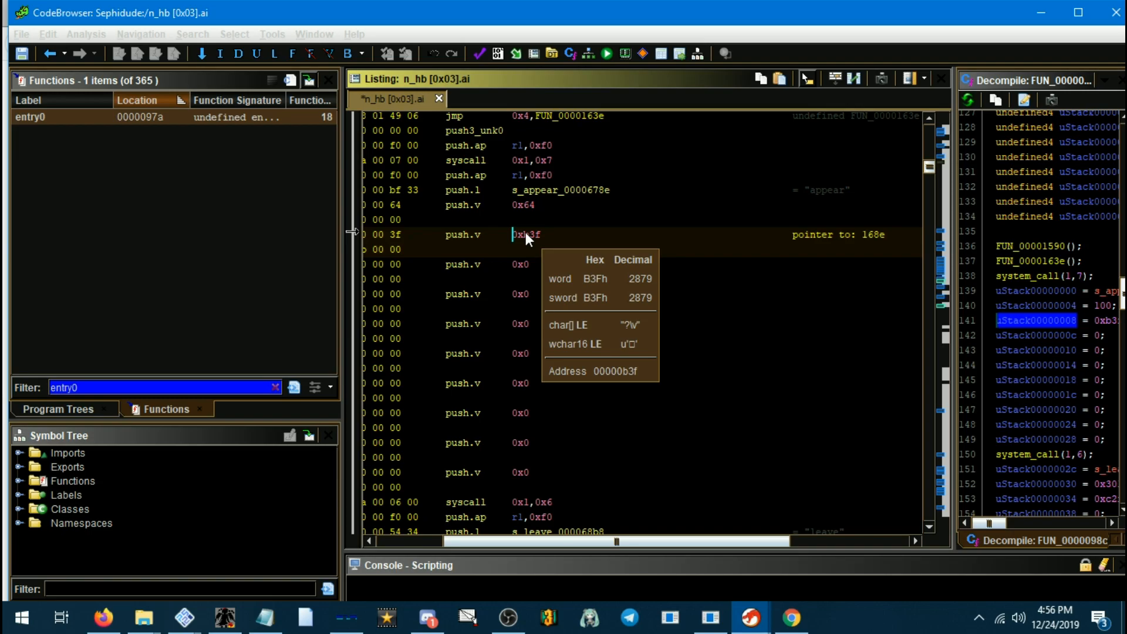
pyautogui.moveTo(582, 230)
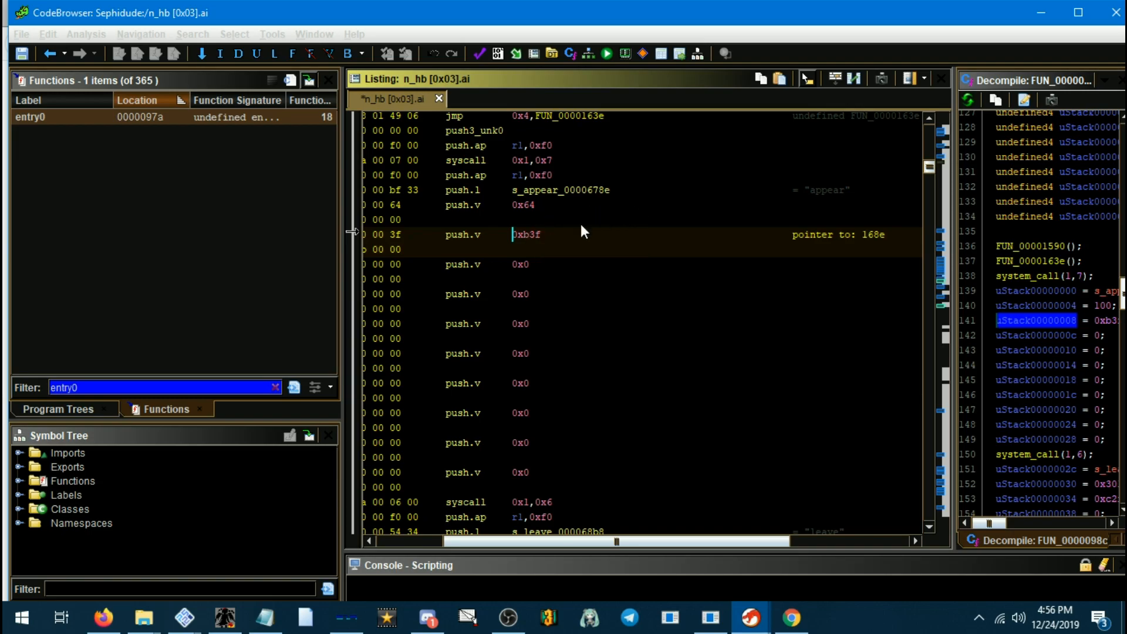
pyautogui.moveTo(796, 242)
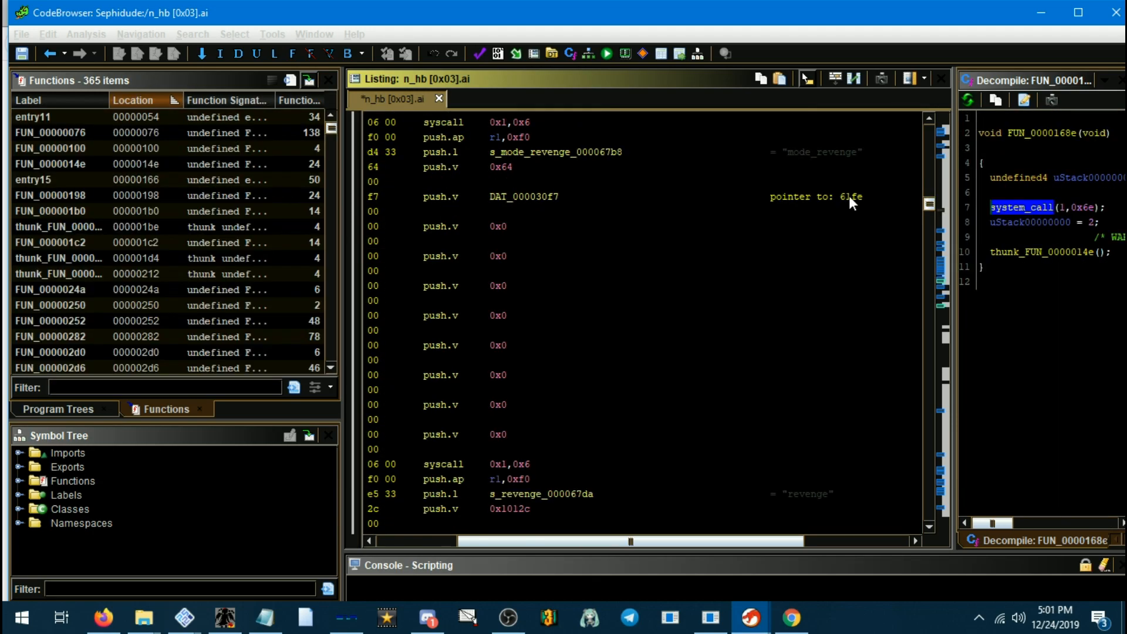
pyautogui.moveTo(522, 206)
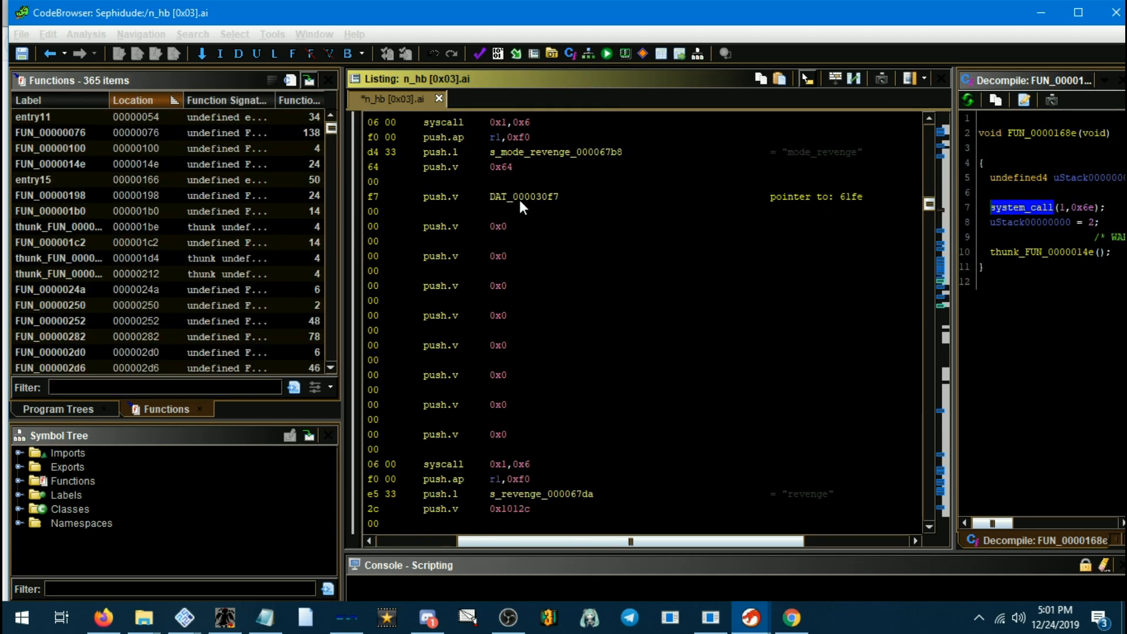
pyautogui.moveTo(492, 546)
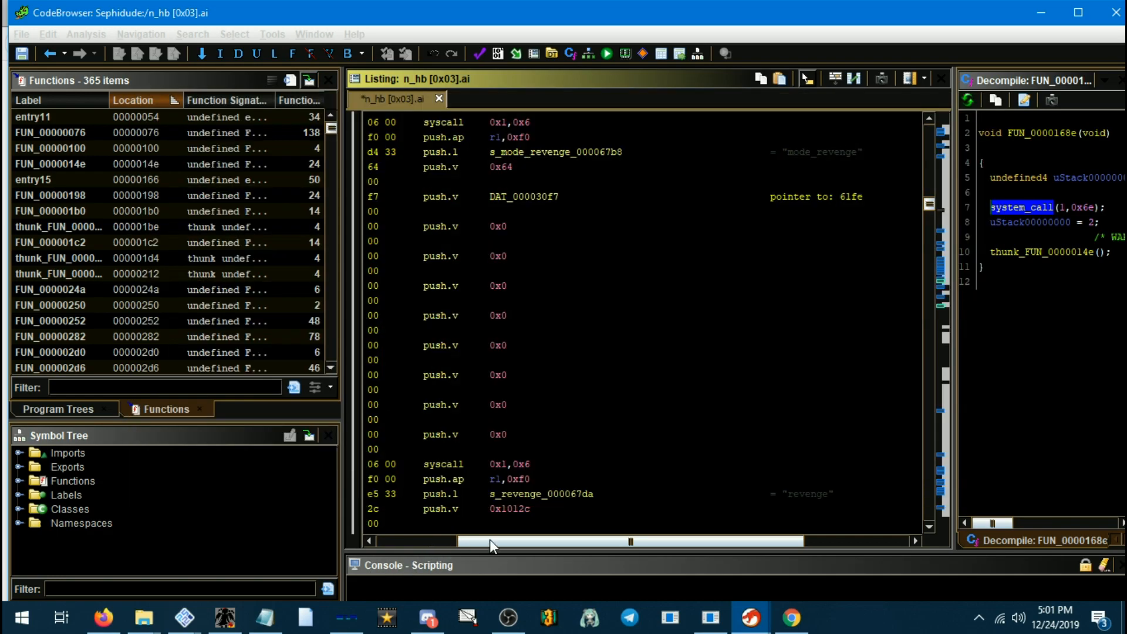
pyautogui.moveTo(431, 560)
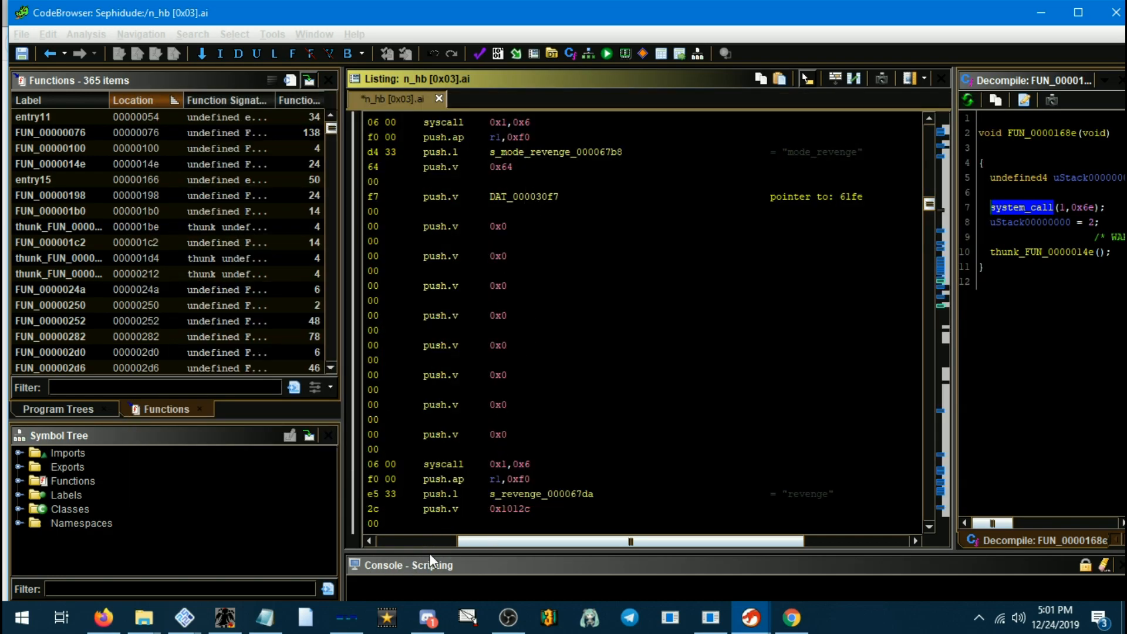
pyautogui.moveTo(265, 619)
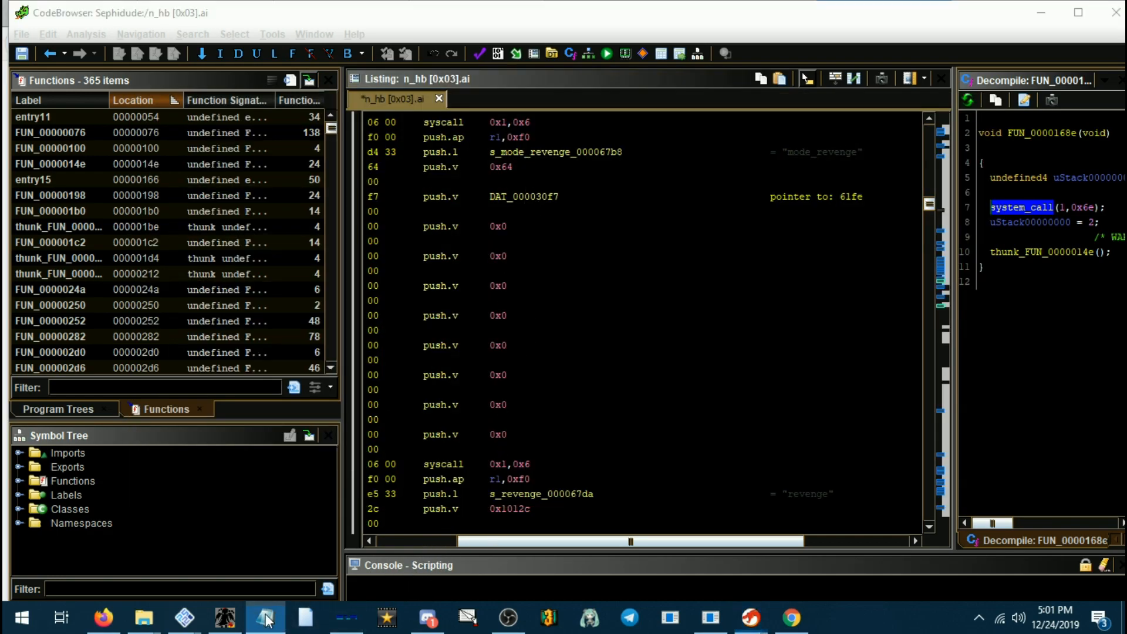
# Check the Notepad note with the 16-(addr/2) address formula.
pyautogui.click(269, 617)
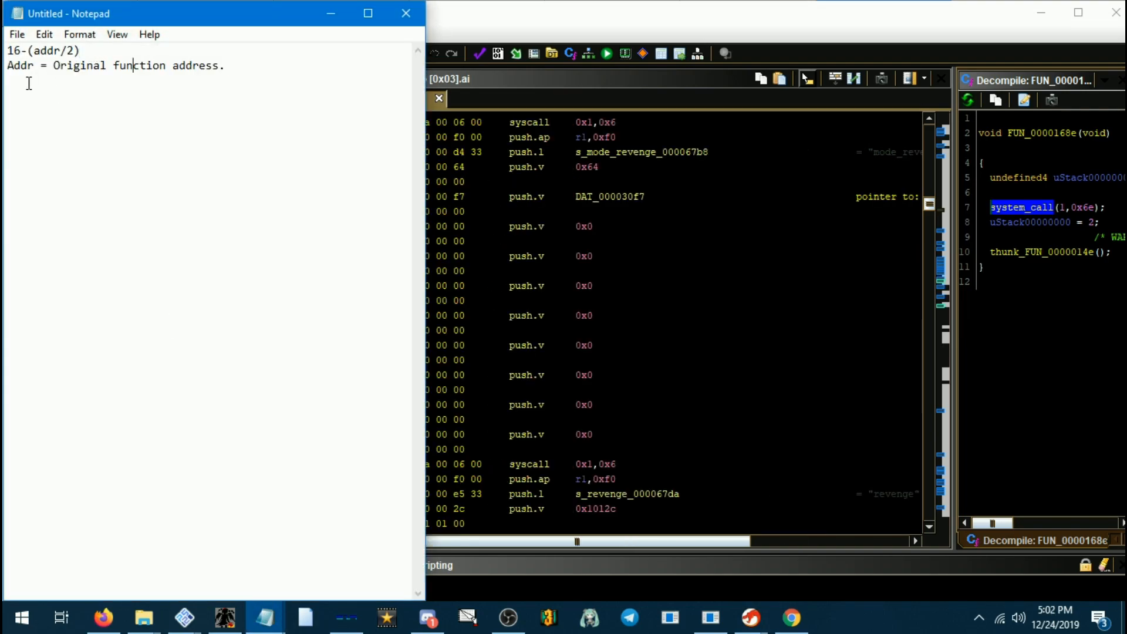
pyautogui.doubleClick(207, 66)
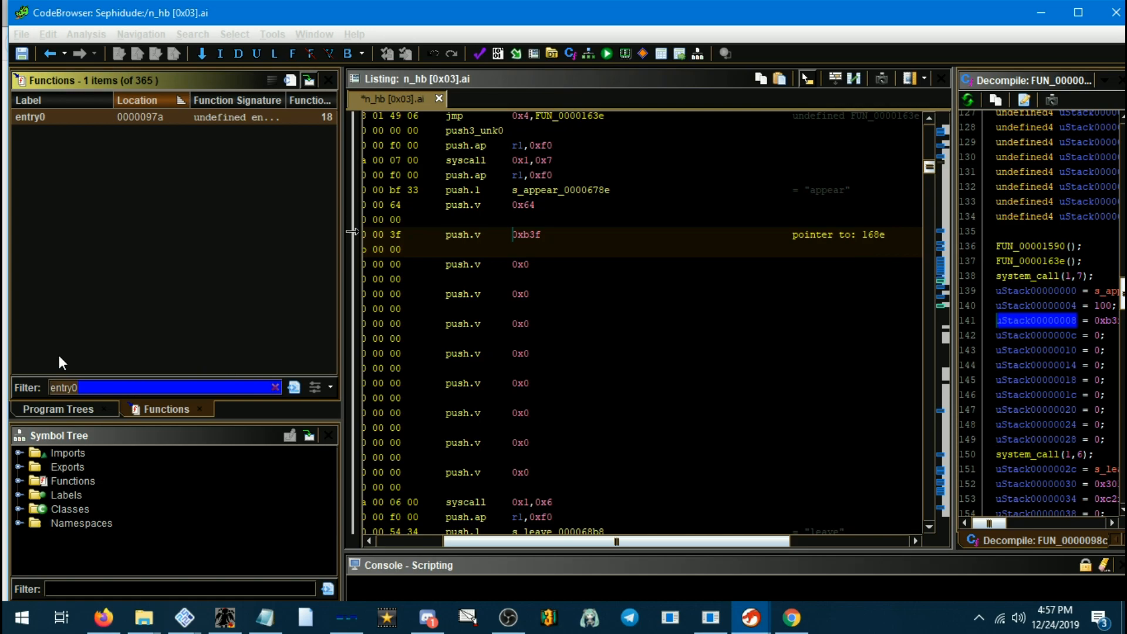
# Jump to address 168e so FUN_0000168e and its syscall 0x1,0x6e show in the listing.
pyautogui.write('168')
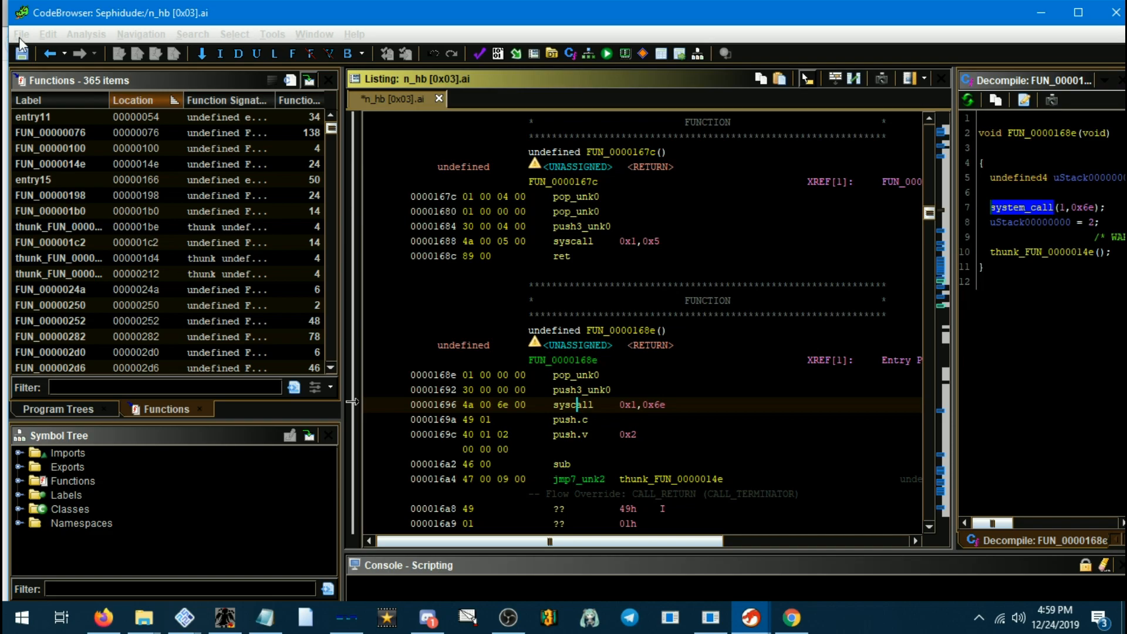
# Export the patched n_hb [0x03].ai as a raw Binary file, then dismiss the summary and the formula notes.
pyautogui.click(20, 33)
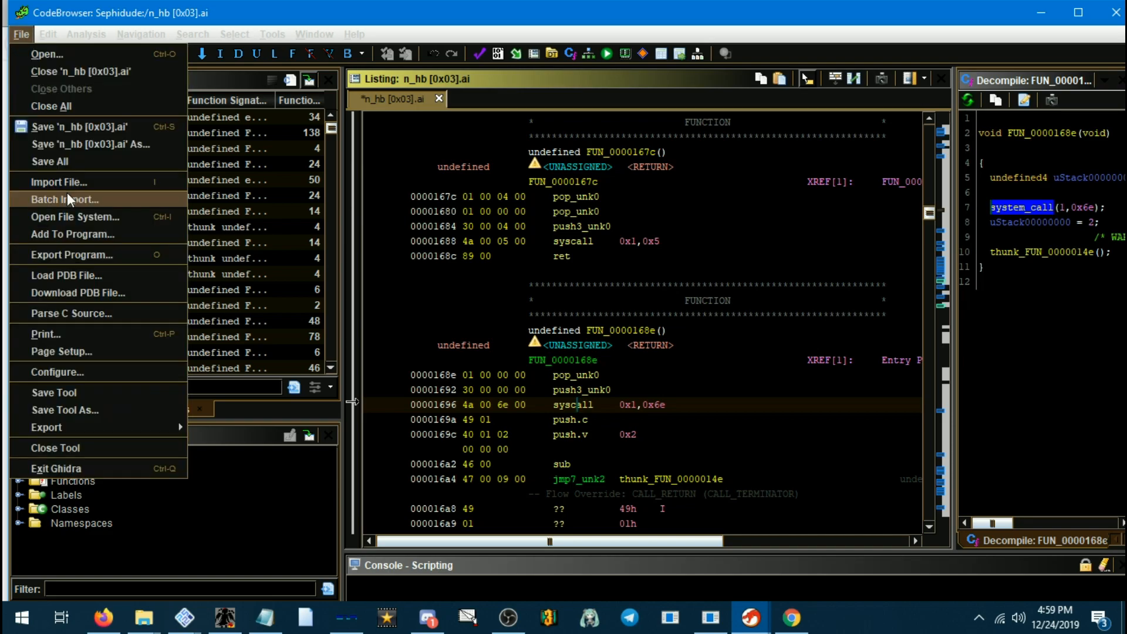
pyautogui.click(71, 254)
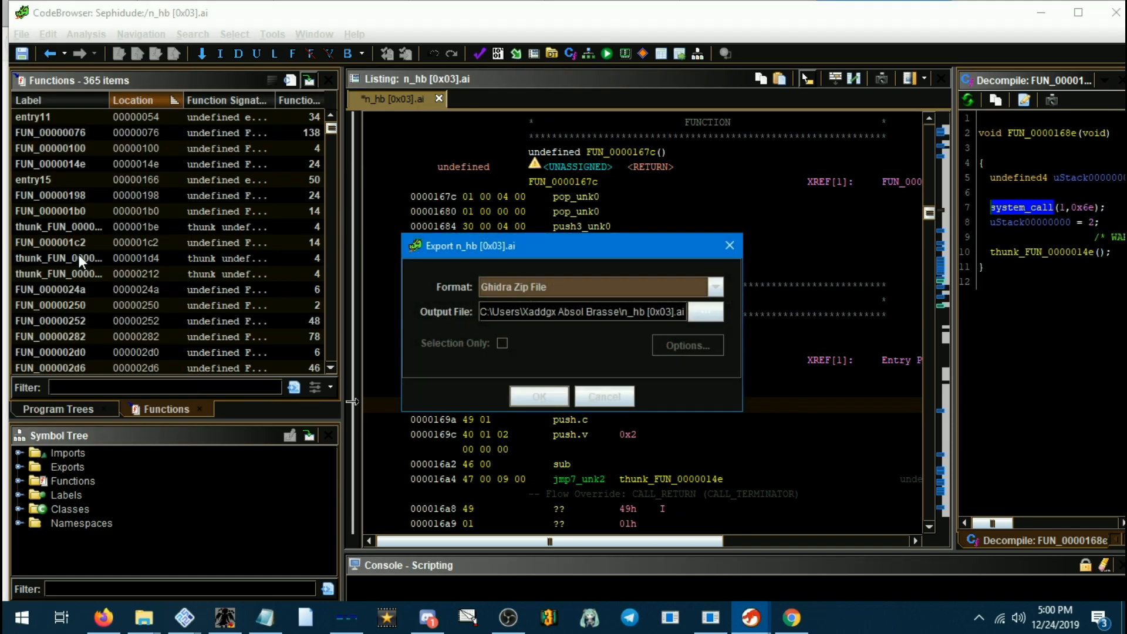
pyautogui.click(716, 287)
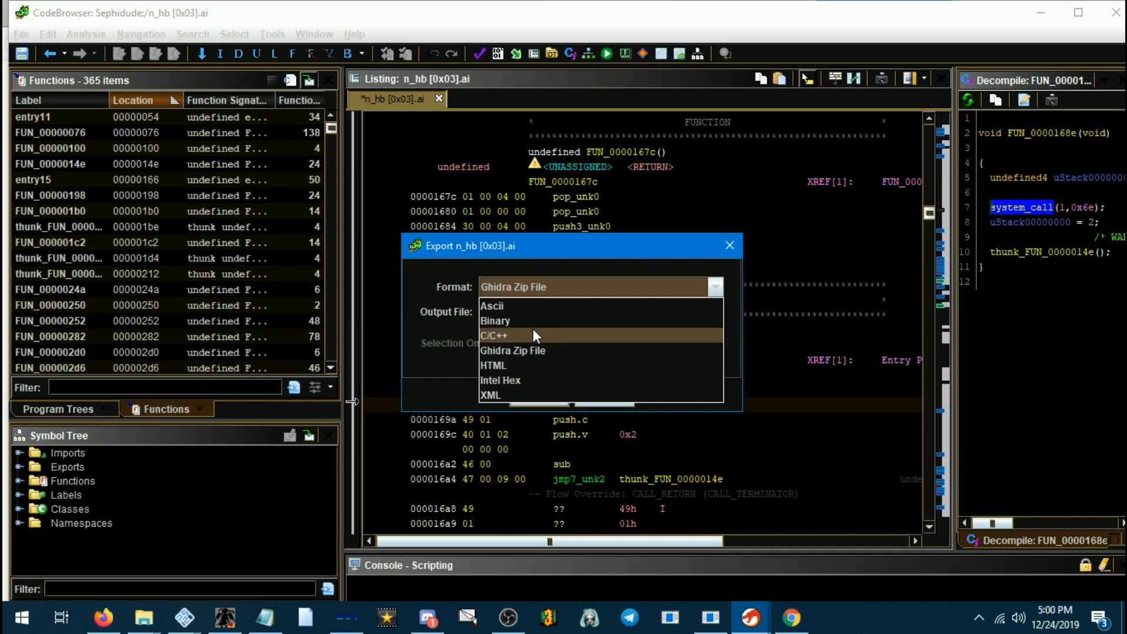
pyautogui.click(494, 321)
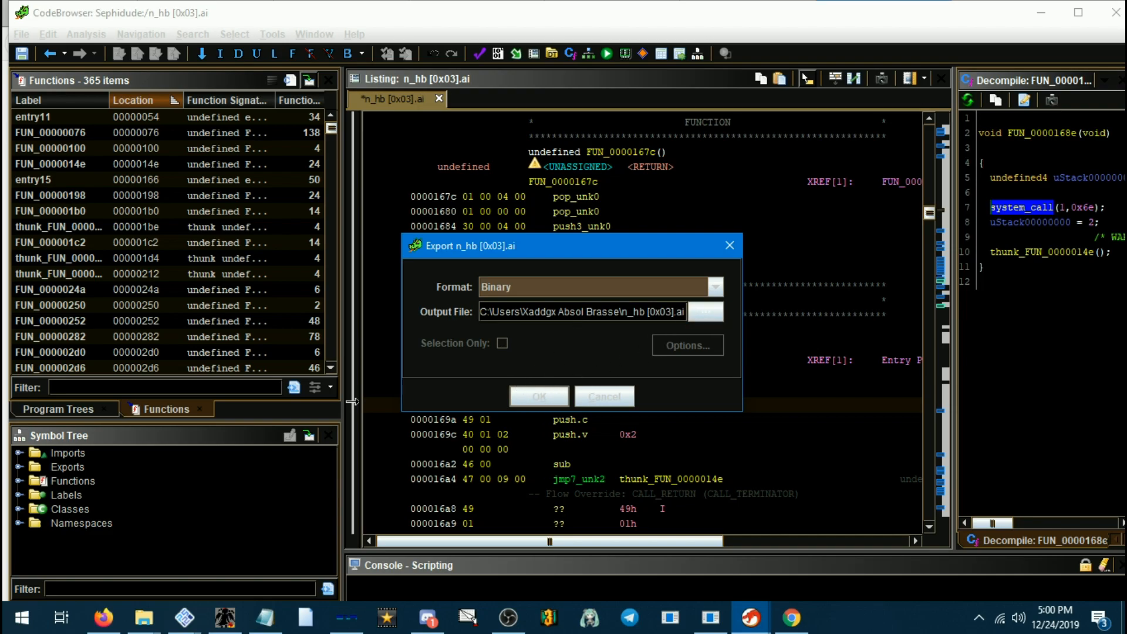
pyautogui.click(539, 397)
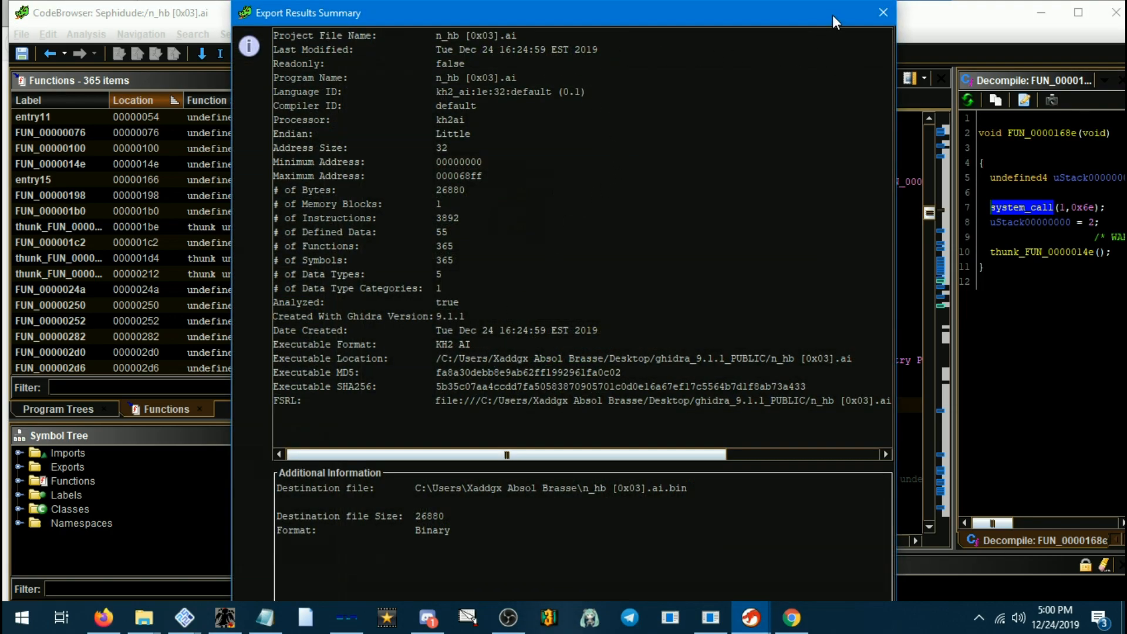
pyautogui.click(882, 11)
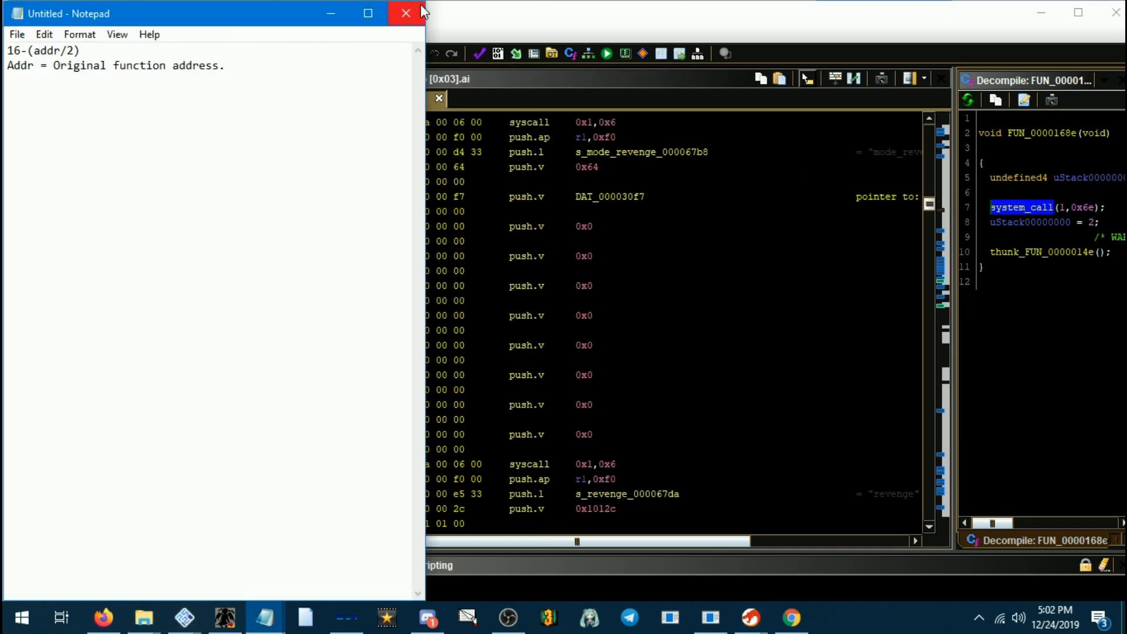
pyautogui.click(406, 13)
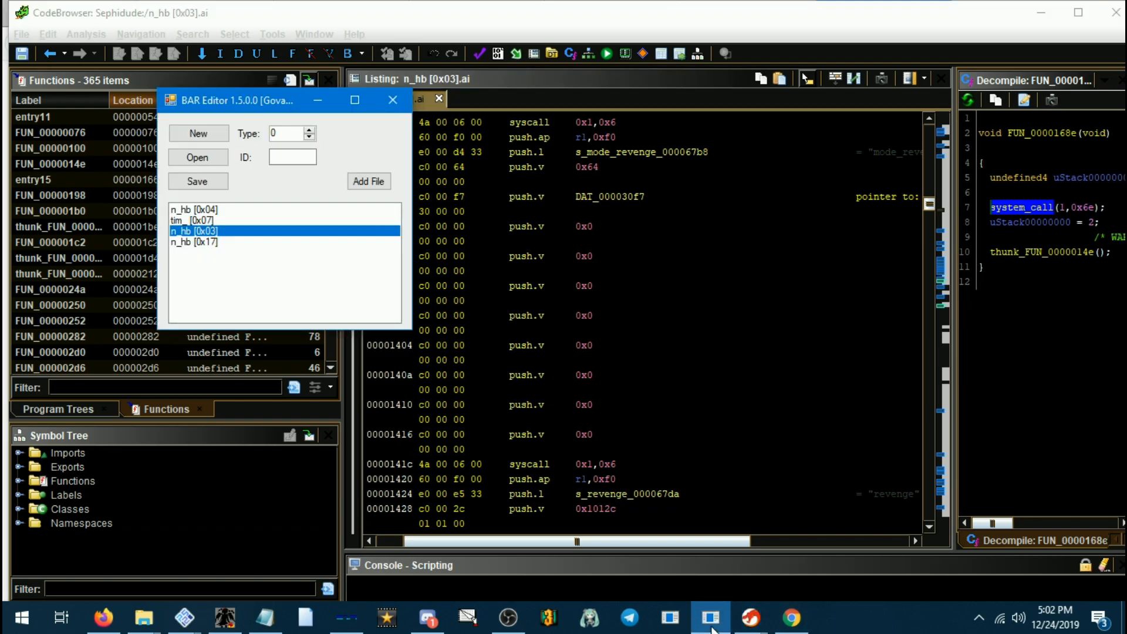
# Replace the n_hb [0x03] entry with the renamed n_hb [0x03].ai export.
pyautogui.click(103, 616)
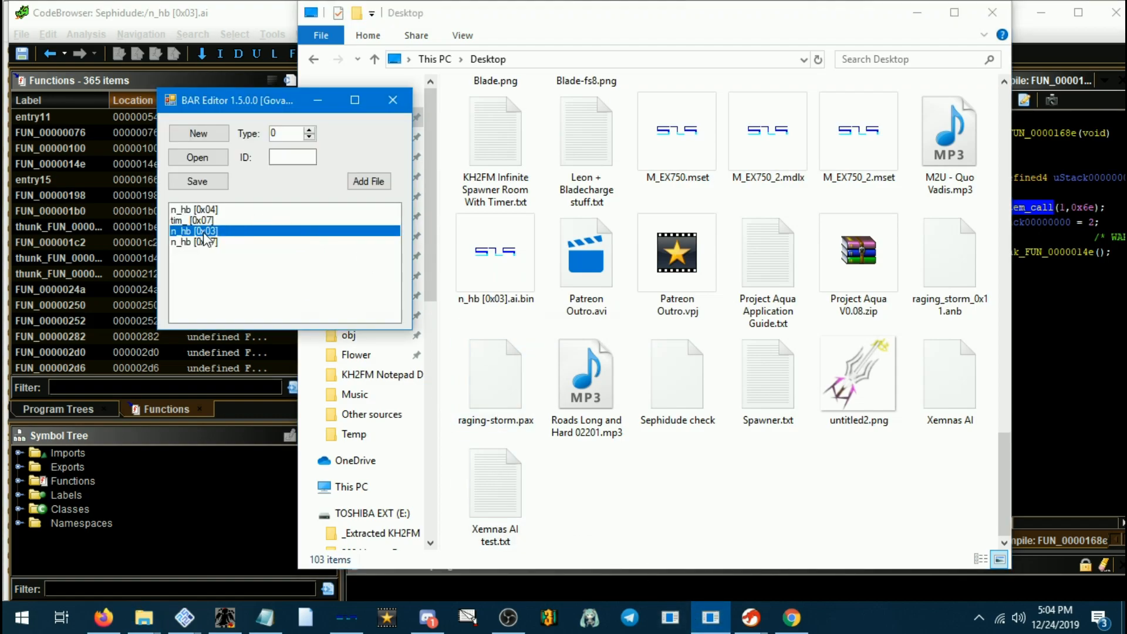
pyautogui.click(197, 158)
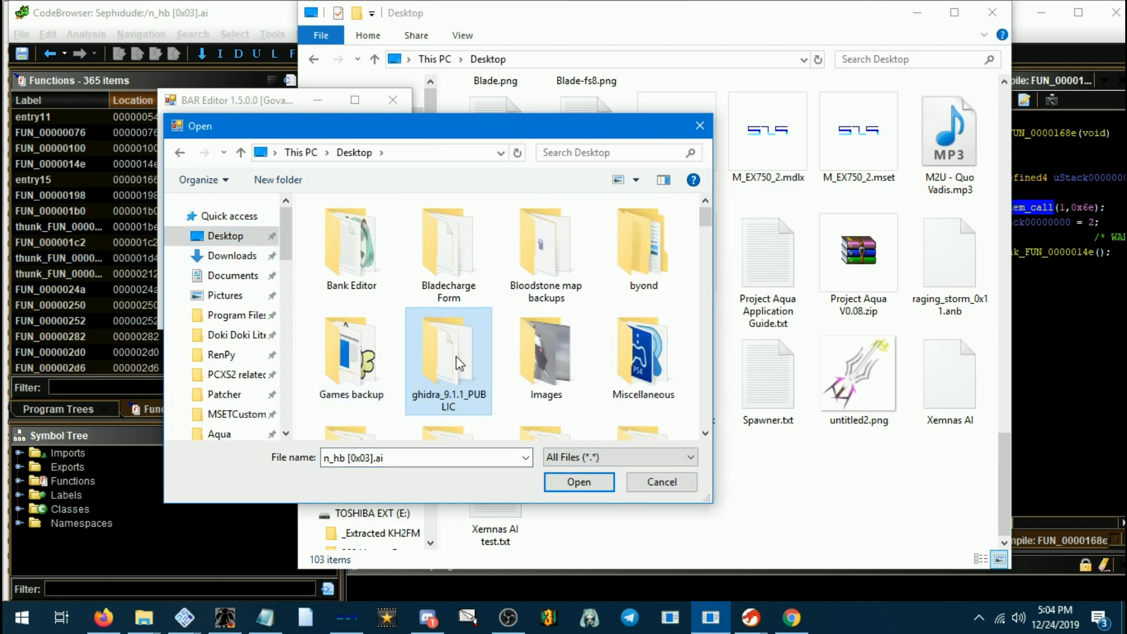
pyautogui.click(579, 481)
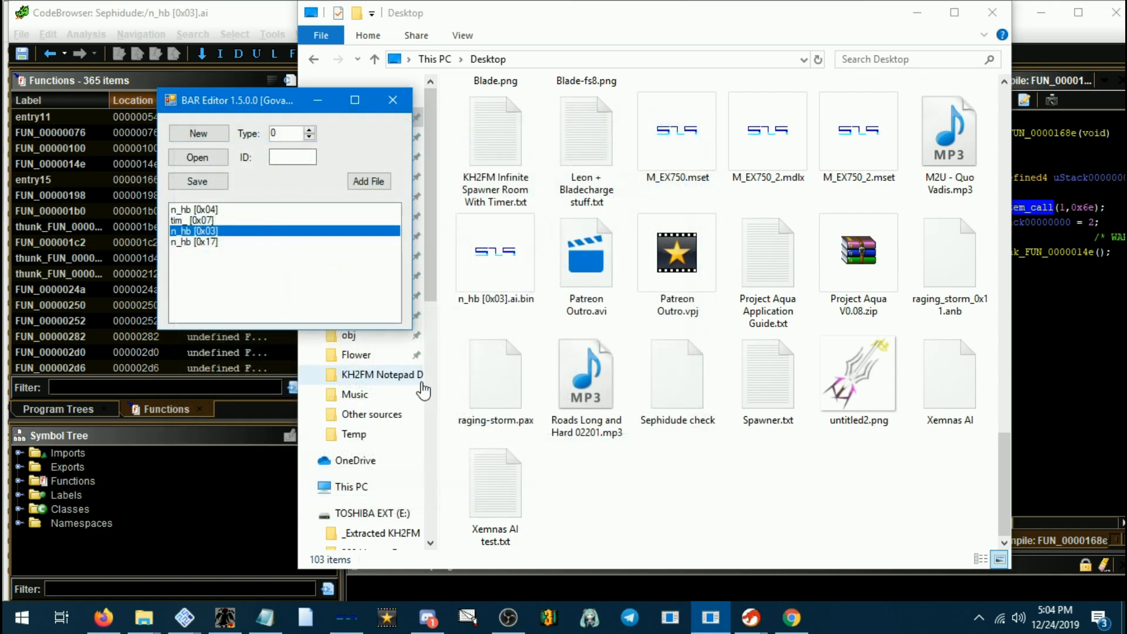
pyautogui.click(494, 252)
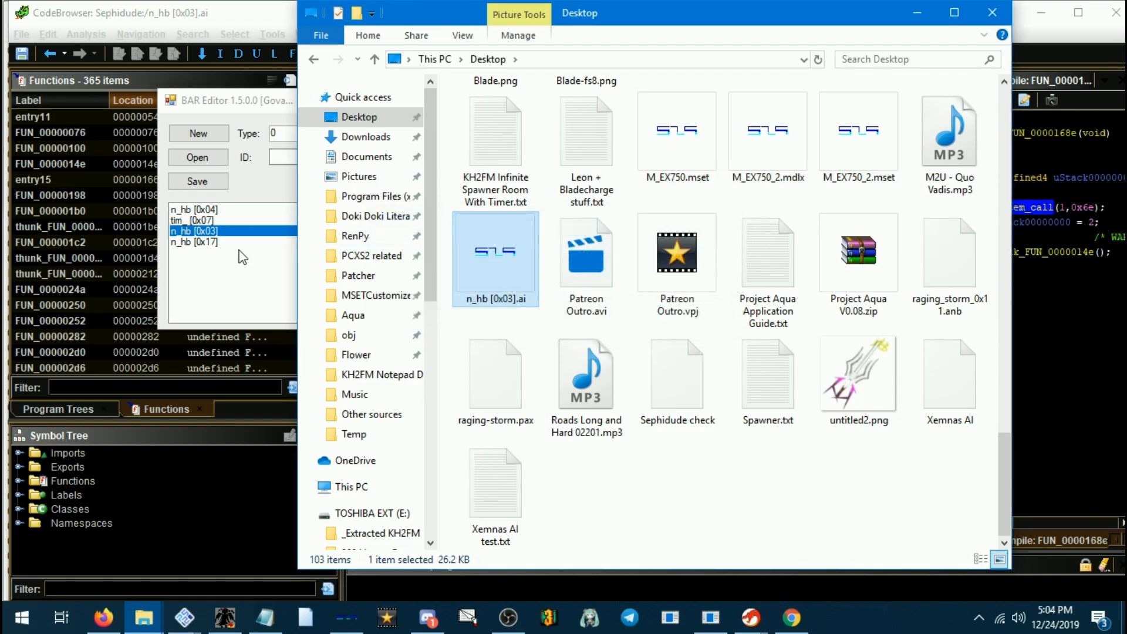
# Save the archive to the Desktop as MDLX model file N_HB630.mdlx.
pyautogui.click(199, 157)
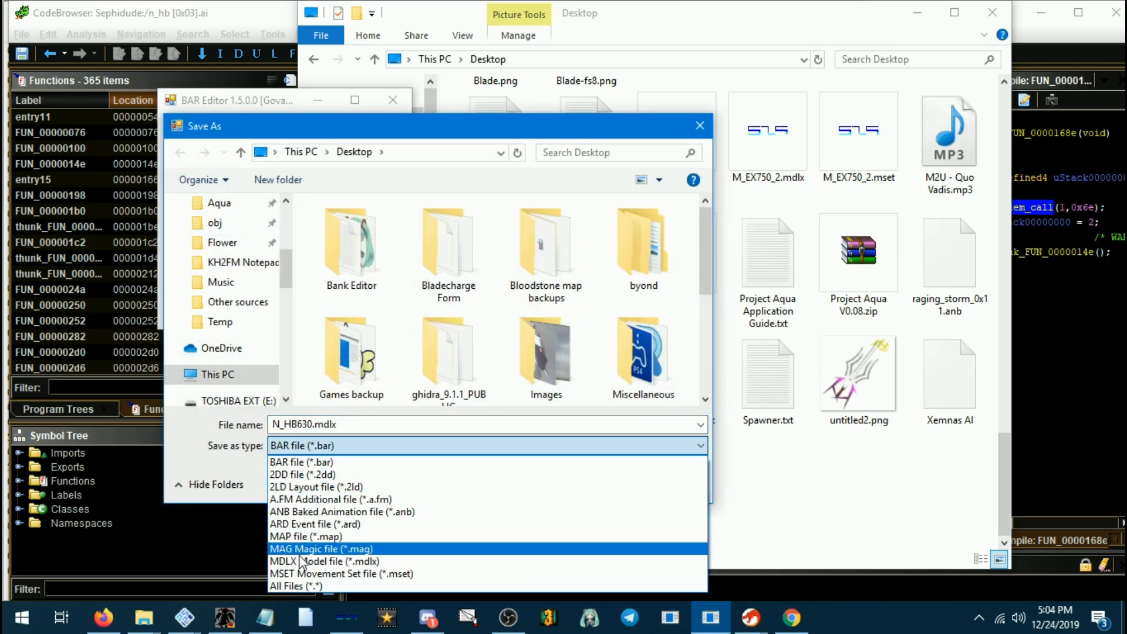
pyautogui.click(313, 561)
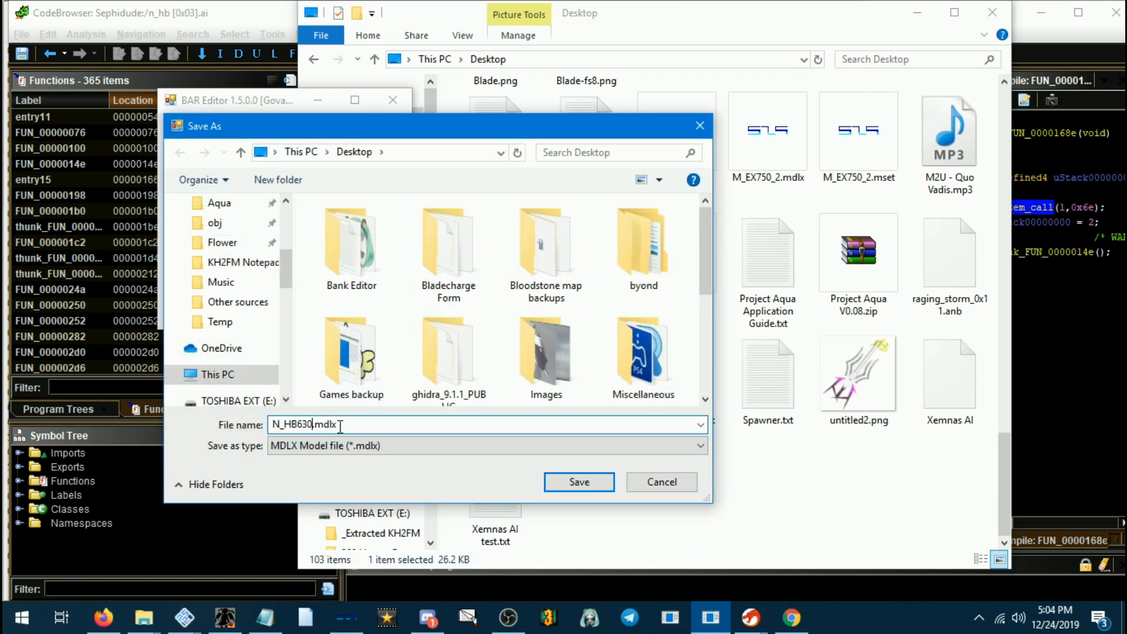
pyautogui.moveTo(550, 492)
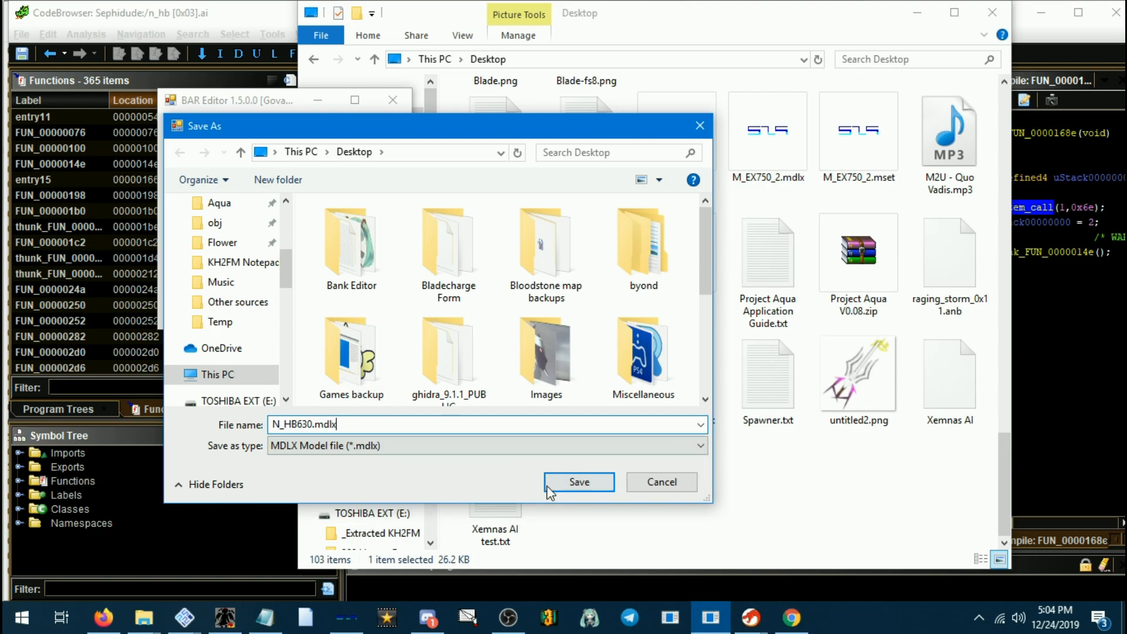
pyautogui.click(580, 481)
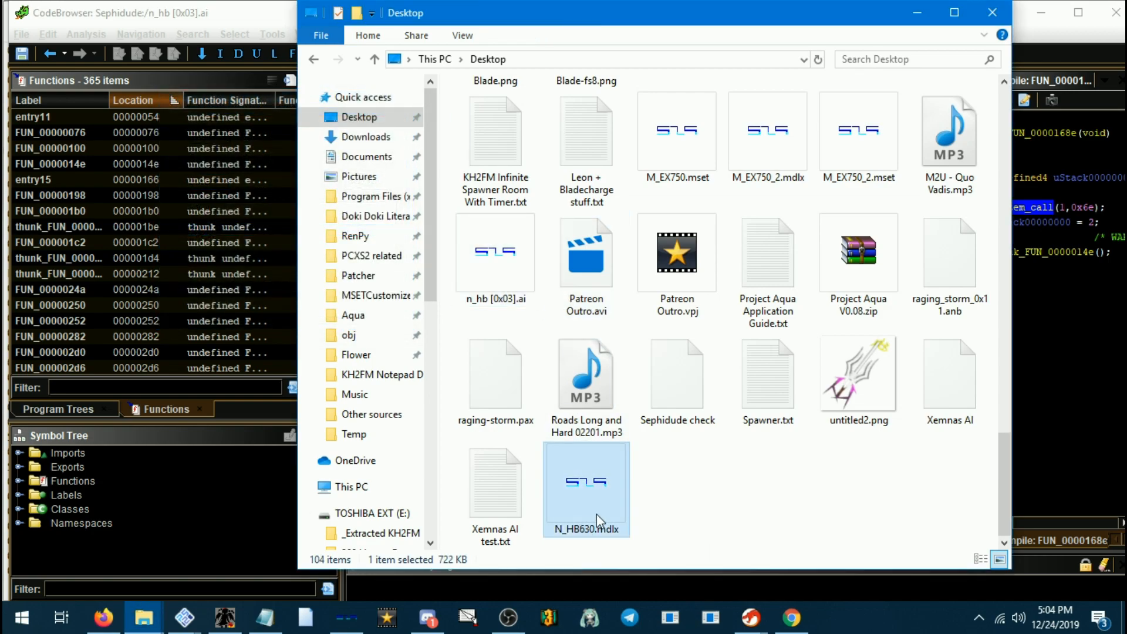
pyautogui.moveTo(654, 516)
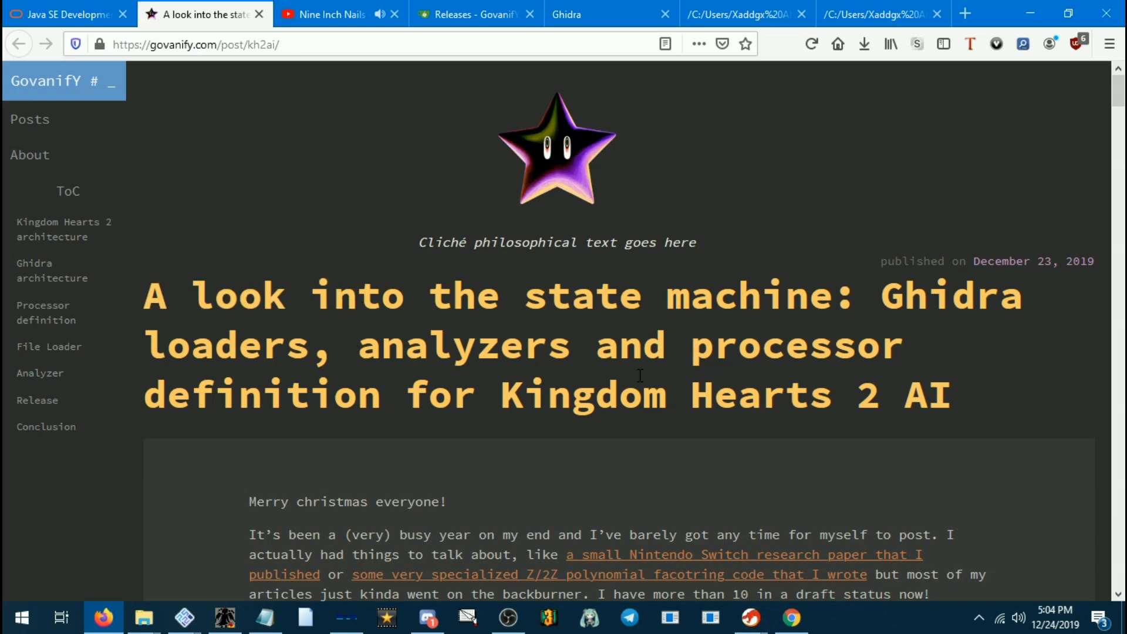
pyautogui.moveTo(690, 322)
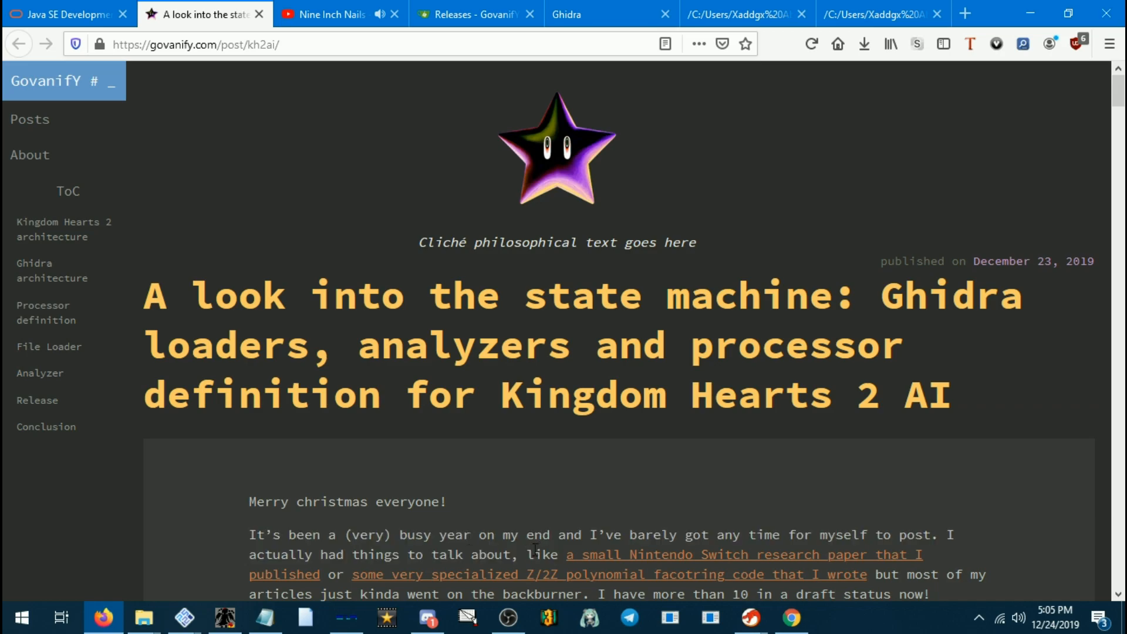
# Scroll the GovanifY kh2ai post about the KH2 AI state machine and Ghidra loaders.
pyautogui.scroll(-3)
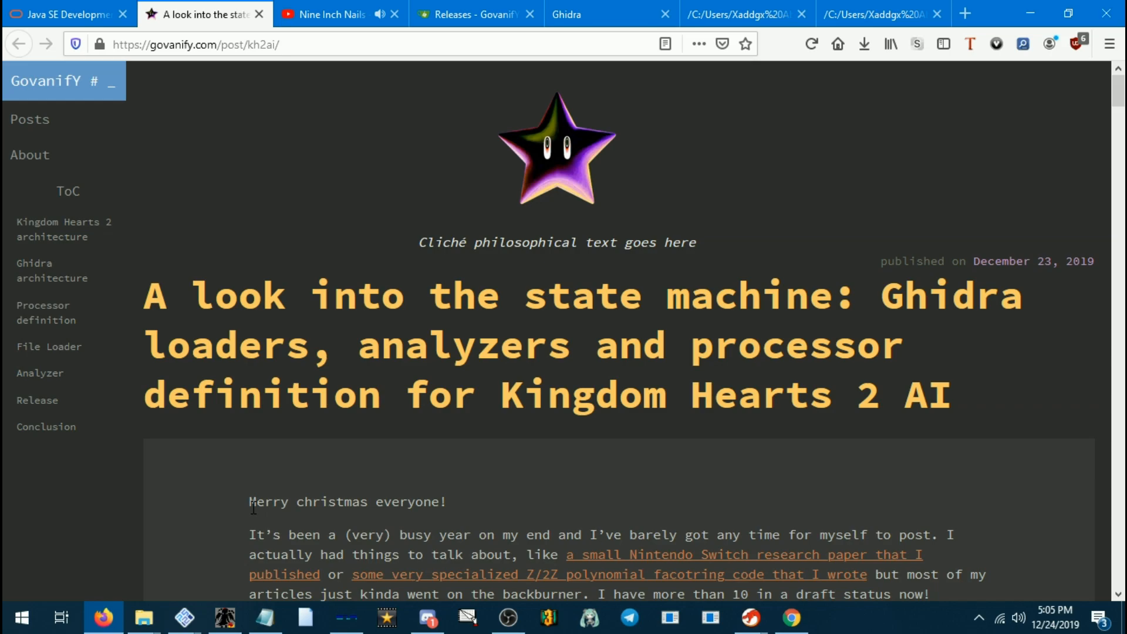
pyautogui.moveTo(480, 521)
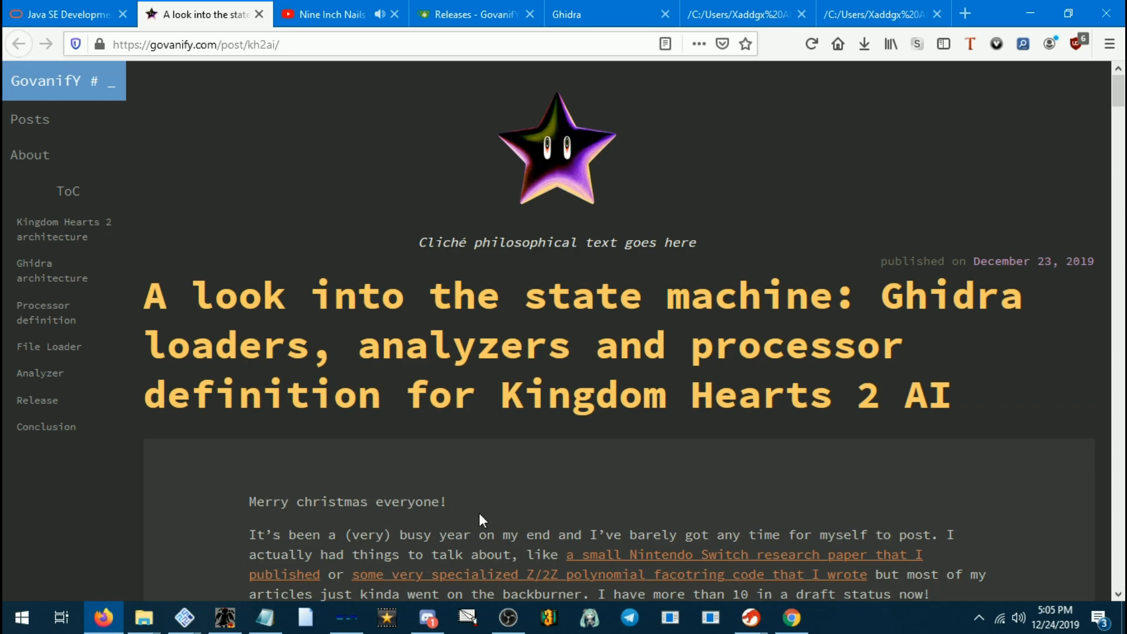
pyautogui.moveTo(493, 535)
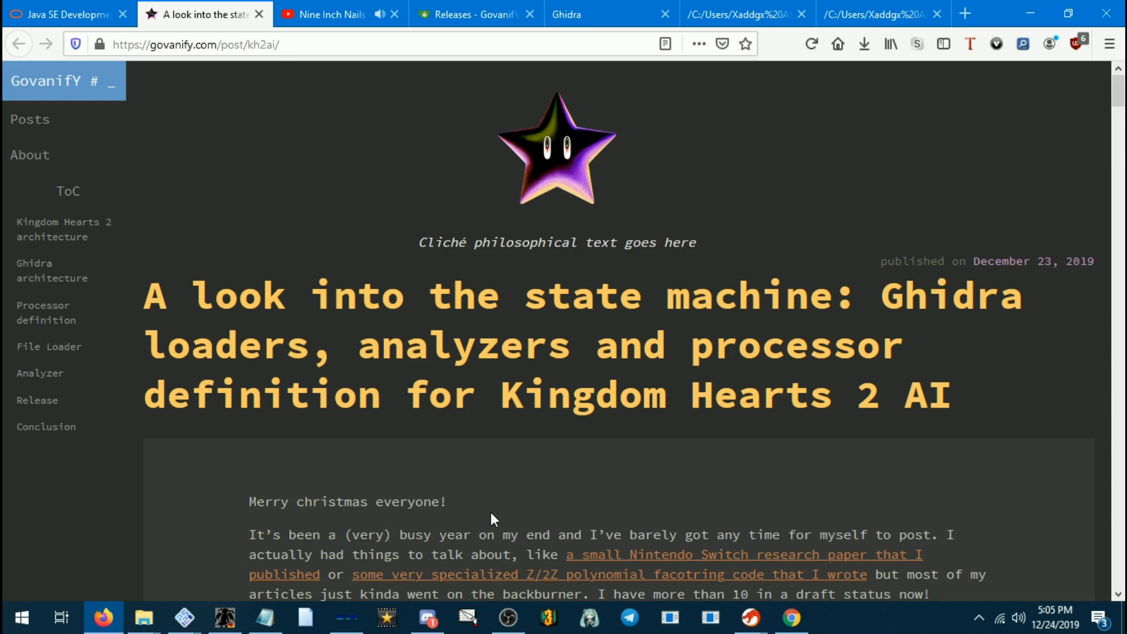
pyautogui.moveTo(509, 554)
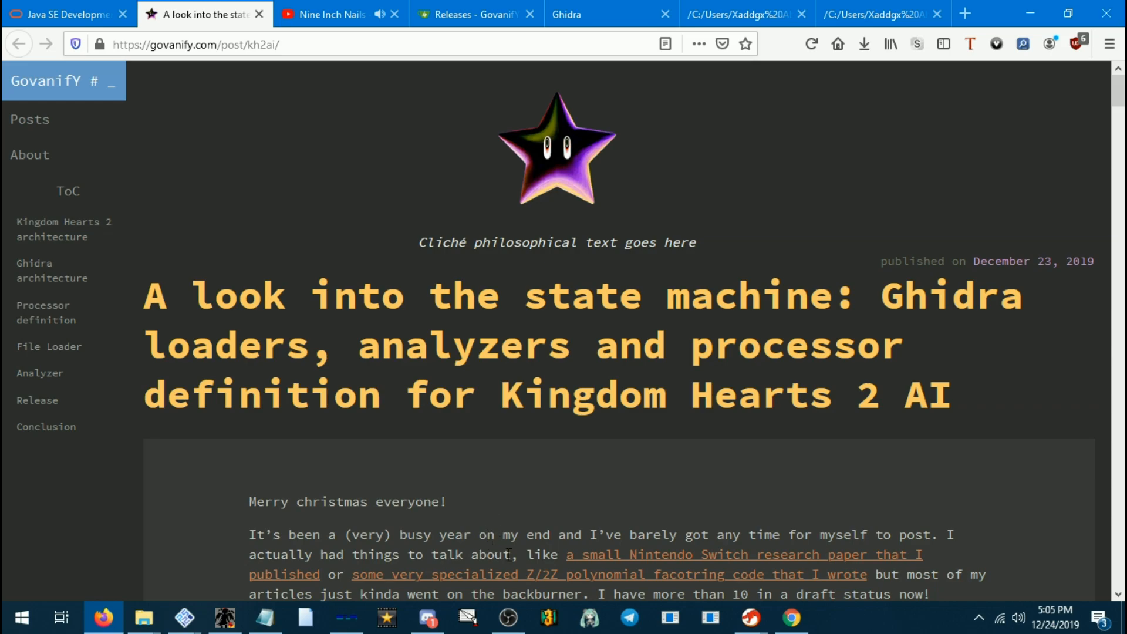